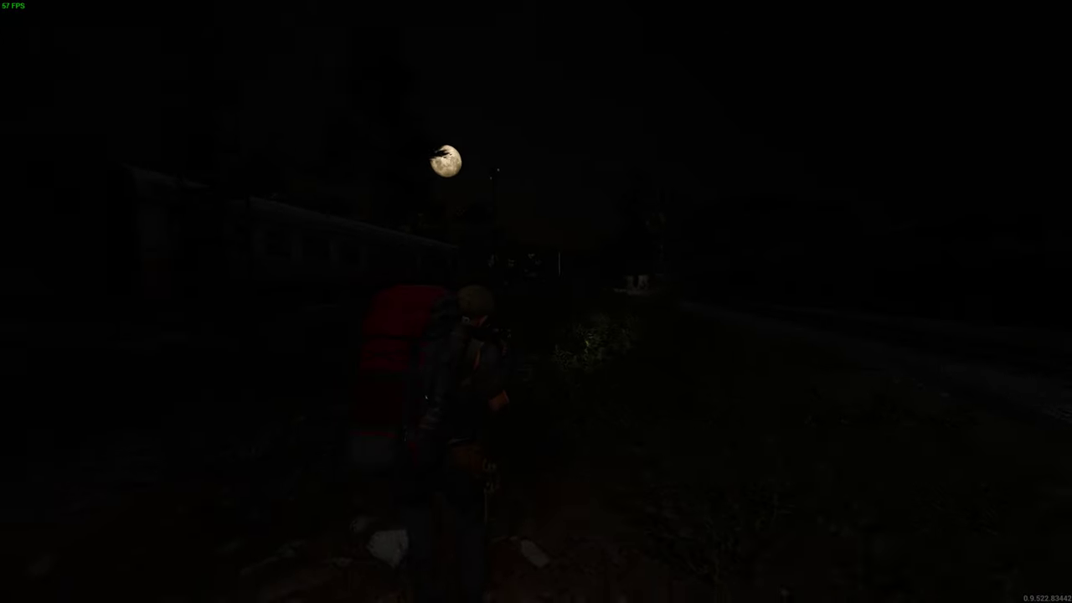
mouse_move(536, 301)
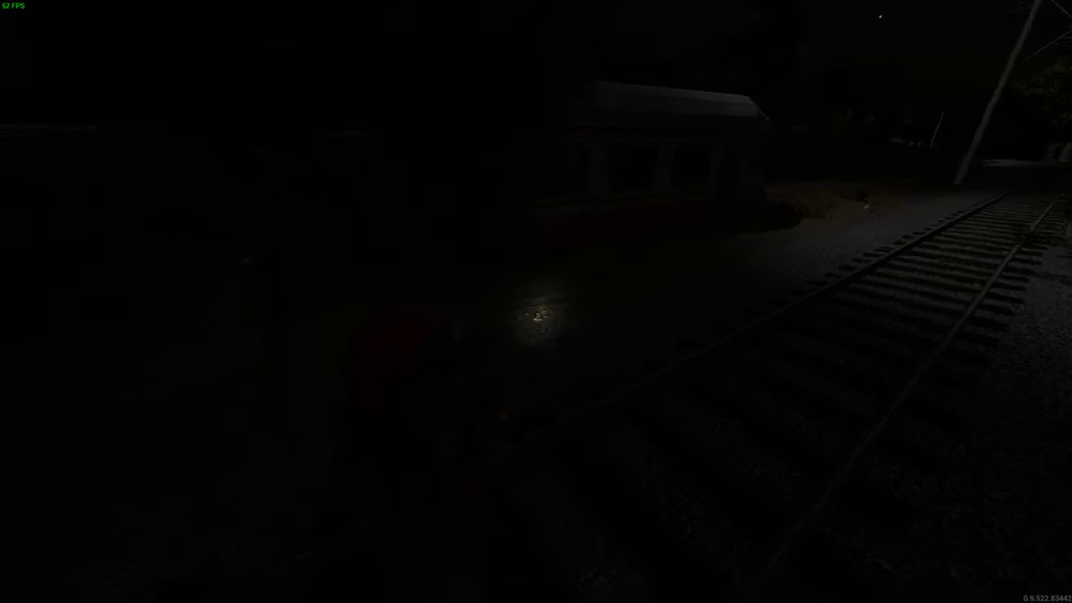
mouse_move(536, 302)
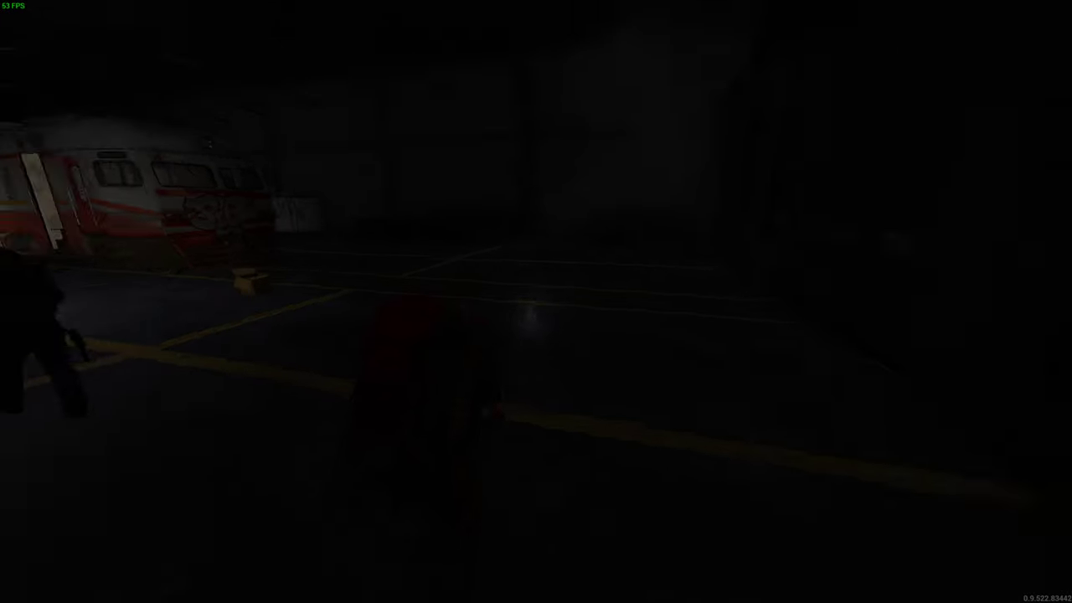
mouse_move(536, 302)
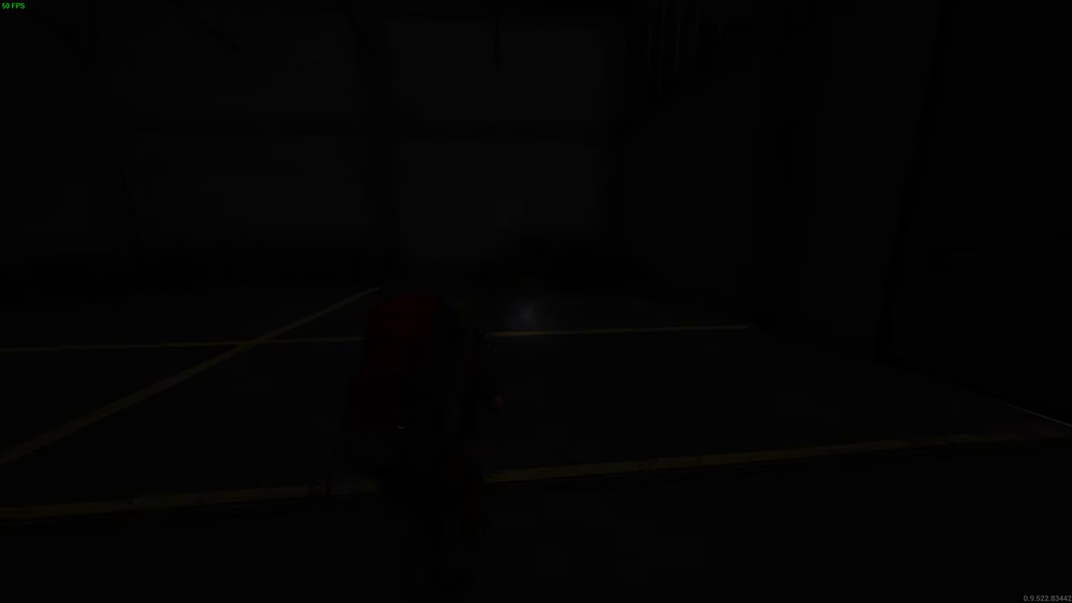
- Search the tarp pile, review body and nutrition stats on the Metabolism tab, then search the carriage
key("tab")
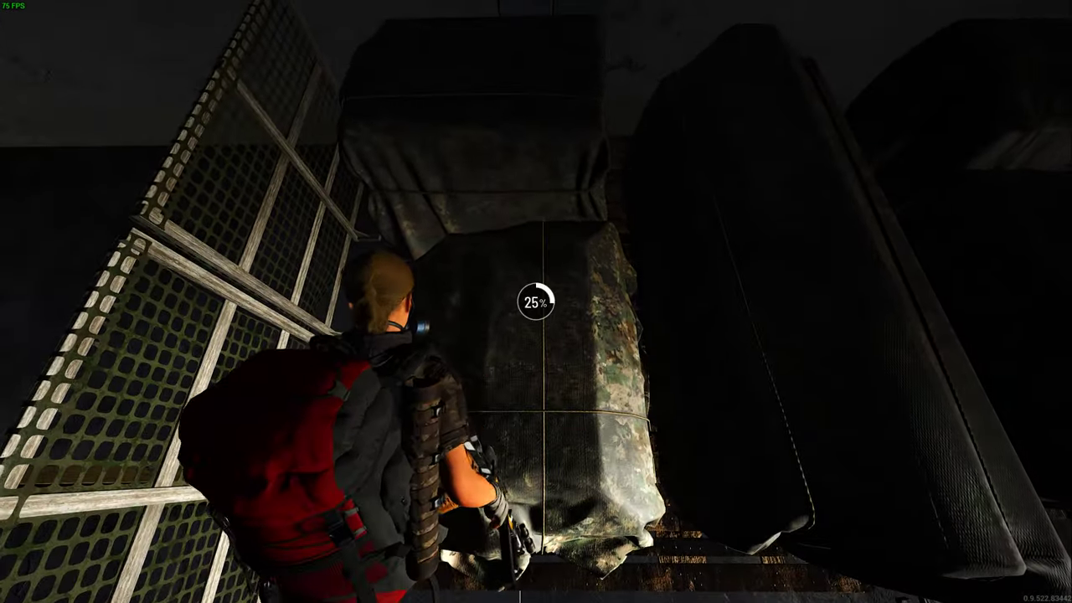
key("tab")
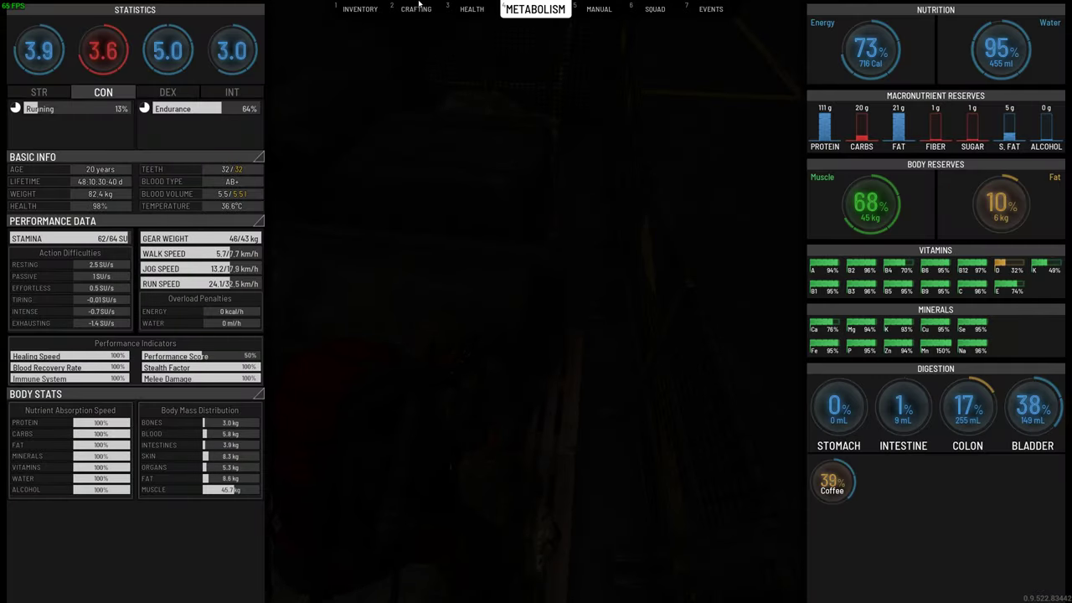
left_click(367, 9)
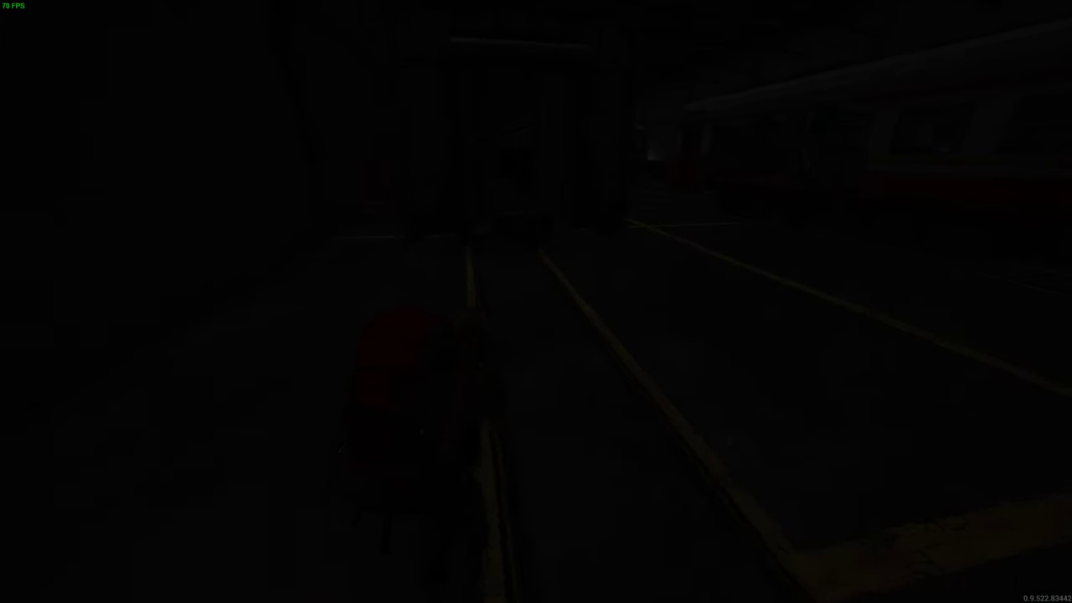
key("tab")
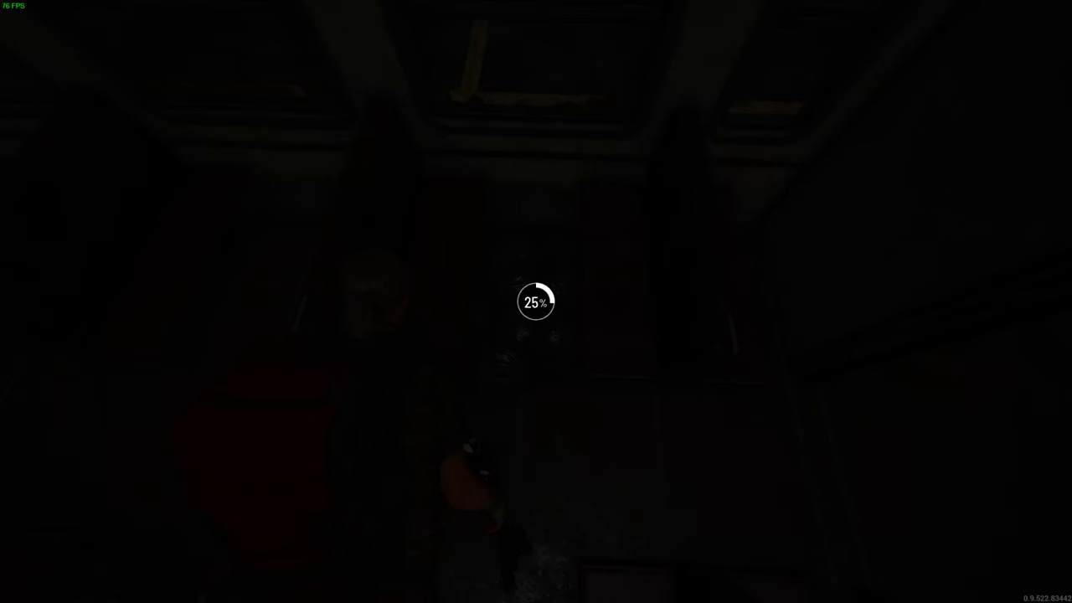
- Open the inventory and inspect the shuriken among the nearby vicinity items
key("tab")
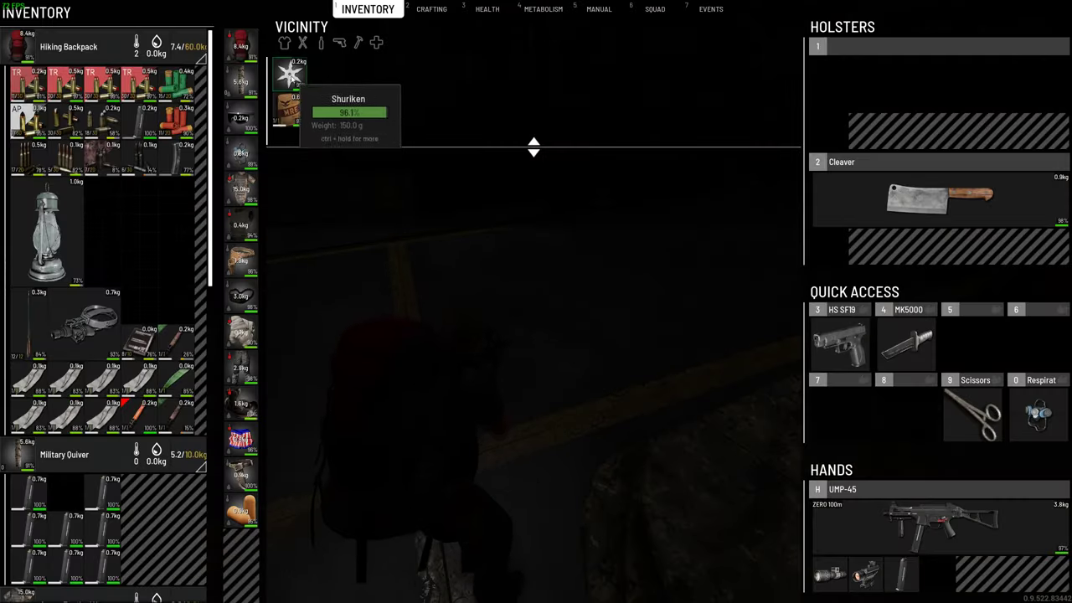
mouse_move(555, 114)
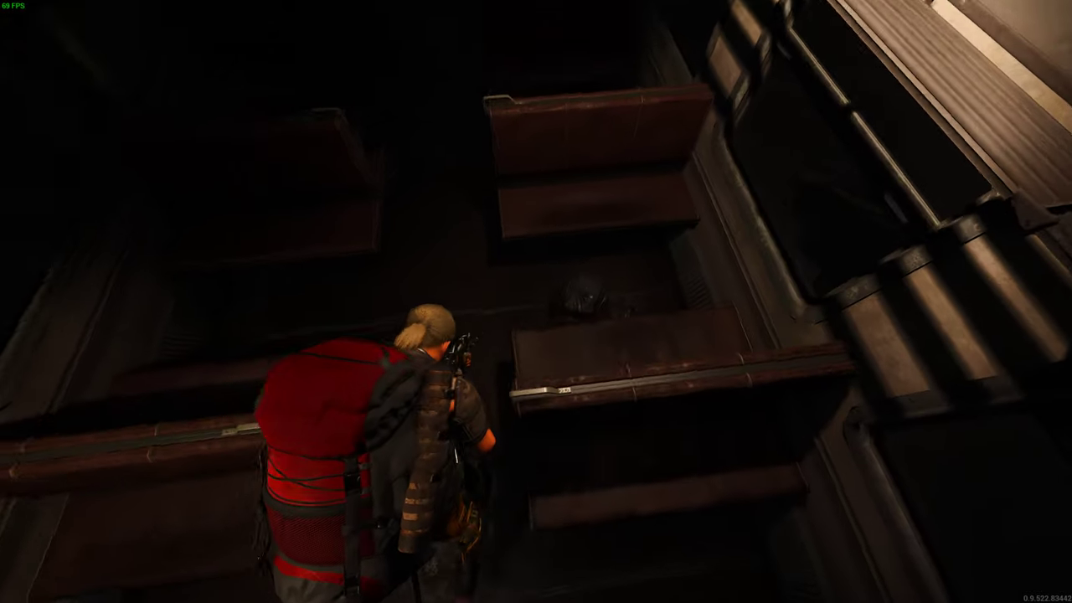
- Search the barbed-wire corner in the hangar, checking the inventory between searches
key("tab")
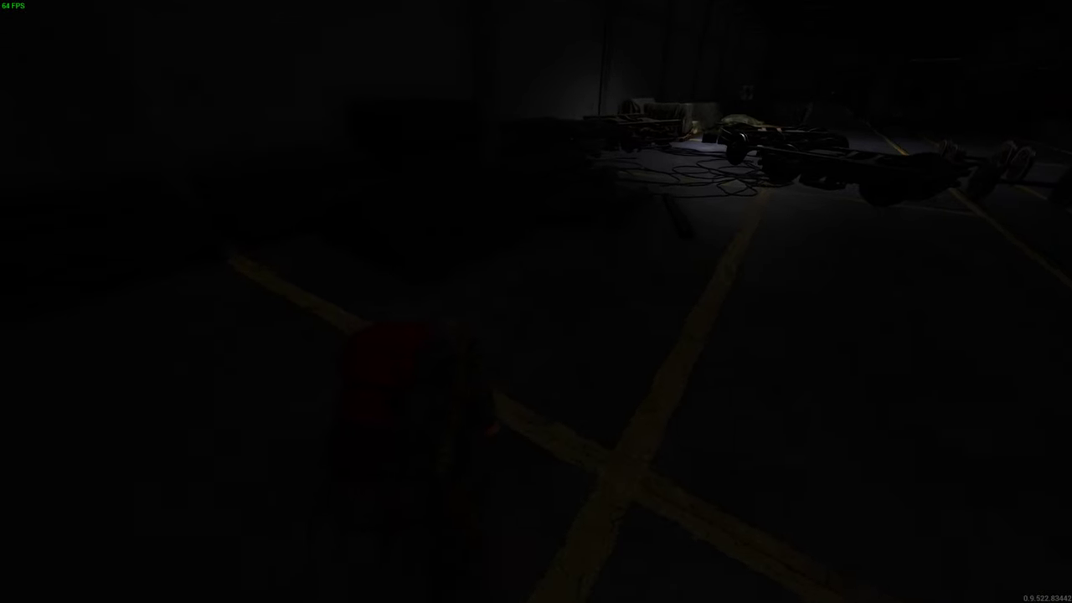
key("tab")
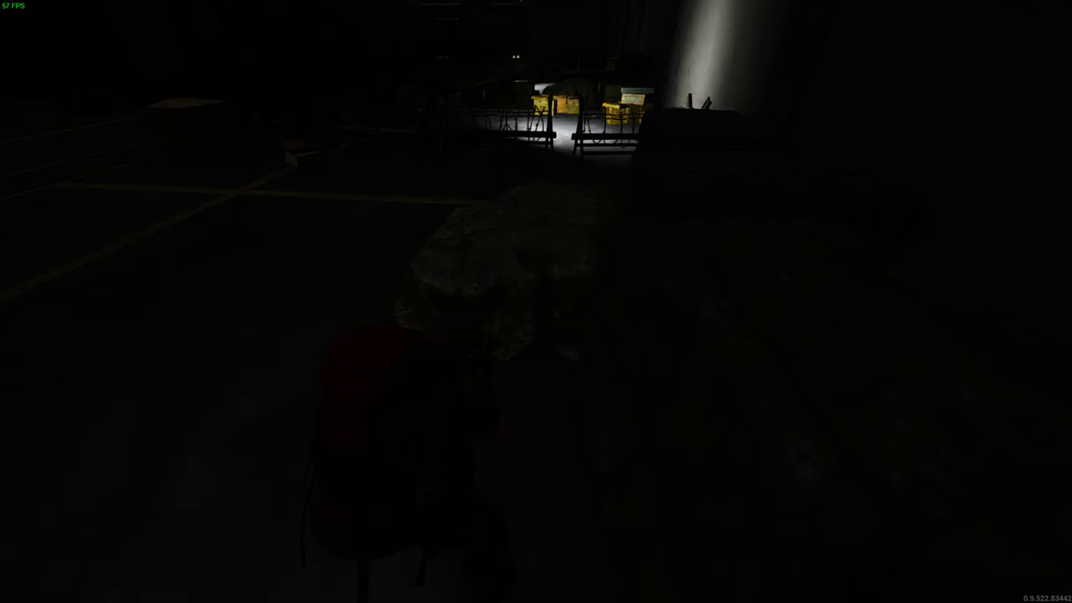
key("Tab")
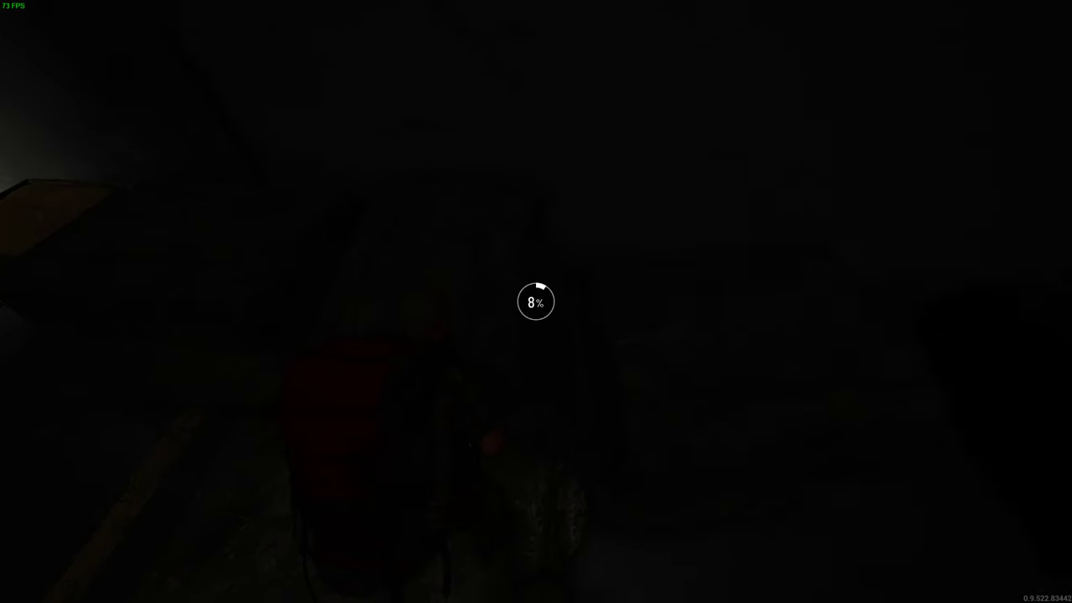
key("tab")
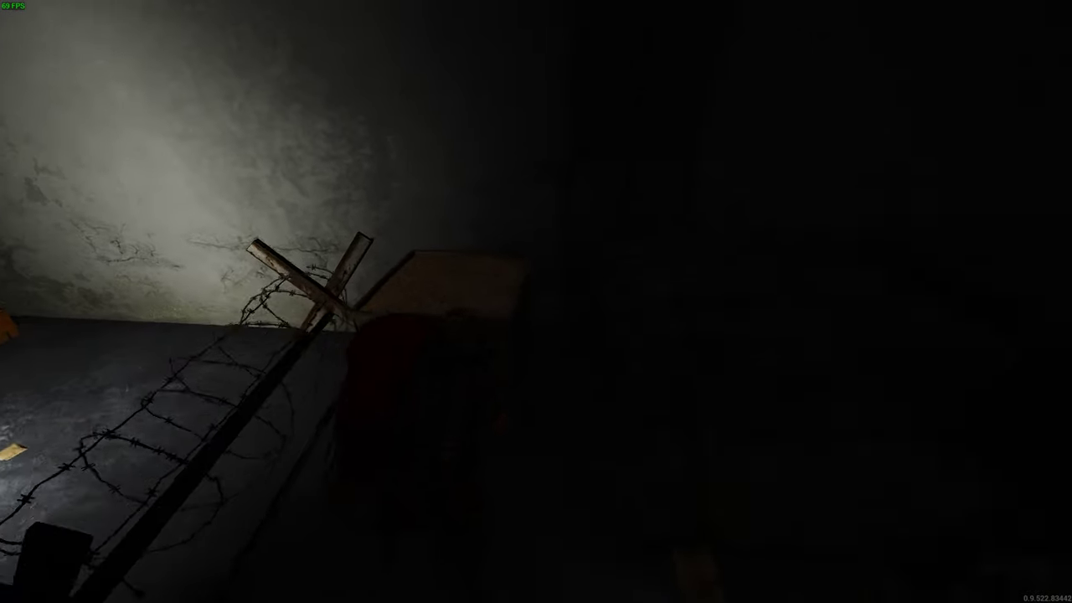
mouse_move(535, 301)
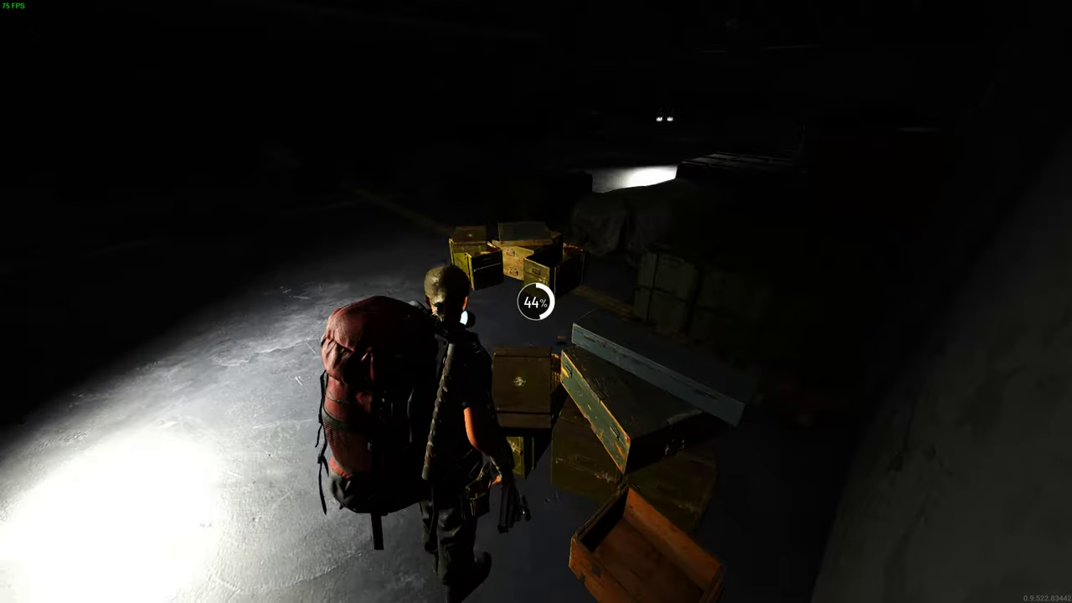
- Search the ammo crates and tarp pile, revealing a camouflage jacket and waist bag nearby
key("Tab")
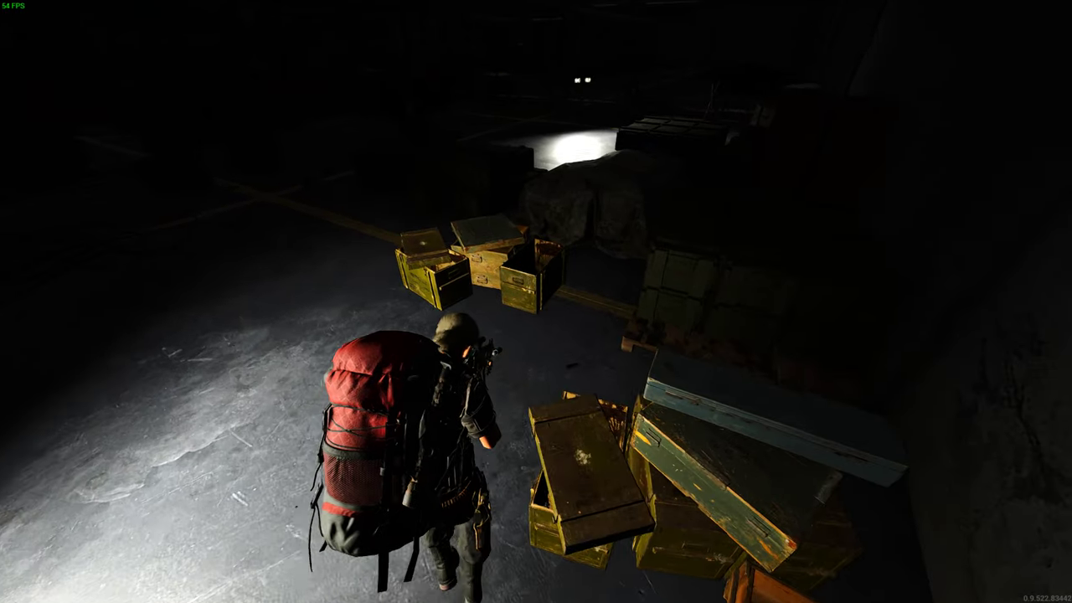
key("tab")
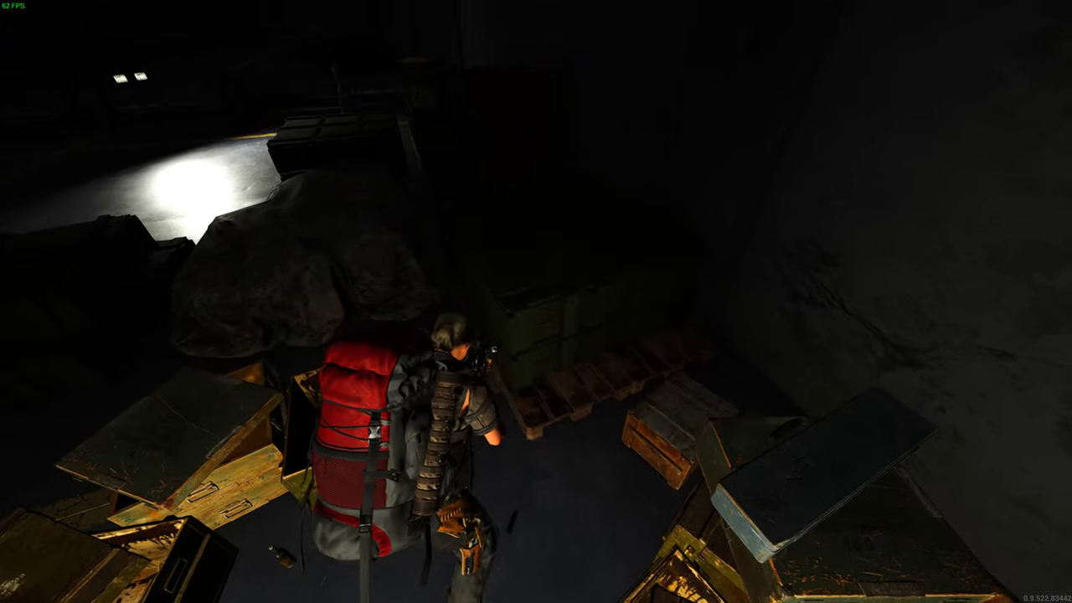
key("tab")
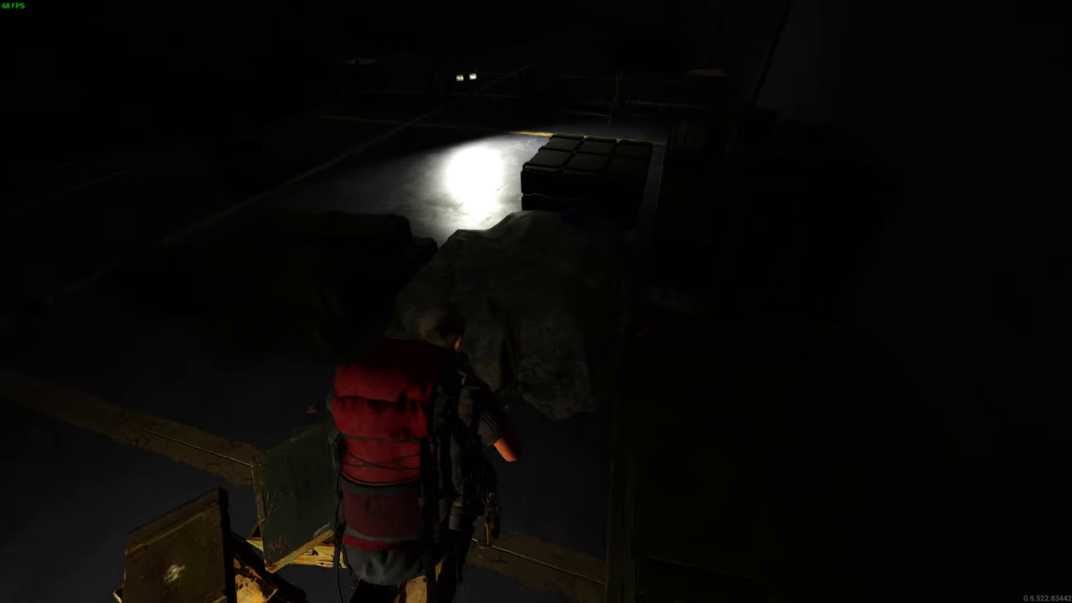
key("tab")
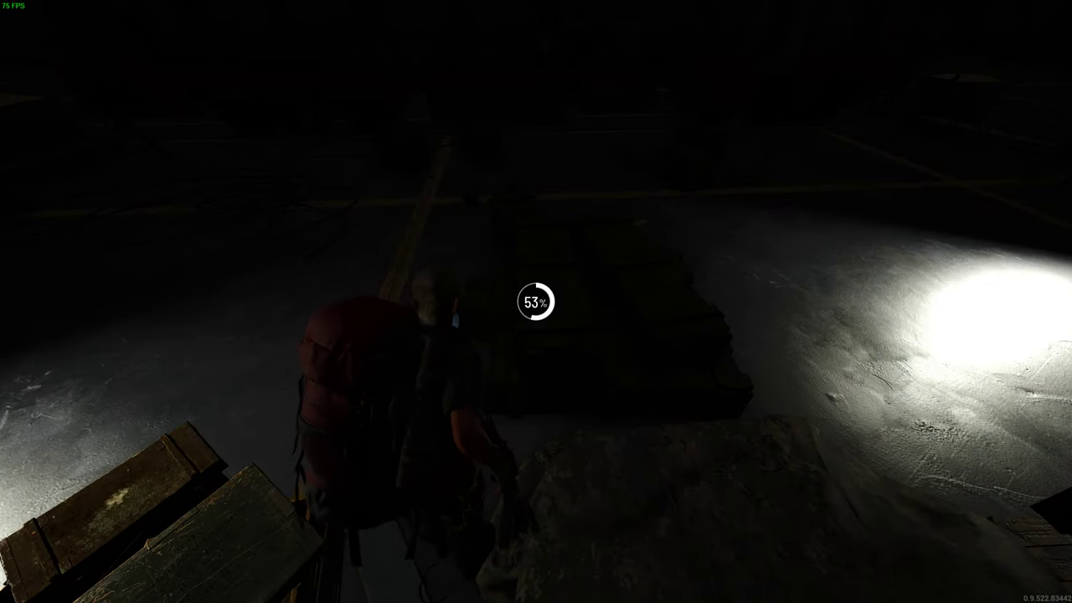
mouse_move(536, 302)
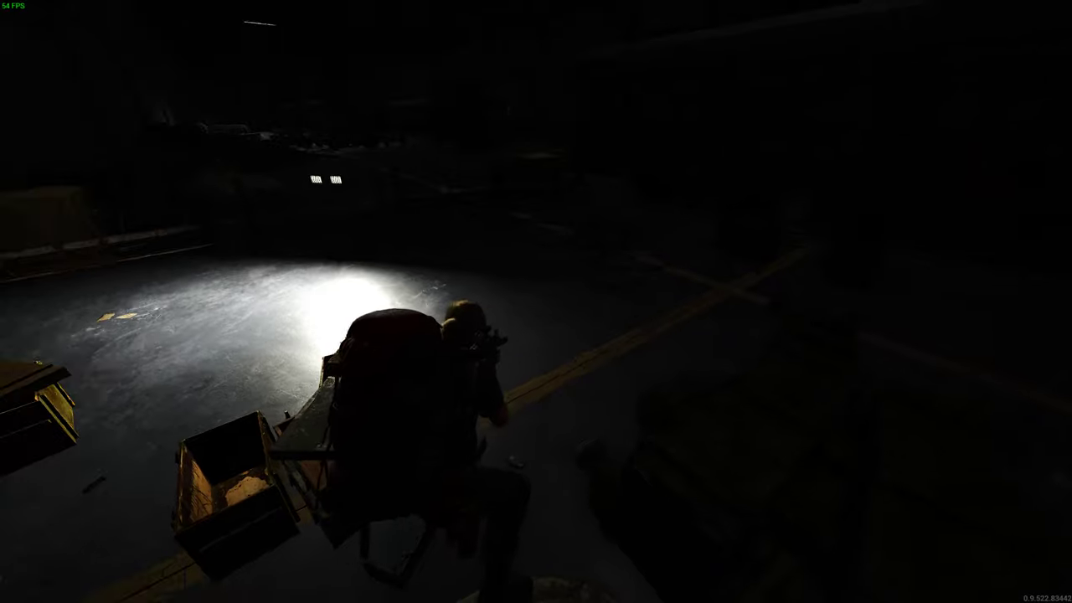
key("tab")
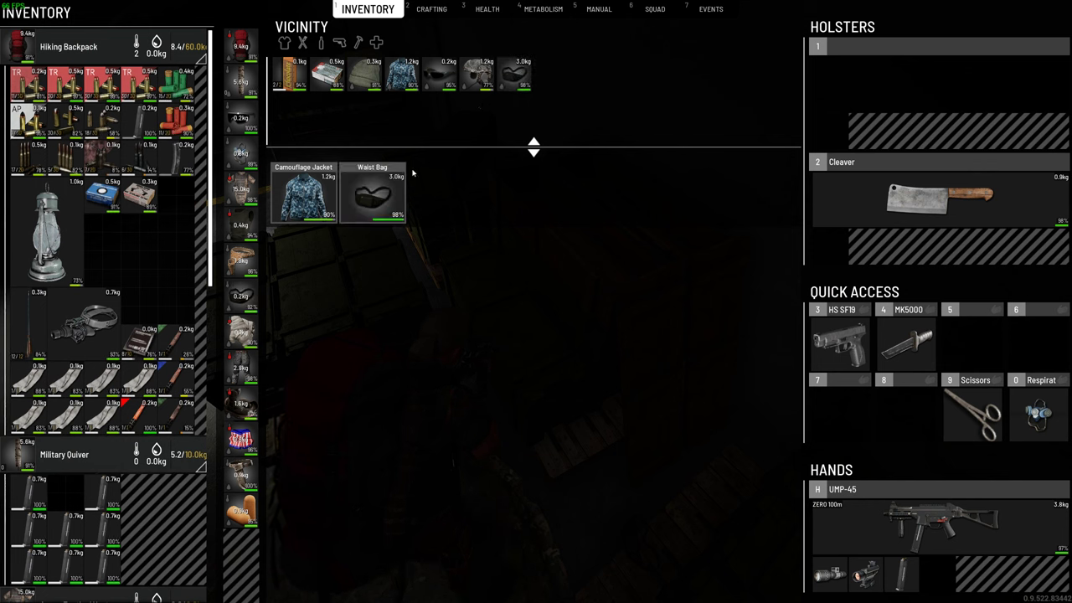
- Review carried gear and search more depot crates, finding a single food item nearby
right_click(373, 194)
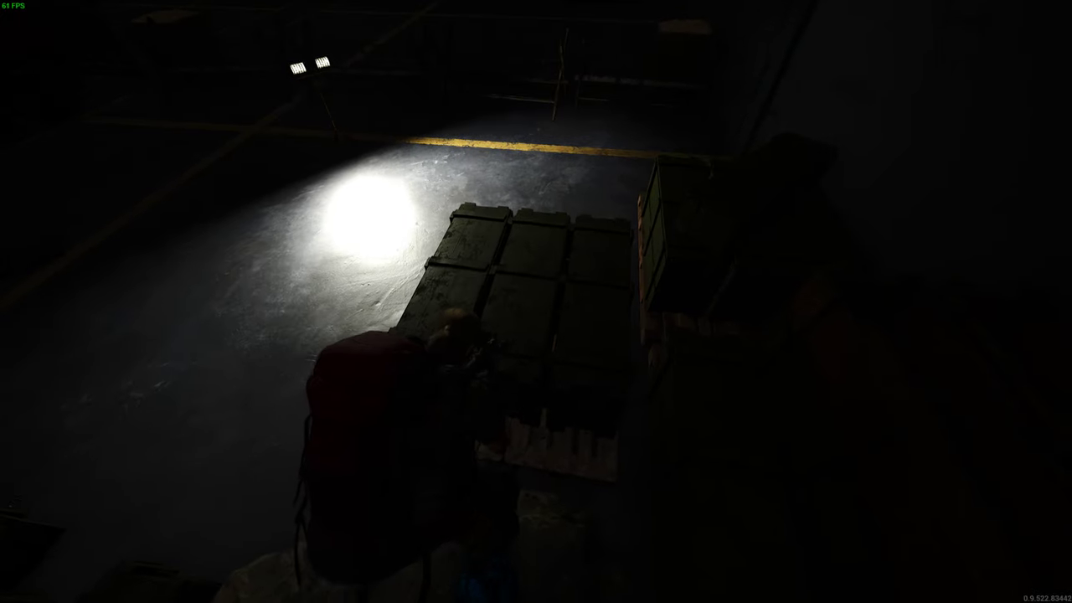
key("Tab")
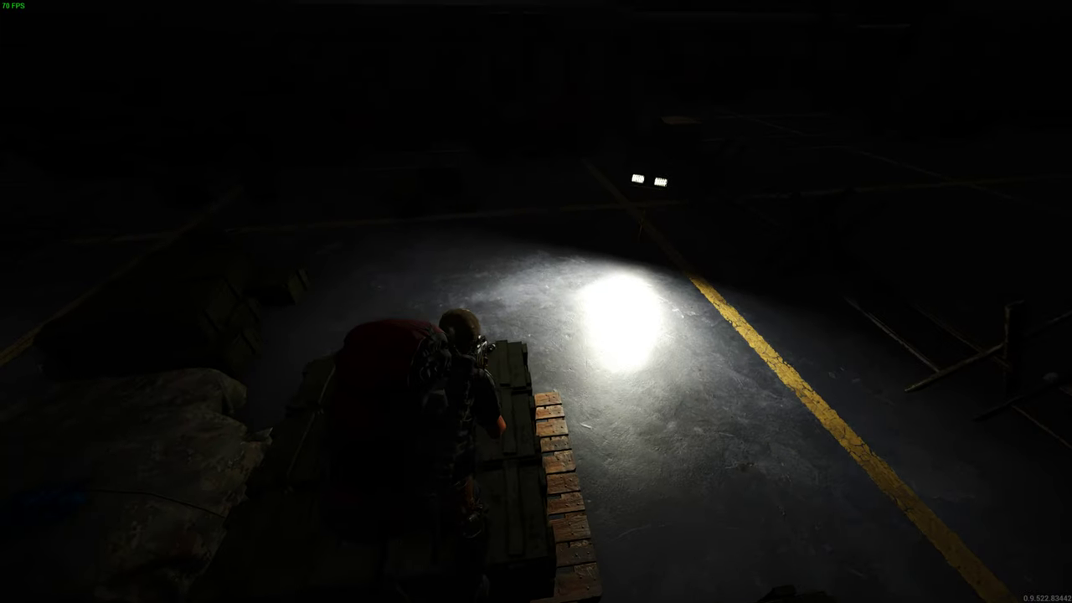
key("tab")
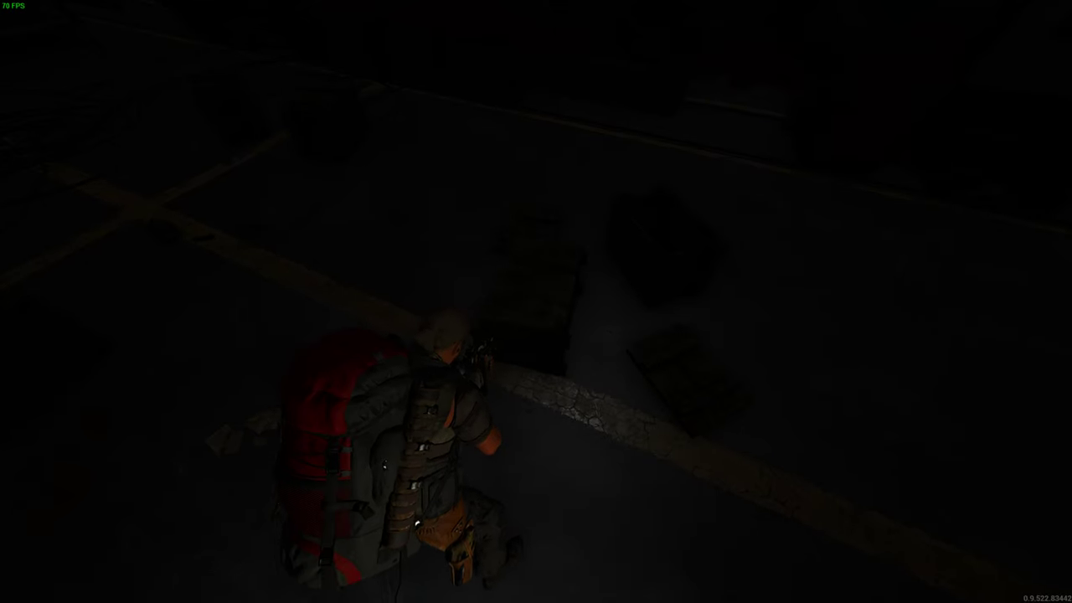
key("tab")
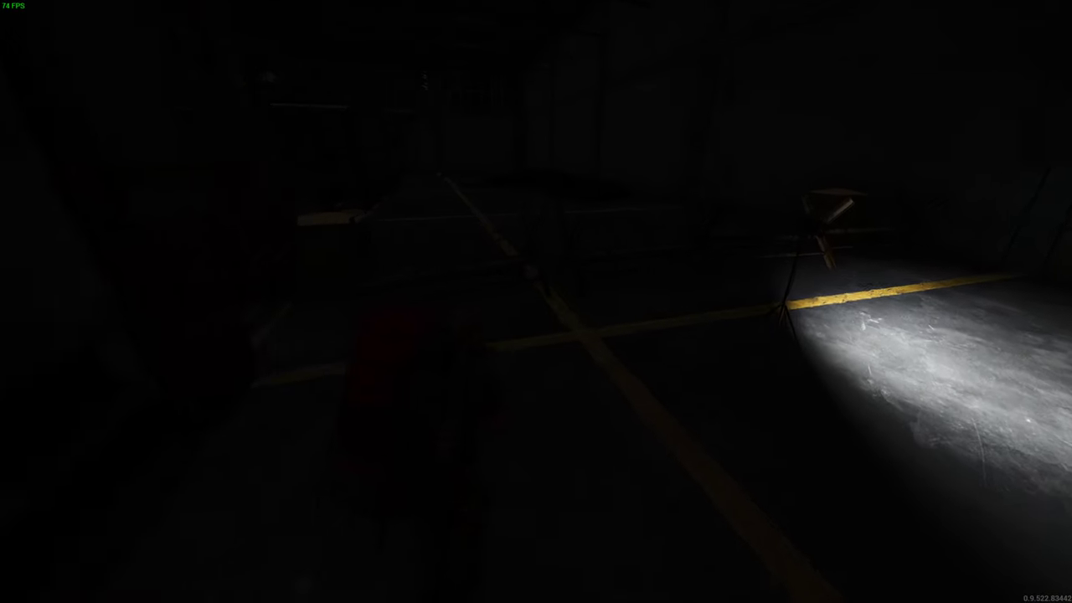
mouse_move(536, 301)
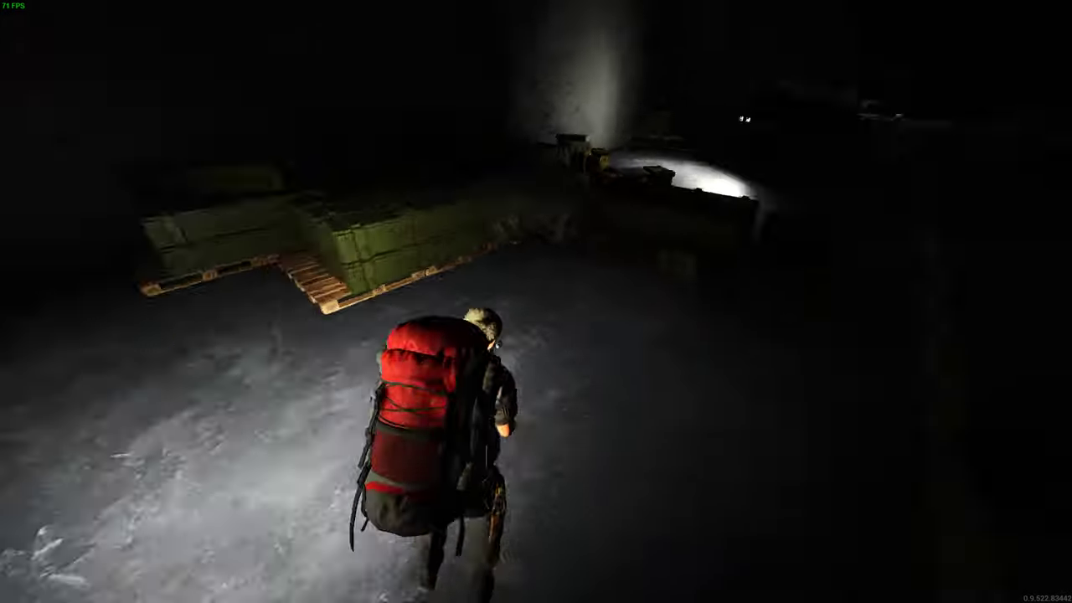
key("Tab")
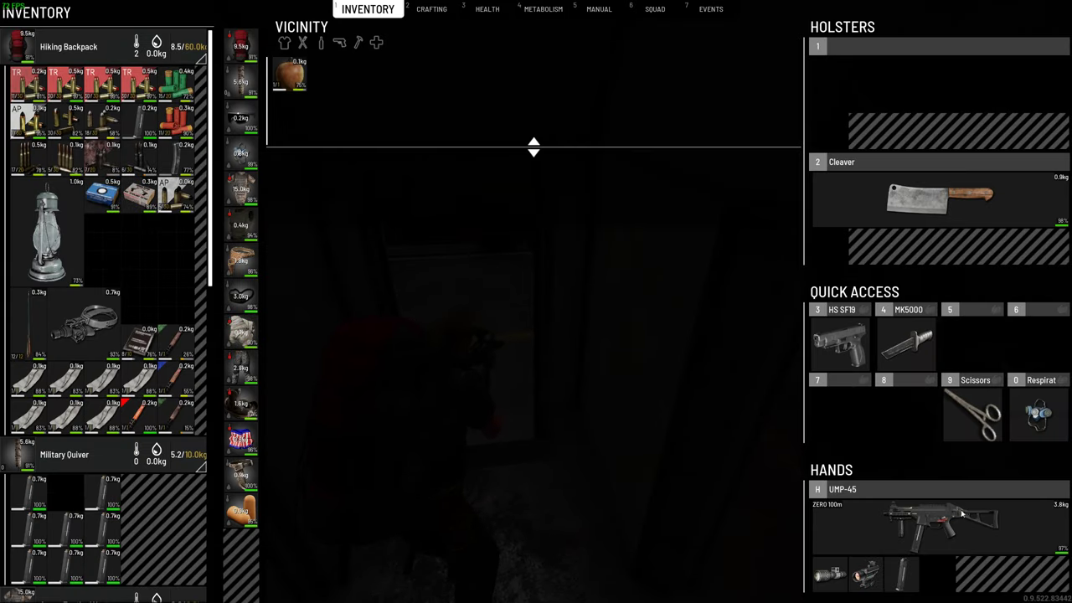
mouse_move(903, 575)
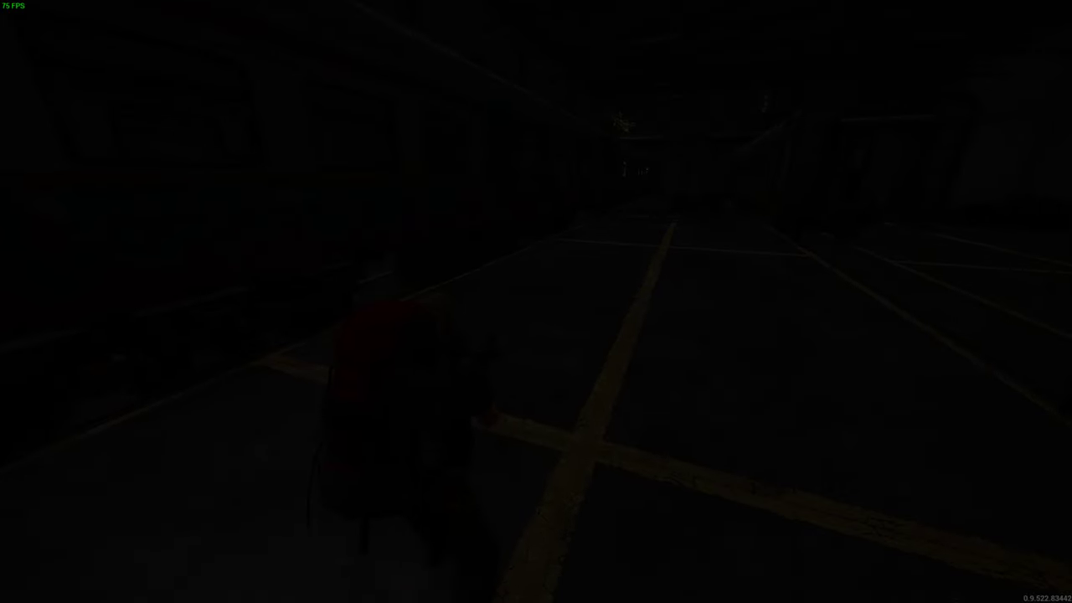
mouse_move(536, 301)
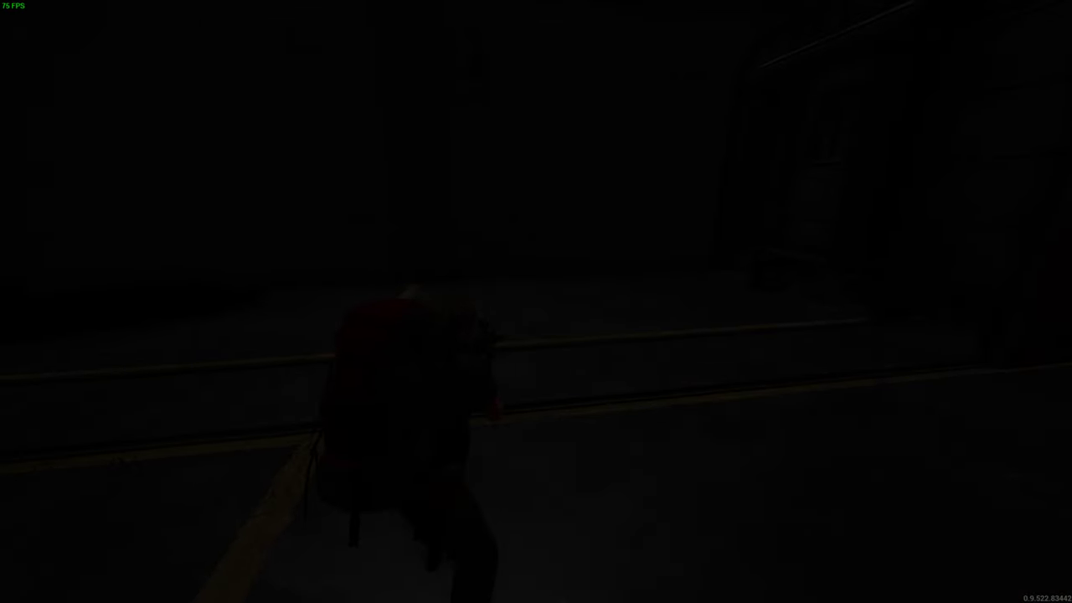
mouse_move(536, 301)
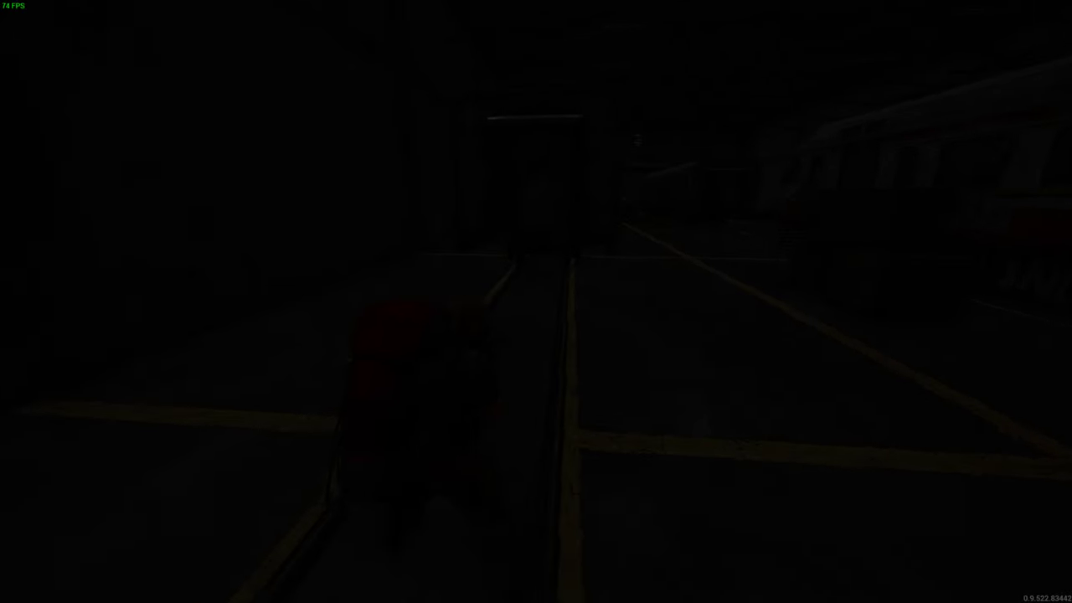
mouse_move(535, 301)
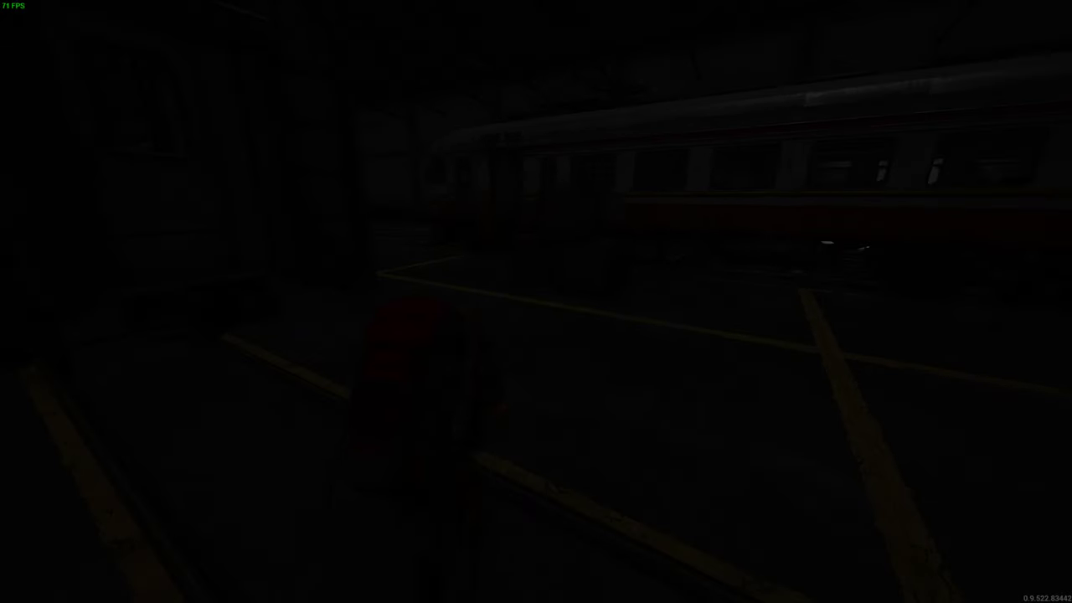
mouse_move(536, 301)
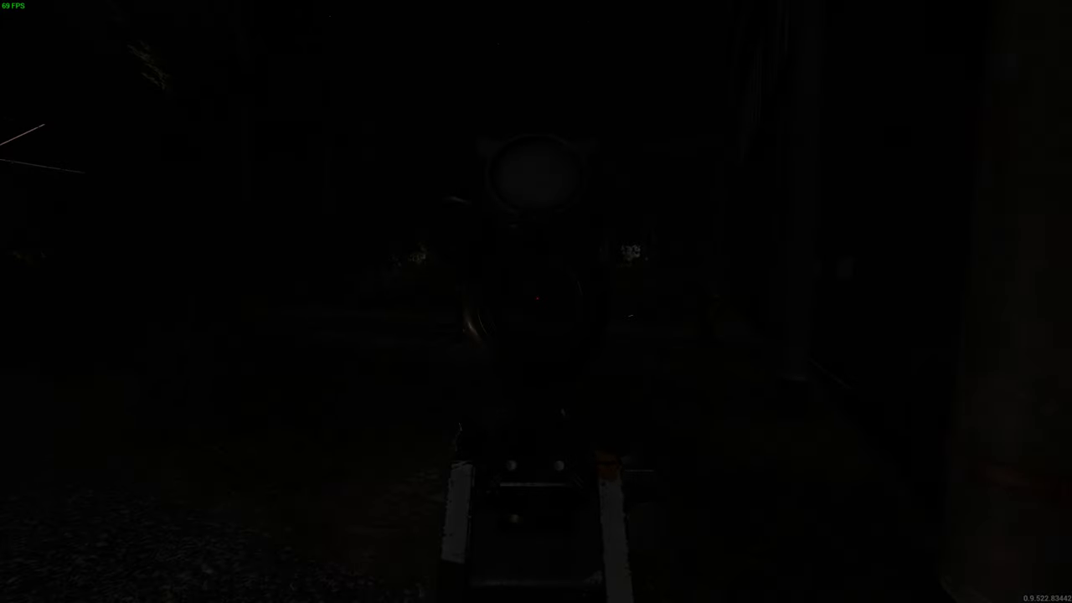
- Aim down the submachine gun's sight at the half-open shutter with bodies beneath
right_click(536, 302)
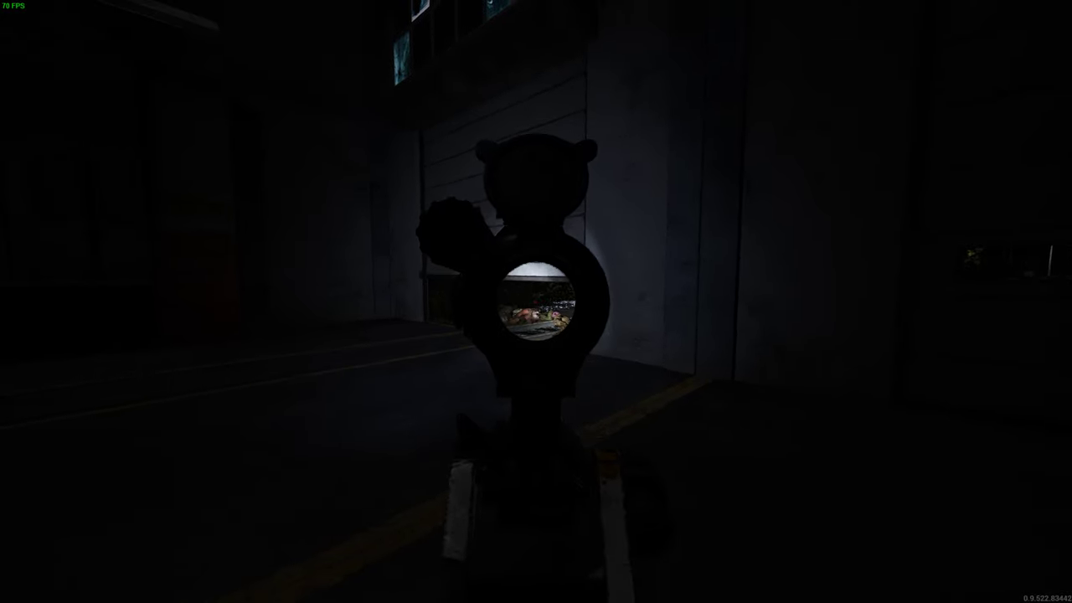
- Walk to the shutter and check nearby loot, including firefighter pants, outside the depot door
key("Tab")
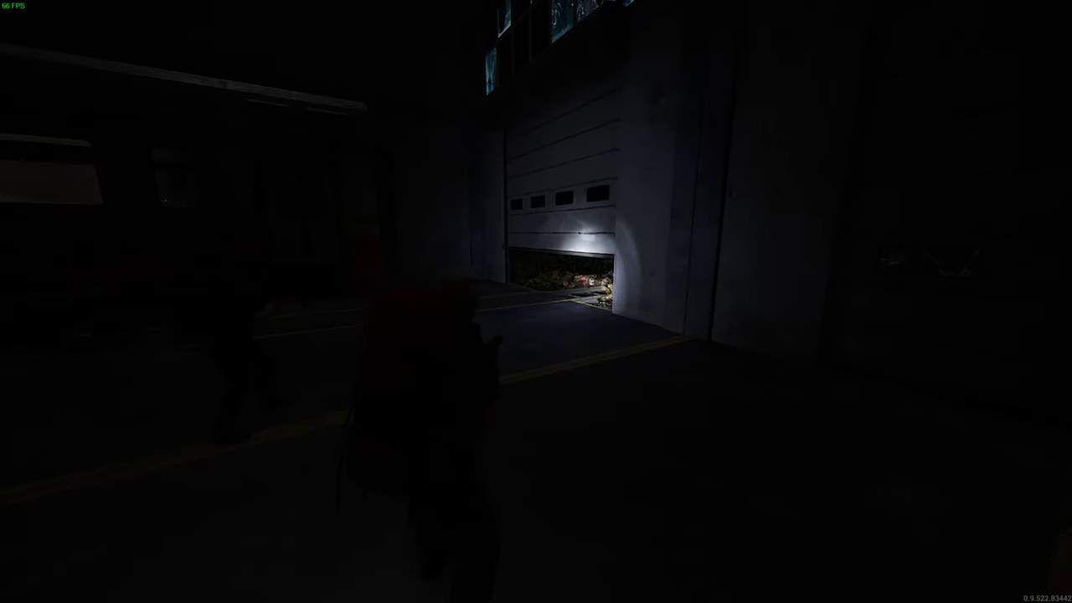
mouse_move(536, 301)
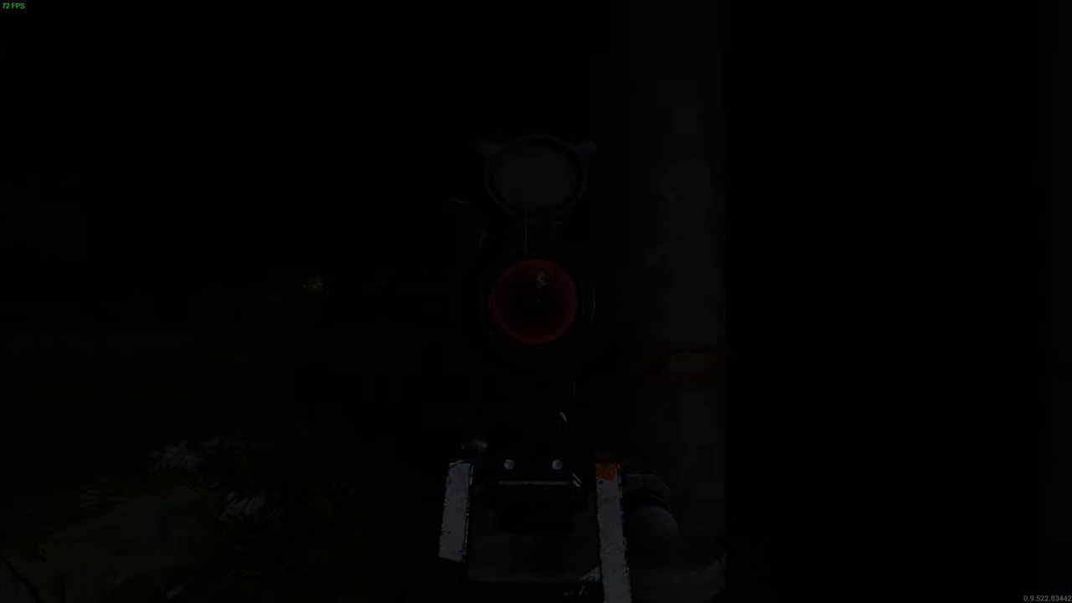
key("Tab")
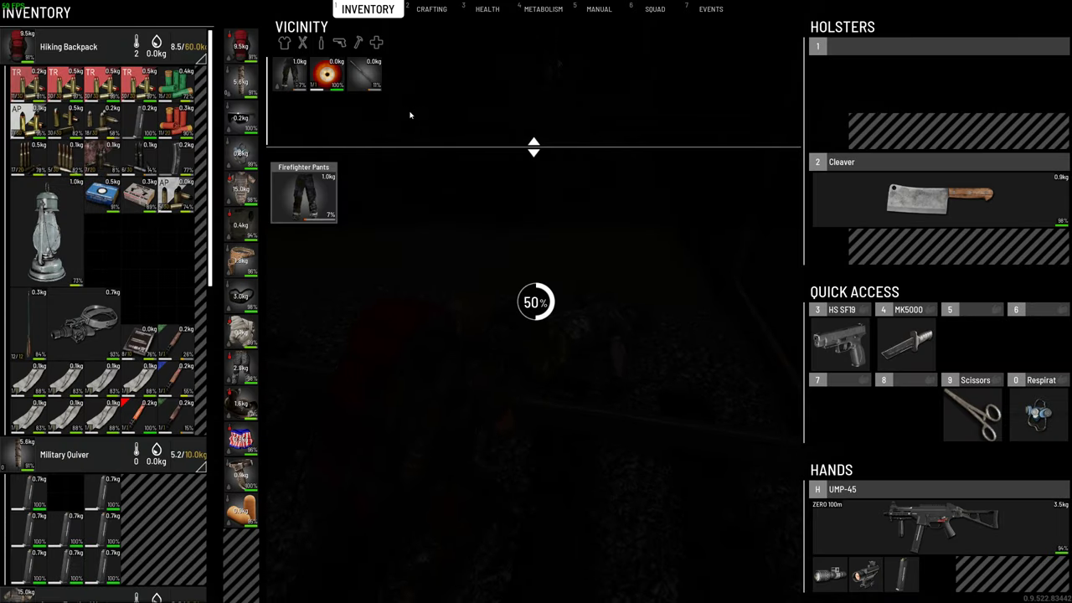
mouse_move(419, 125)
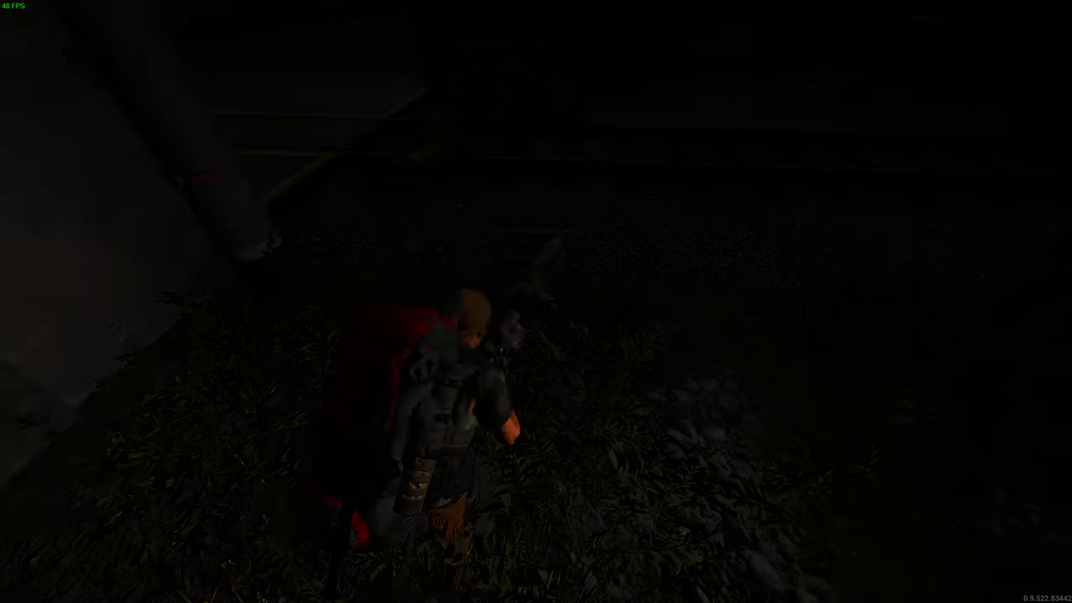
- Cross the grass by the wall and loot rail bodies: tracksuit top, tactical sweater, cotton hoodie
key("Tab")
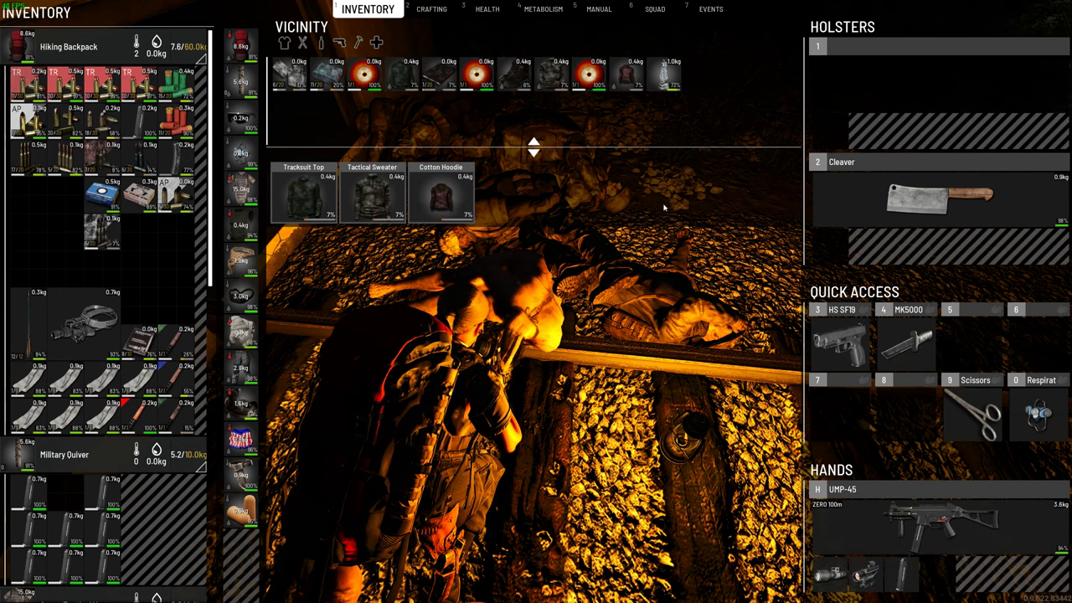
mouse_move(835, 578)
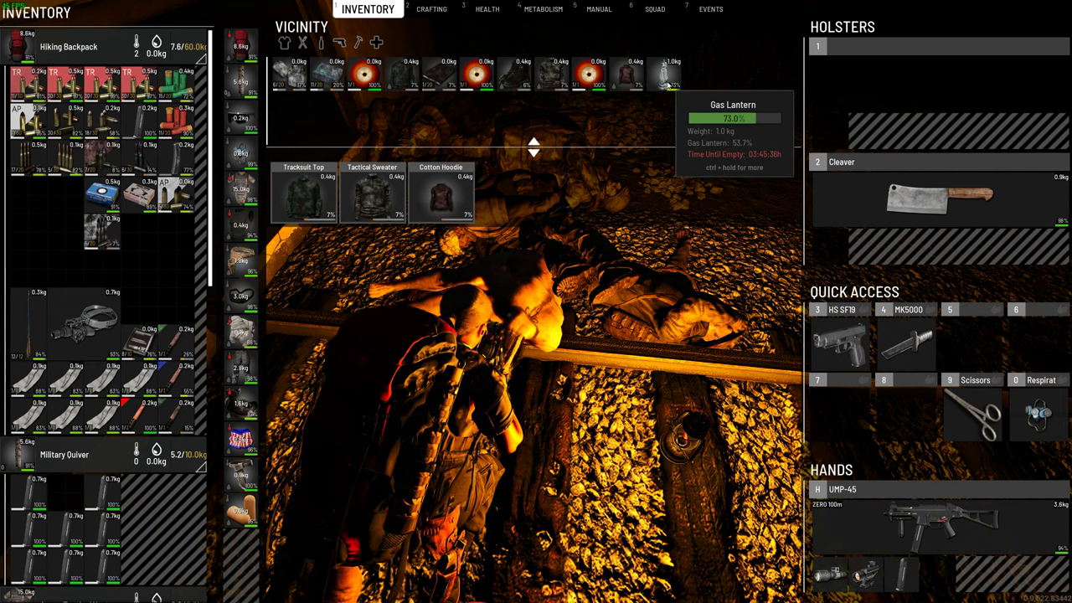
mouse_move(644, 123)
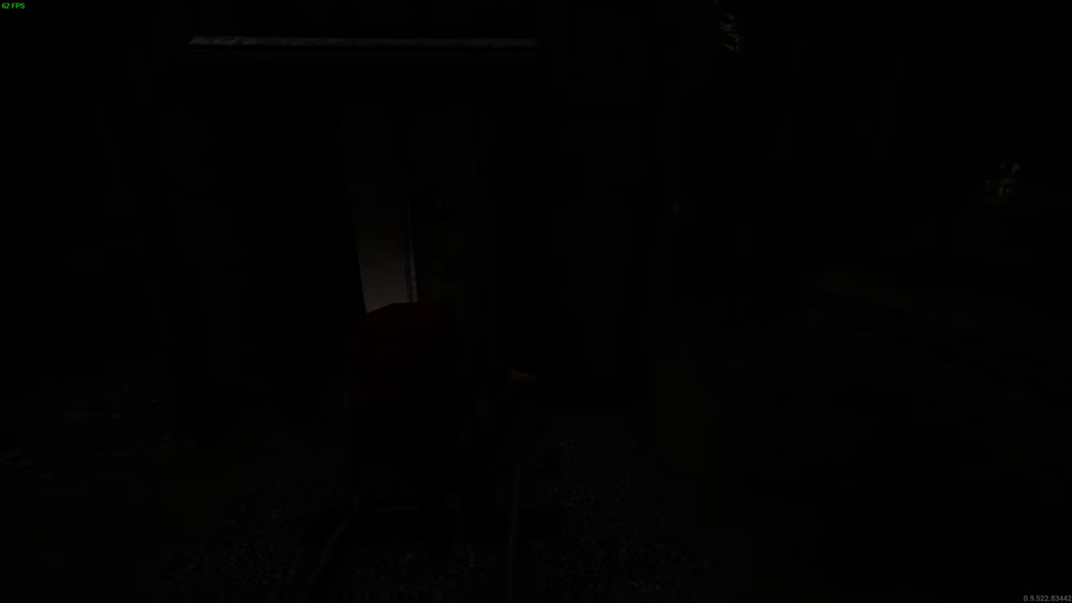
- Loot the bodies on the tracks, equipping a flare and holstering the submachine gun
key("Tab")
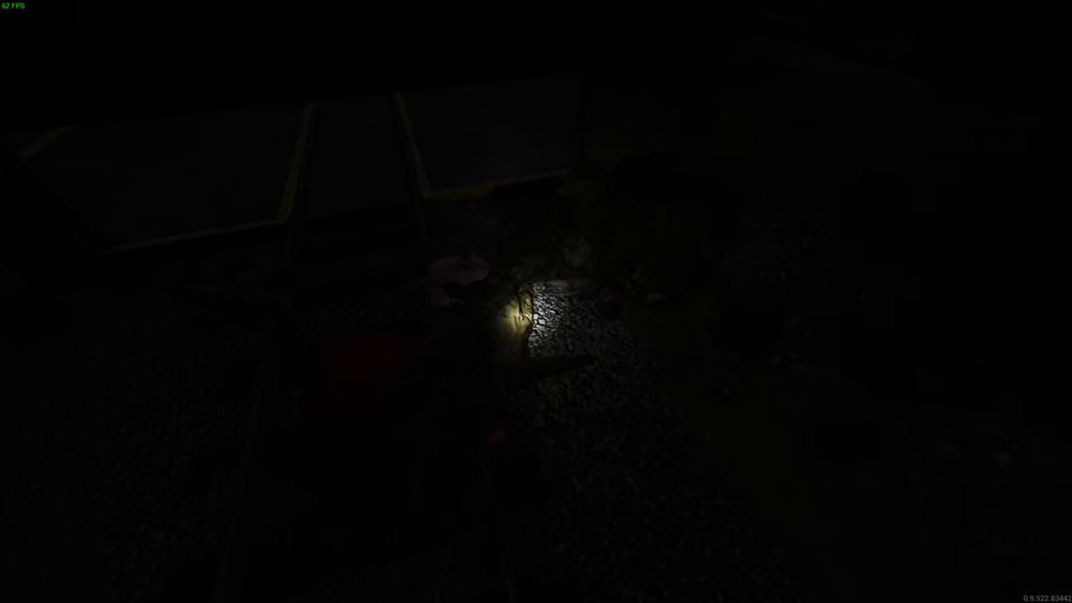
key("Tab")
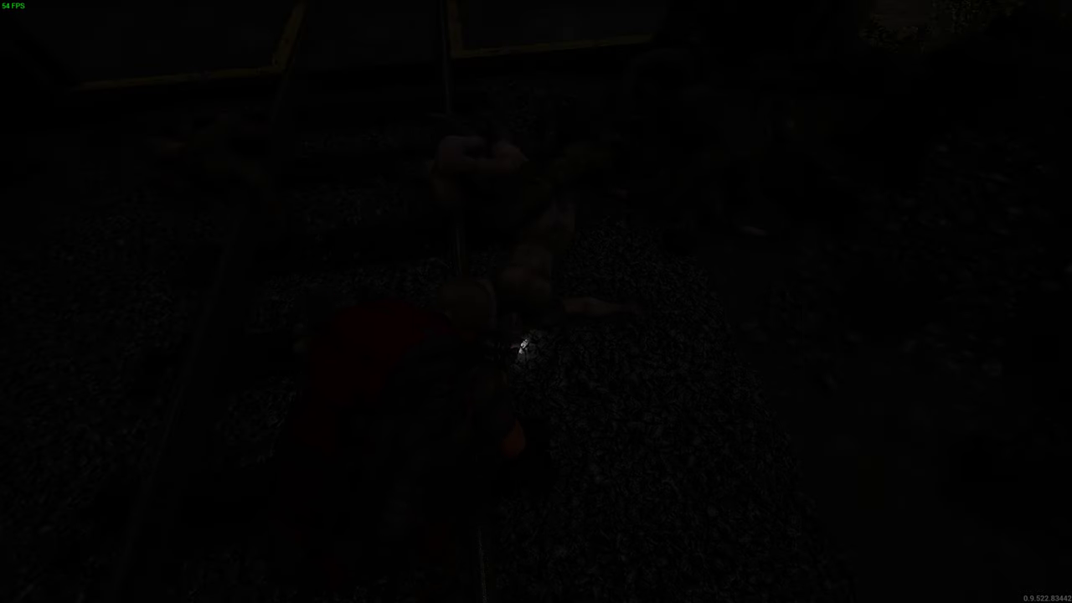
key("Tab")
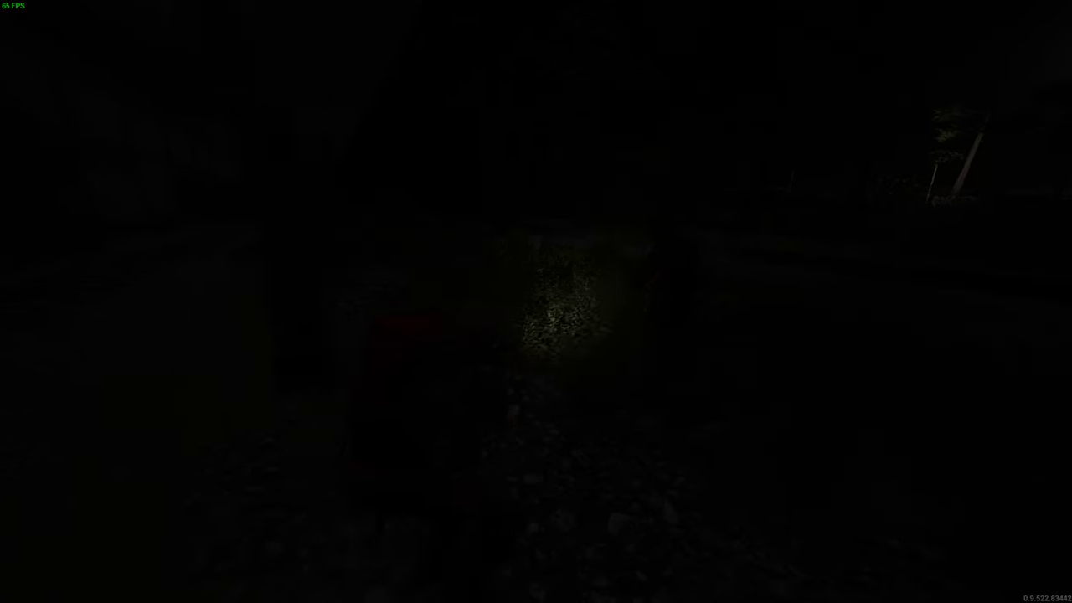
key("Tab")
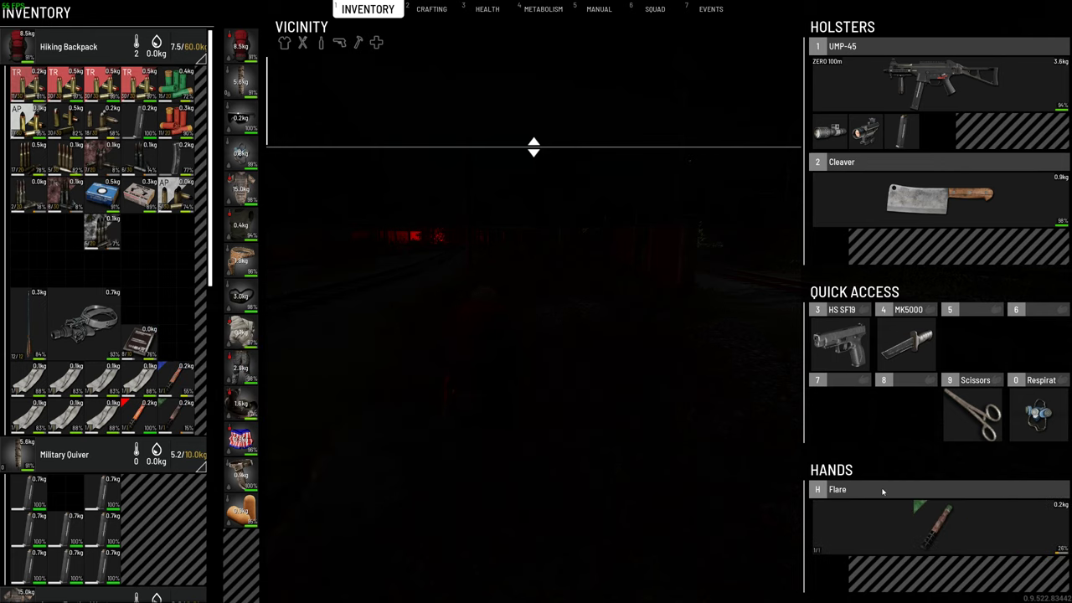
mouse_move(953, 510)
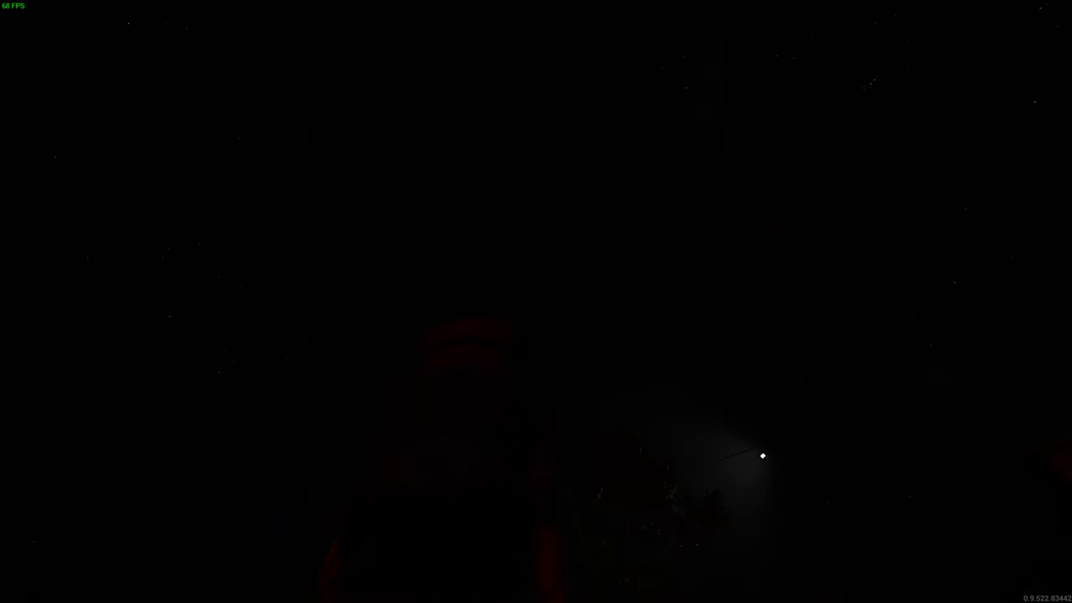
mouse_move(304, 257)
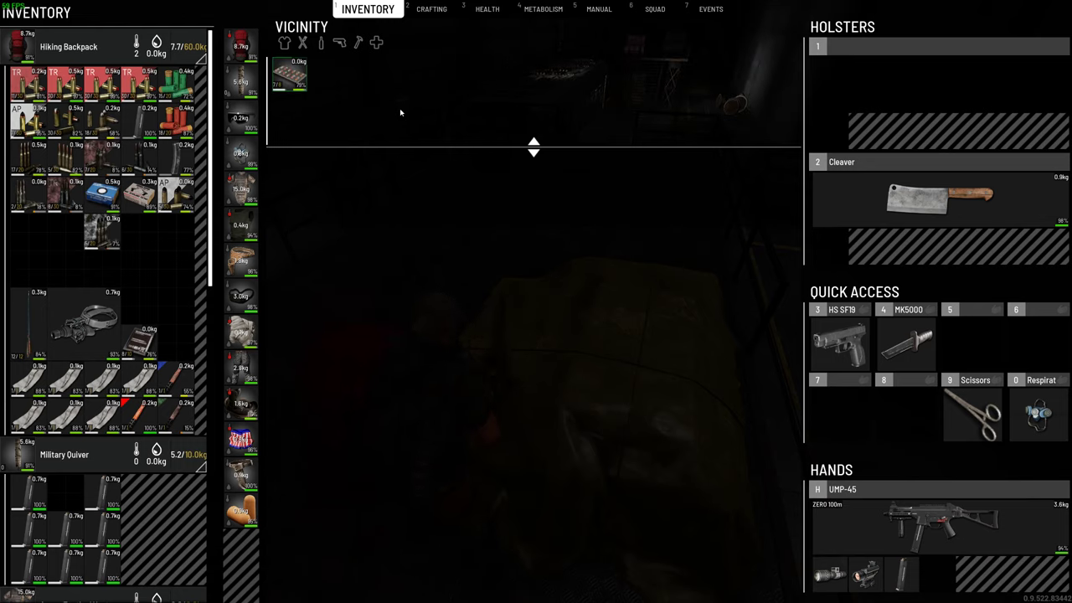
- Close the inventory and start interacting with a dark container inside the depot
key("tab")
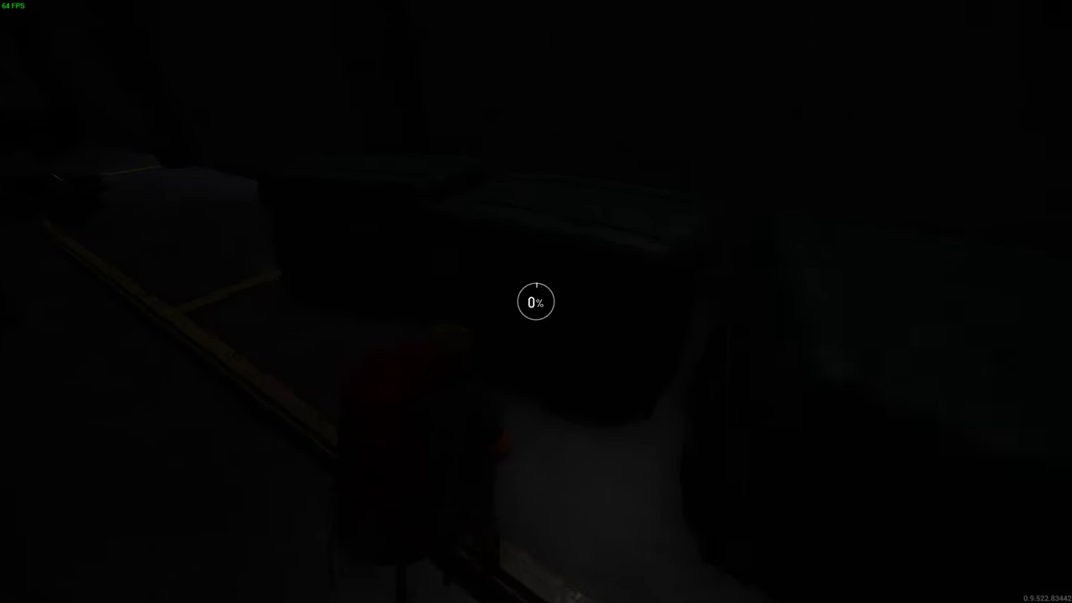
- Open the inventory to view the searched container's three nearby items
key("tab")
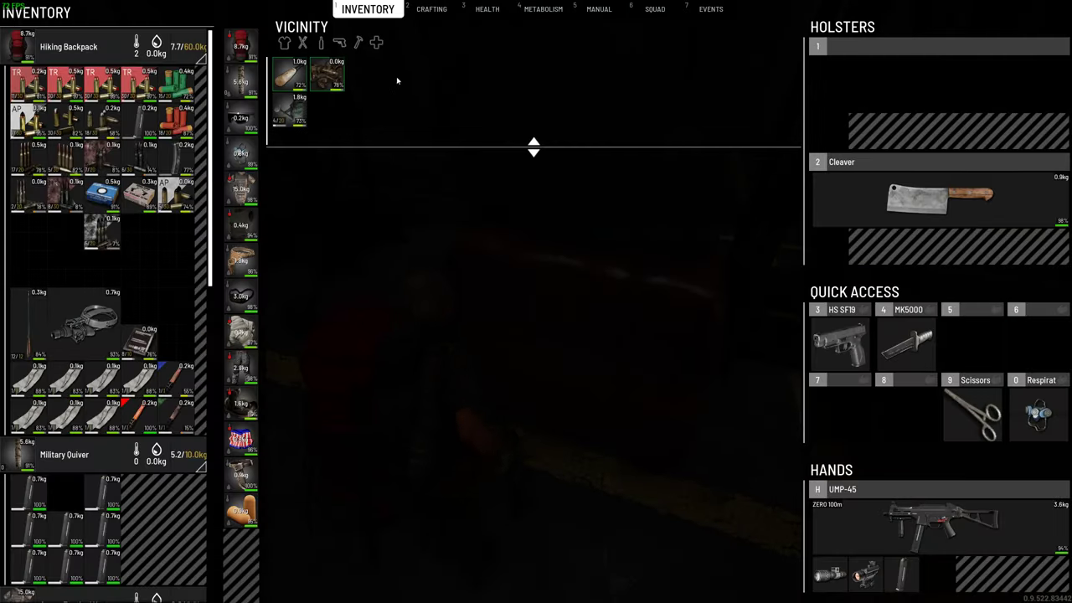
mouse_move(289, 75)
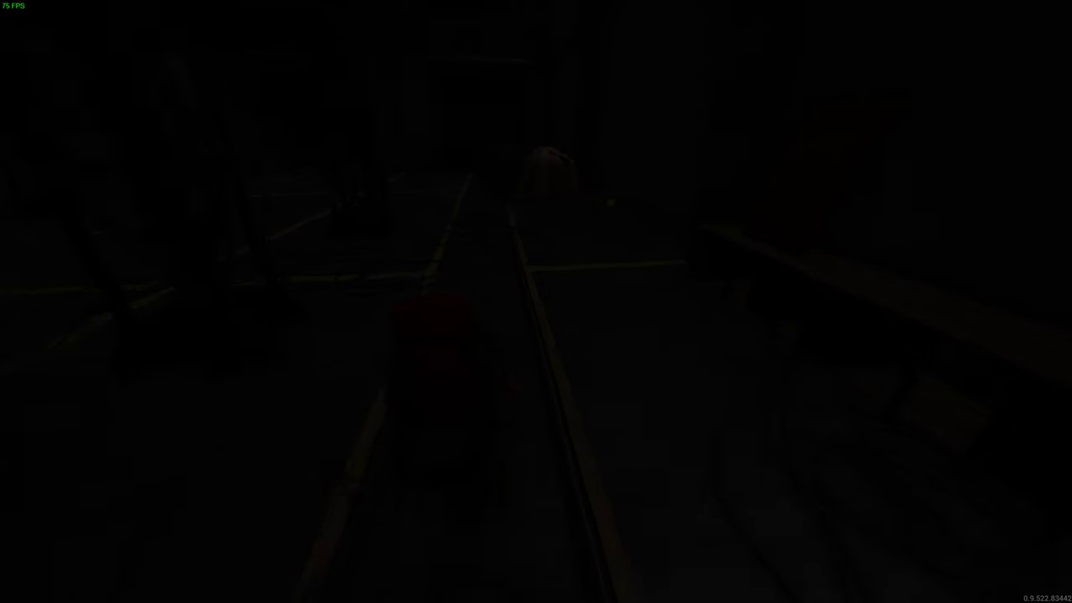
- Reopen the inventory on the rails to check gear and health
key("Tab")
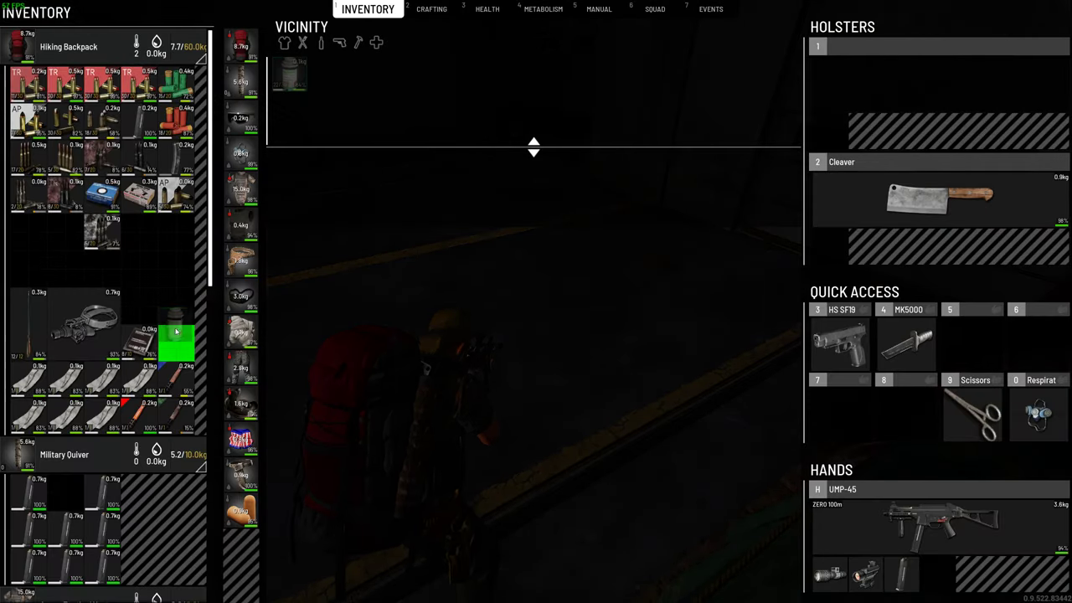
mouse_move(175, 335)
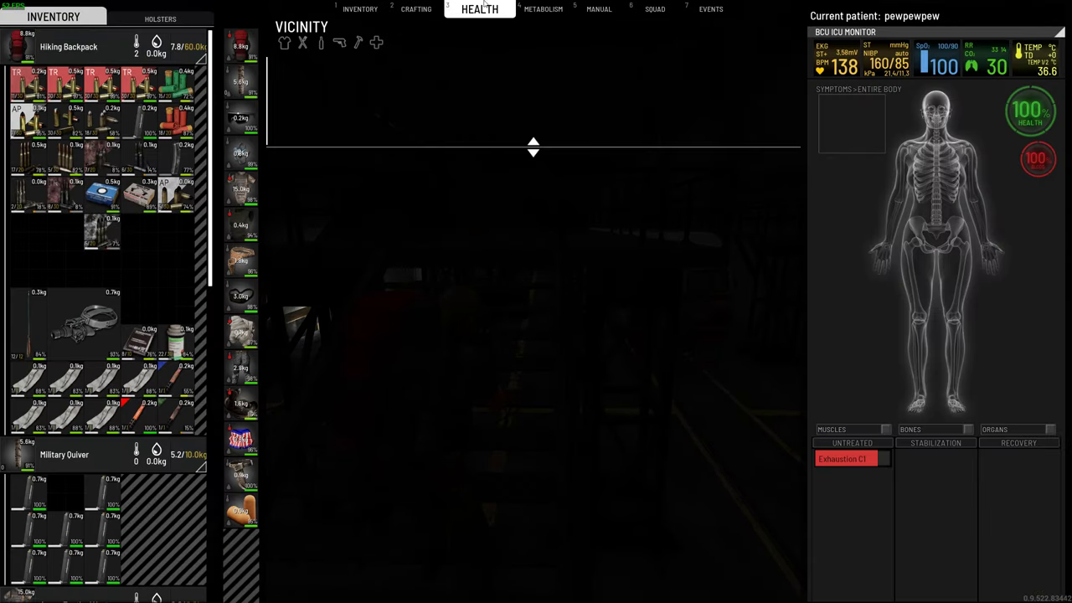
- Review the metabolism and nutrition overview, then return to the inventory
left_click(543, 9)
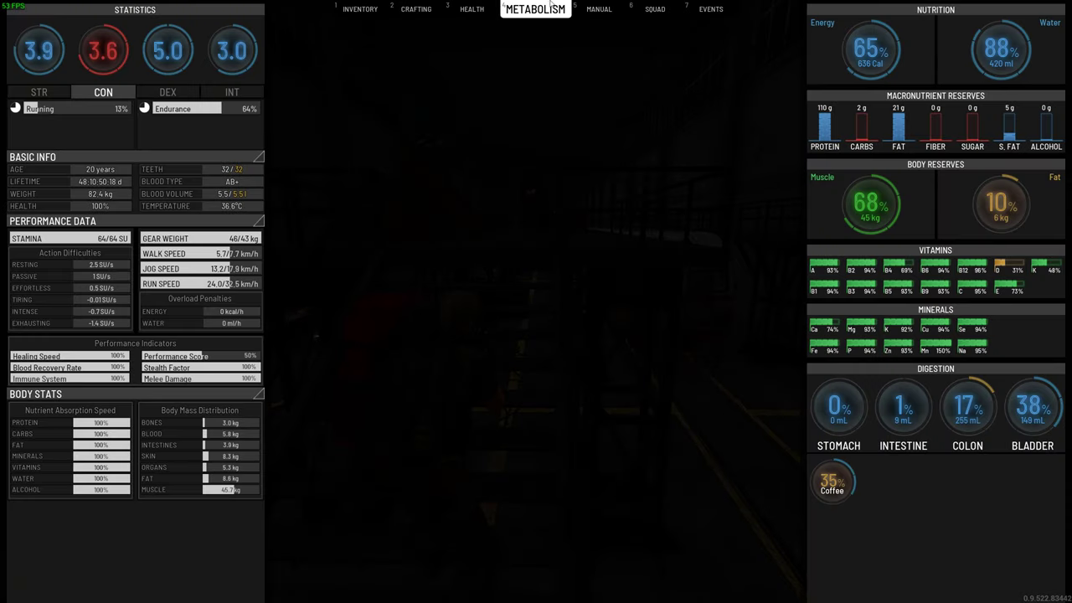
left_click(359, 9)
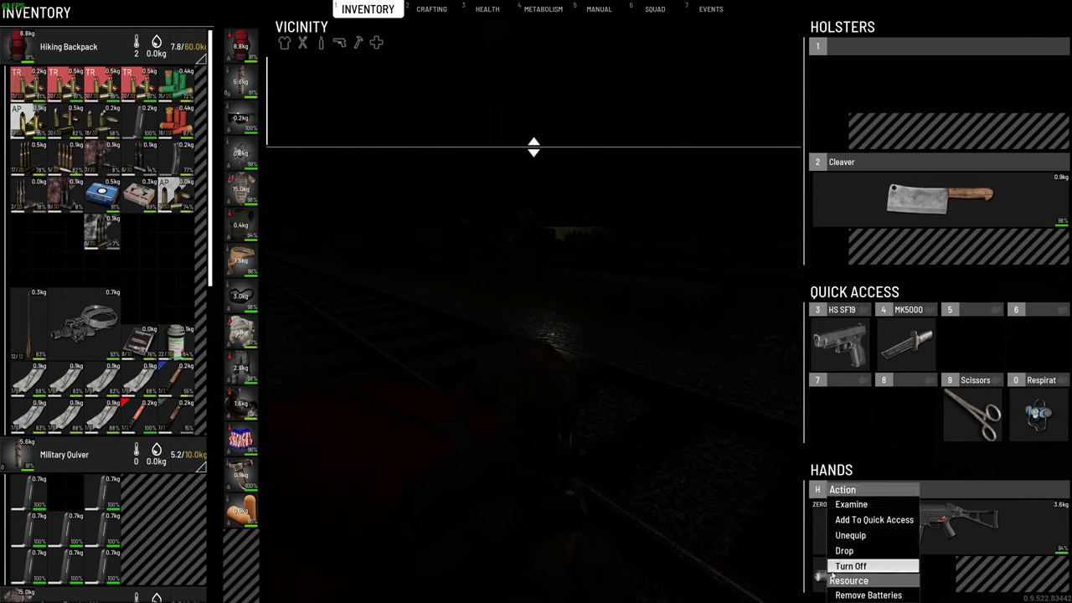
- Turn off the flashlight mounted on the held UMP-45
left_click(850, 565)
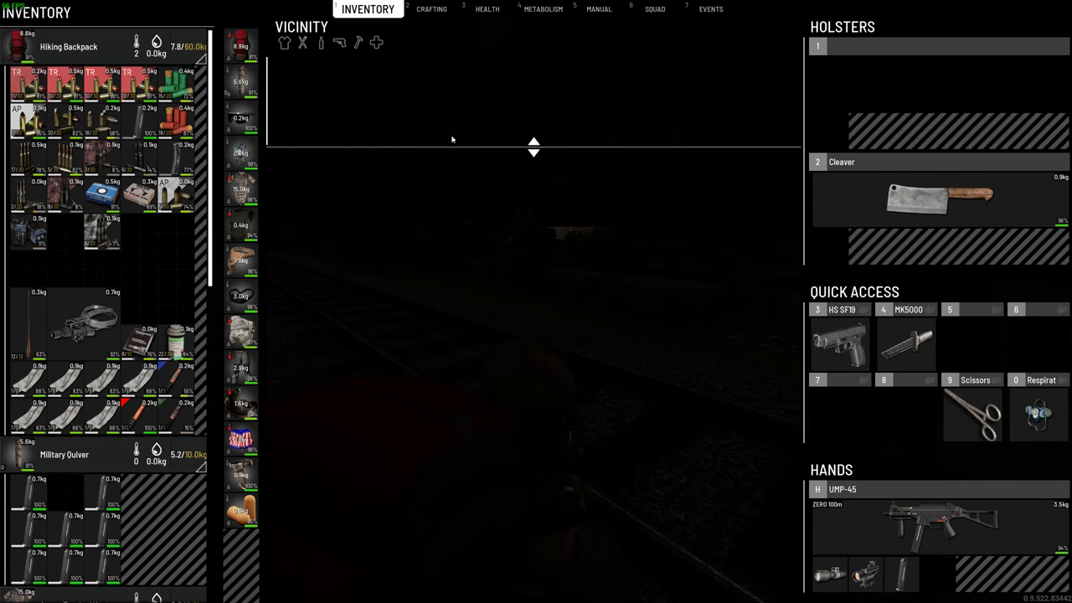
mouse_move(38, 243)
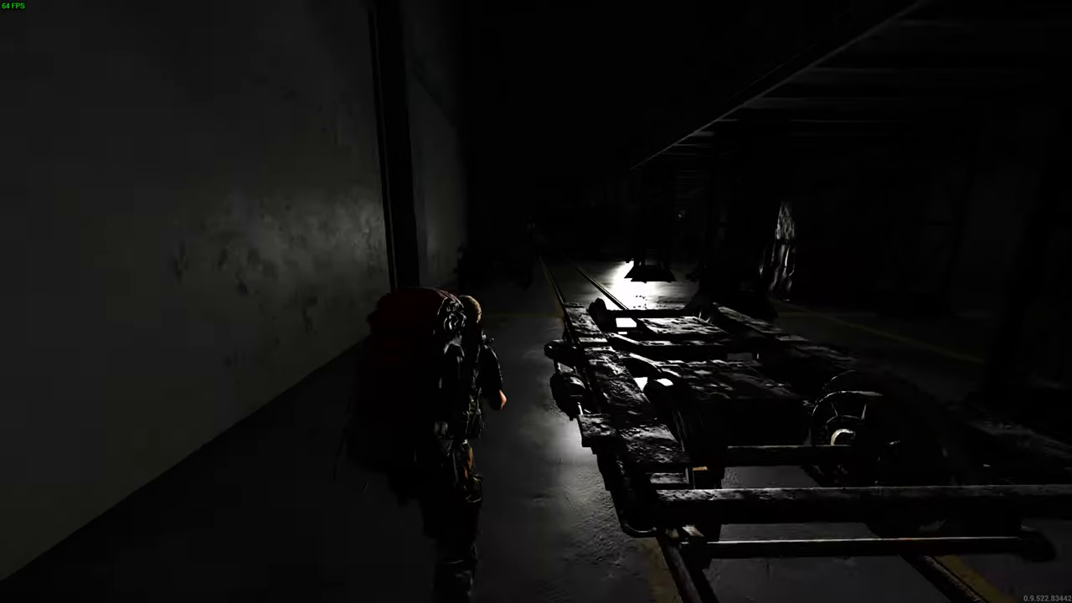
- Bring up the inventory to check the item lying nearby and the cleaver's condition
key("tab")
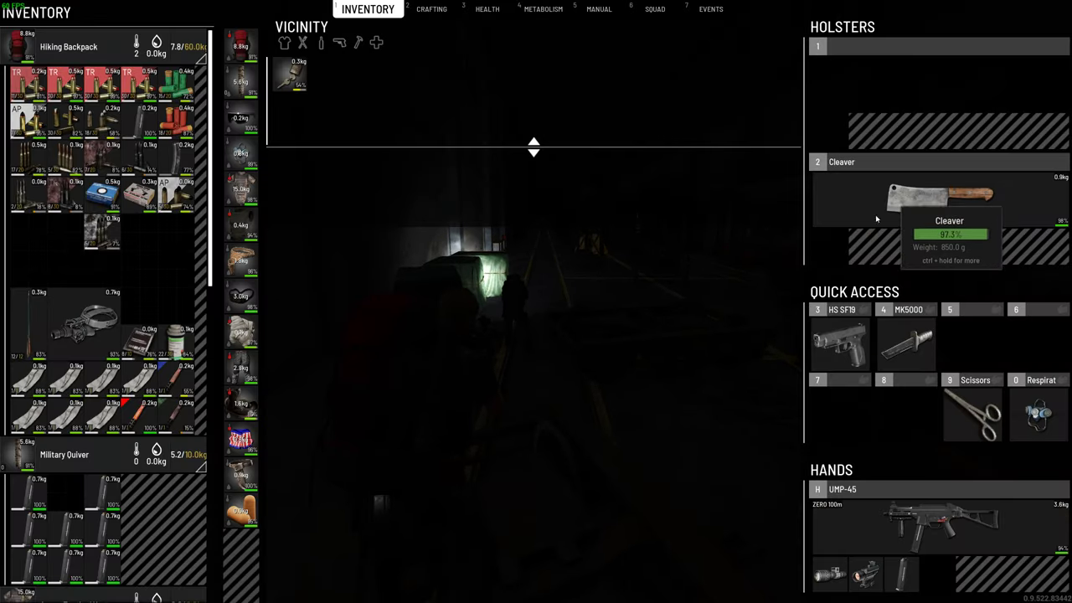
mouse_move(310, 410)
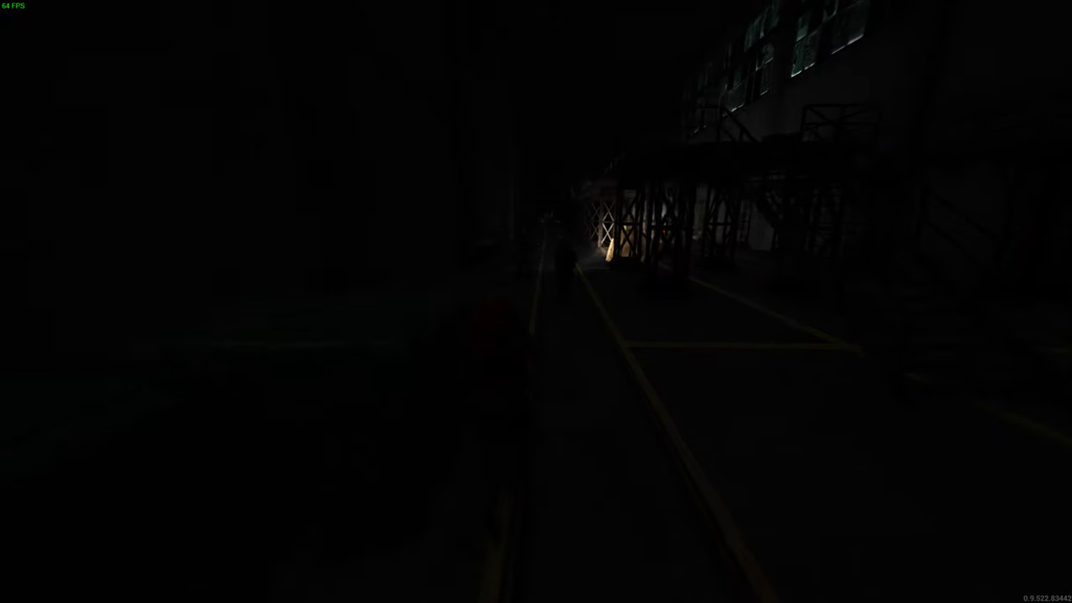
mouse_move(536, 301)
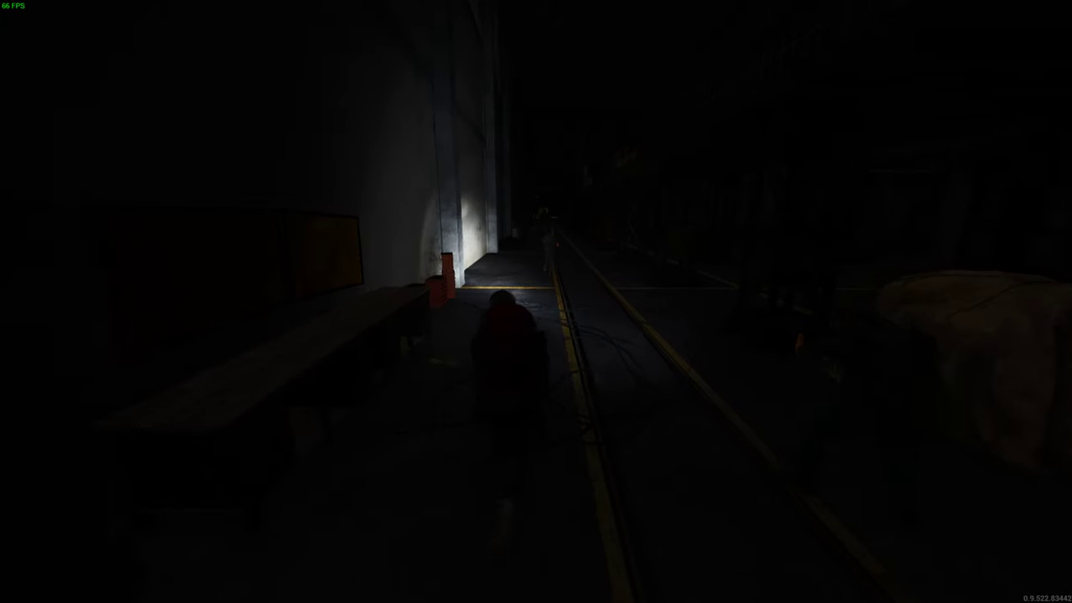
mouse_move(536, 302)
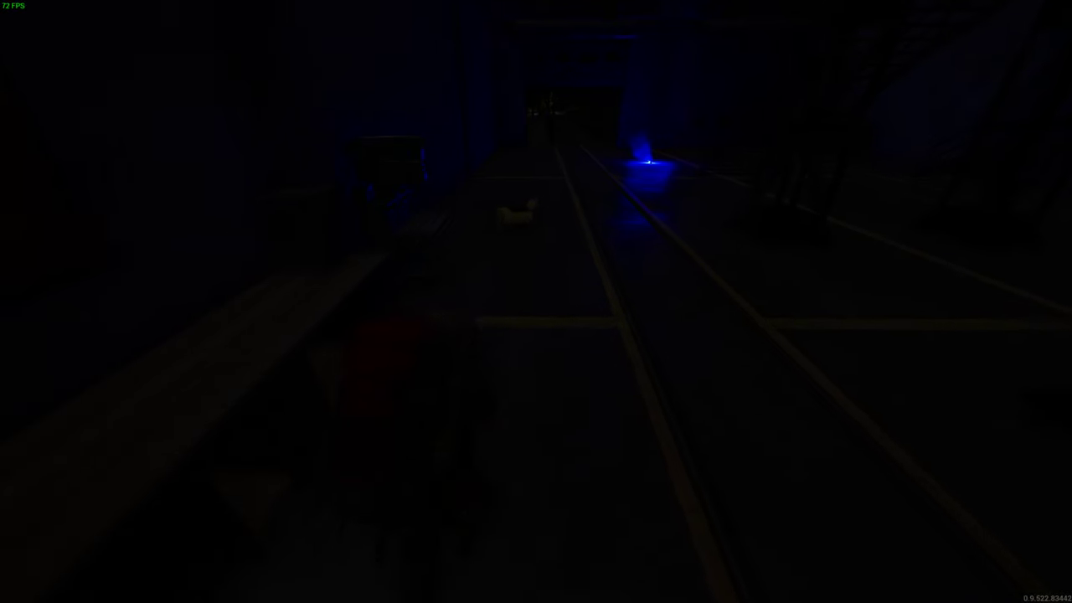
- Crouch beside the glowing blue chemlight on the depot floor
key("Tab")
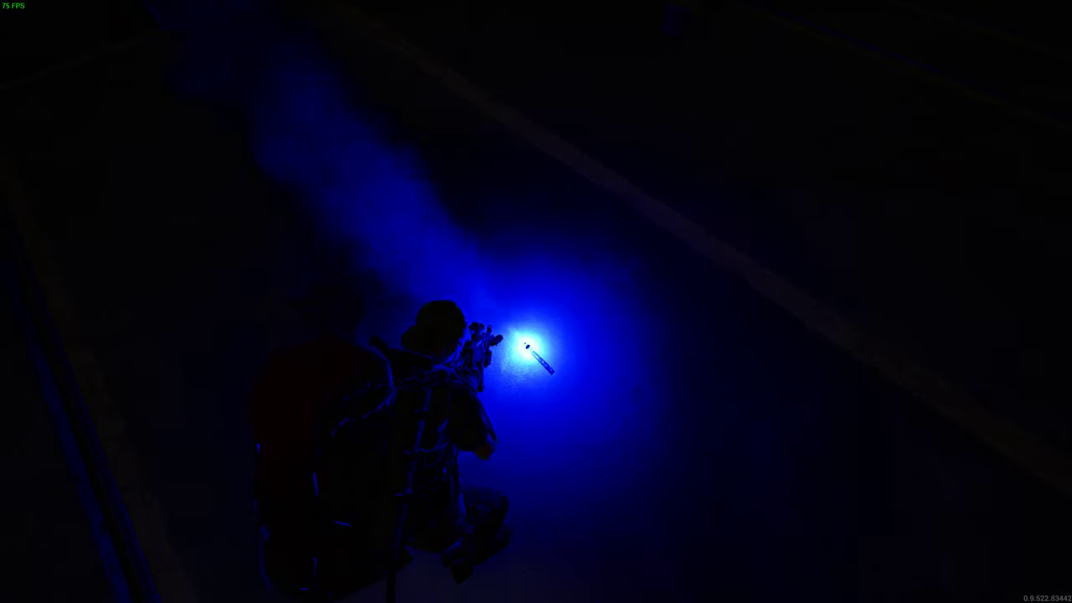
mouse_move(536, 302)
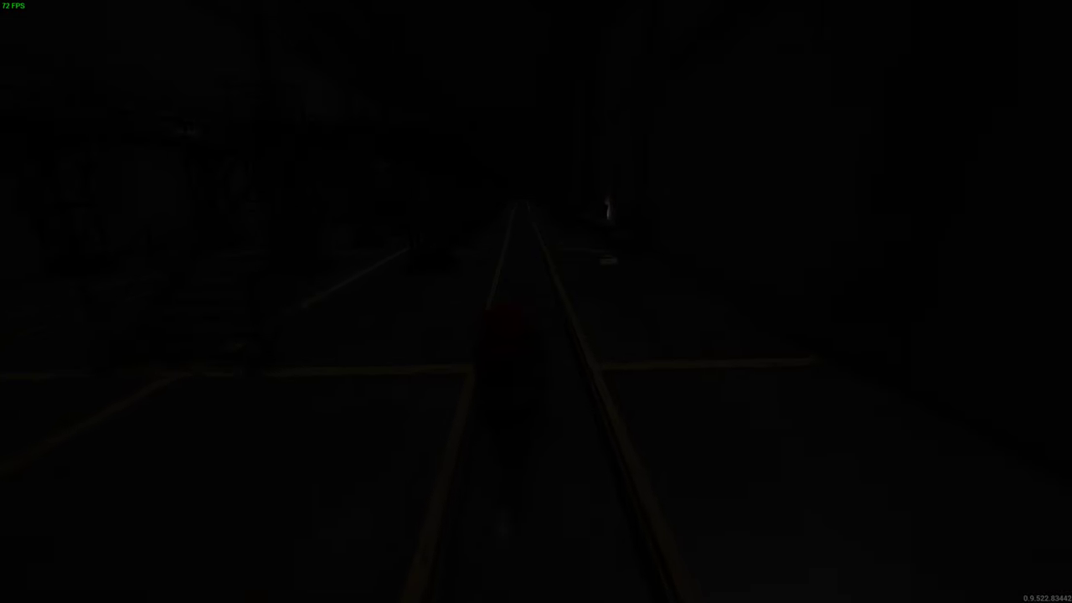
- Bring up the inventory to reach the firefighter pants lying nearby
key("Tab")
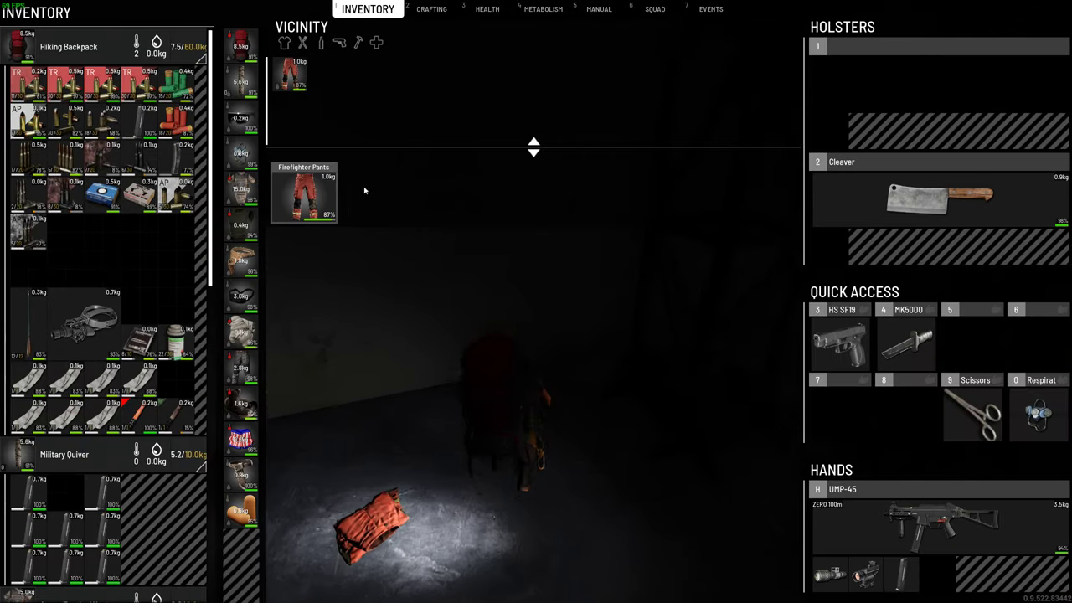
mouse_move(327, 198)
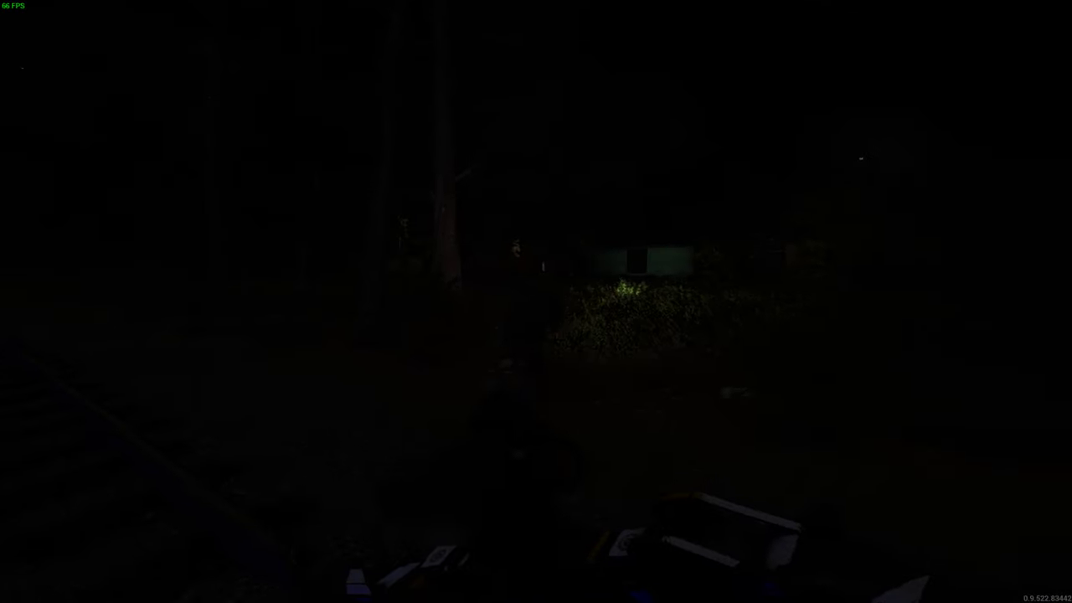
mouse_move(536, 302)
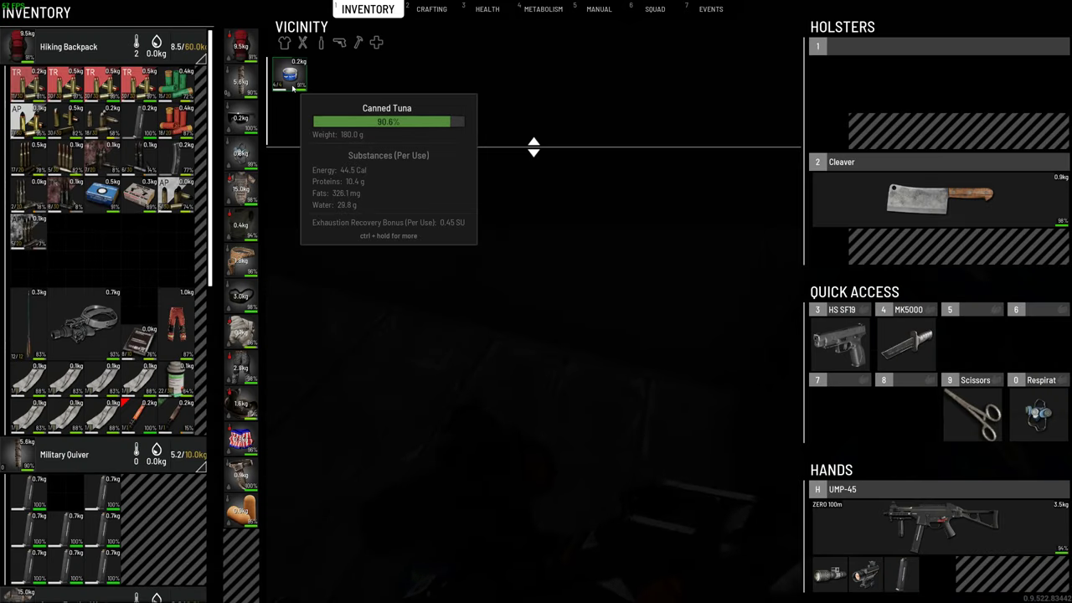
- Check metabolism, then scroll the inventory reviewing stored magazines and ammo
left_click(535, 9)
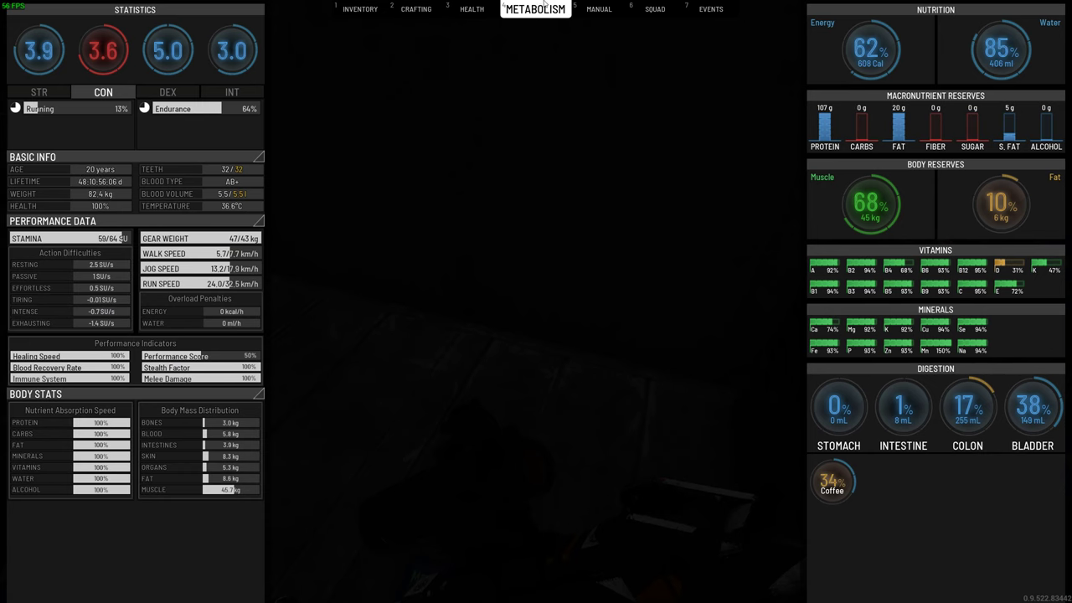
left_click(360, 9)
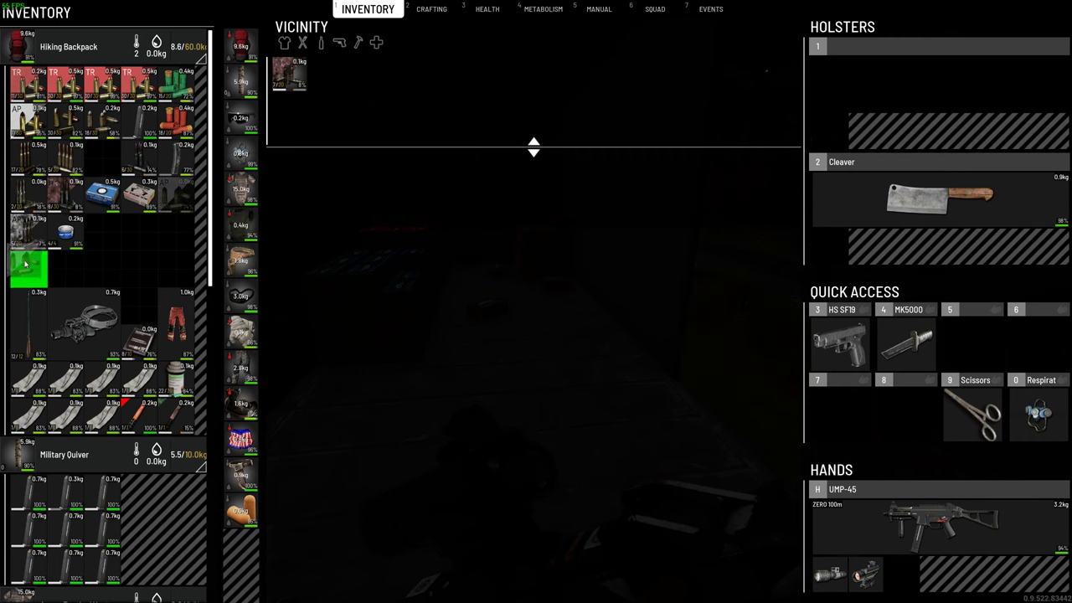
scroll("down", 3)
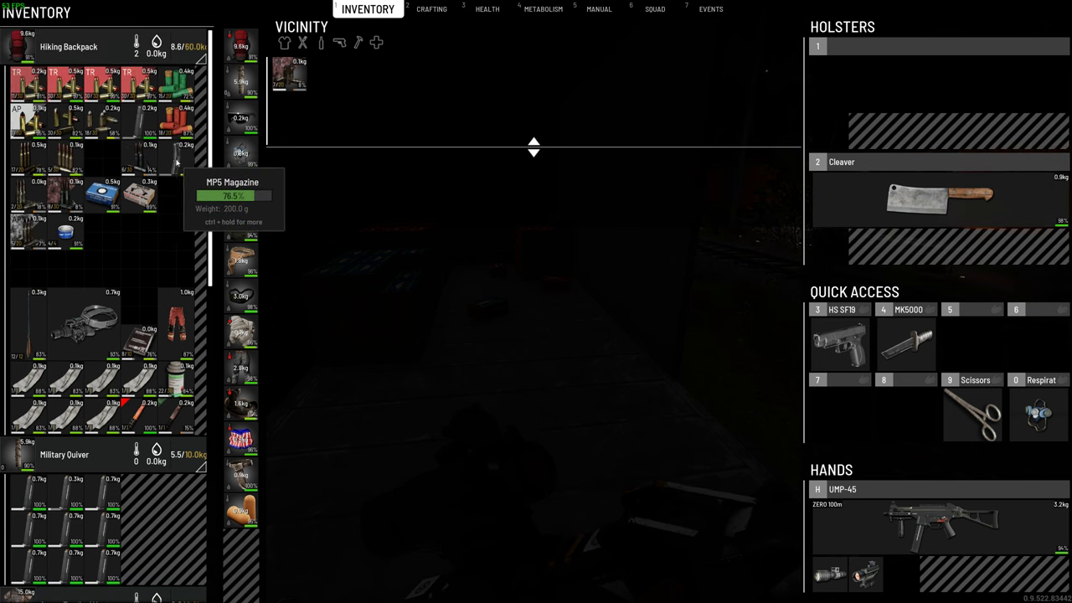
scroll("down", 3)
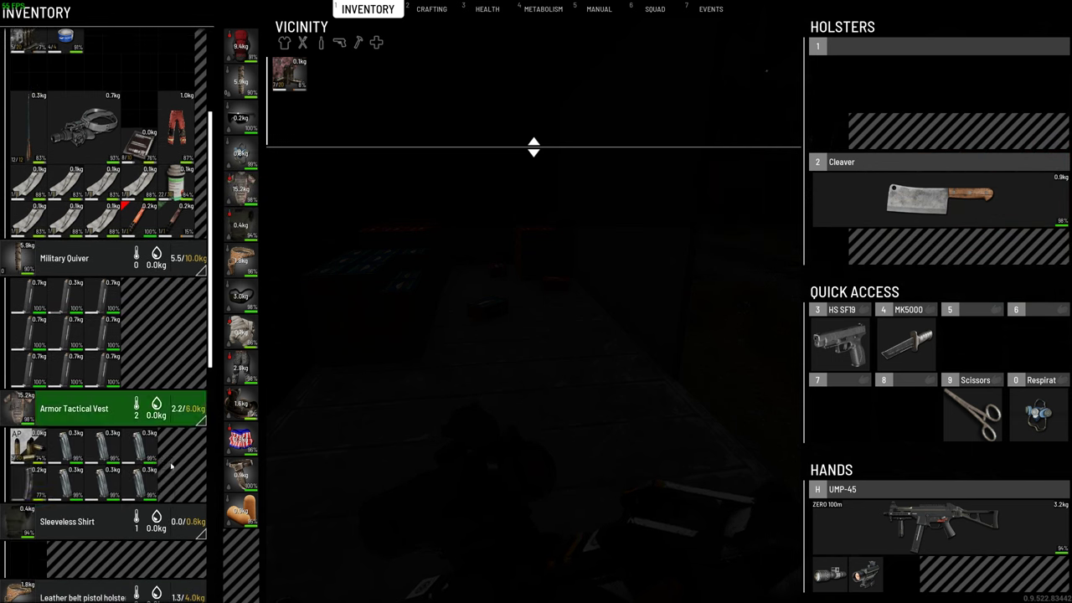
scroll("up", 3)
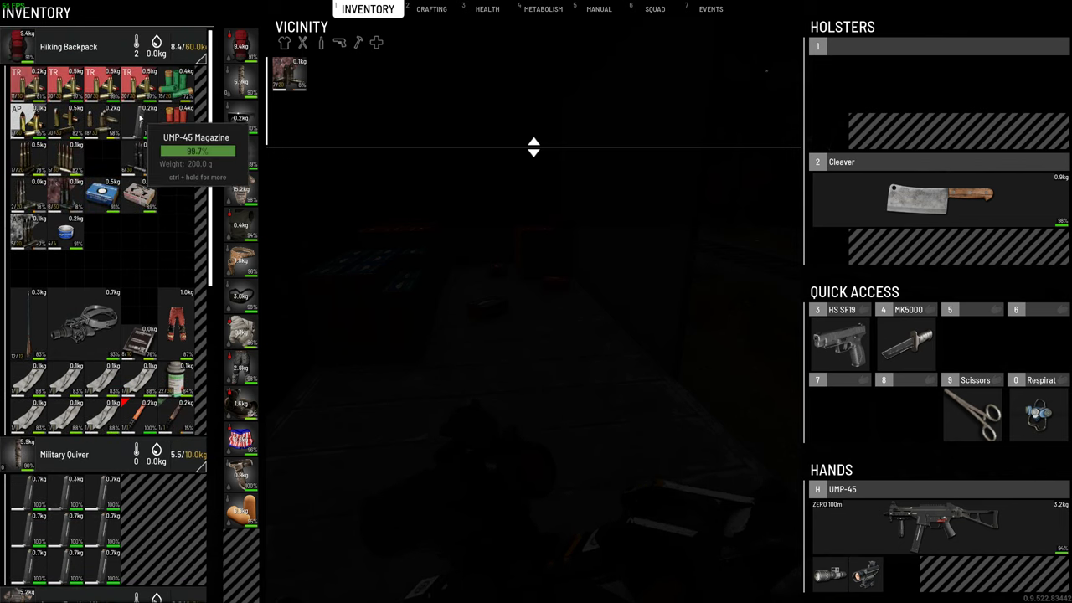
mouse_move(149, 310)
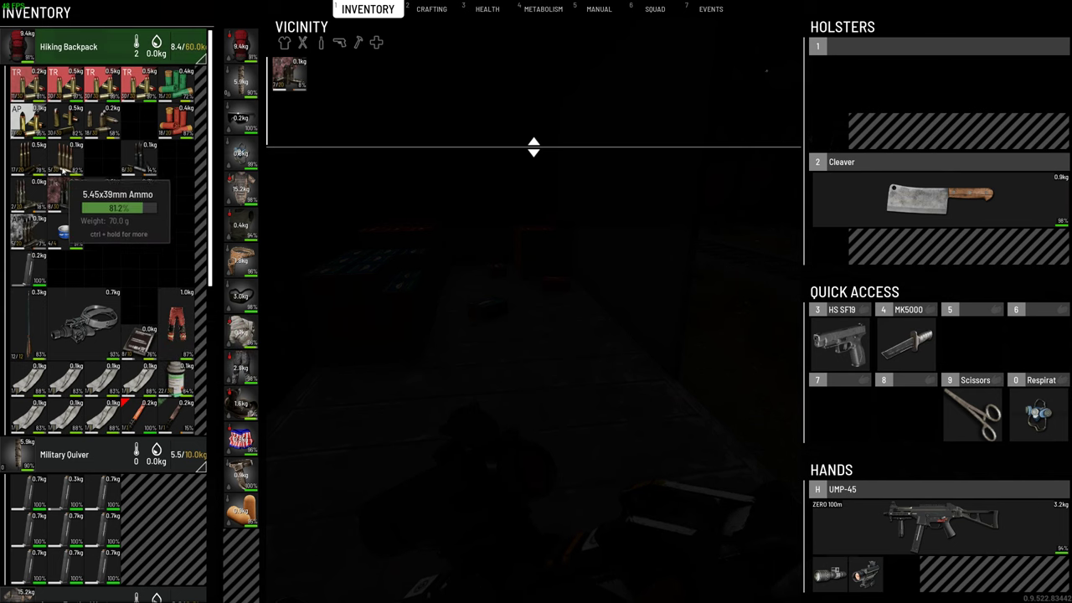
scroll("down", 3)
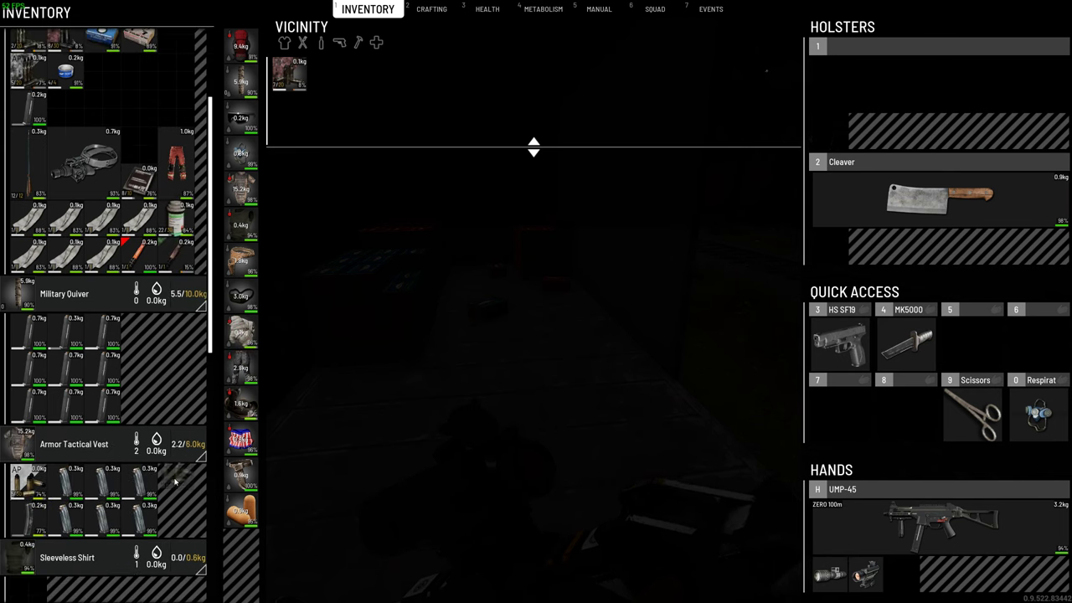
scroll("down", 3)
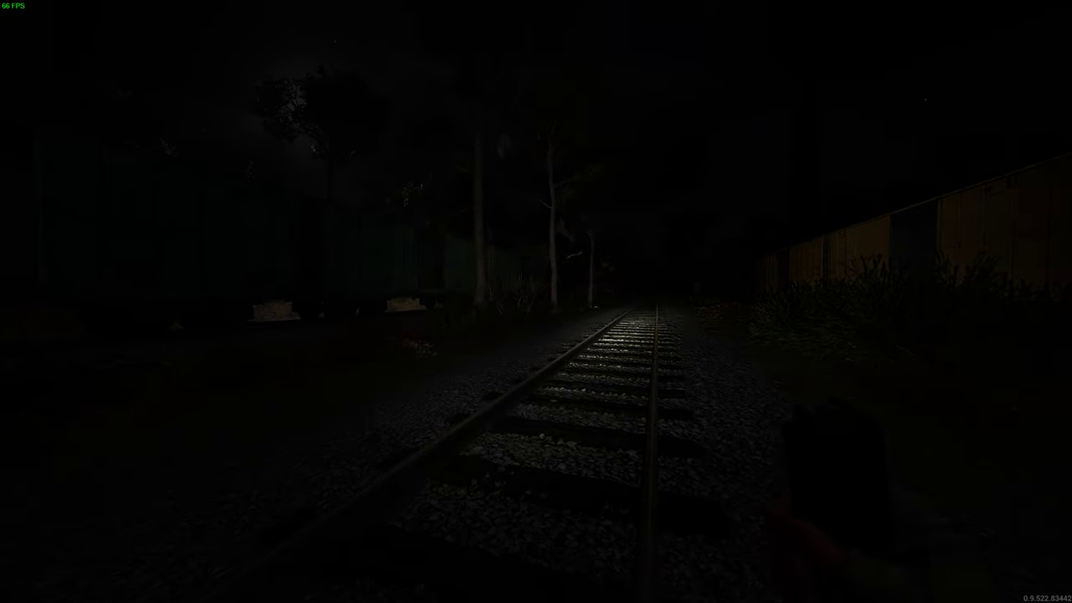
- Bring up the inventory on the tracks and the held UMP-45's action menu
key("Tab")
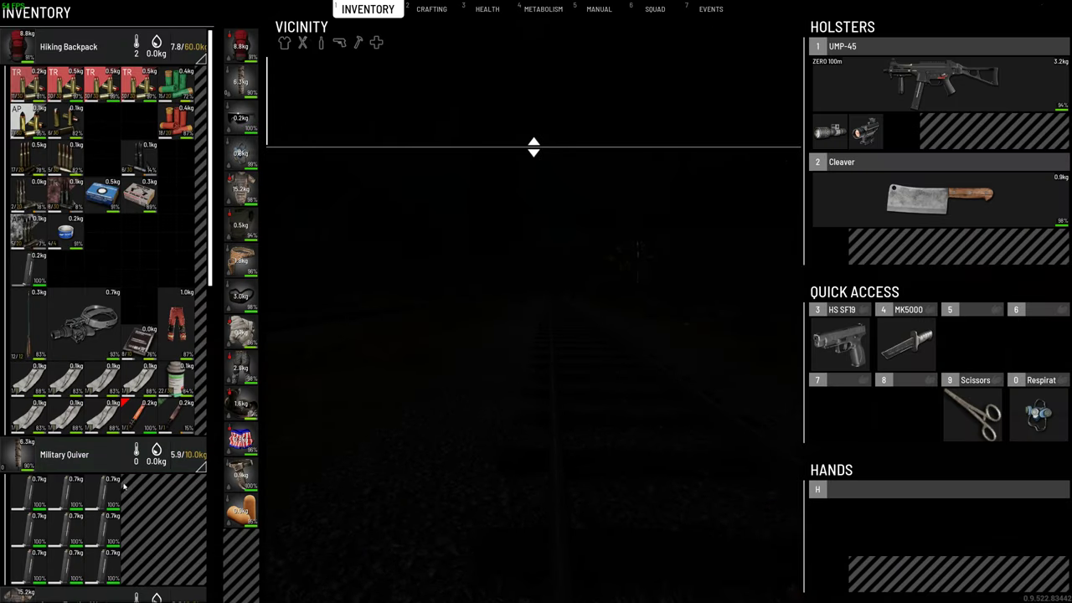
mouse_move(865, 133)
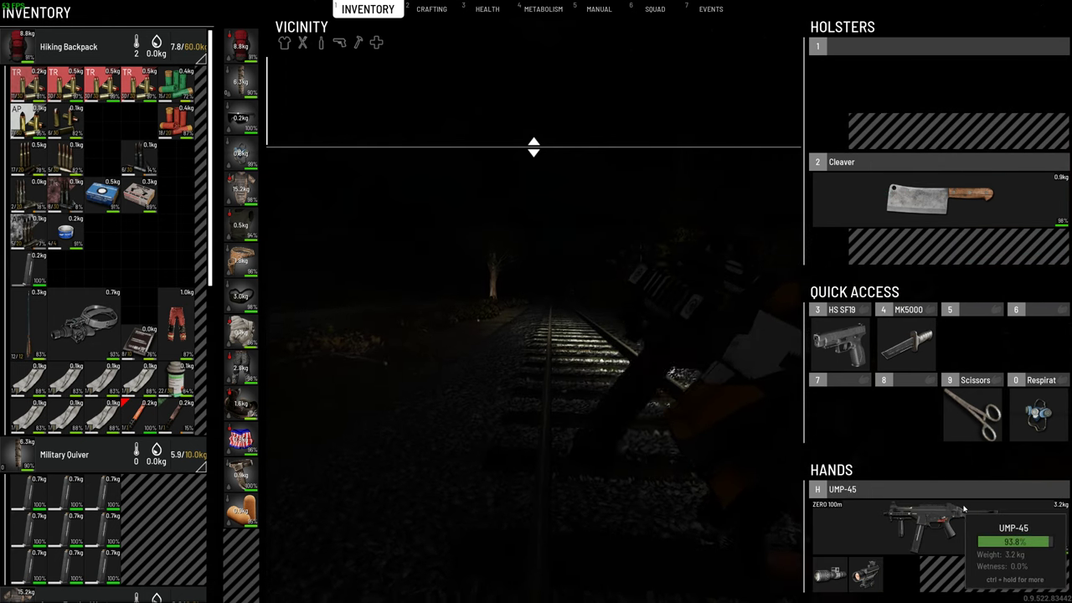
right_click(888, 524)
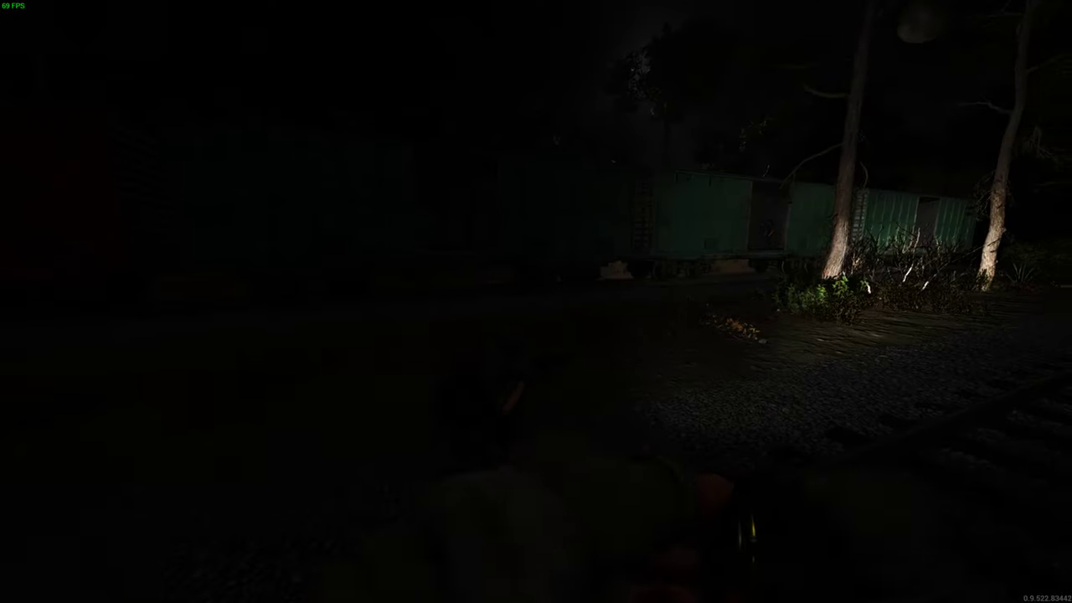
mouse_move(536, 301)
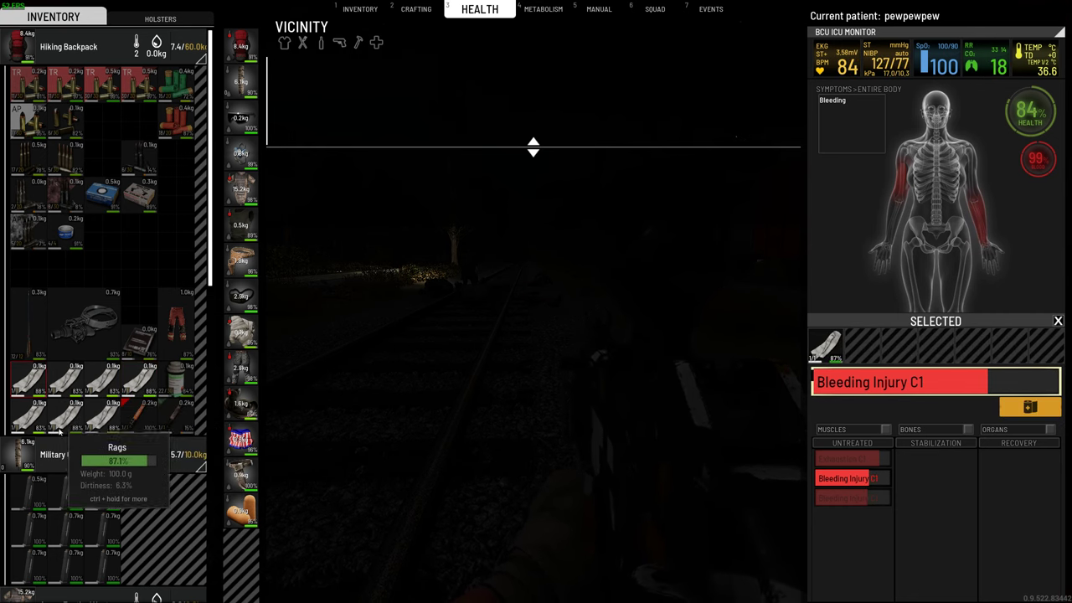
mouse_move(846, 499)
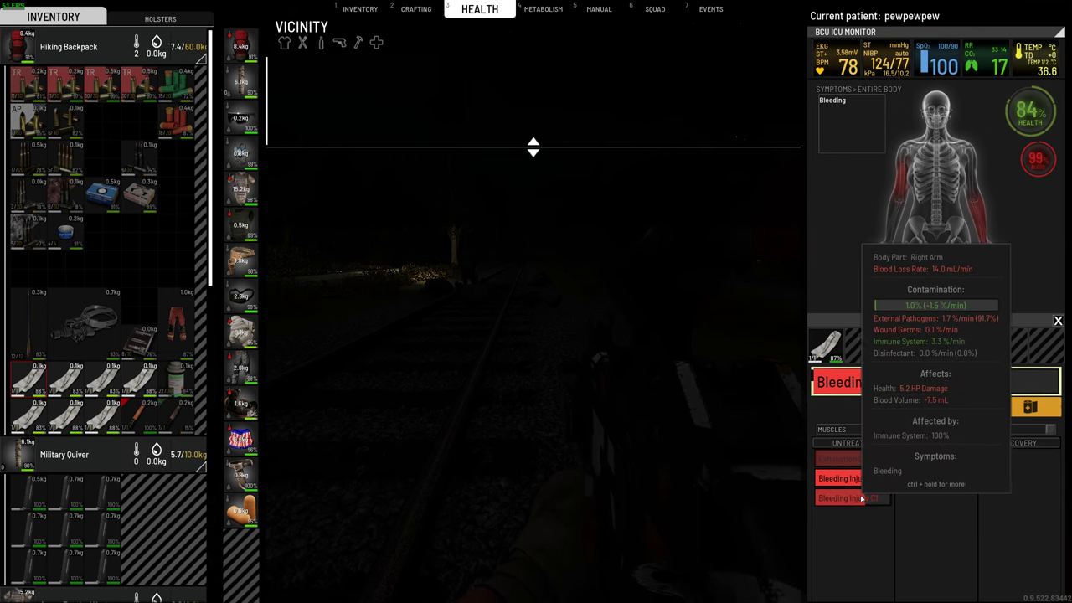
- Apply rags to the right-arm bleeding injury, then switch back to the inventory
left_click(851, 498)
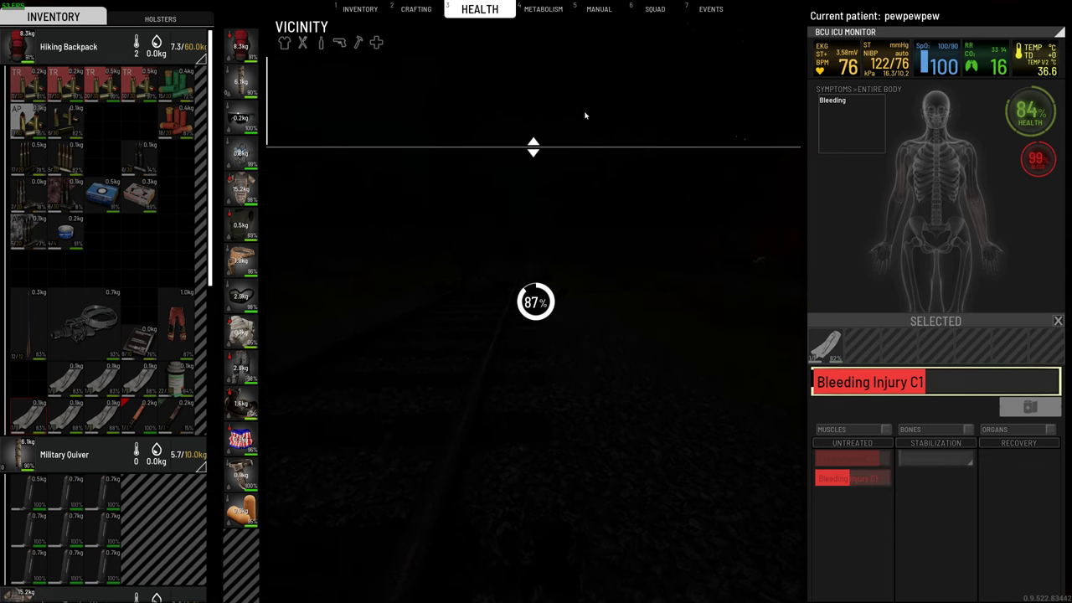
left_click(367, 10)
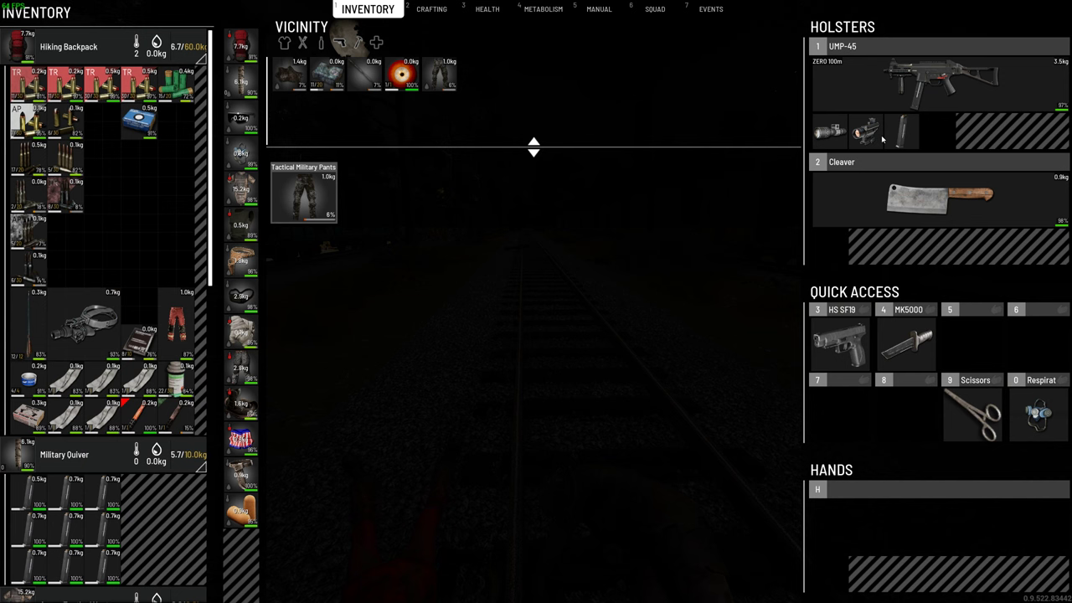
- Glance at metabolism stats, then take the UMP-45's magazine into hand
left_click(535, 9)
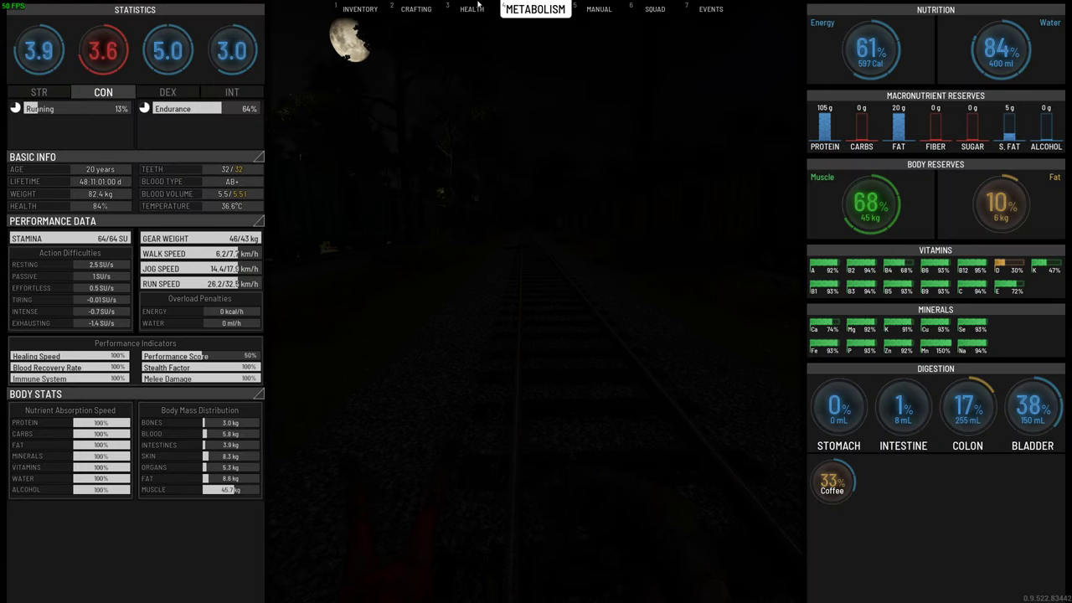
left_click(471, 9)
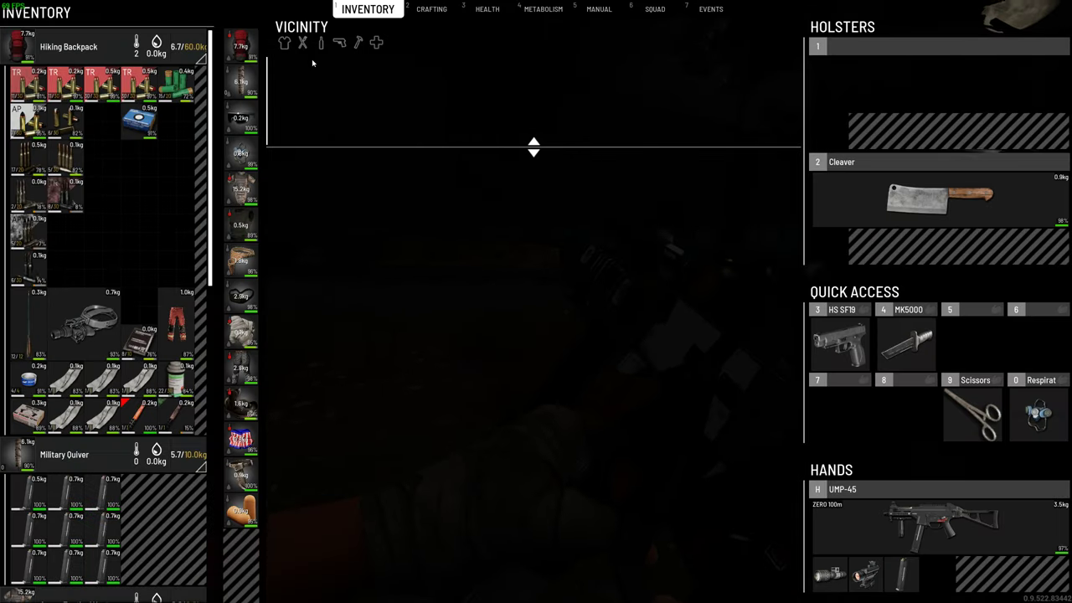
mouse_move(870, 509)
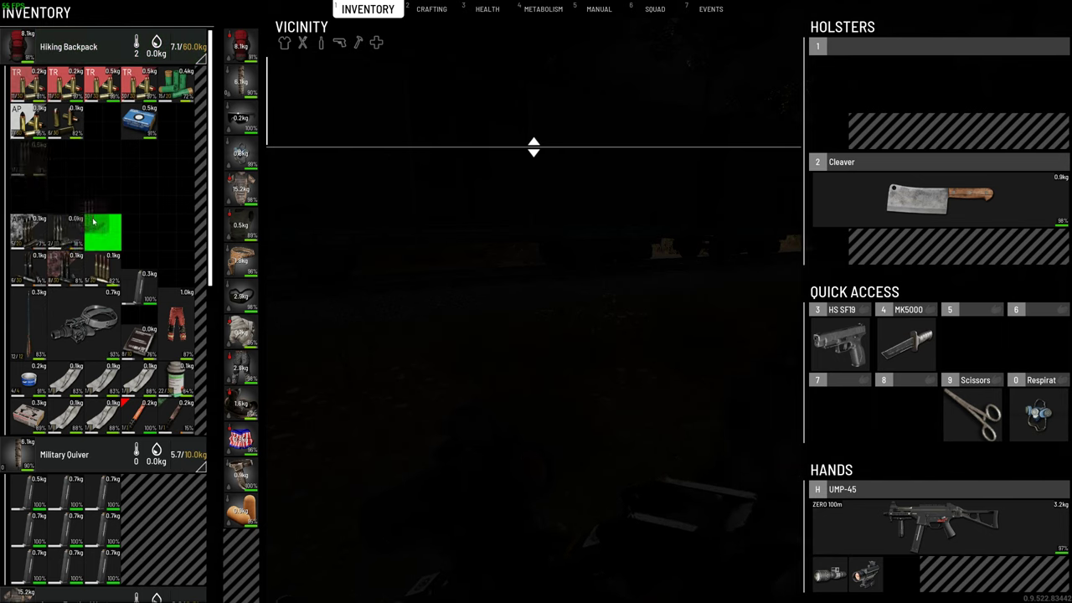
right_click(103, 230)
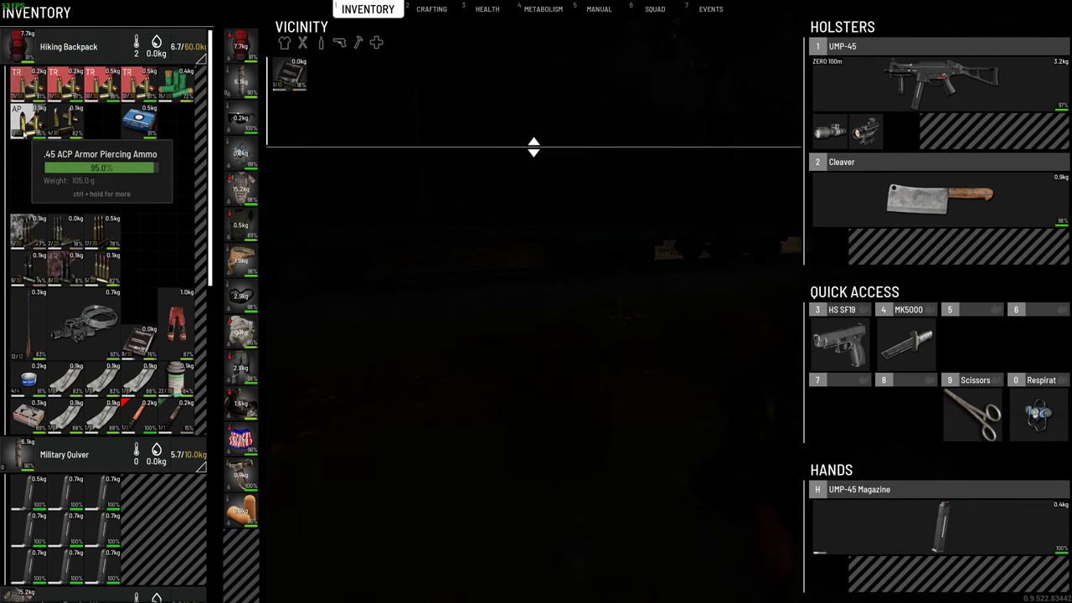
mouse_move(27, 121)
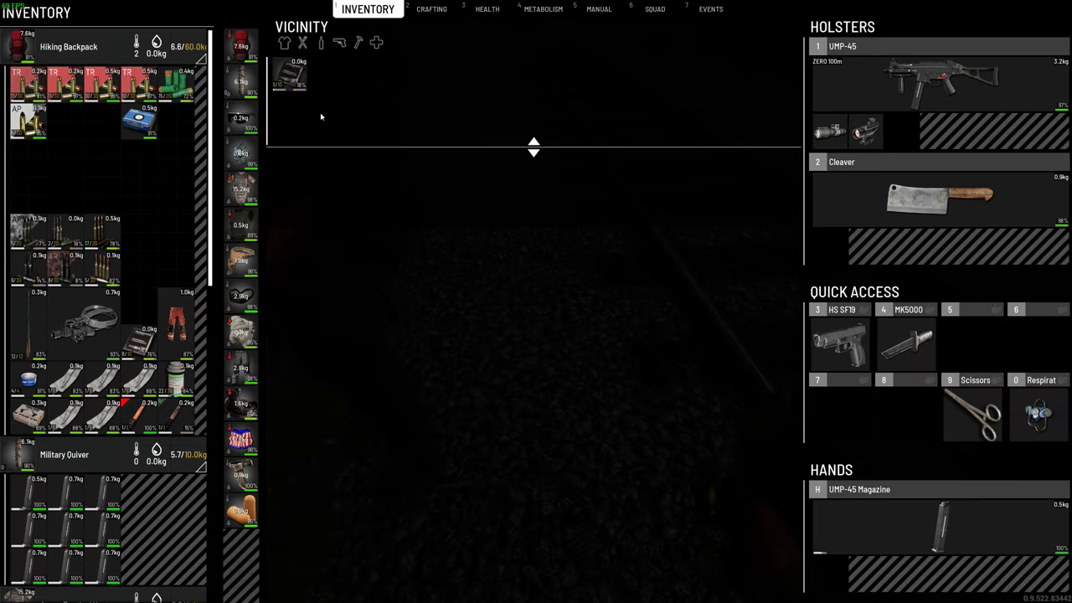
mouse_move(289, 77)
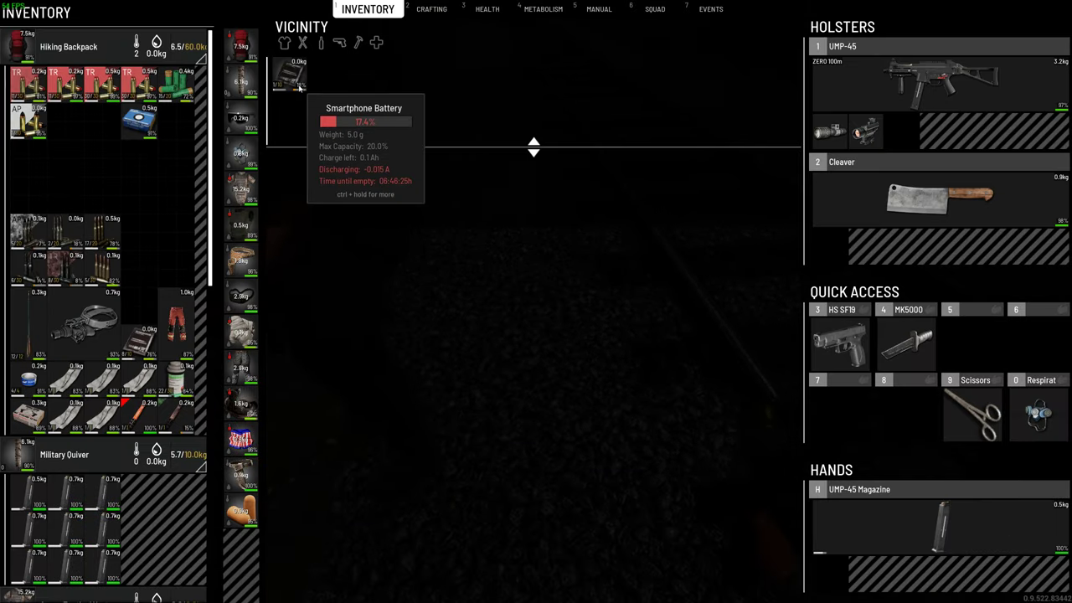
mouse_move(934, 540)
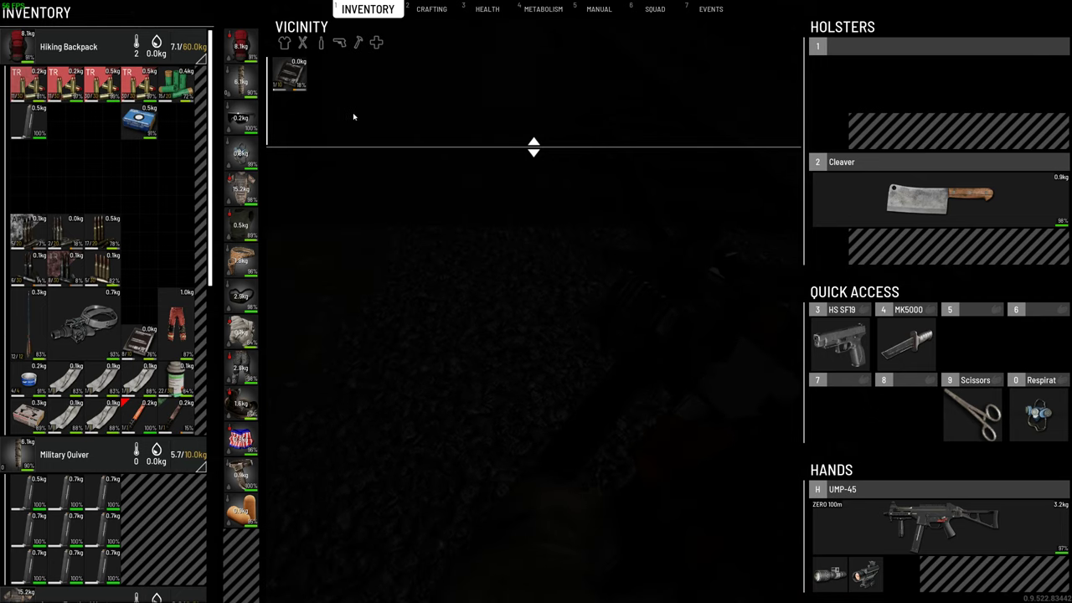
mouse_move(289, 76)
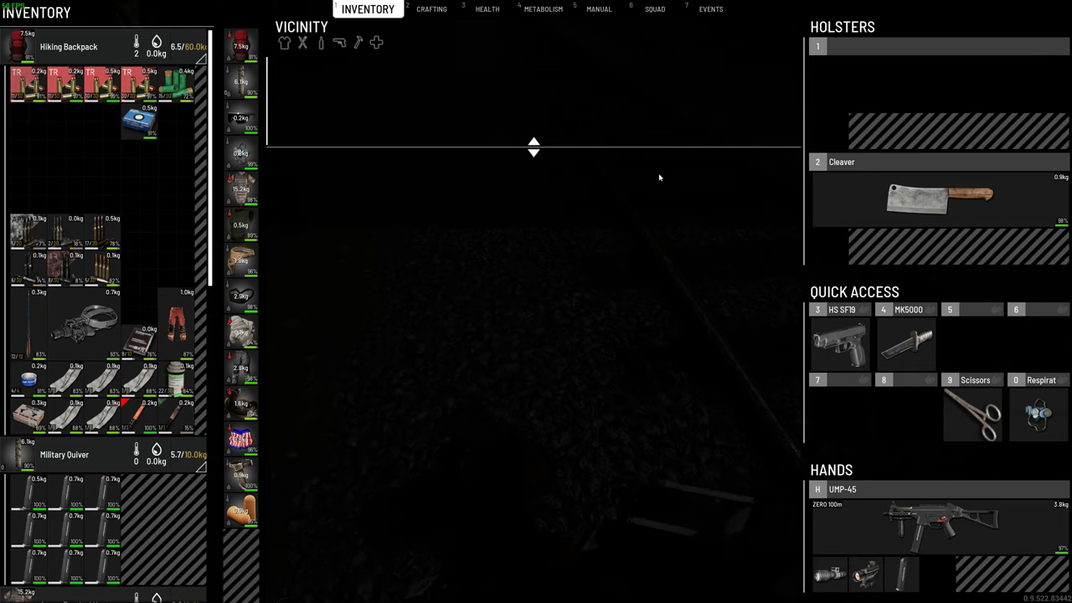
mouse_move(543, 156)
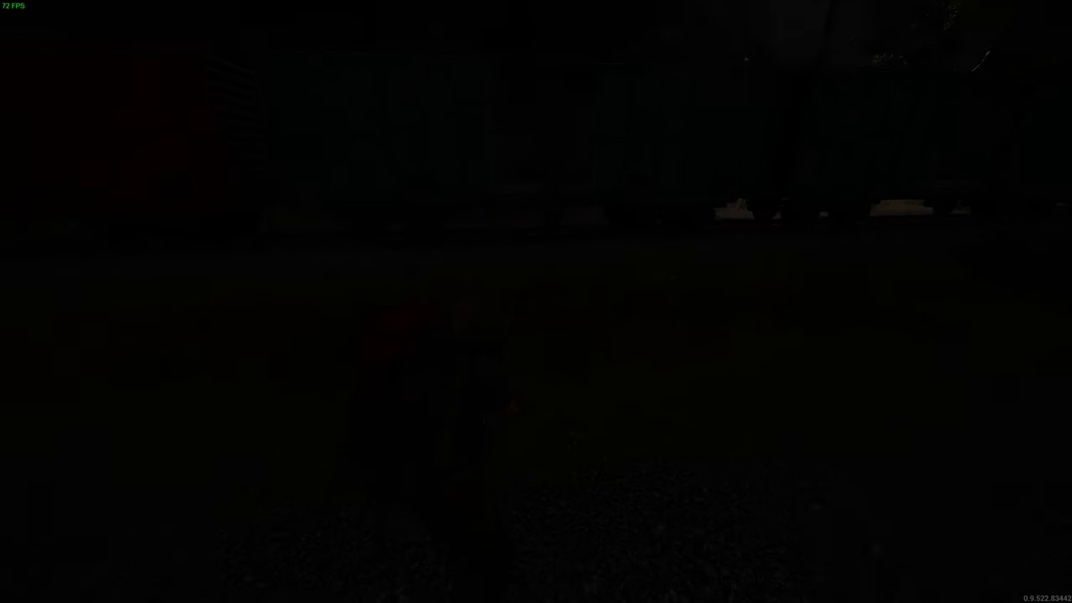
- Leave the inventory and walk past the freight cars along the warehouse wall
key("Tab")
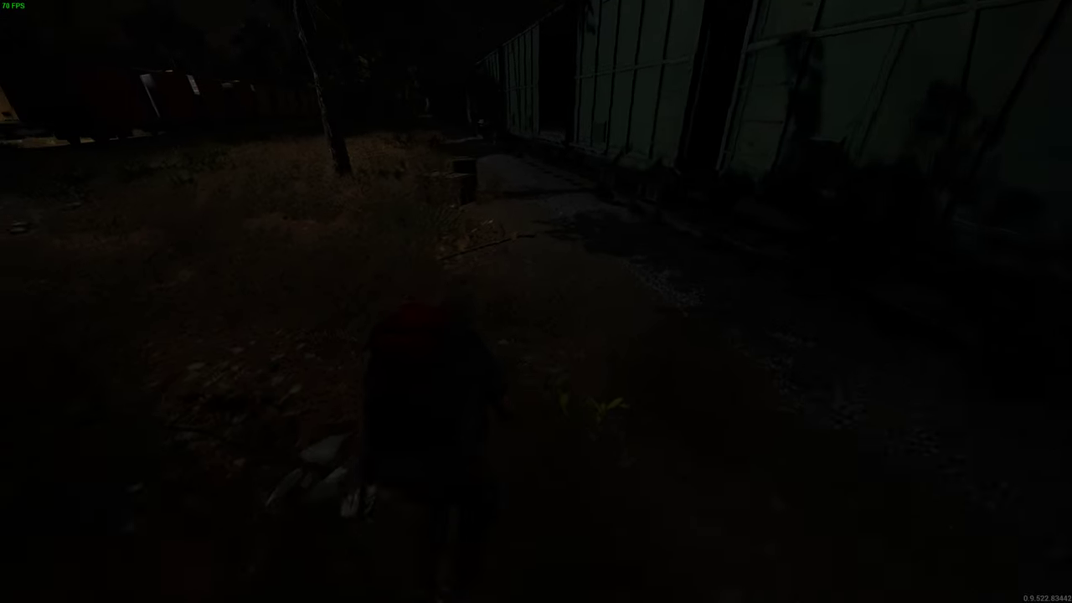
key("Tab")
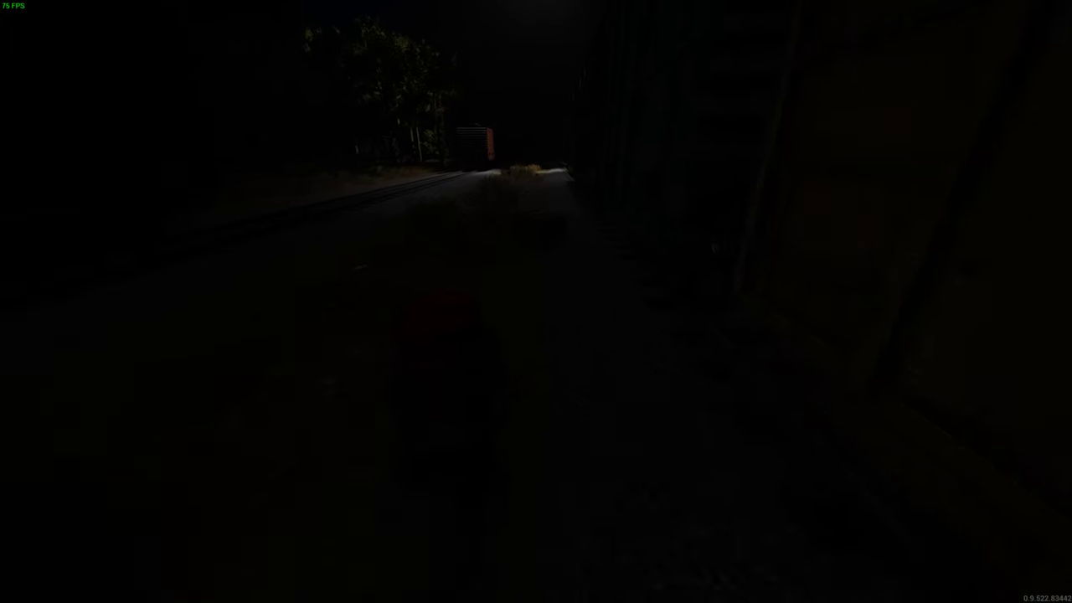
- Check the milk in Vicinity, view the Manual codex, then return to Inventory
key("tab")
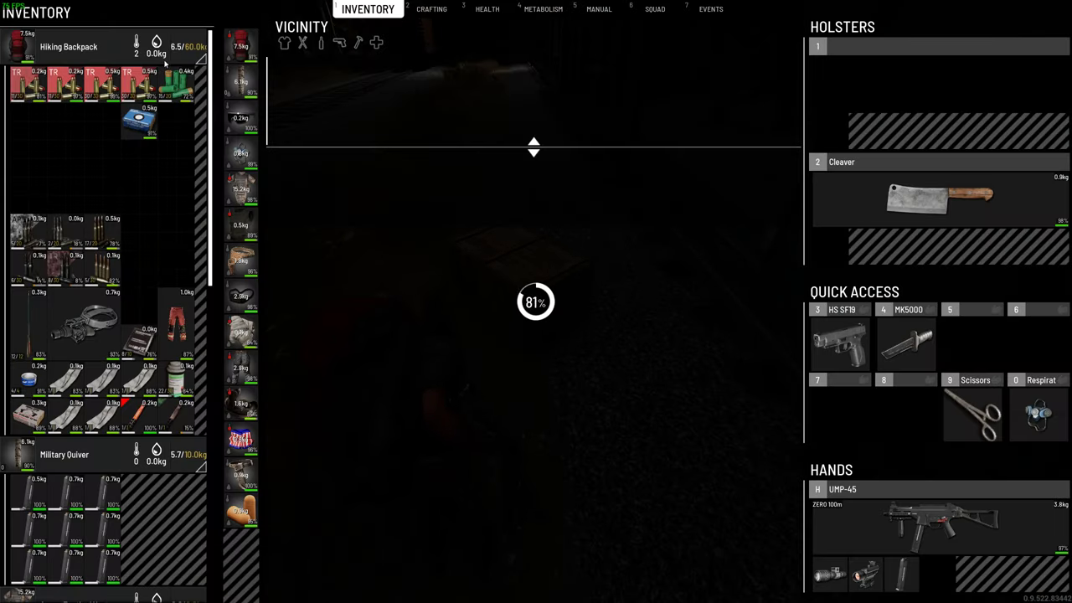
mouse_move(289, 75)
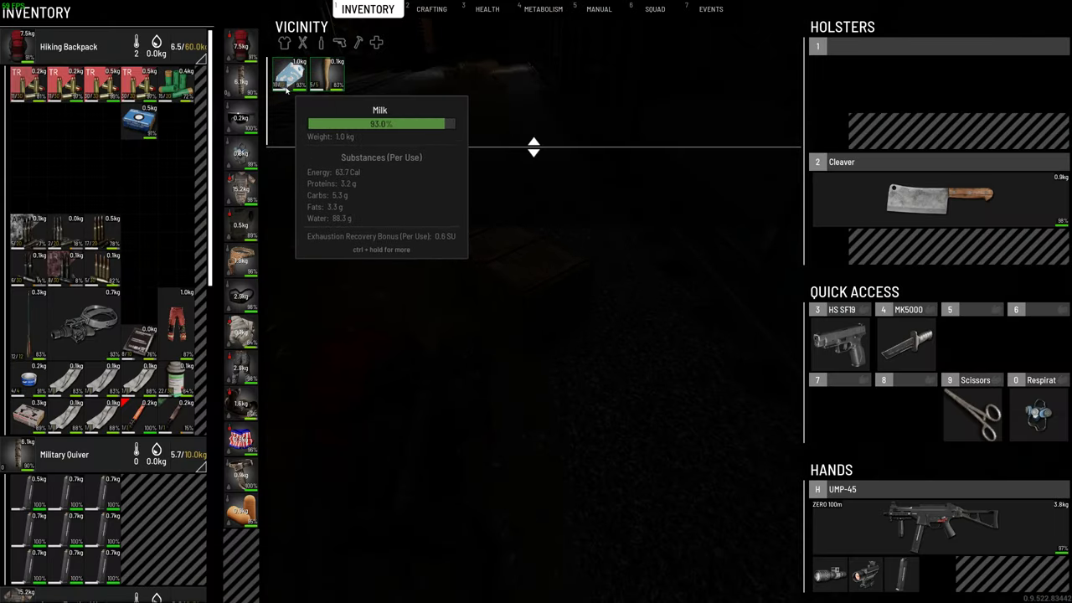
left_click(591, 9)
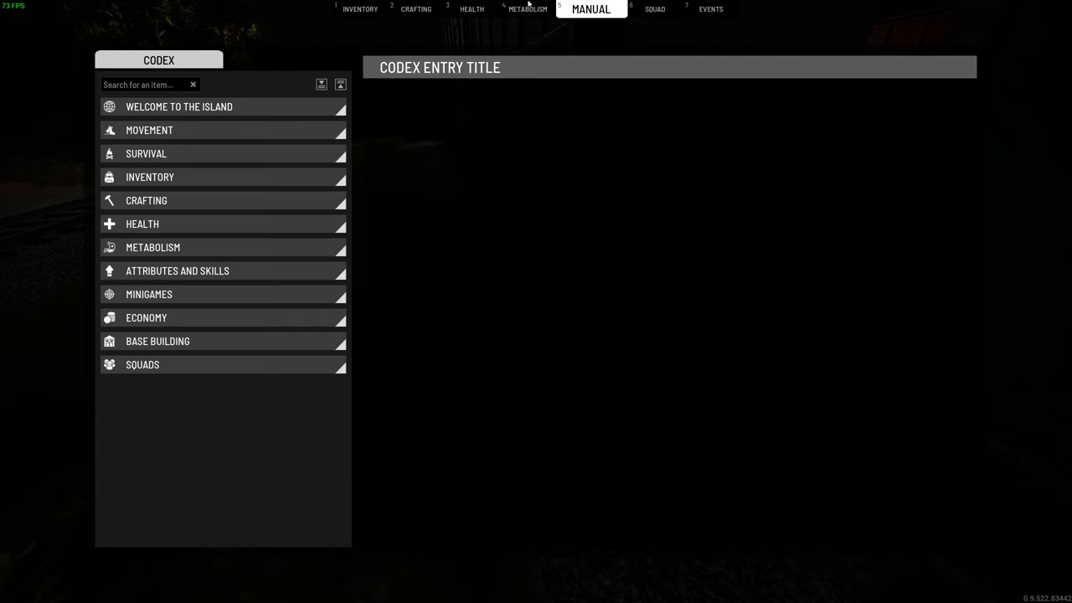
left_click(360, 9)
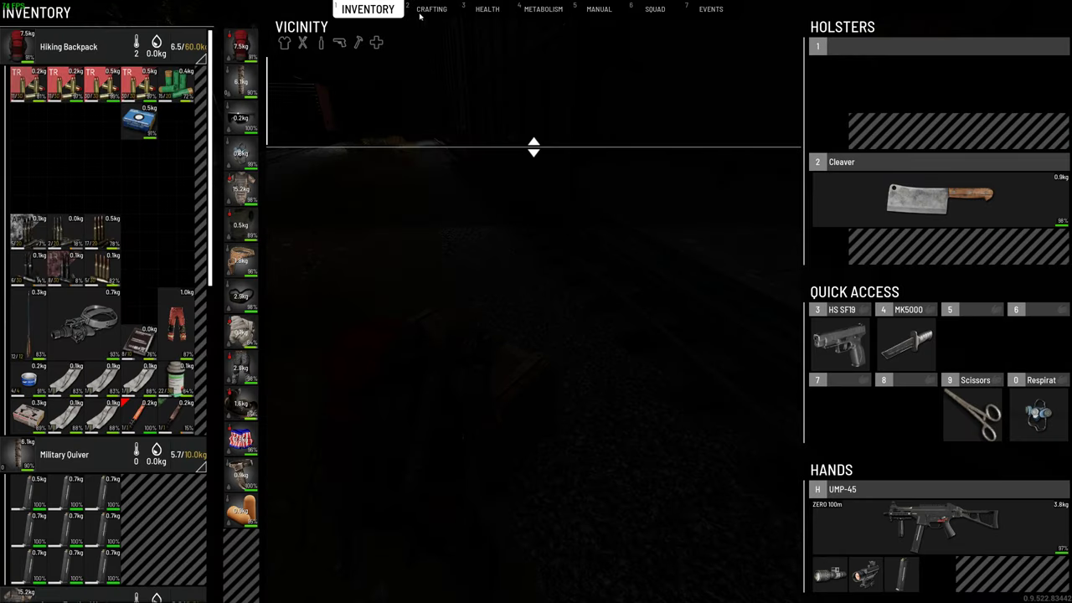
scroll("down", 3)
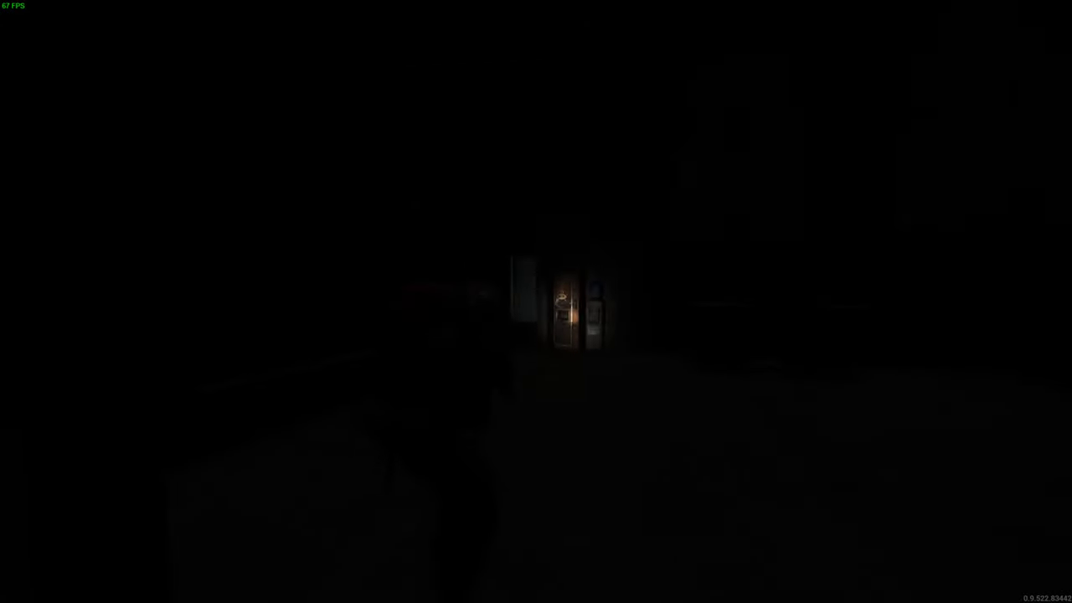
- Reopen the inventory near the lit doorway to spot a Halloween mask beside the milk
key("tab")
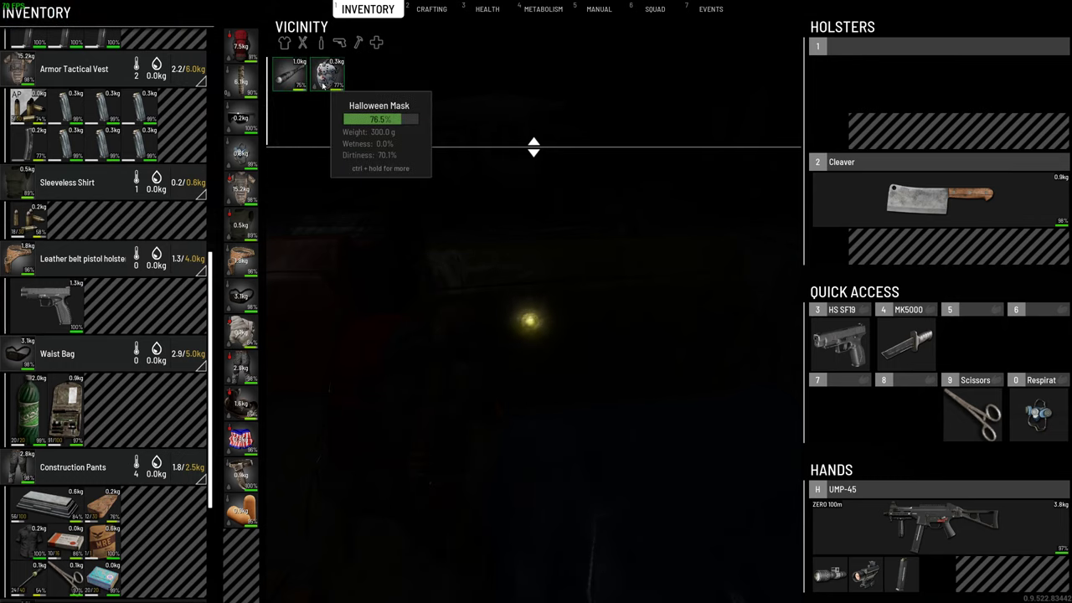
mouse_move(350, 132)
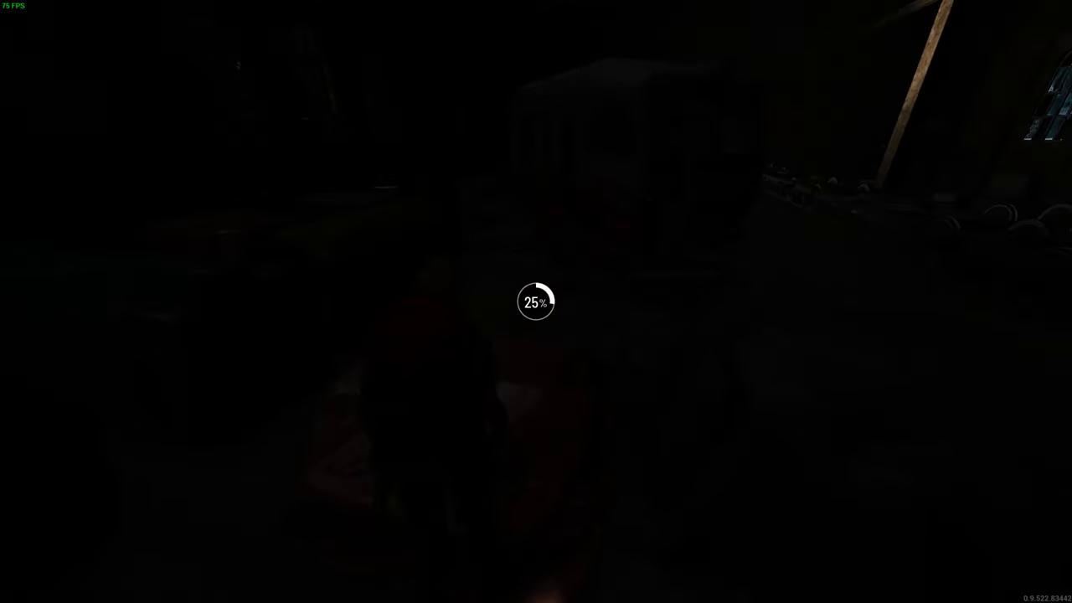
- Walk into the broken-windowed depot hall, then reopen the inventory after searching
key("Tab")
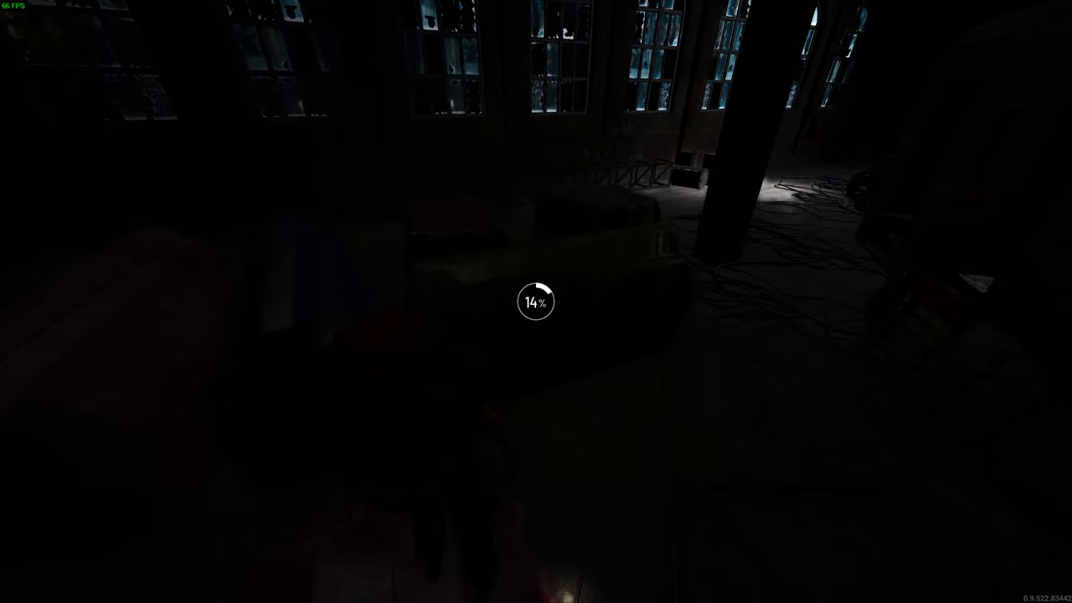
key("Tab")
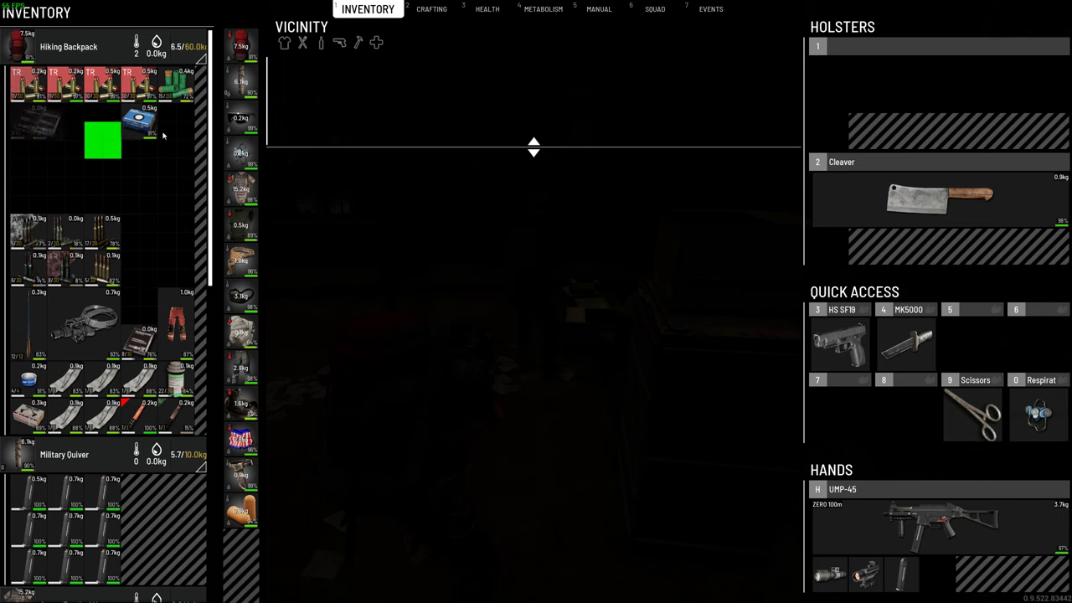
- Drag the found item into an empty slot of the Hiking Backpack
left_click_drag(103, 140, 288, 76)
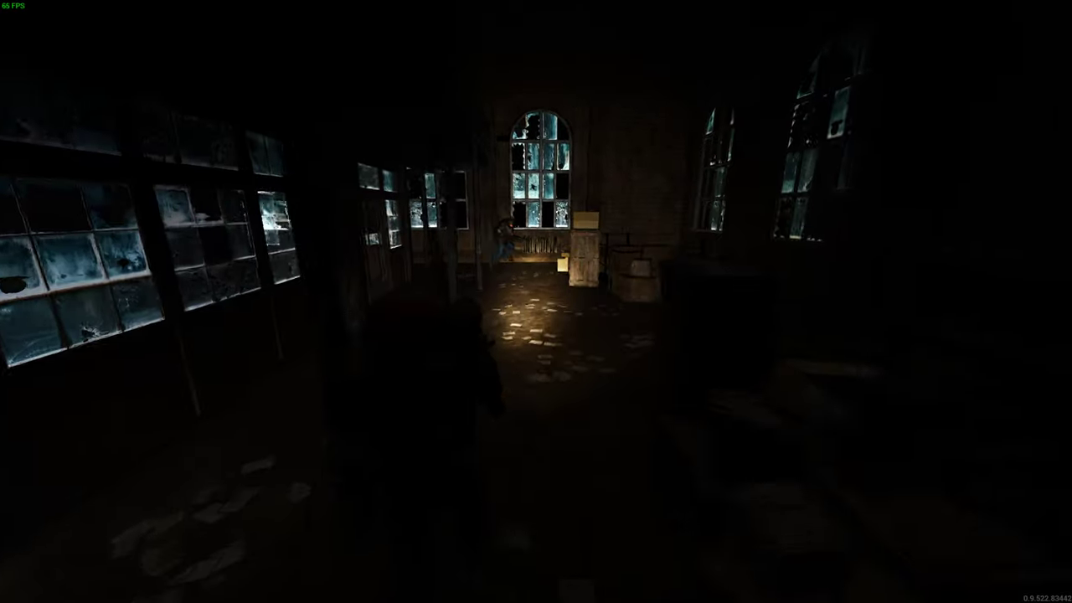
mouse_move(535, 302)
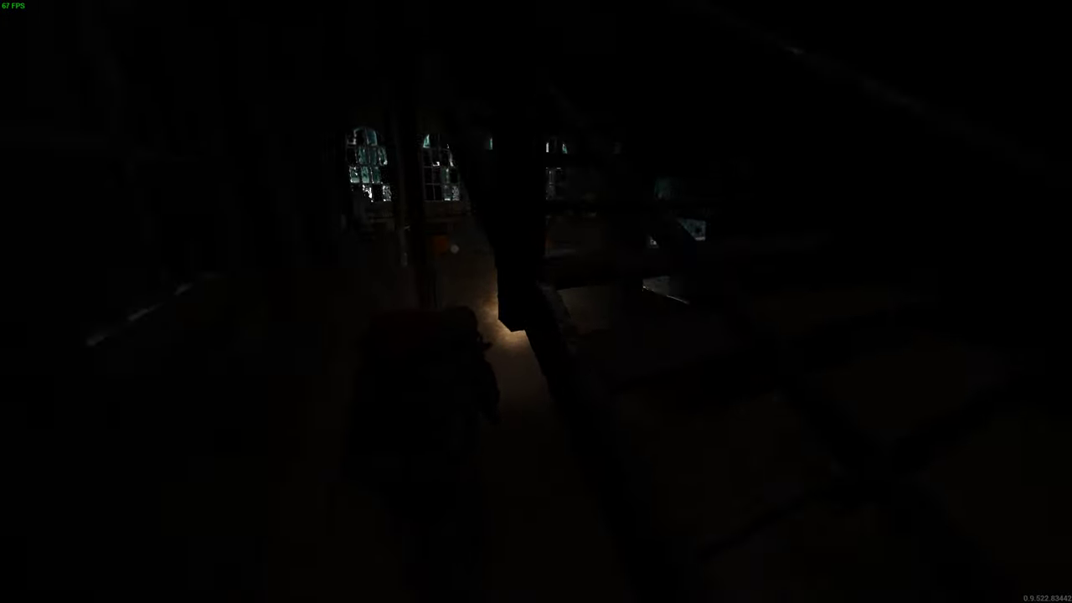
mouse_move(536, 301)
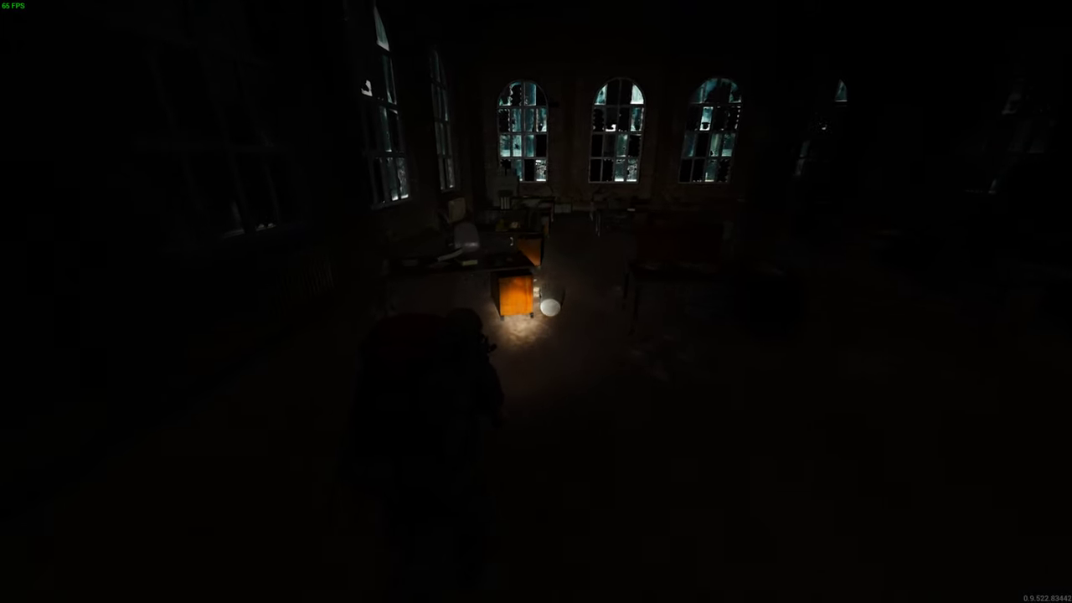
- Search the first dark depot offices and desks by flashlight, checking inventory
key("Tab")
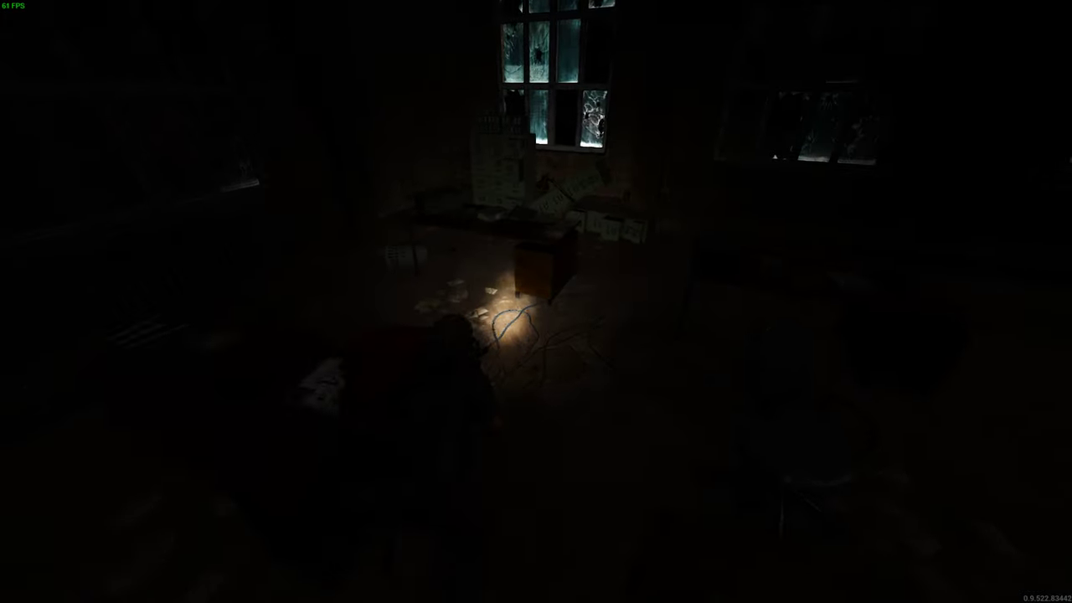
key("tab")
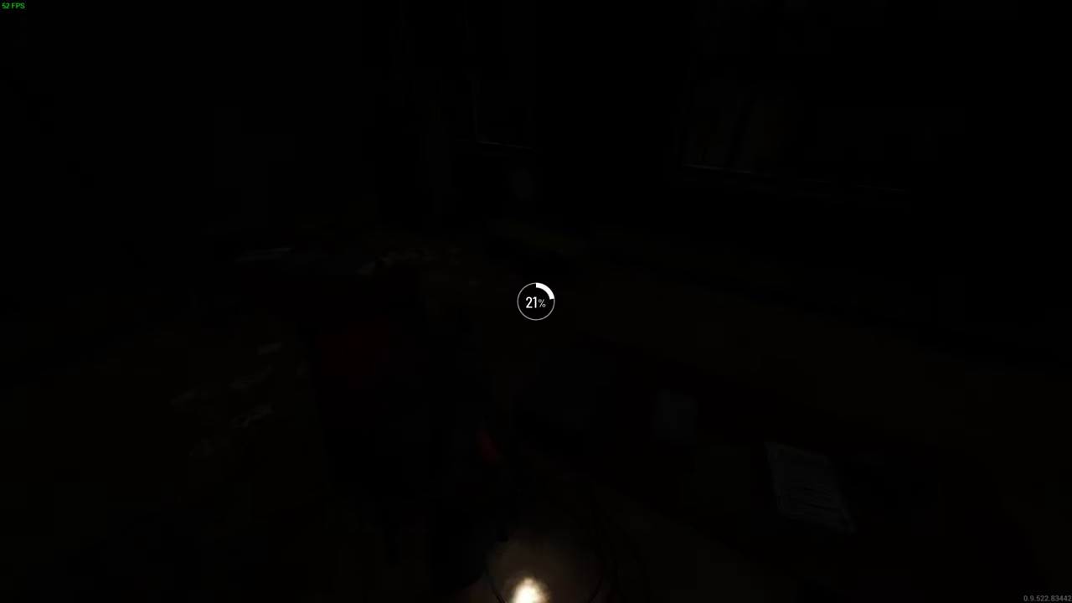
key("tab")
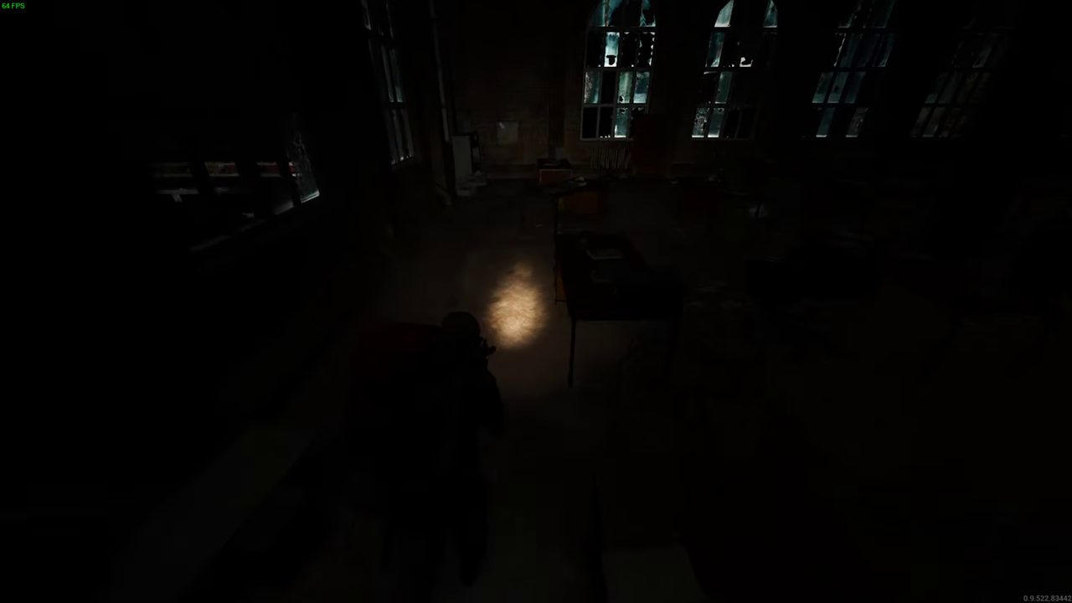
mouse_move(536, 302)
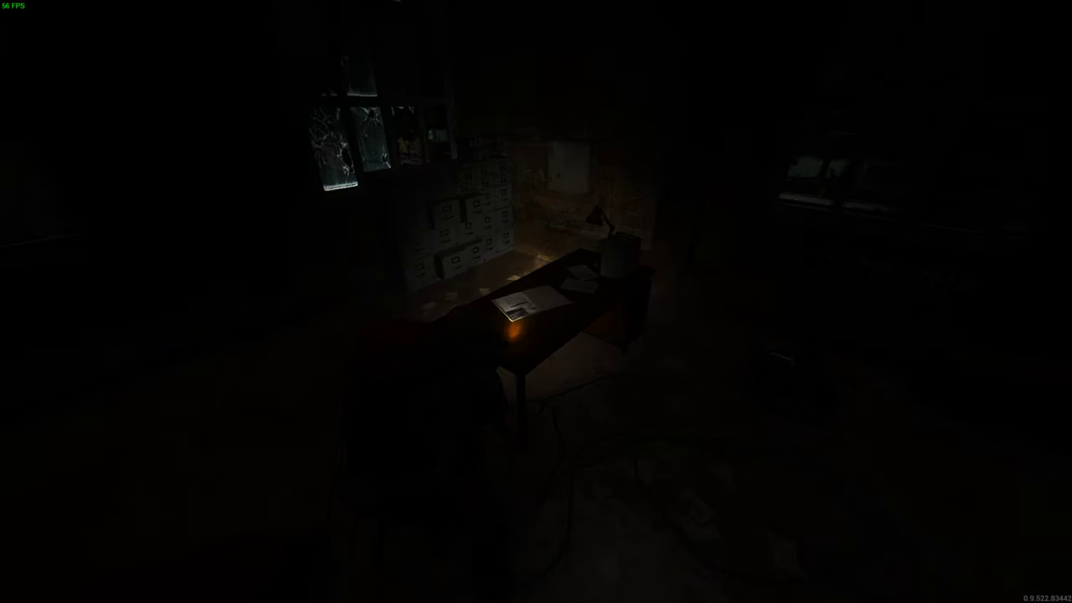
mouse_move(536, 302)
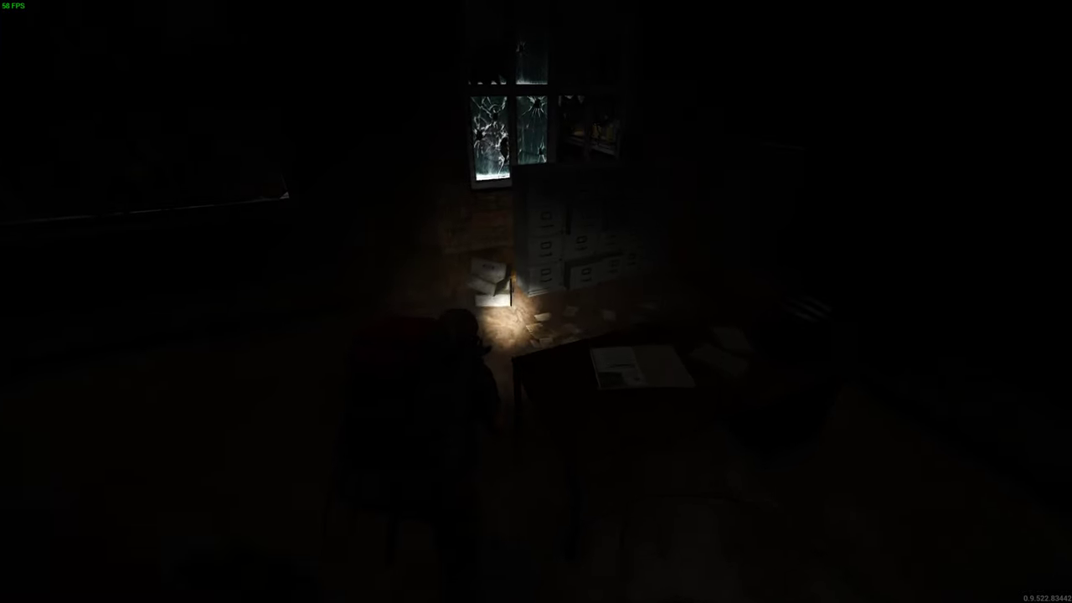
key("tab")
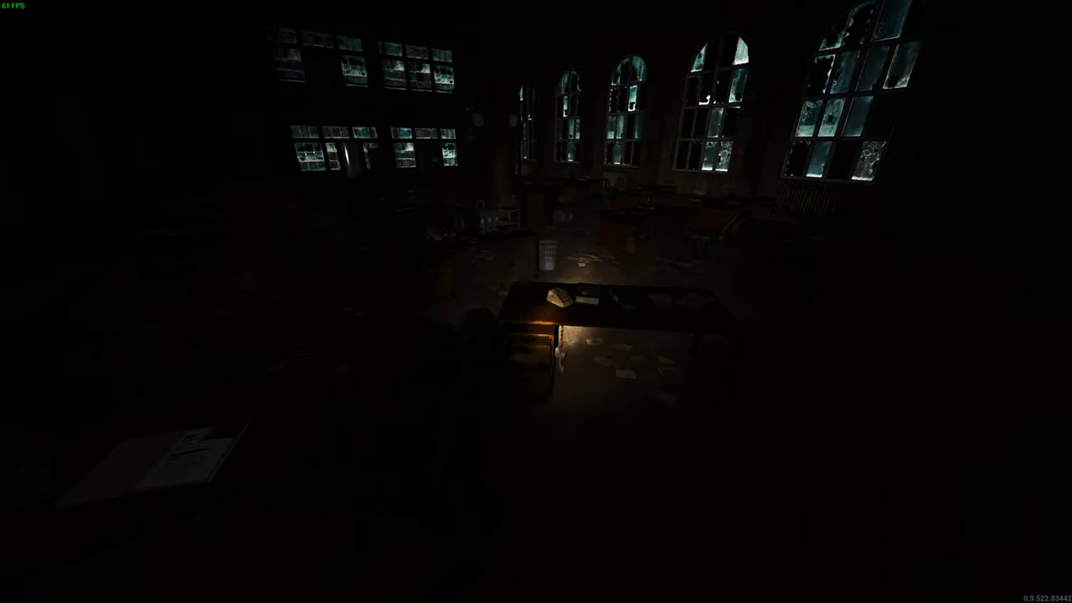
- Sweep the remaining rooms and shelves, then head past the stairs into the corridor
key("tab")
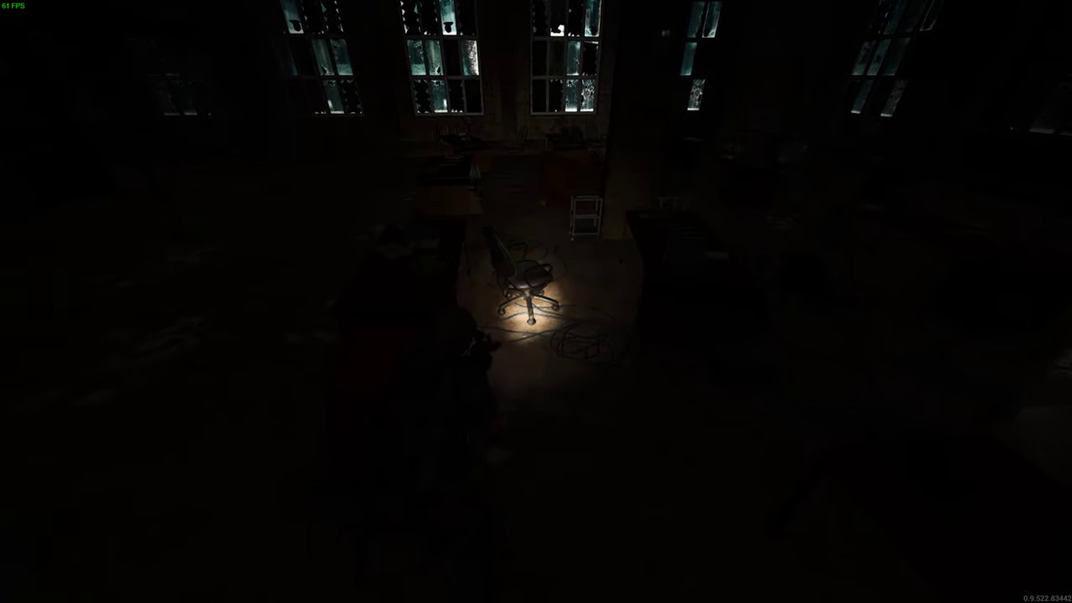
mouse_move(536, 302)
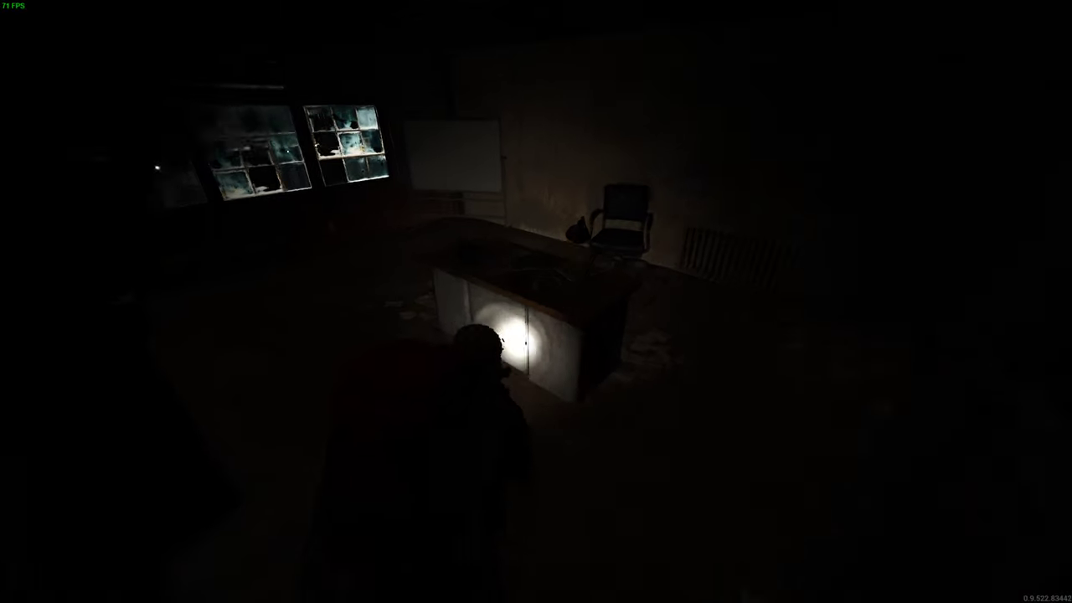
key("tab")
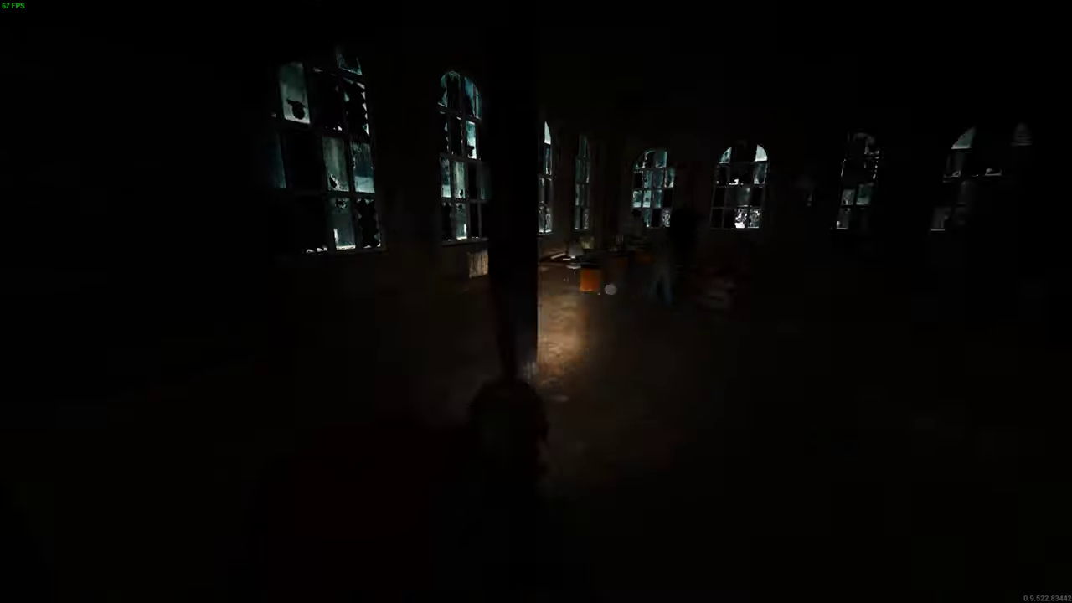
mouse_move(536, 301)
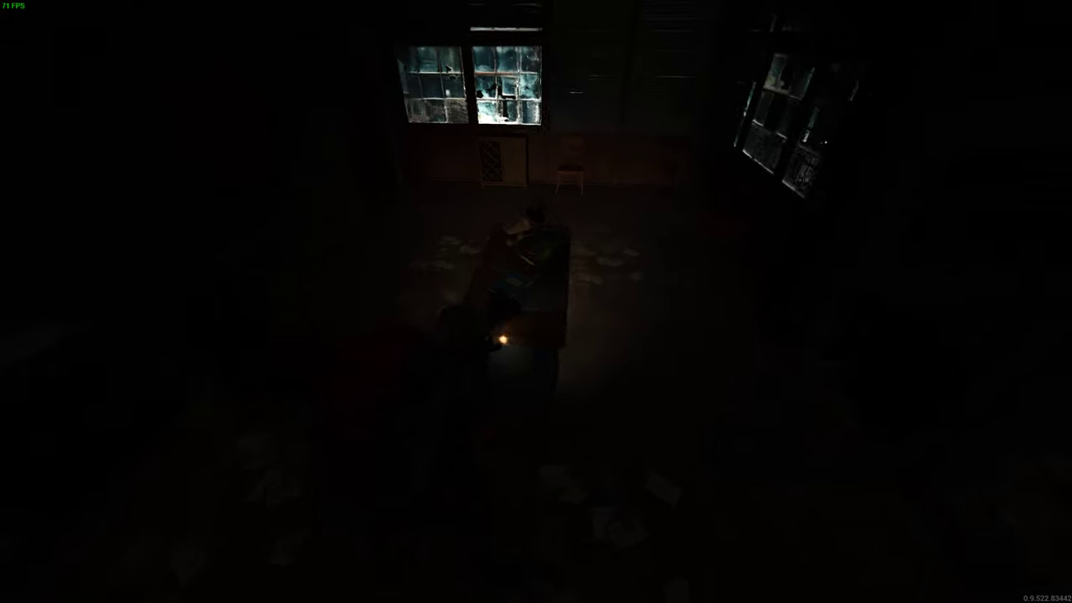
key("tab")
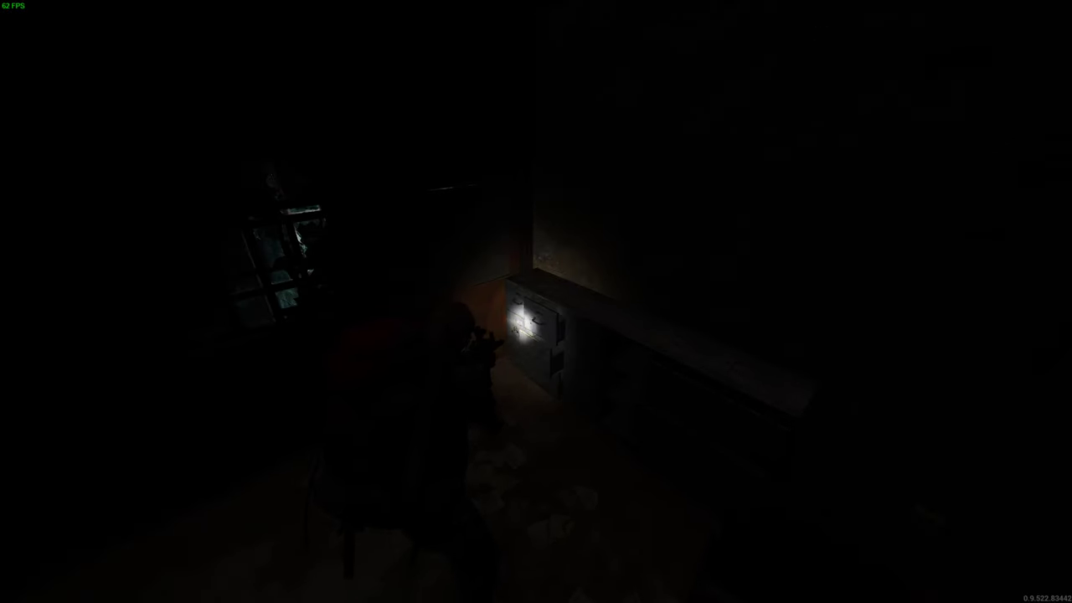
key("tab")
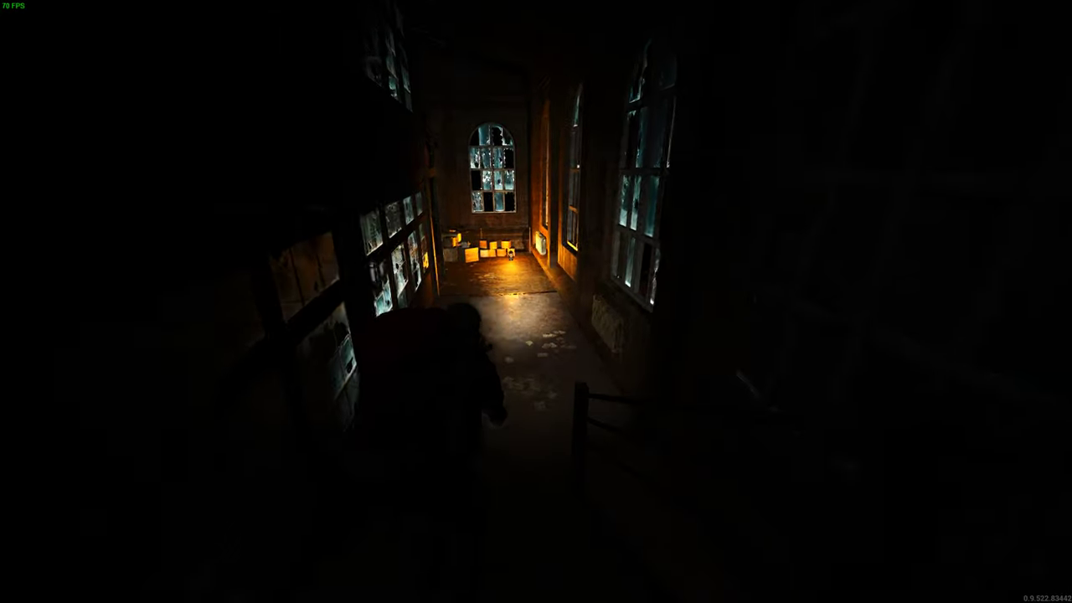
mouse_move(536, 302)
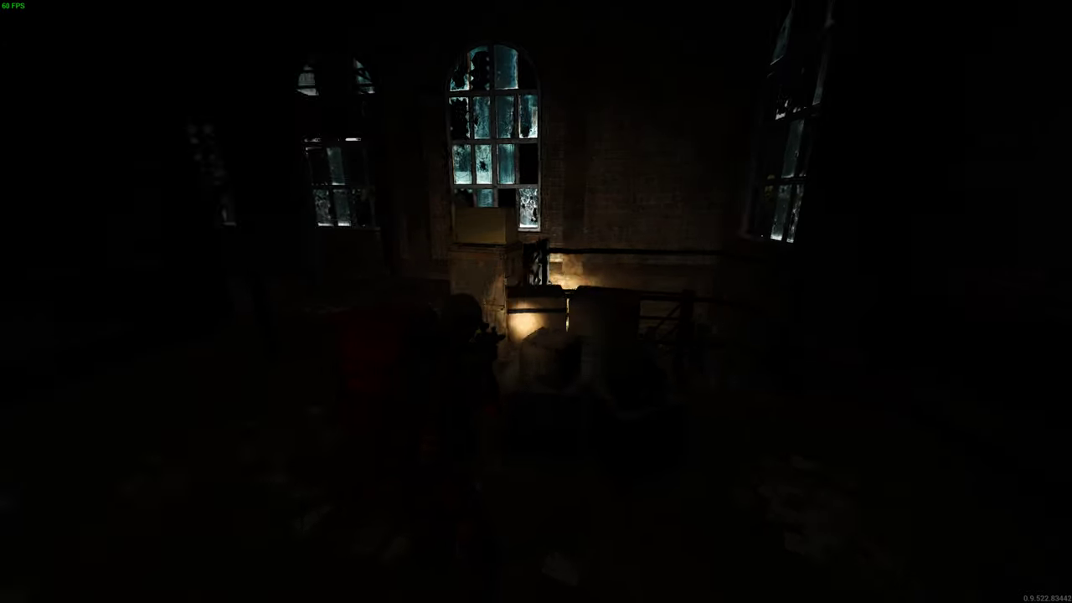
mouse_move(536, 301)
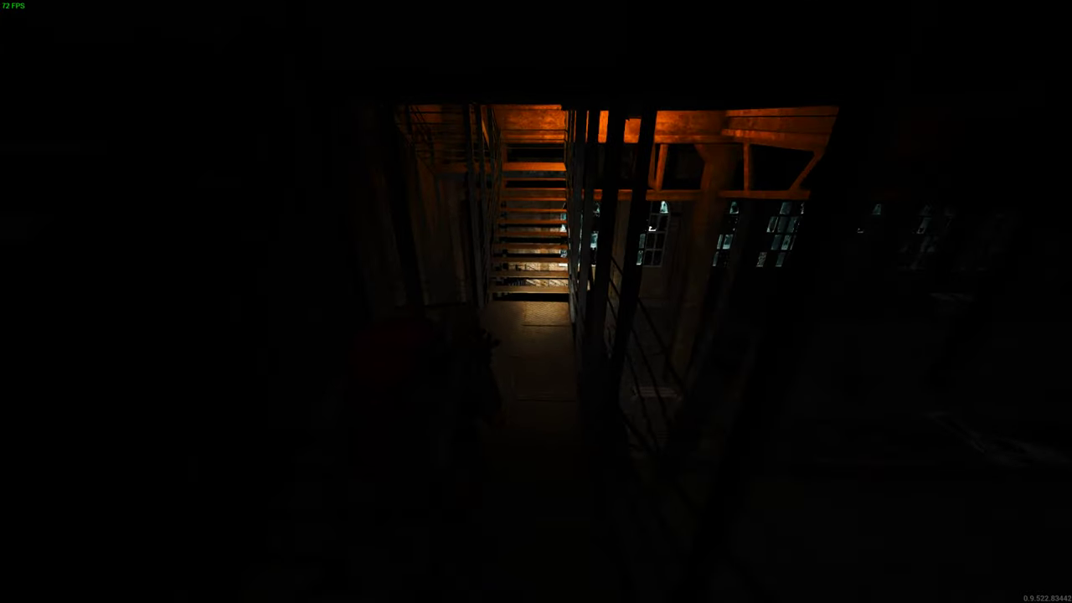
mouse_move(536, 302)
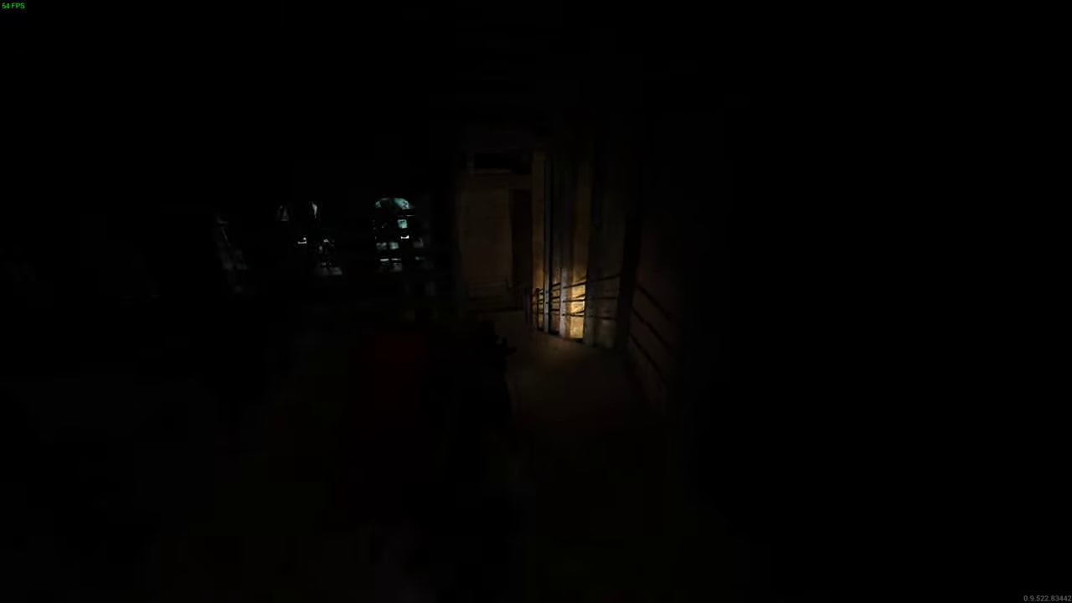
- Walk down the dark hall and aim down sights at the puppet ahead
key("w")
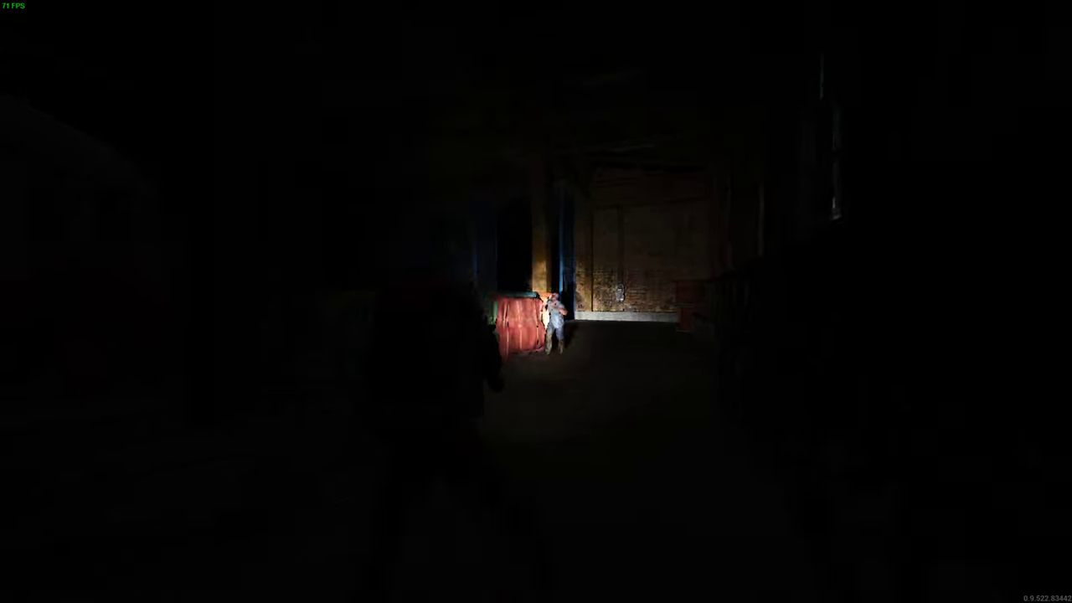
right_click(536, 301)
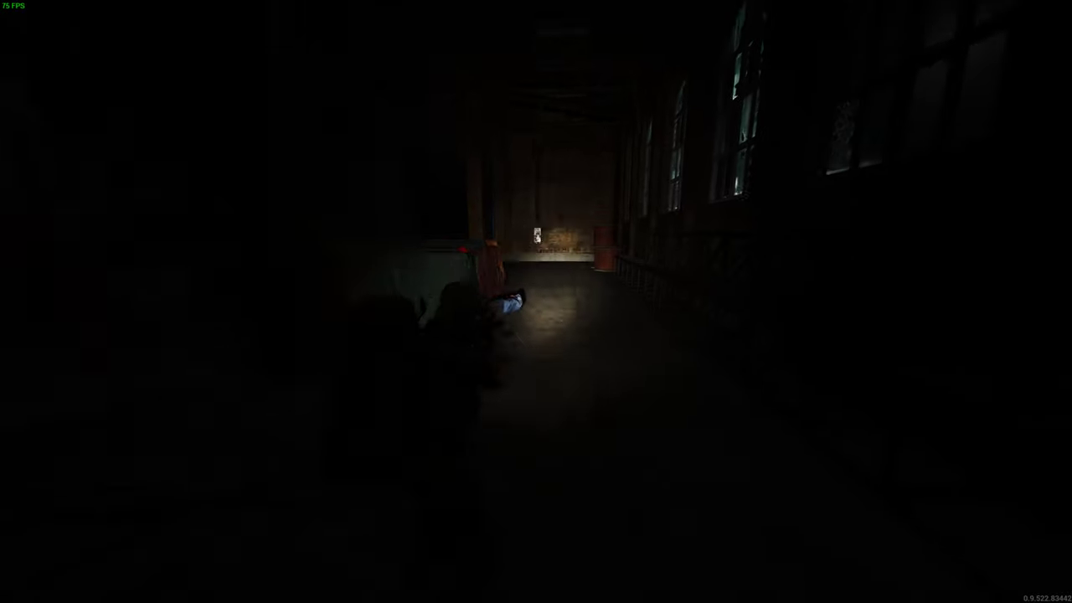
right_click(536, 302)
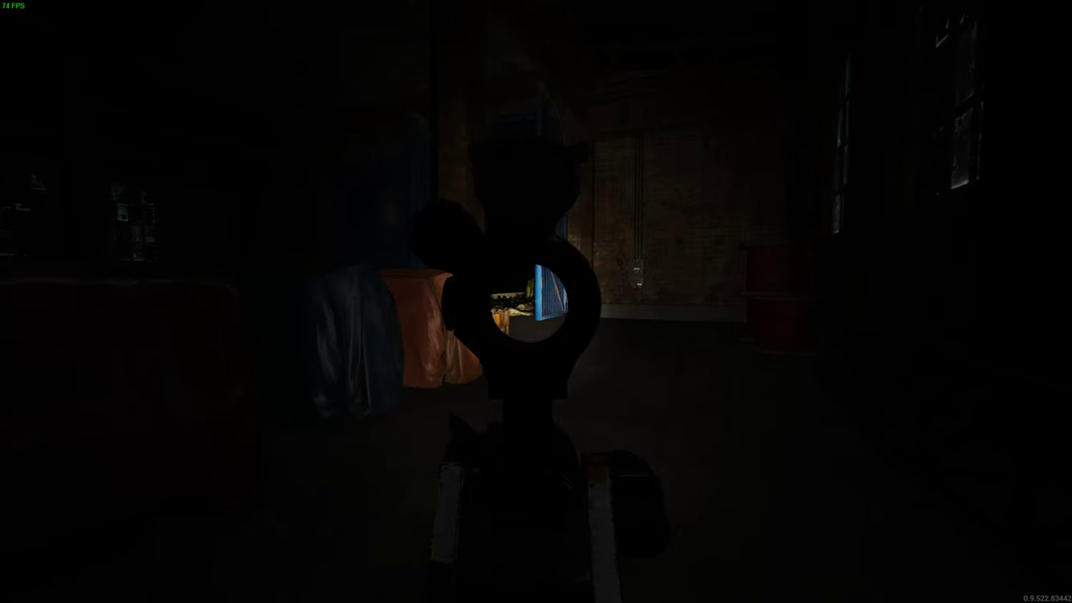
mouse_move(536, 301)
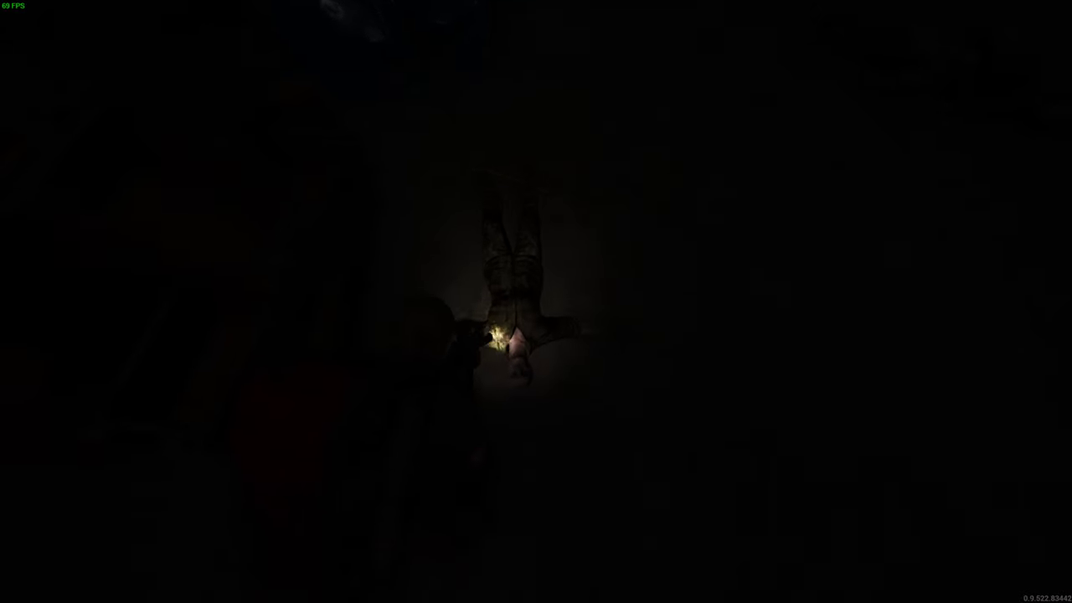
- Open the inventory to search the dead puppet's body and nearby loot
key("tab")
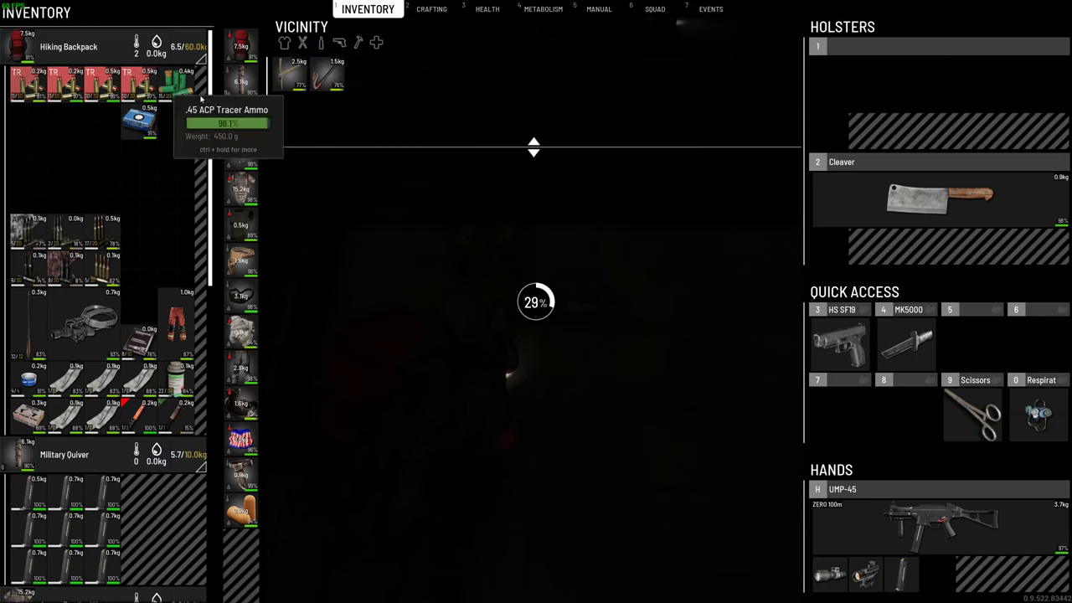
mouse_move(145, 130)
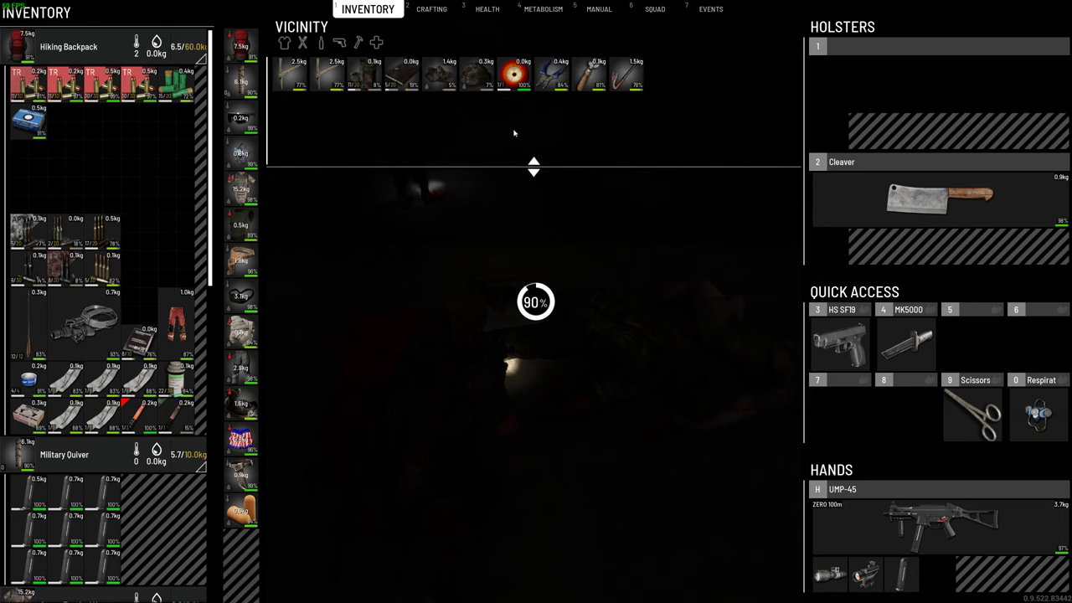
mouse_move(699, 74)
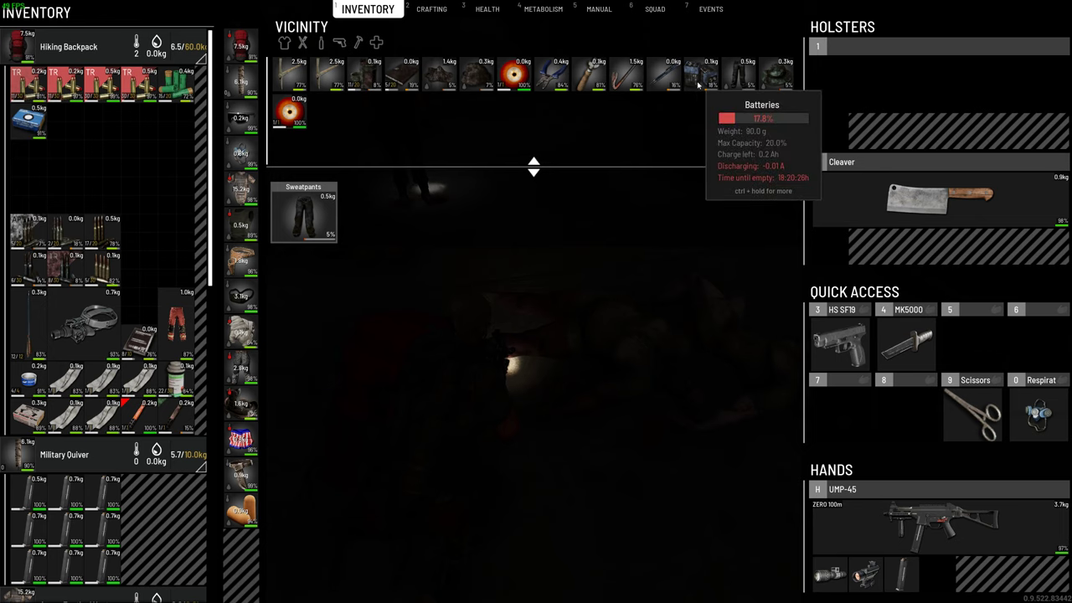
mouse_move(172, 268)
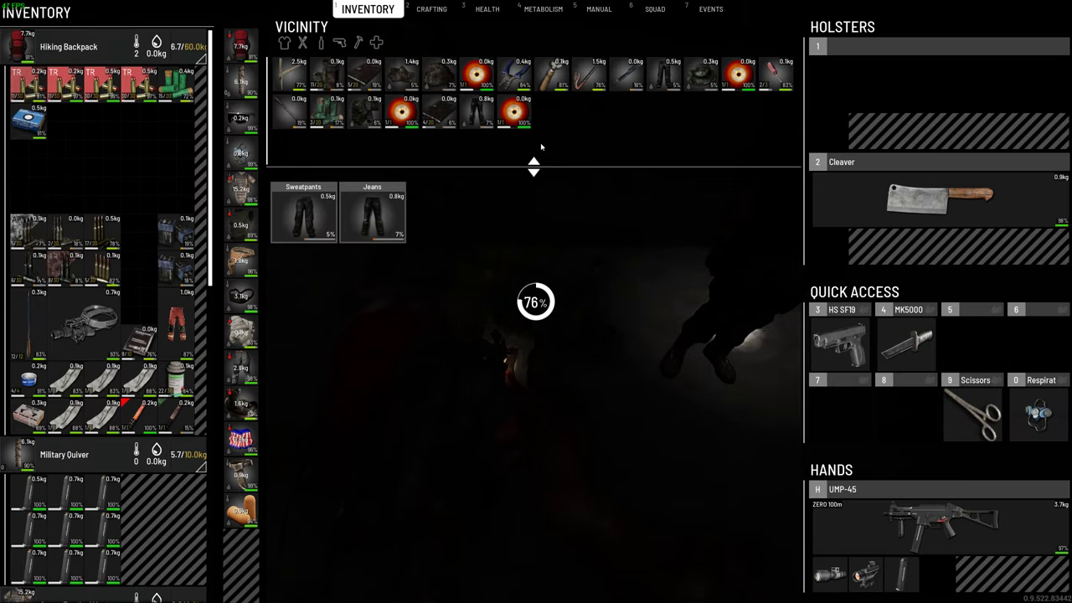
mouse_move(624, 110)
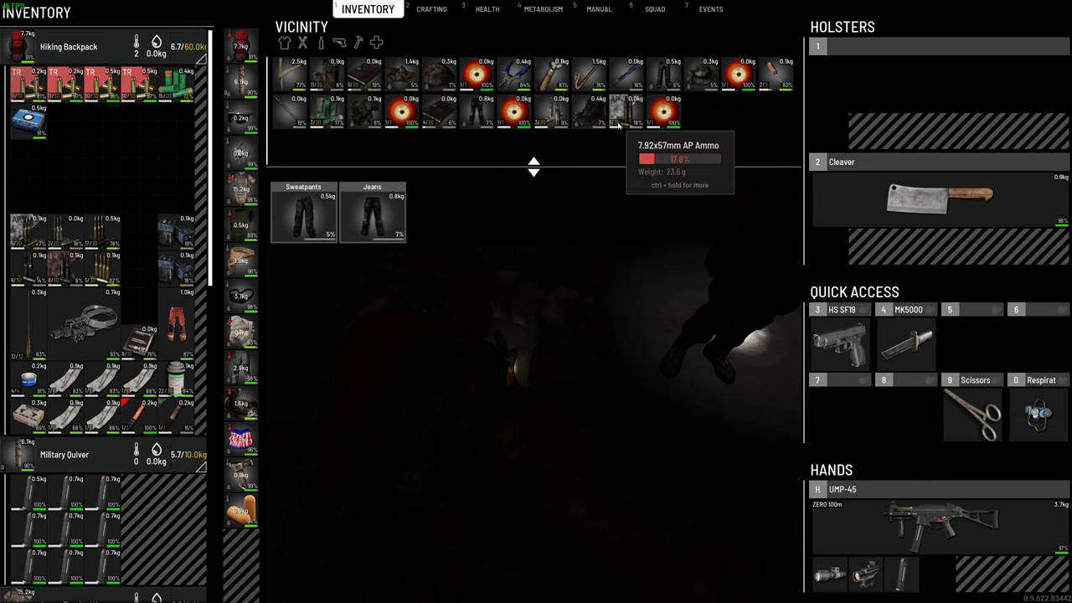
mouse_move(553, 111)
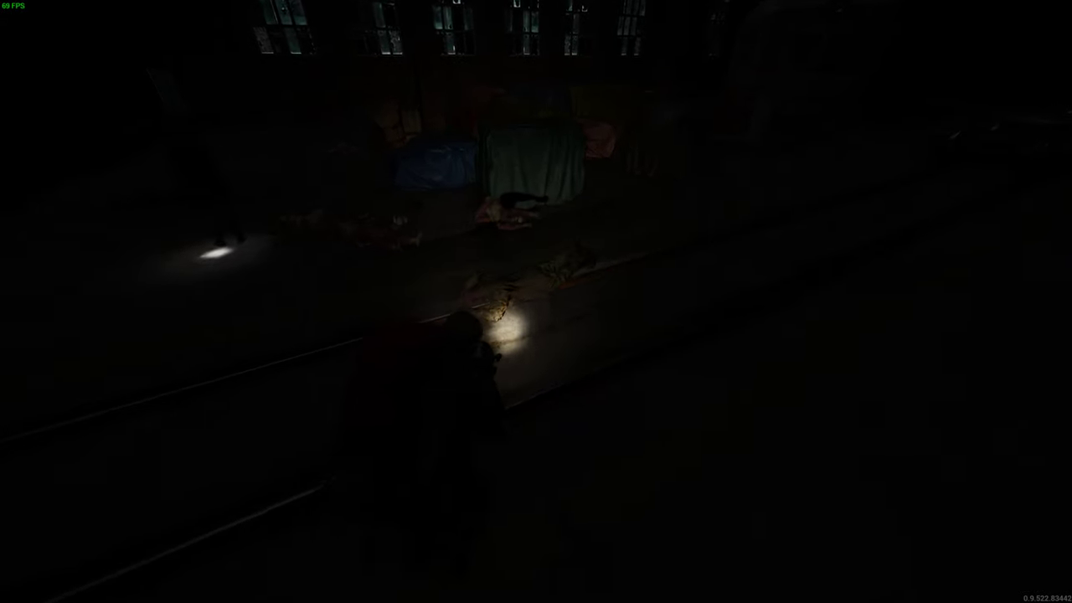
- Close the inventory after fully searching the puppet, ready to head out to the tent
key("Tab")
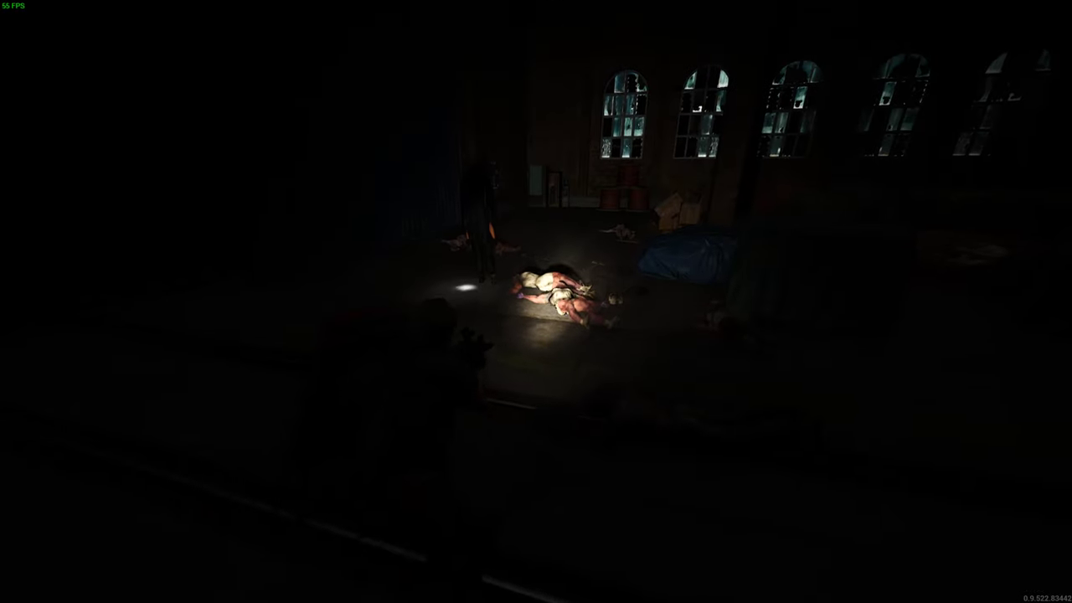
mouse_move(536, 302)
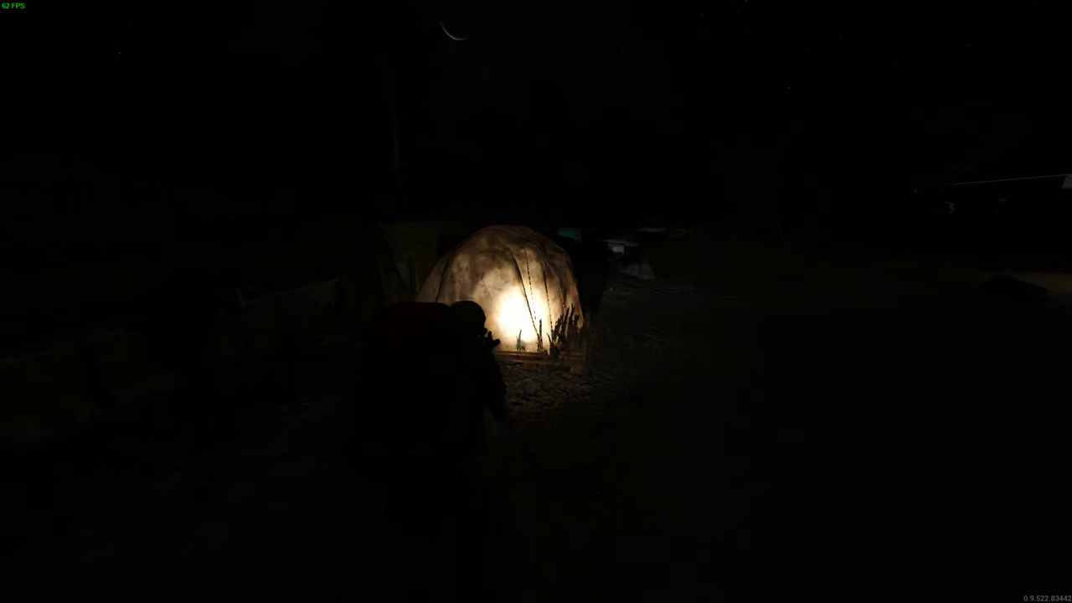
- Walk past the glowing tent and wrecked cars onto the dark street, checking inventory
key("tab")
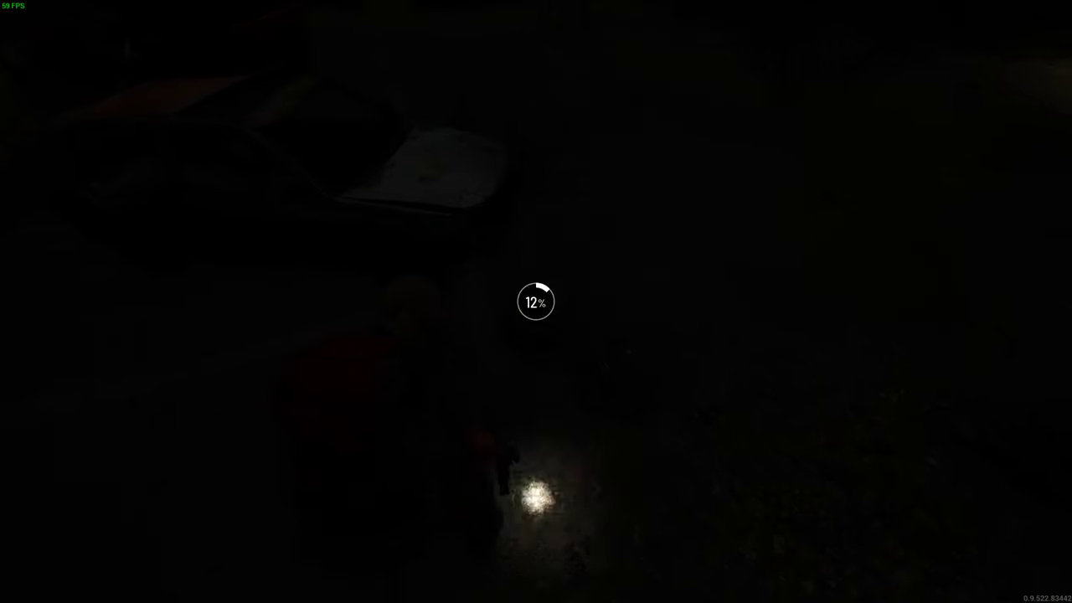
key("Tab")
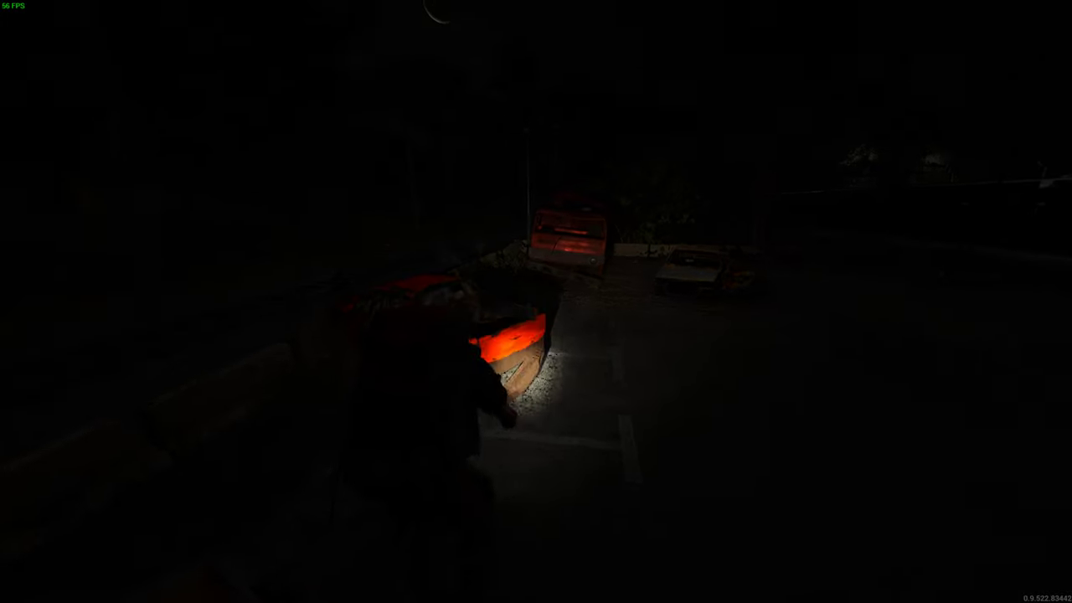
key("Tab")
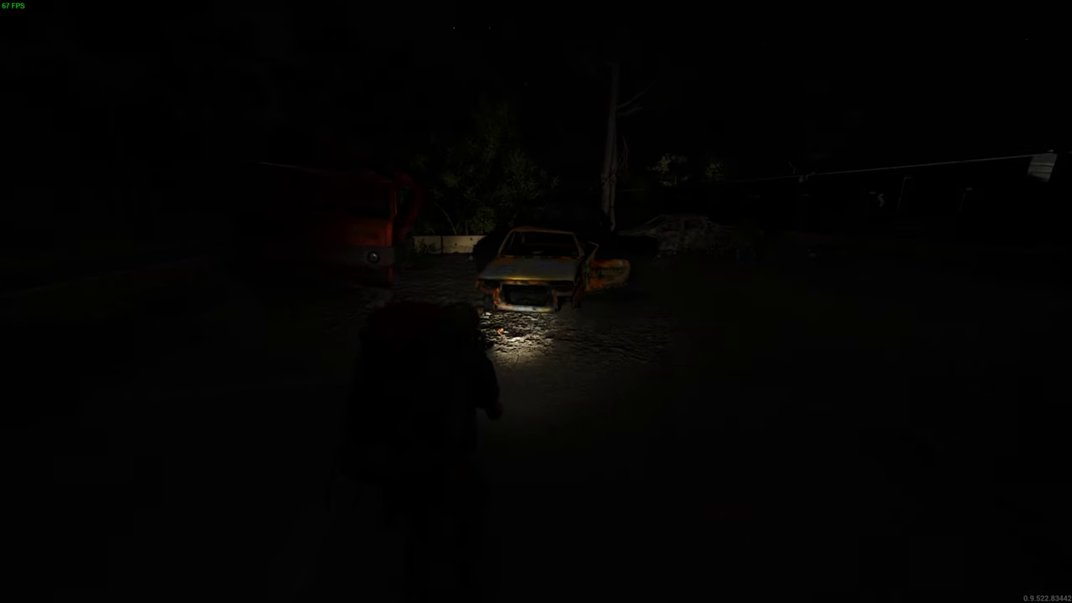
key("Tab")
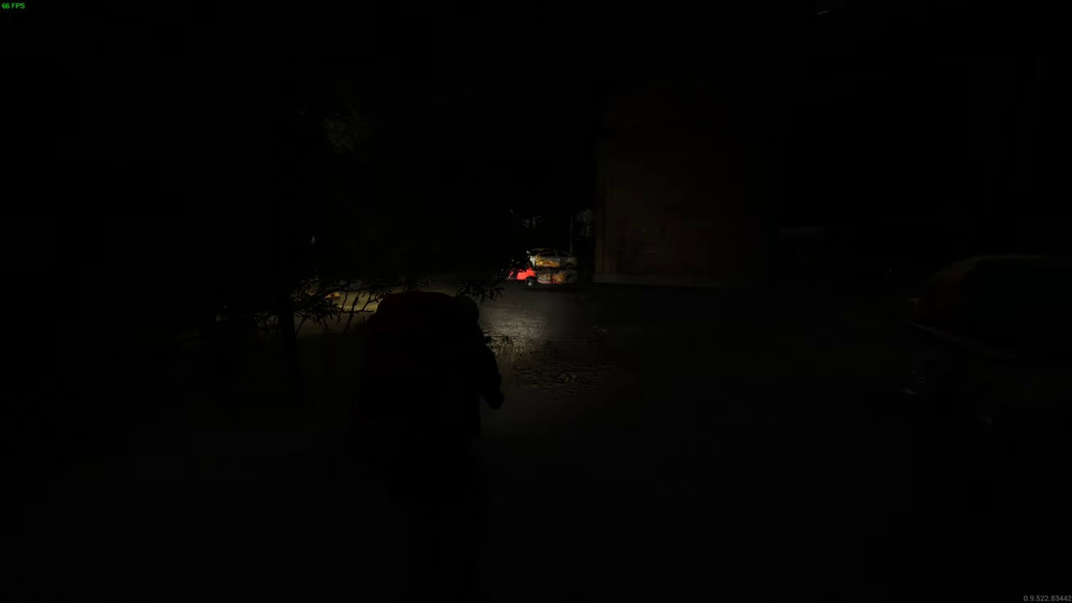
mouse_move(536, 301)
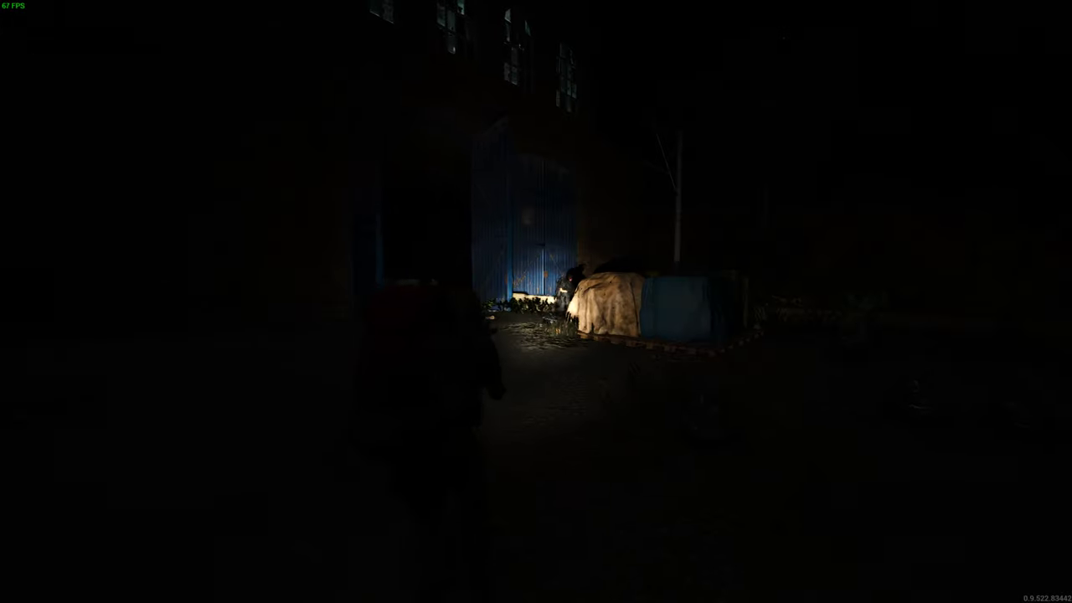
mouse_move(536, 301)
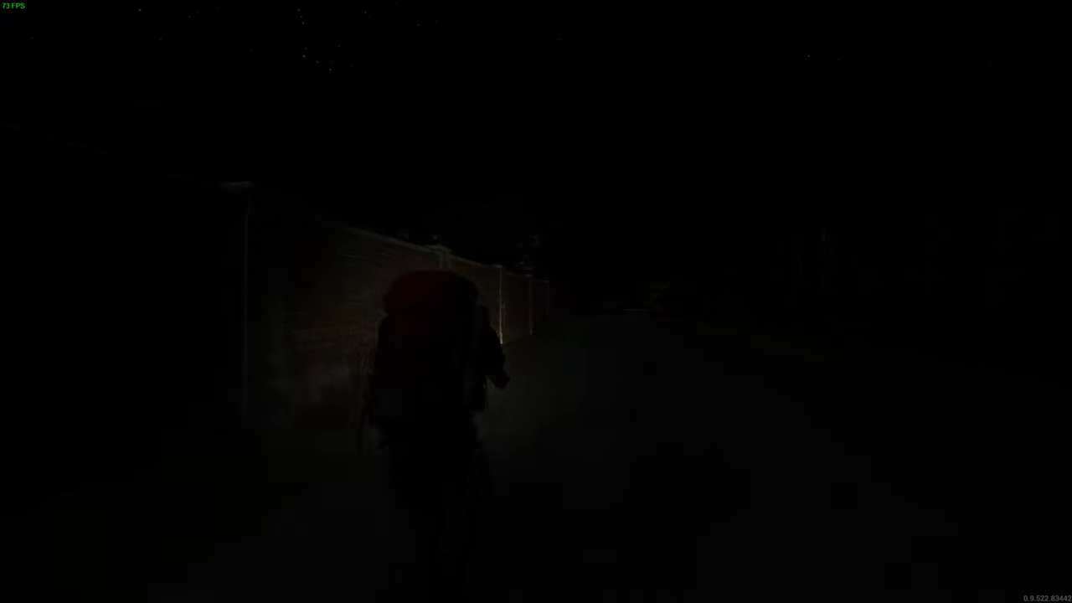
- Check the Vicinity items by the wrecked car, then walk along the fenced road
key("tab")
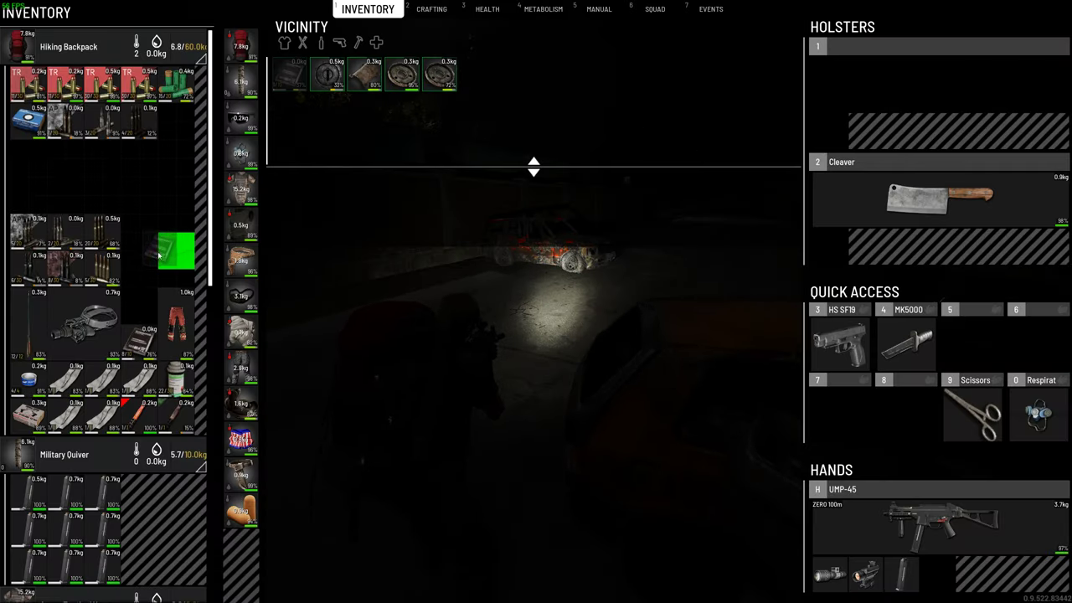
key("tab")
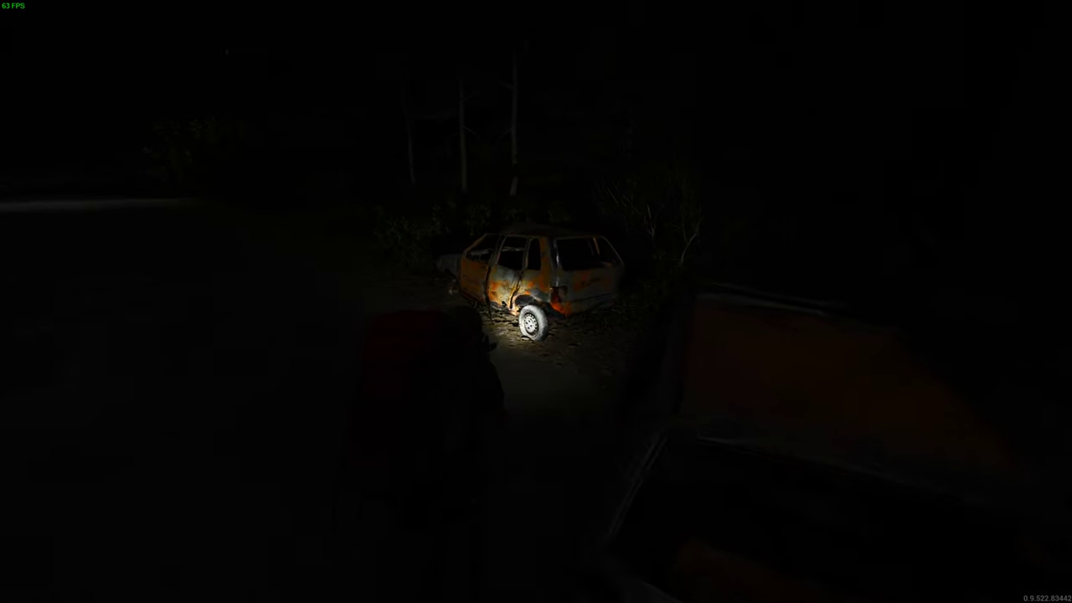
key("Tab")
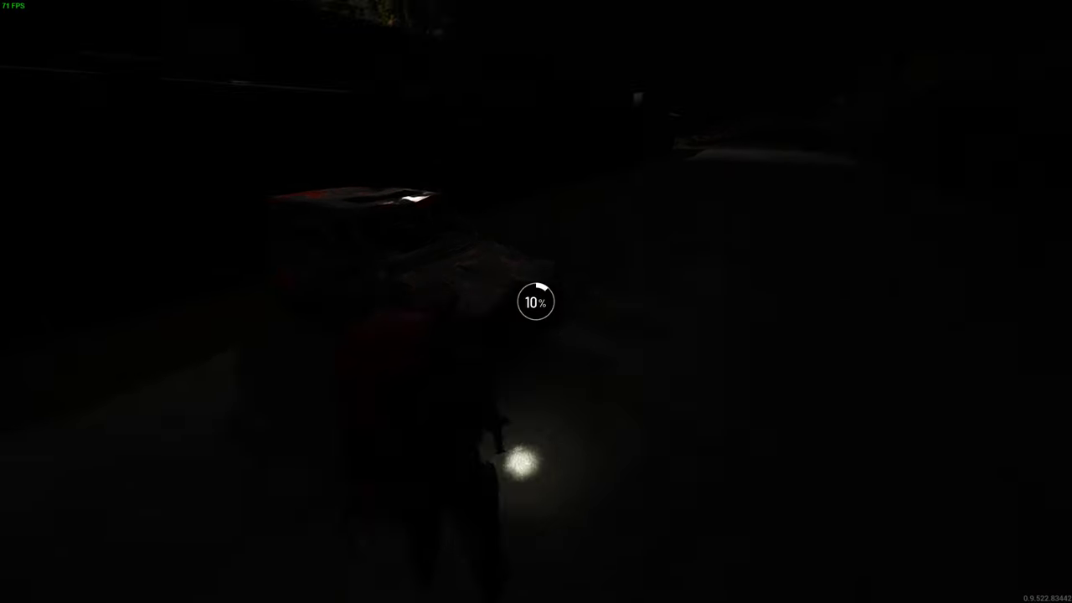
key("tab")
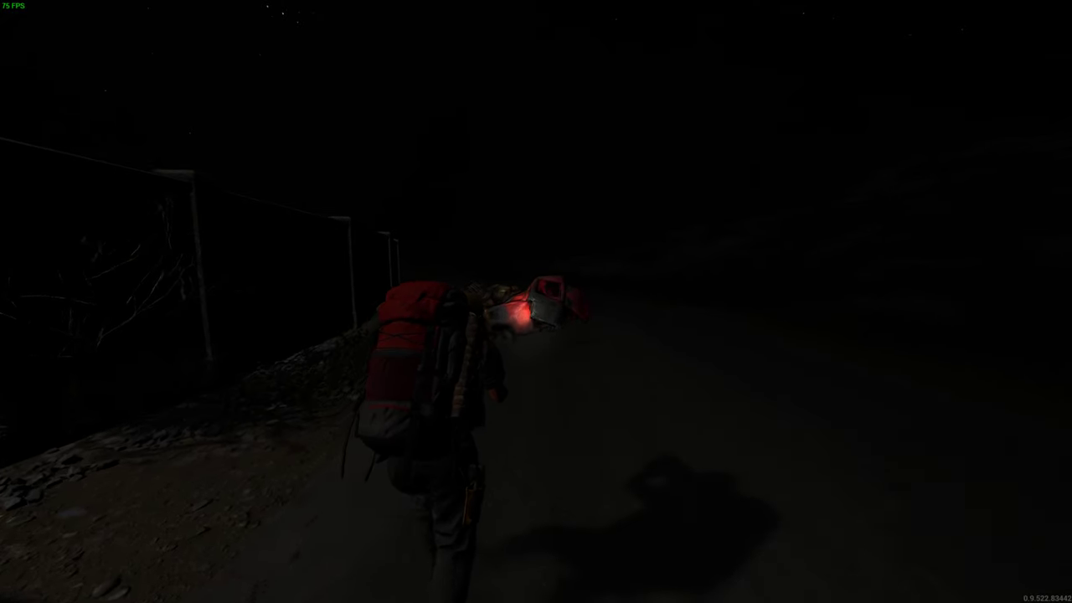
- Walk the night road out to the railway tracks and bring up the inventory
key("Tab")
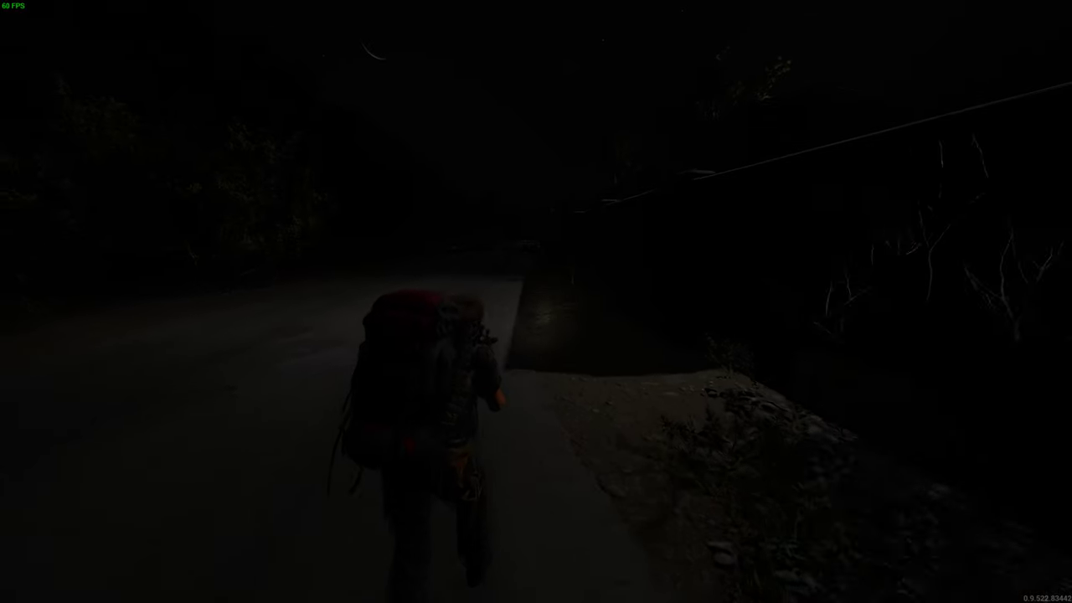
key("w")
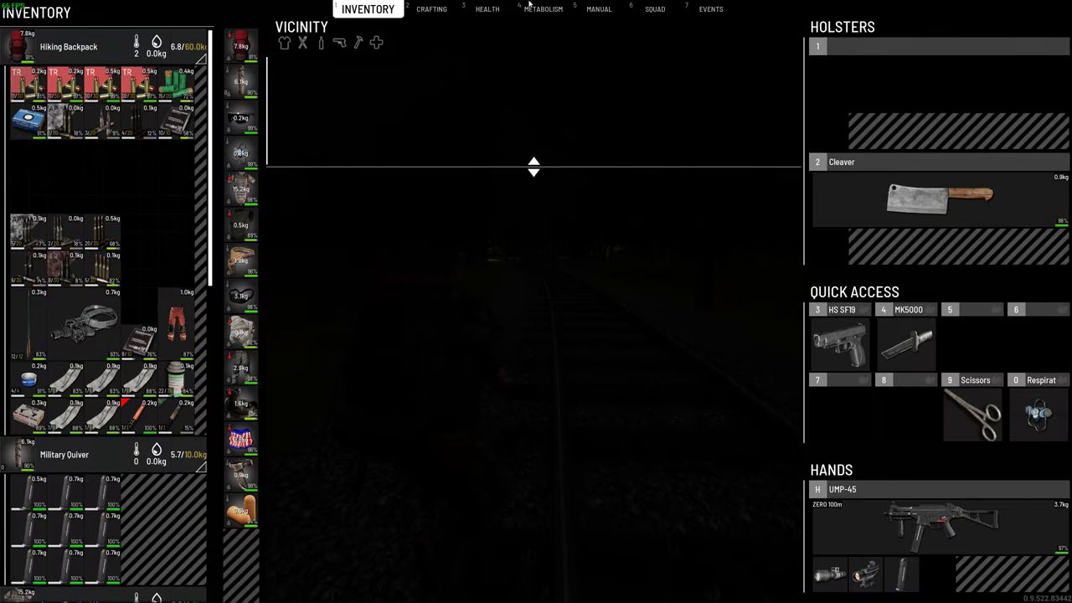
- View the backpack, the holstered UMP-45 and the quick-access items in the inventory
left_click(487, 9)
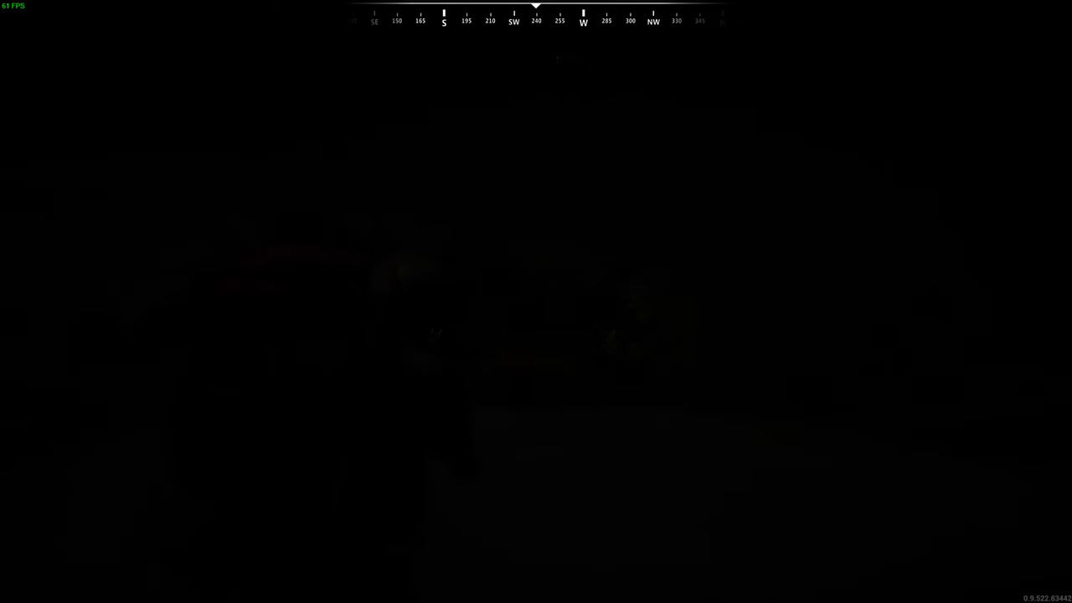
key("tab")
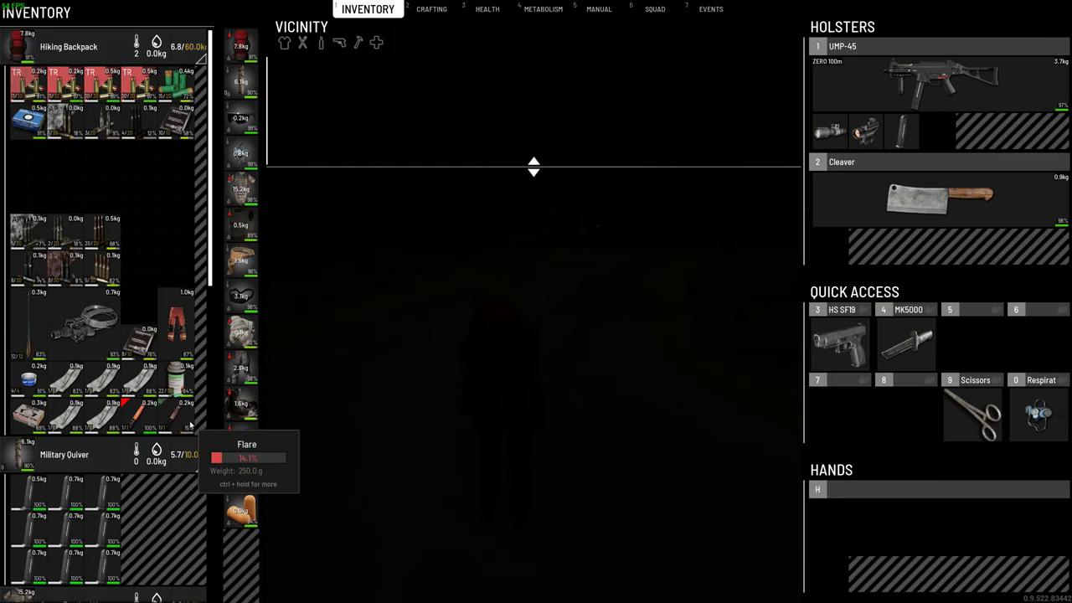
- Take the flare into hands and ignite it, then reopen the inventory
right_click(837, 489)
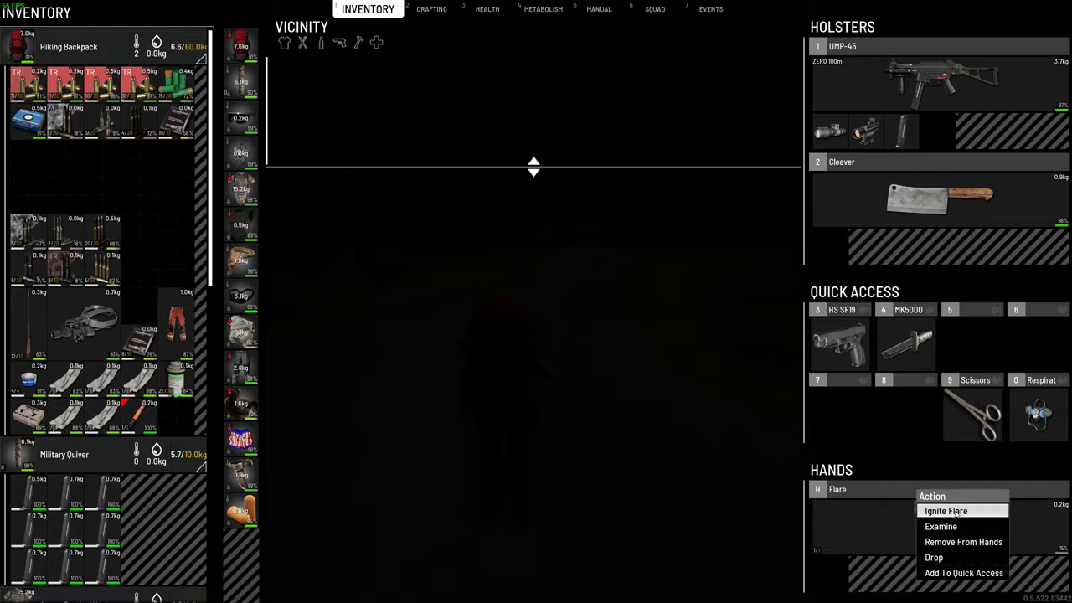
left_click(946, 511)
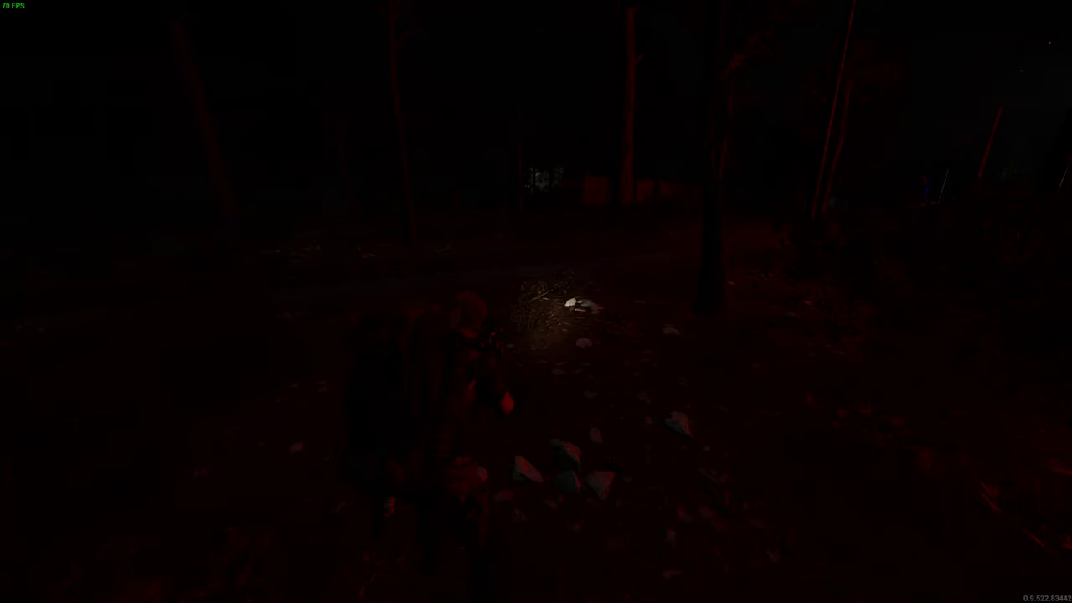
key("Tab")
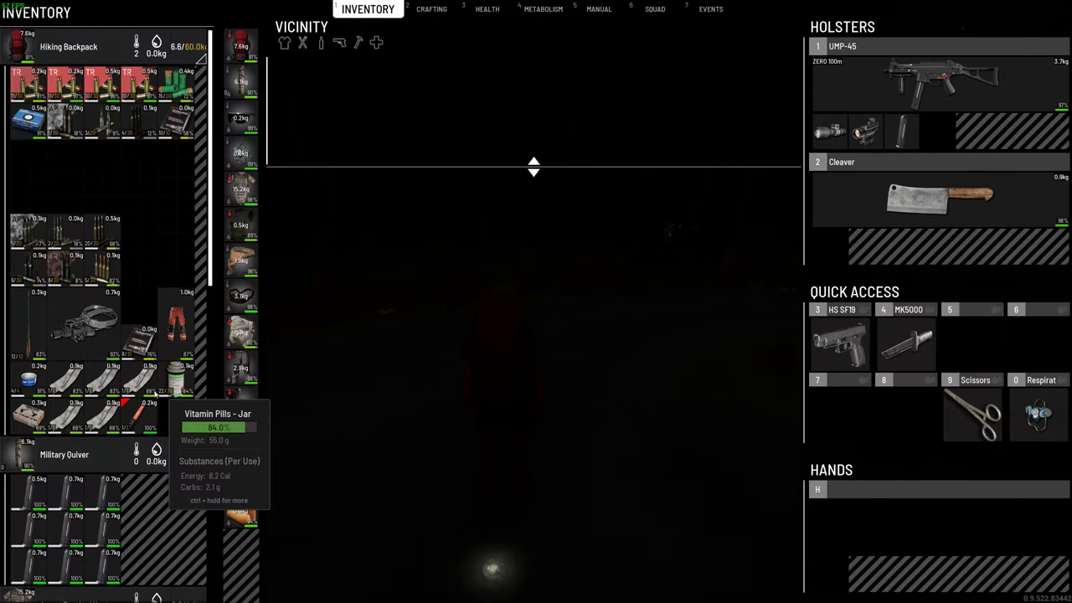
- Examine the spare flare, then draw the UMP-45 from its holster into hands
right_click(130, 410)
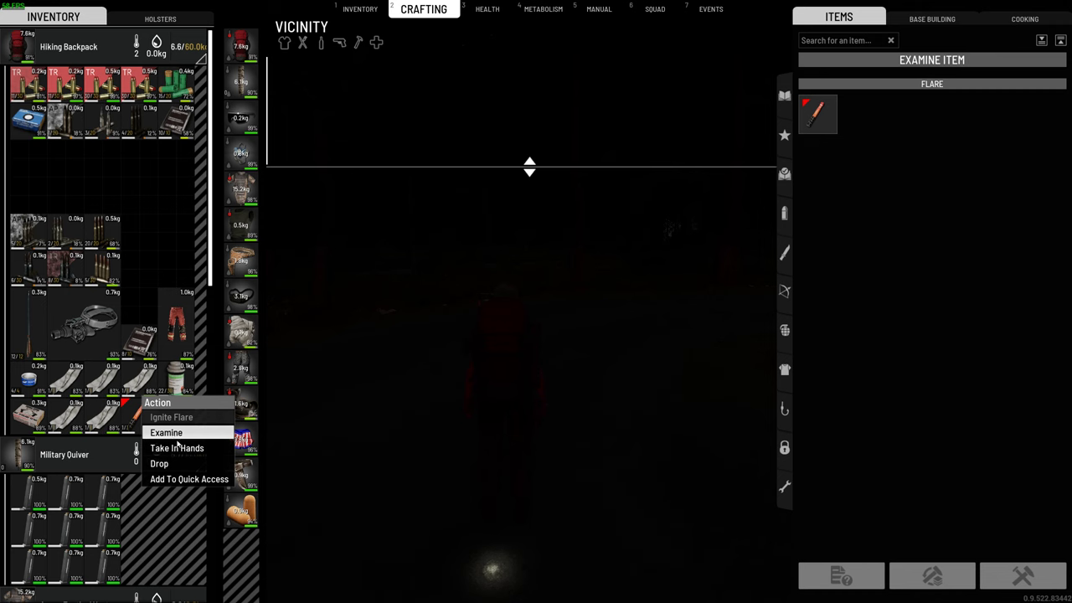
left_click(177, 447)
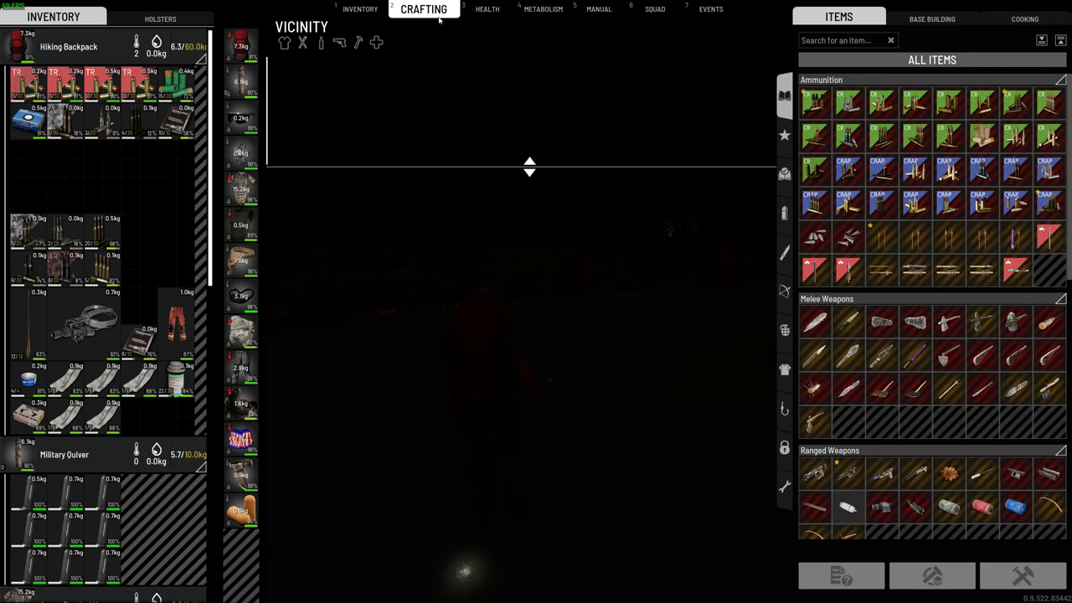
left_click(360, 9)
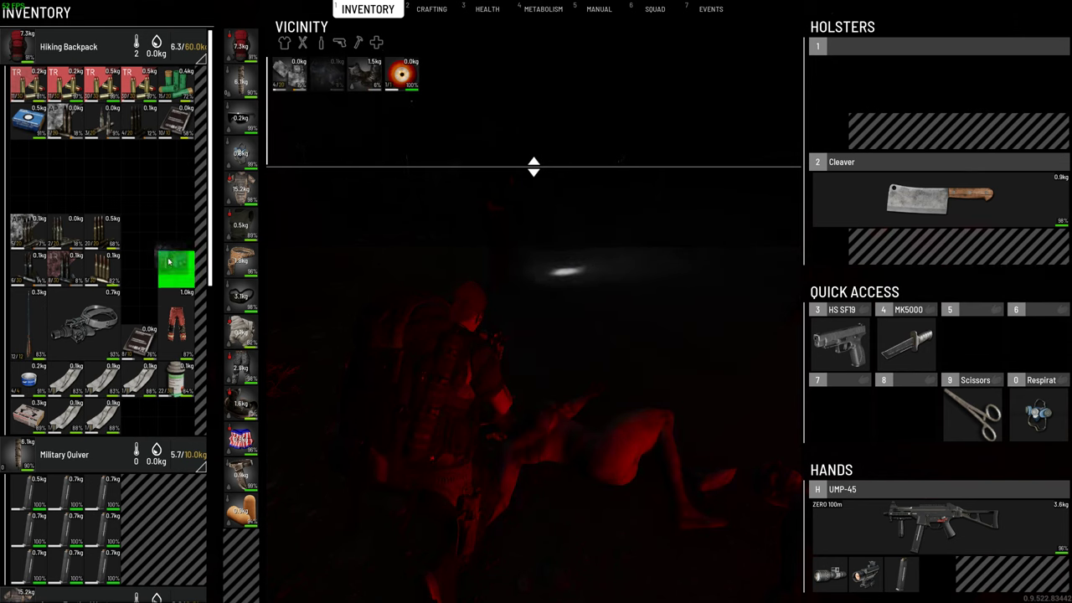
- Fit the light attachment onto the UMP-45 in hands, then close and reopen the inventory
right_click(900, 524)
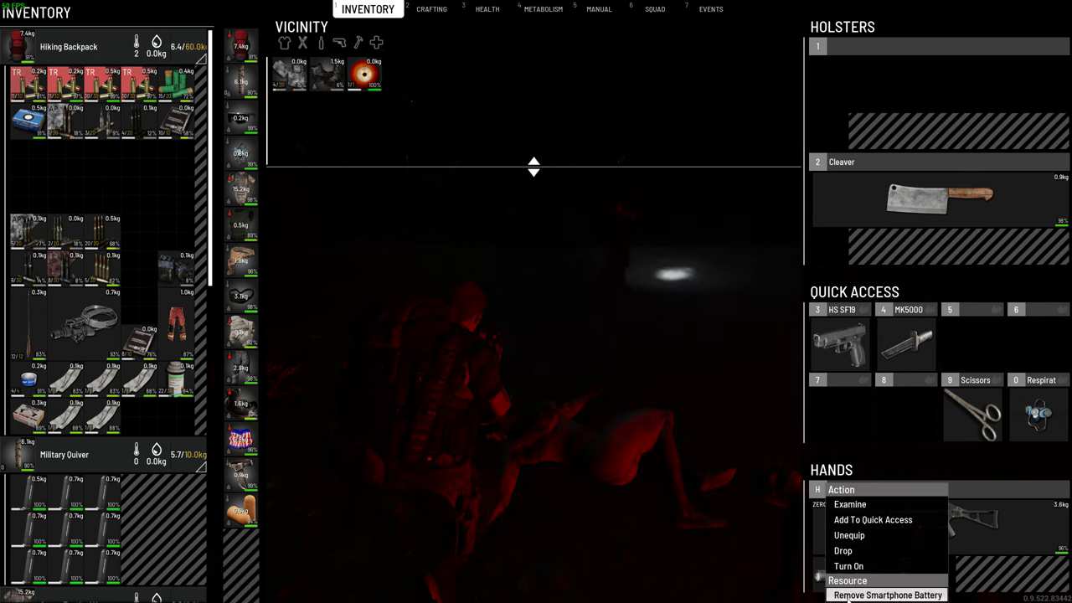
left_click(887, 595)
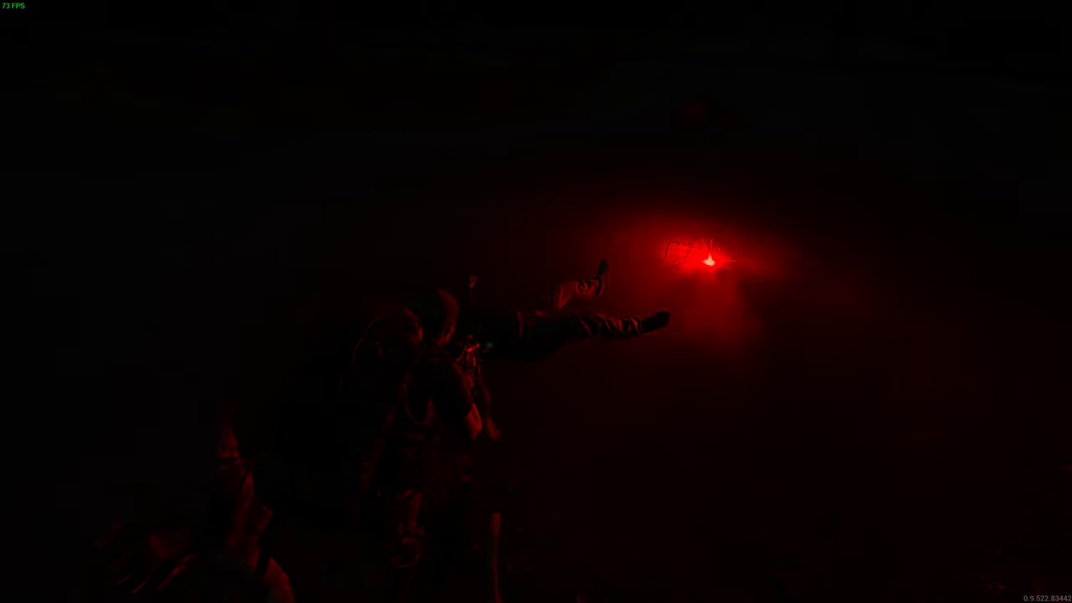
key("Tab")
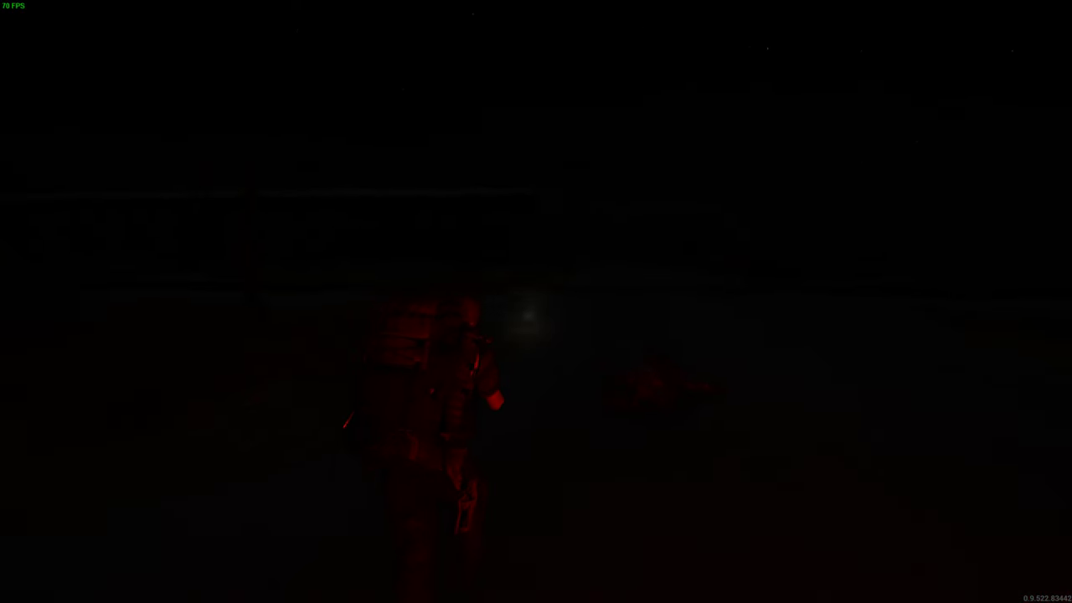
key("Tab")
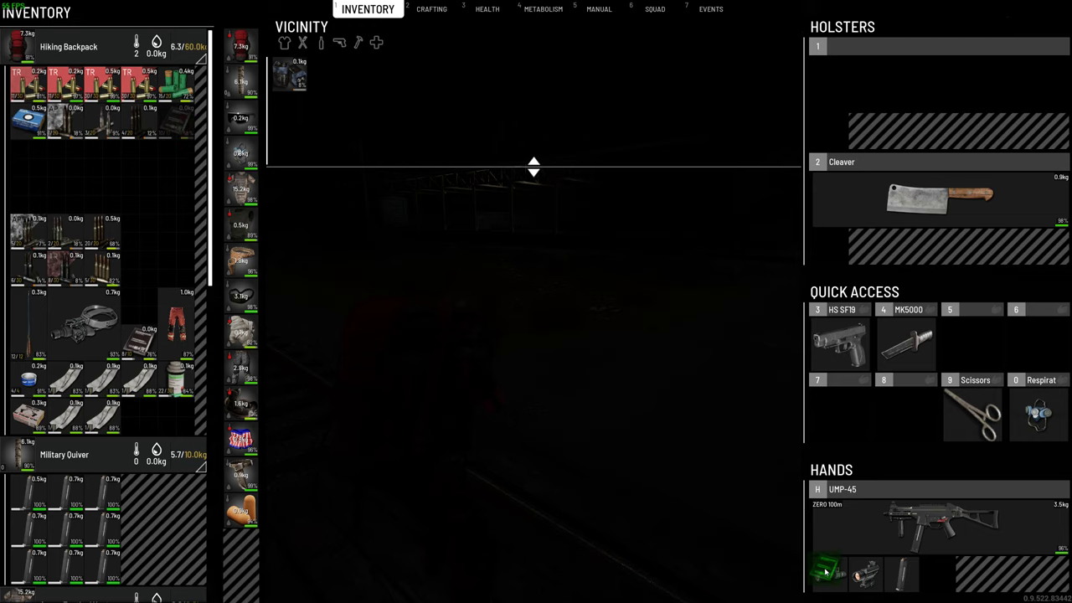
mouse_move(134, 342)
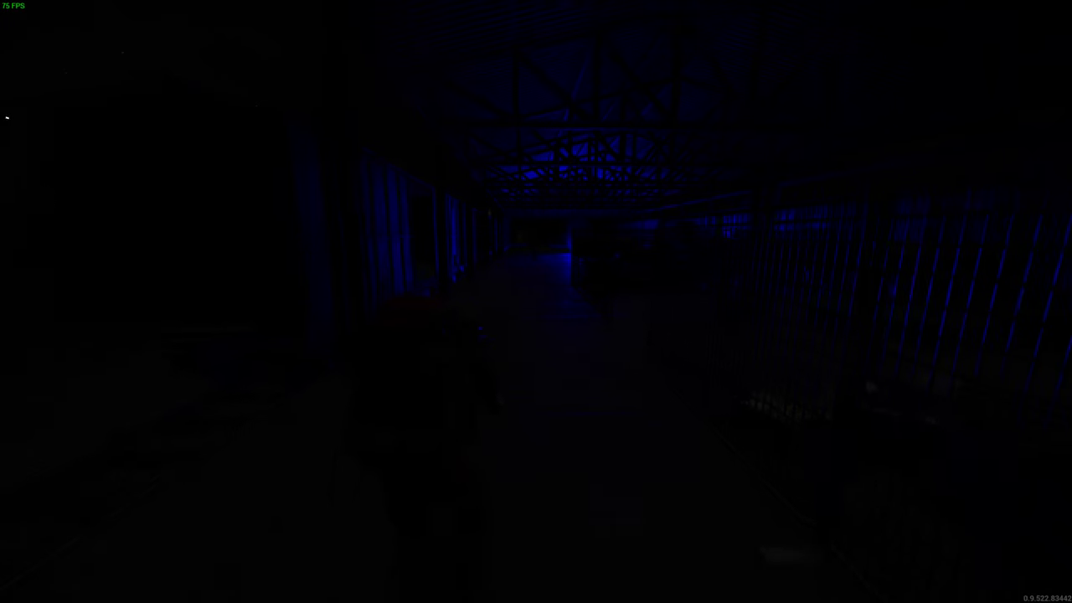
- Equip the night-vision goggles and move two items to new backpack slots
key("Tab")
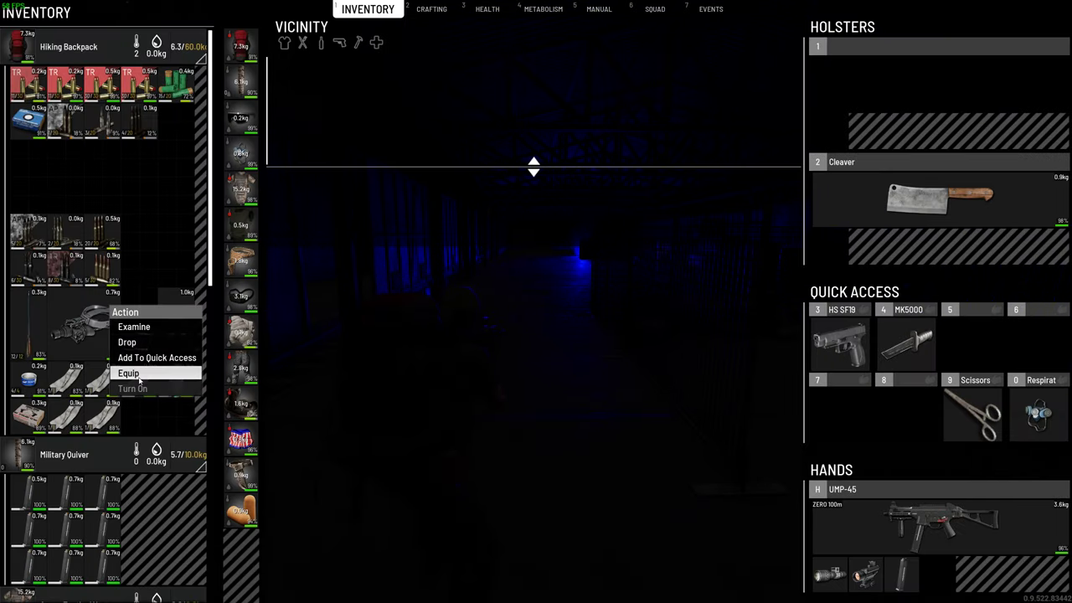
left_click(129, 372)
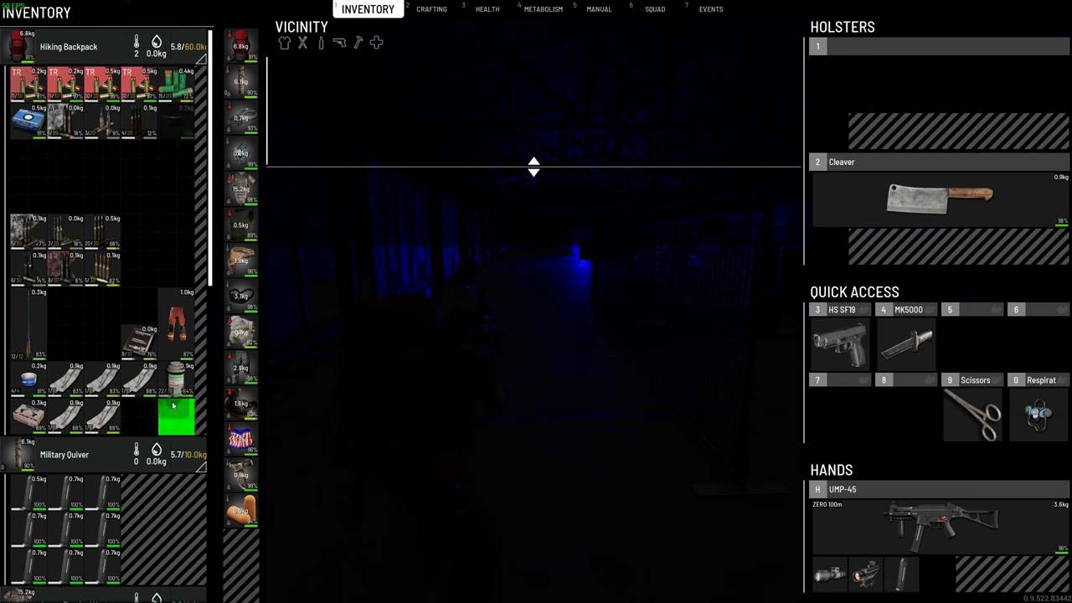
left_click_drag(176, 415, 28, 195)
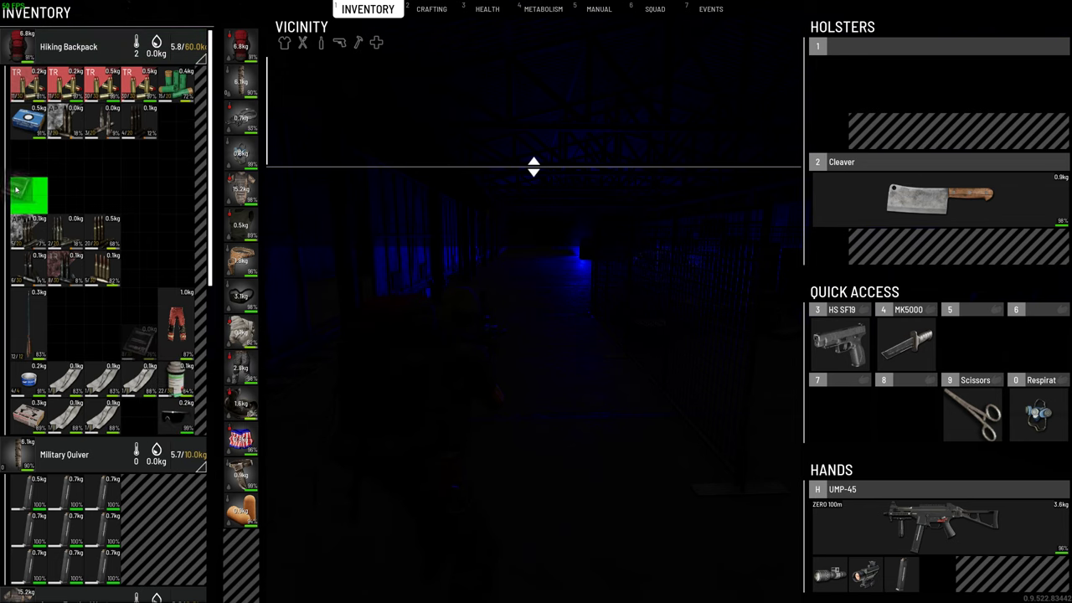
left_click_drag(27, 194, 138, 307)
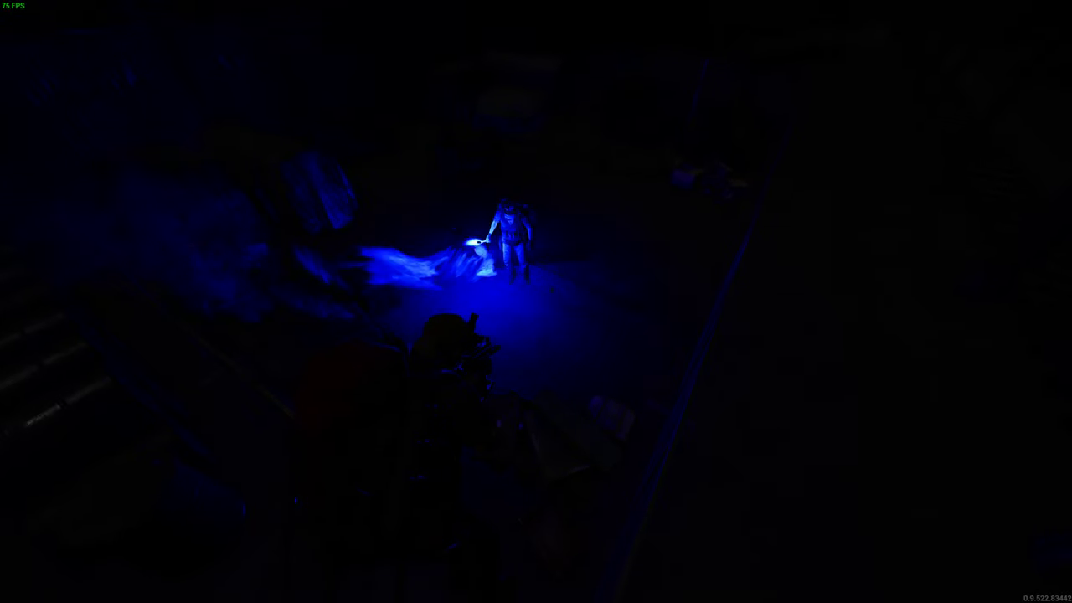
key("Tab")
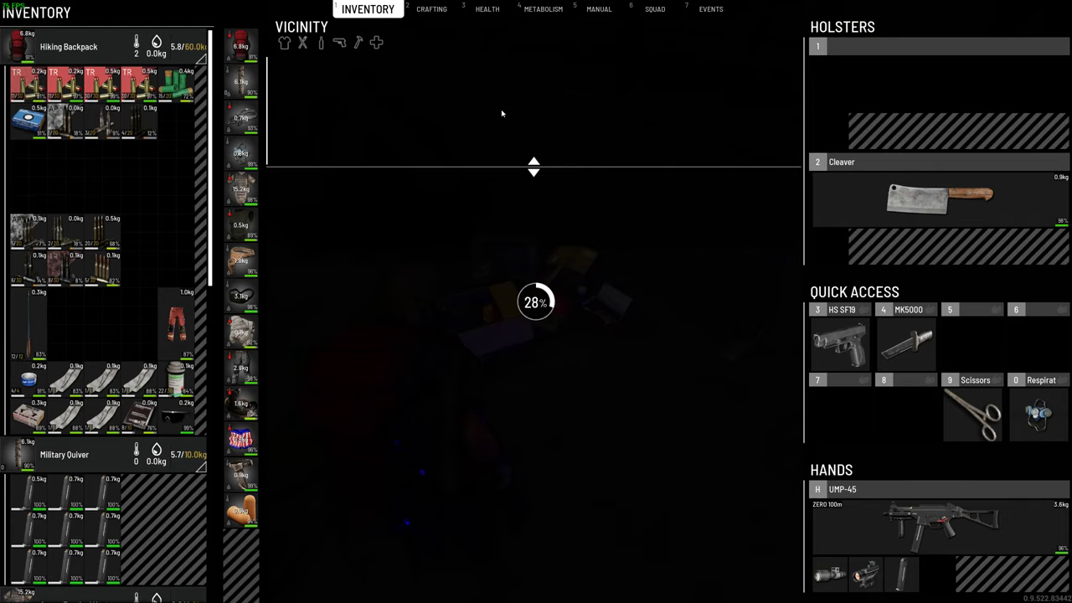
mouse_move(326, 75)
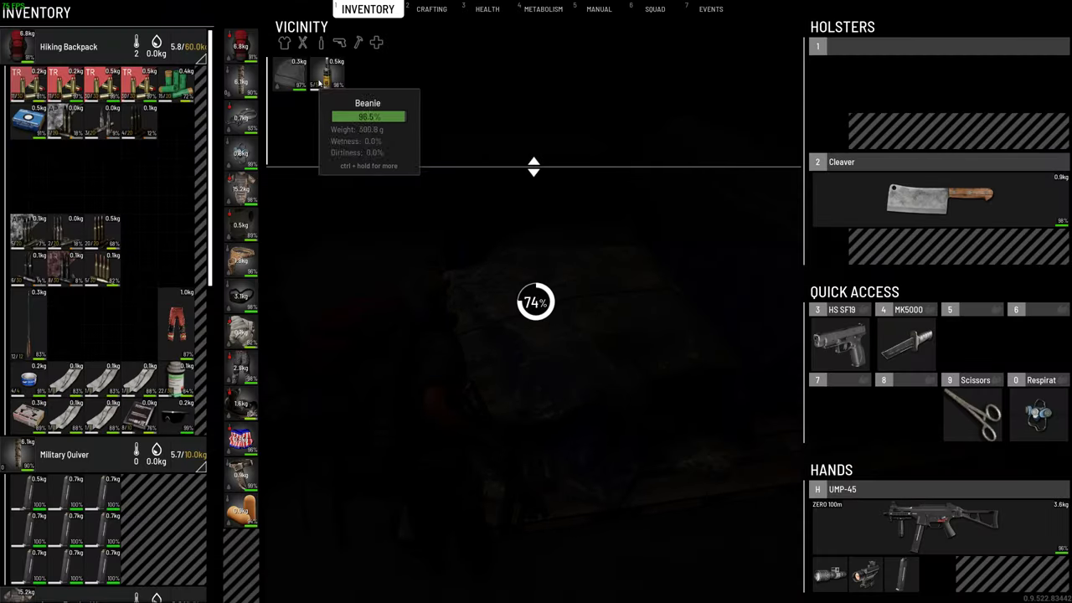
- Show the metabolism overview with 49 percent energy and 70 percent water
left_click(534, 10)
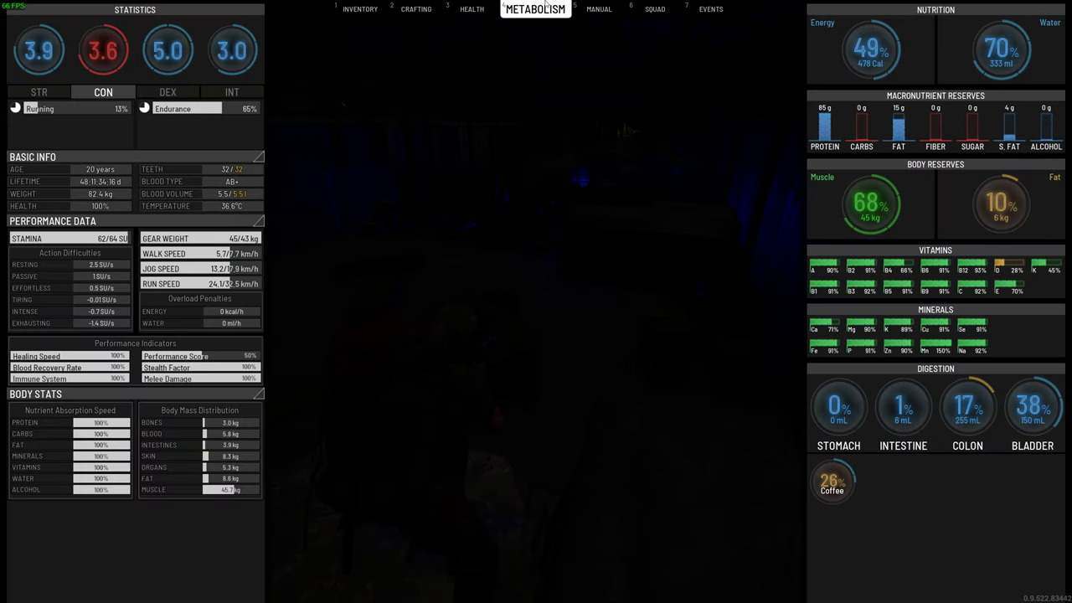
- Check health and beer digestion while holstering the UMP-45 and loading .45 ACP tracers
left_click(472, 9)
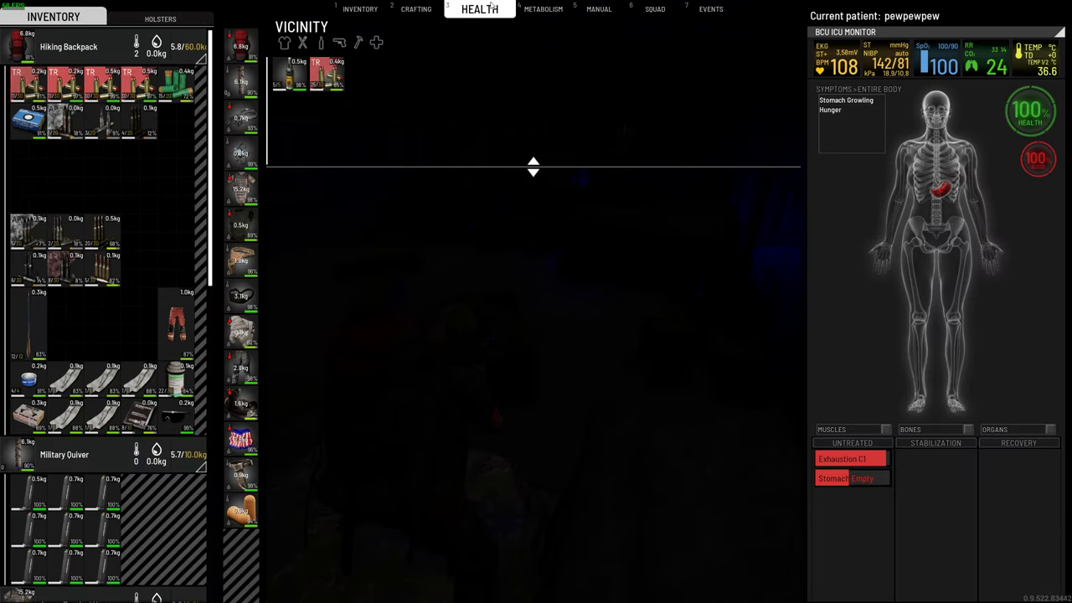
left_click(542, 9)
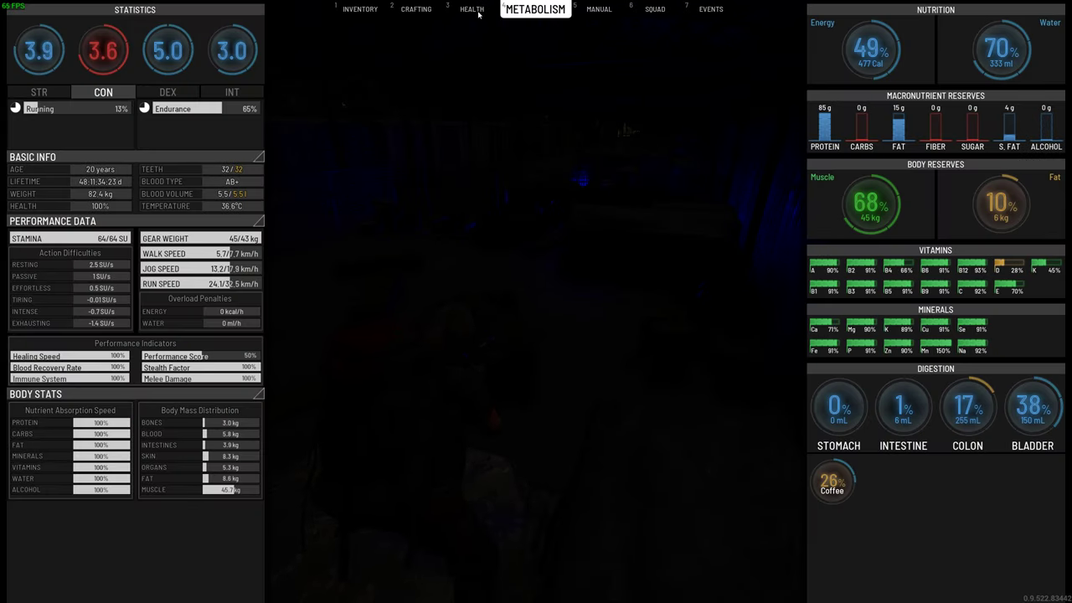
left_click(360, 10)
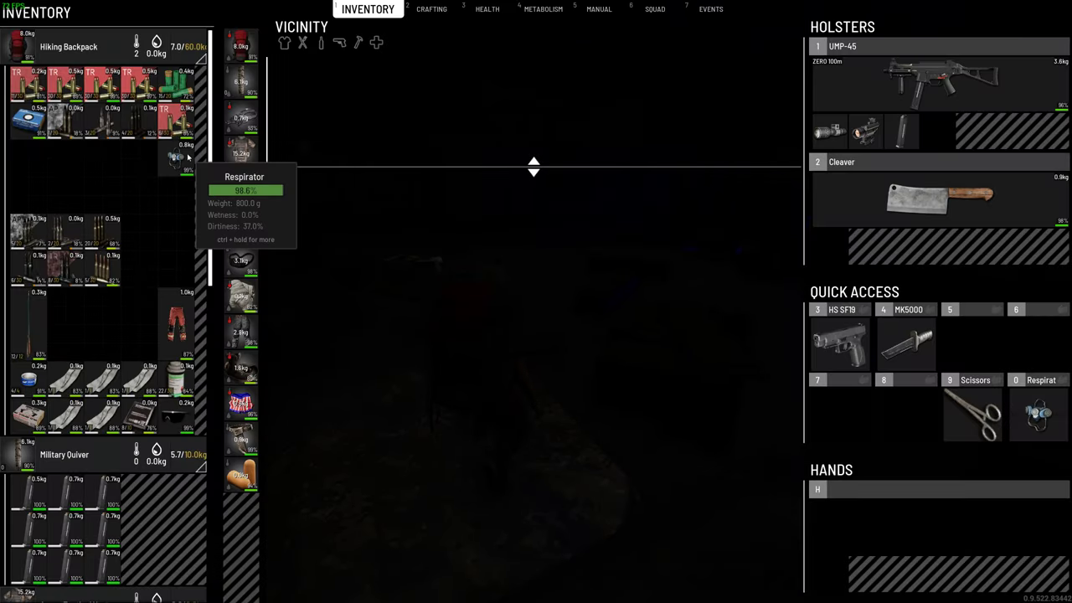
left_click(535, 9)
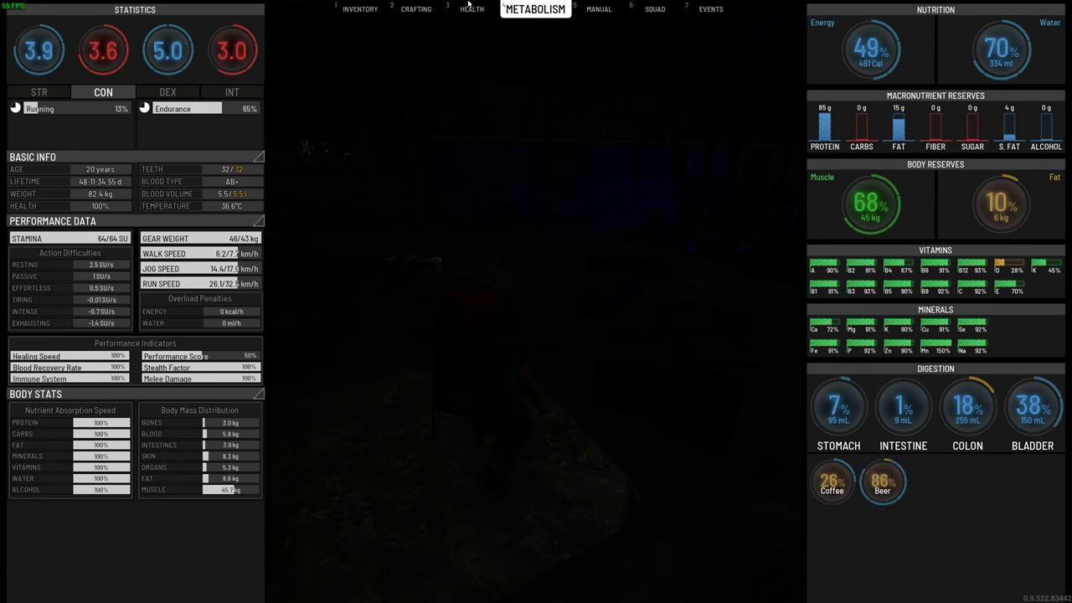
mouse_move(871, 50)
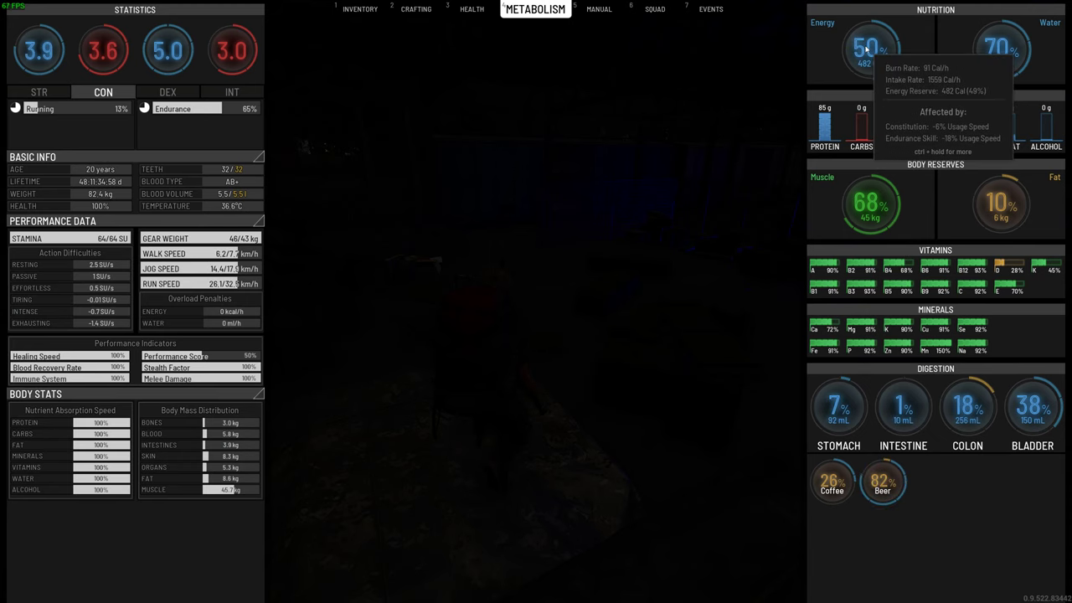
mouse_move(881, 482)
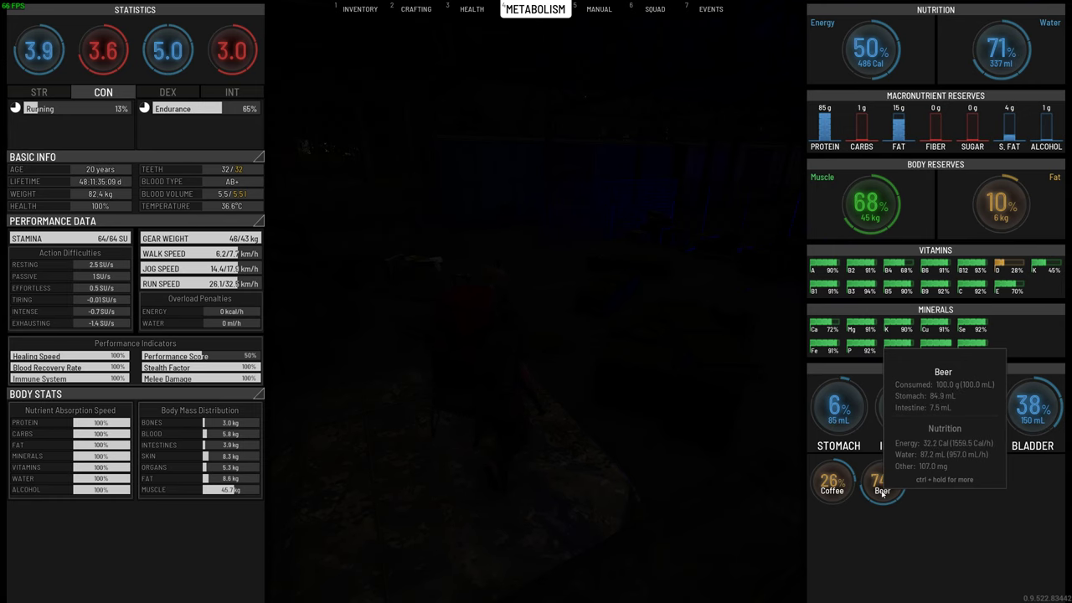
mouse_move(625, 76)
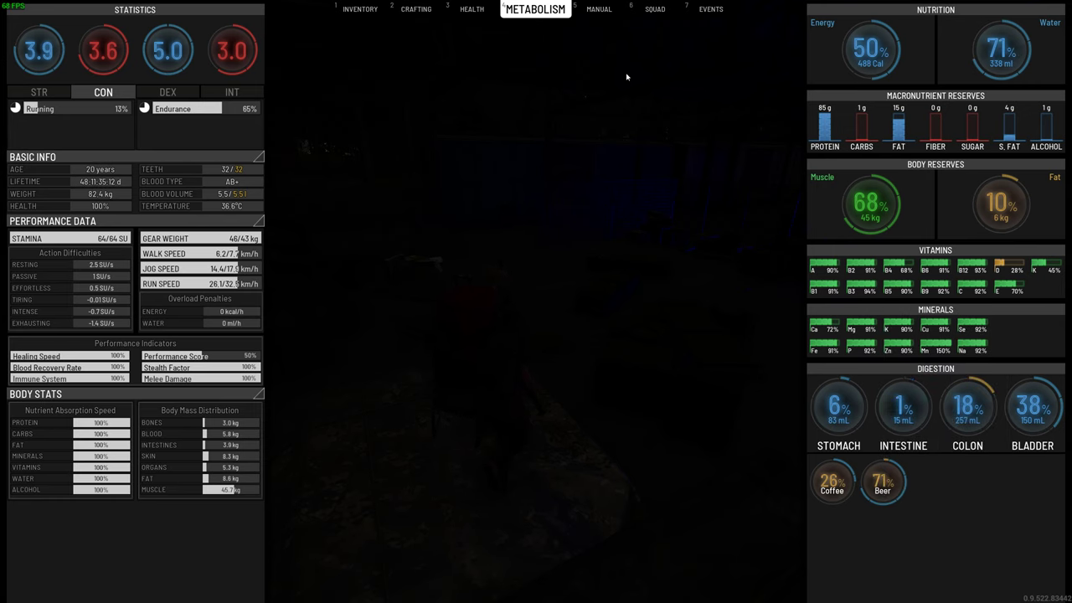
left_click(359, 9)
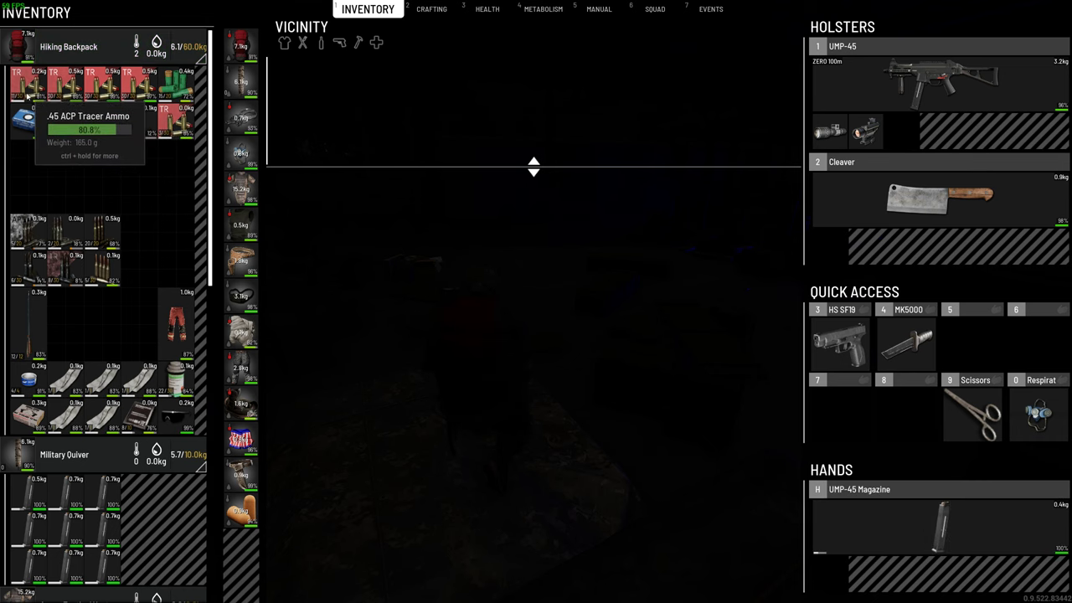
mouse_move(523, 4)
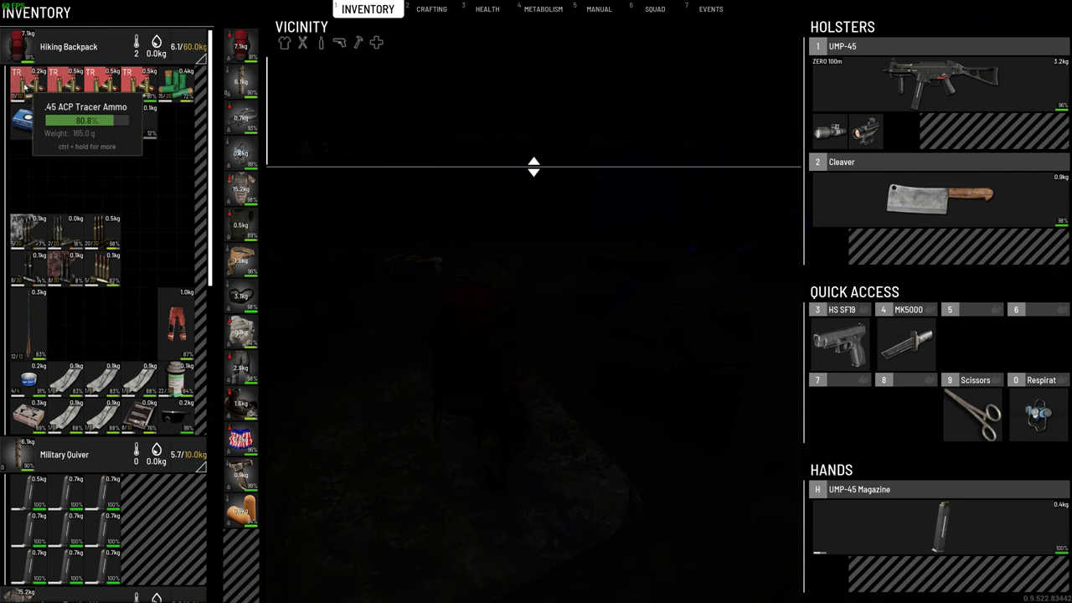
mouse_move(162, 207)
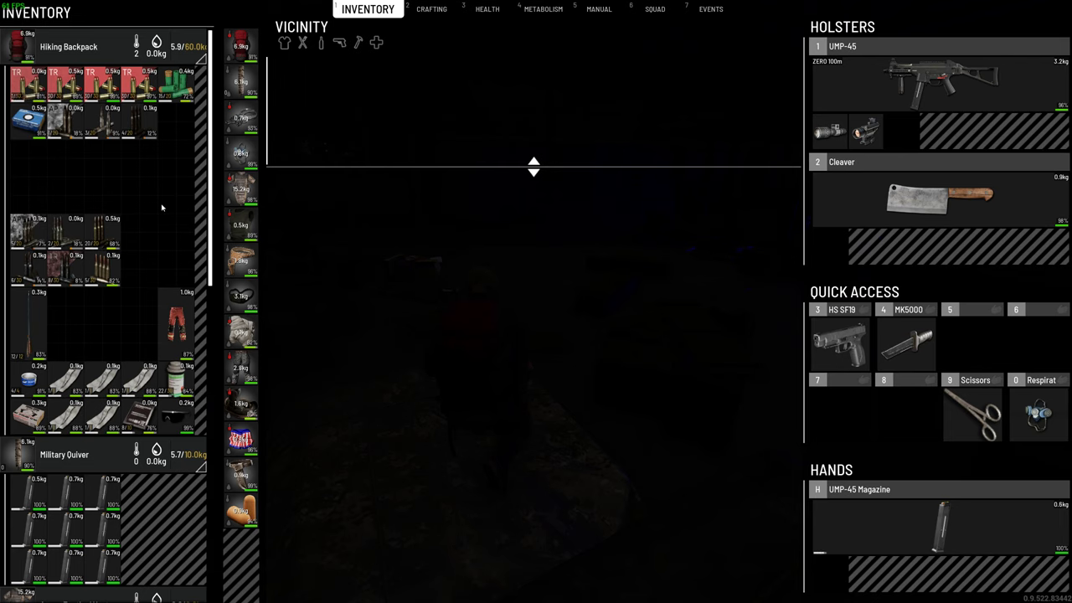
mouse_move(54, 88)
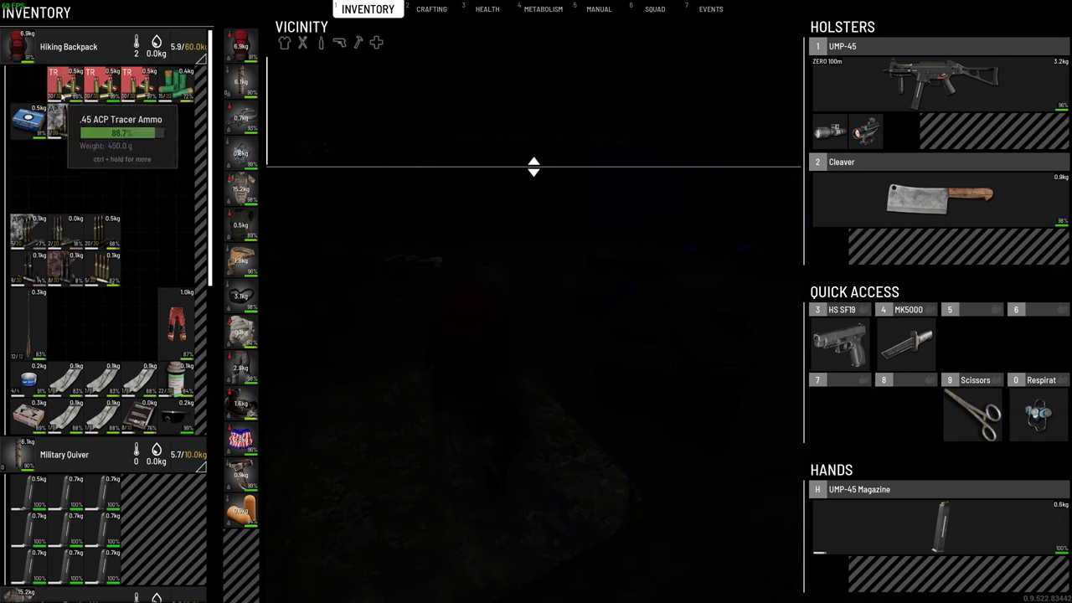
scroll("down", 3)
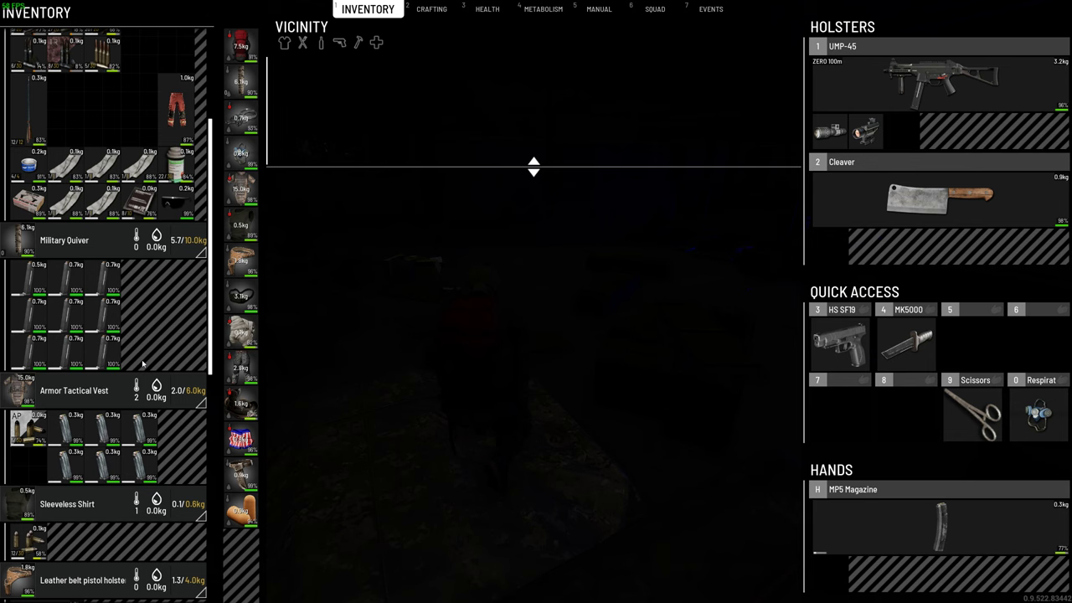
mouse_move(77, 463)
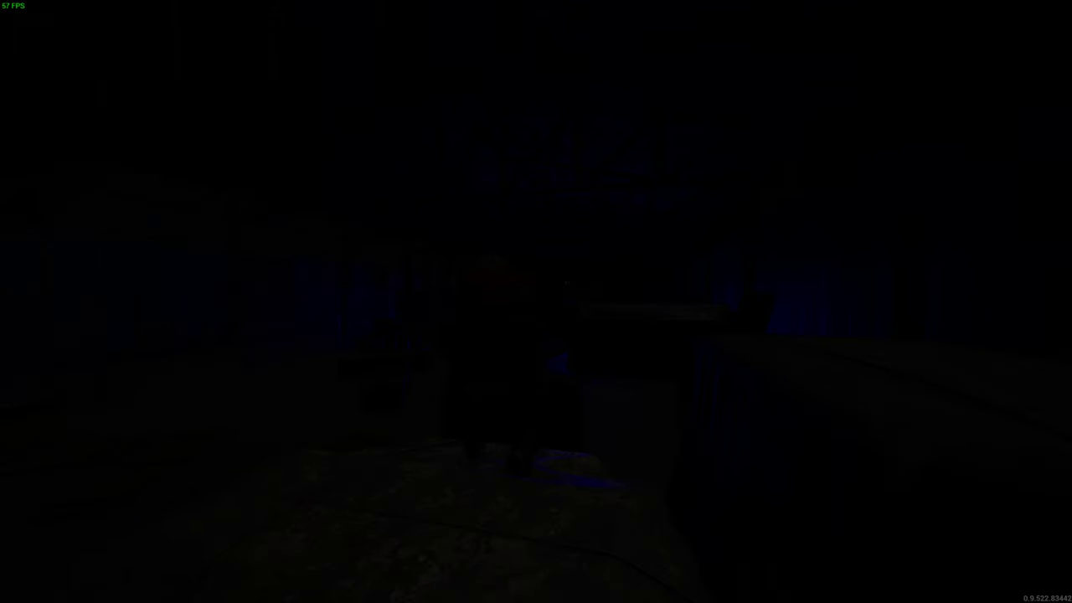
- Review the carried gear, then start searching past the tarp-covered crates
key("tab")
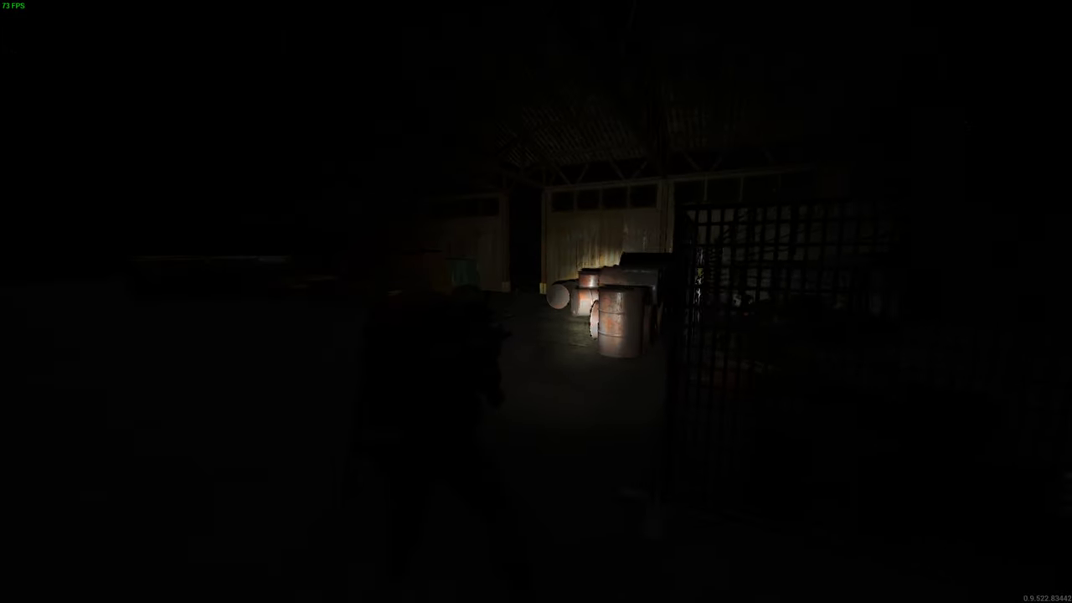
key("Tab")
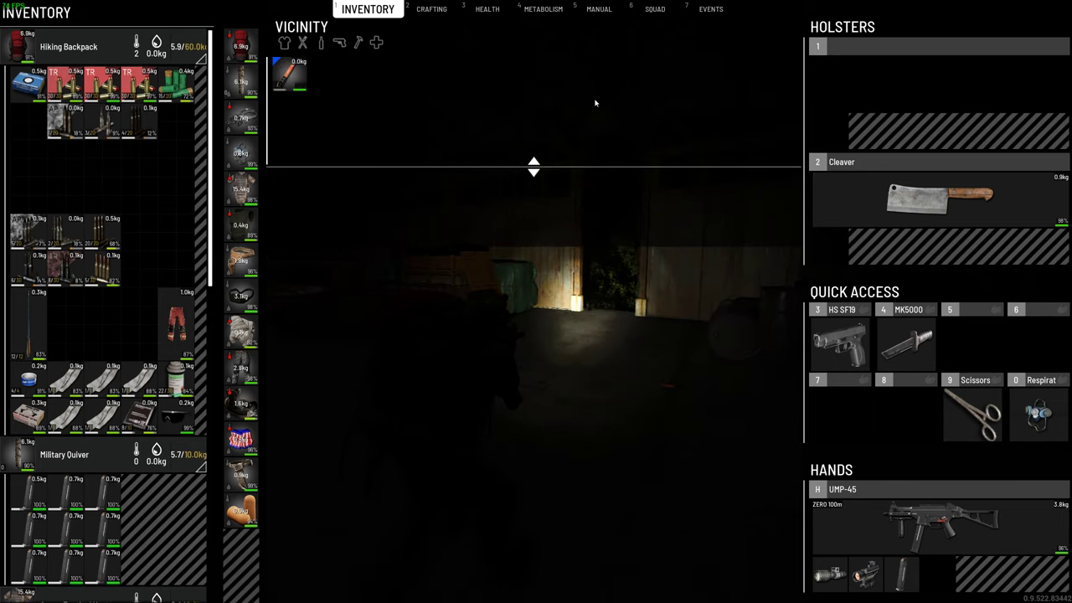
key("tab")
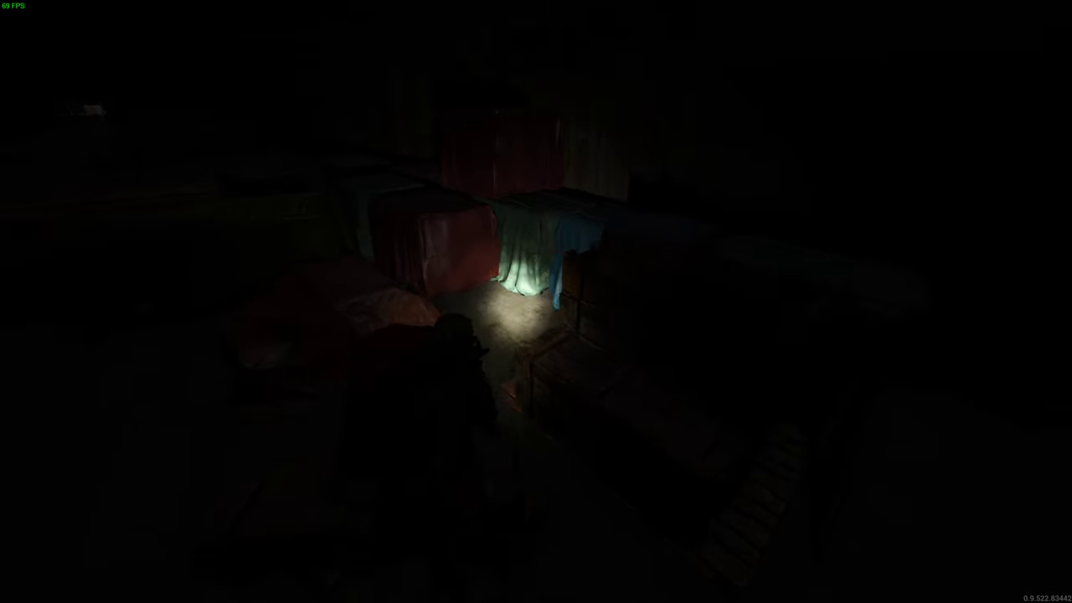
key("Tab")
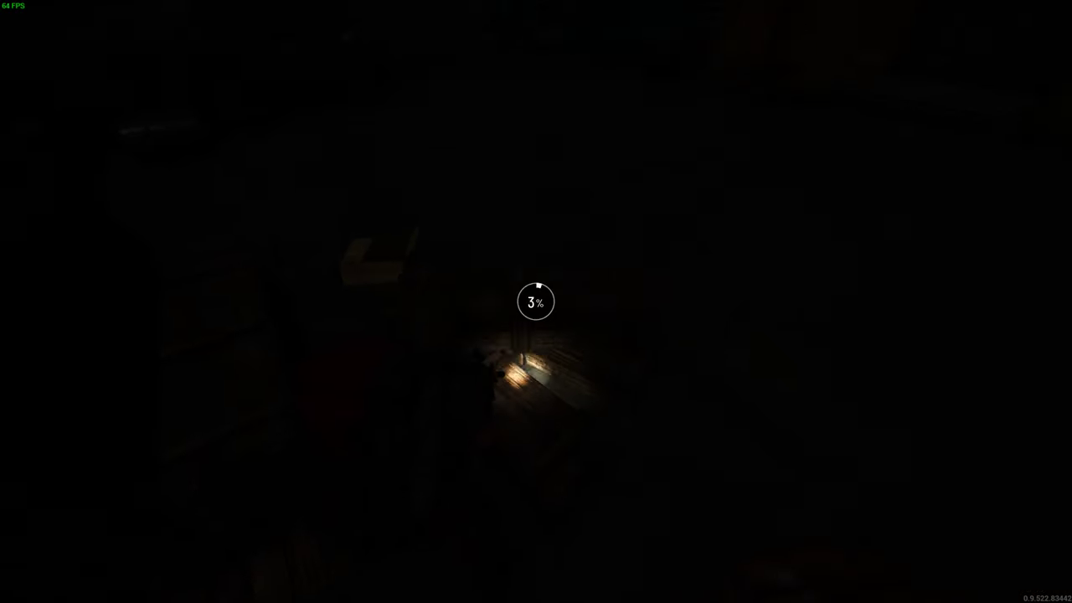
- Put the toolbox in the backpack, holster the UMP-45, equip scissors and inspect item conditions
key("tab")
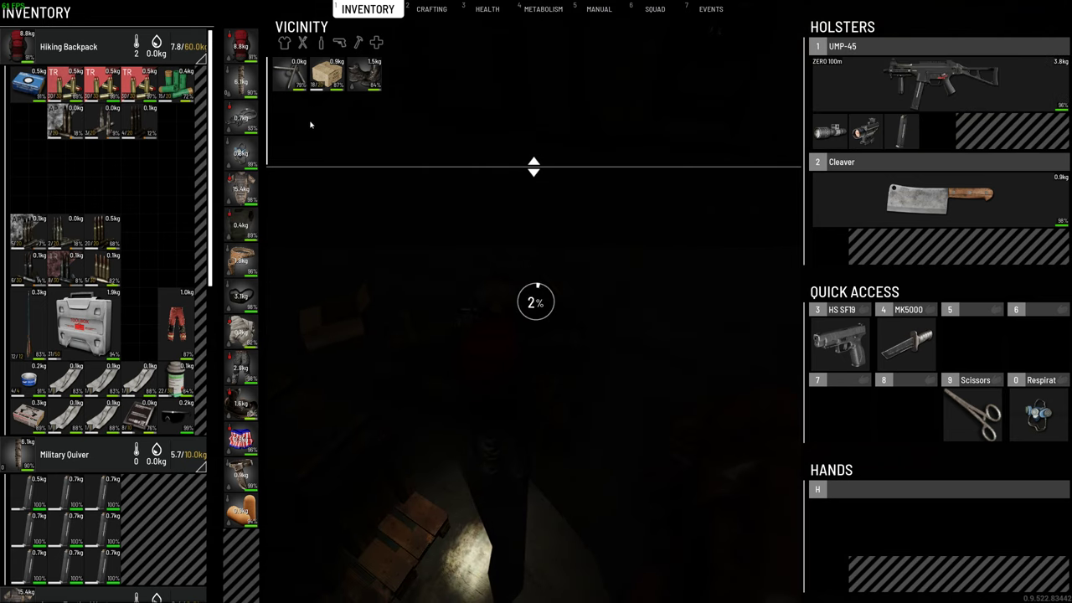
right_click(299, 76)
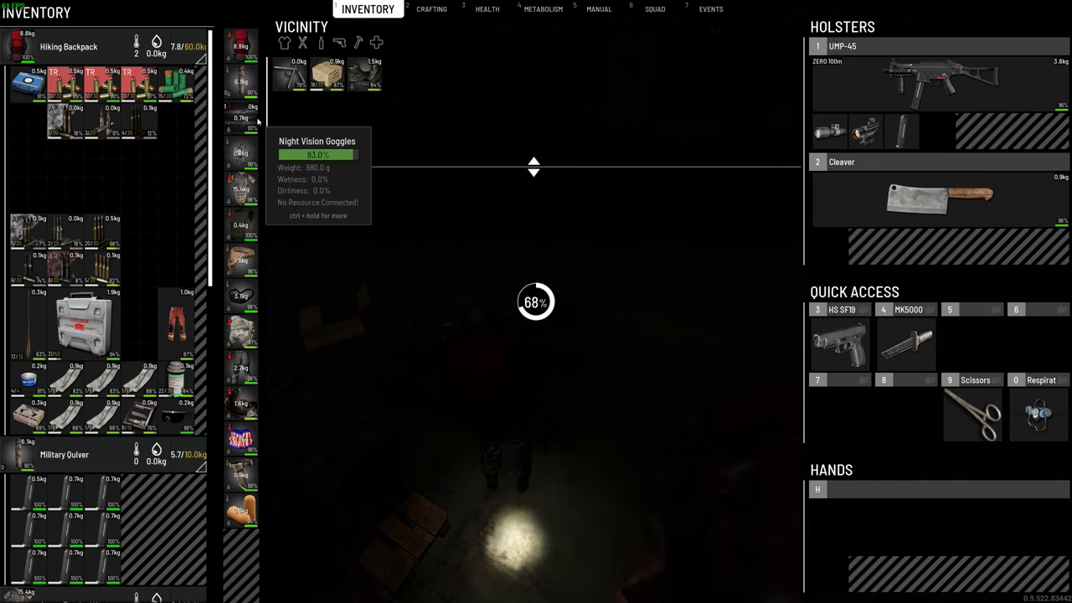
right_click(242, 117)
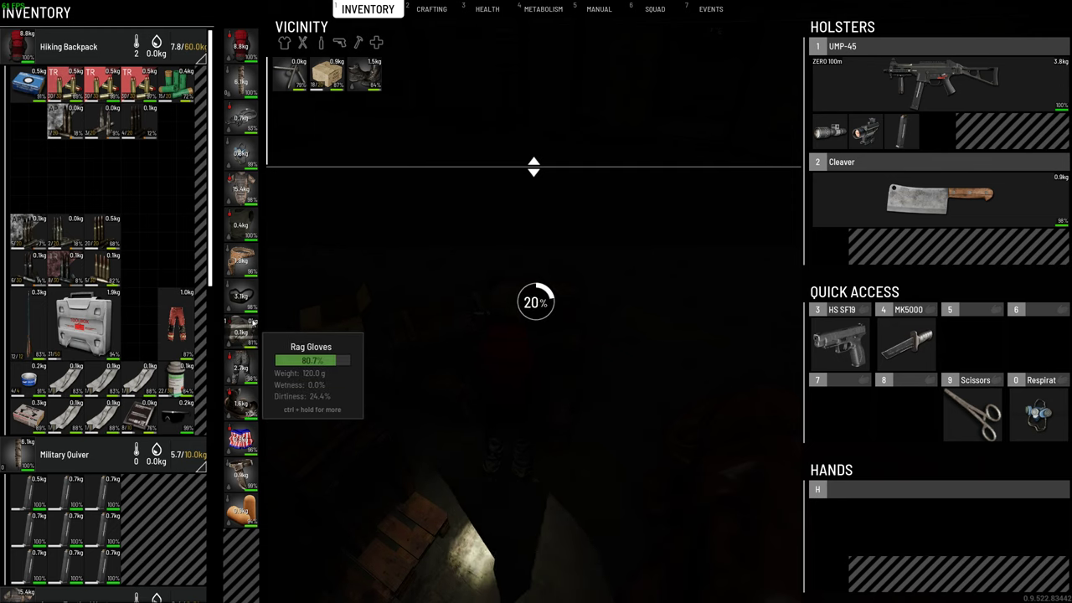
mouse_move(242, 260)
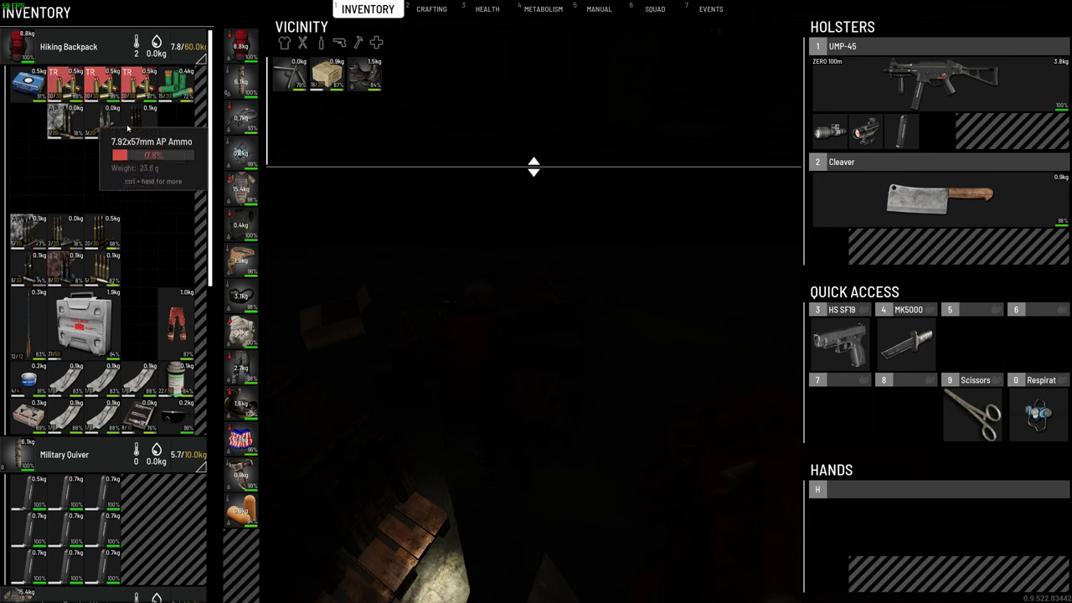
right_click(82, 322)
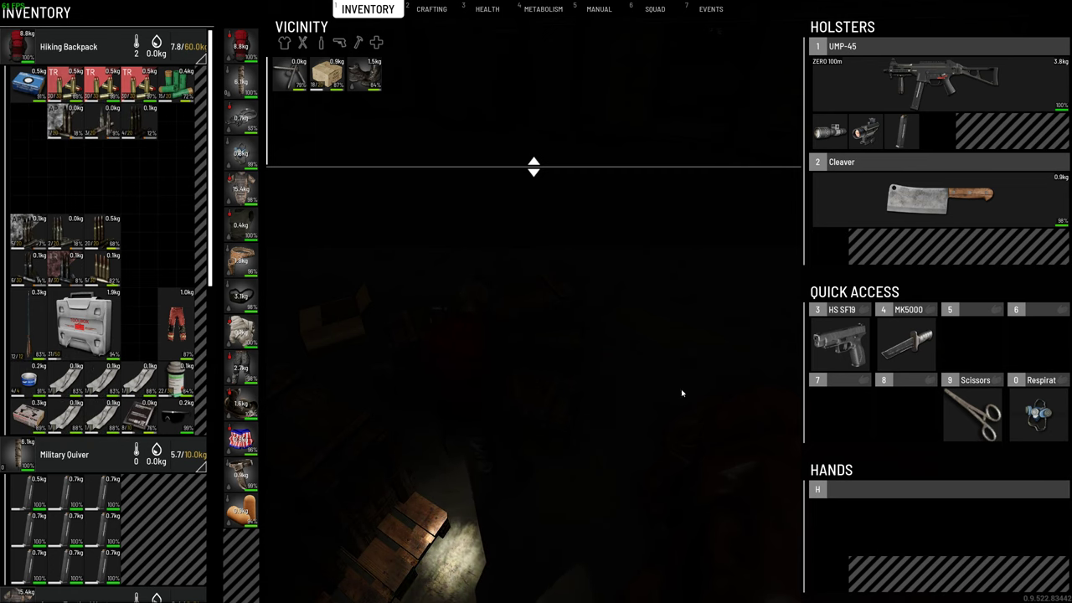
left_click(971, 414)
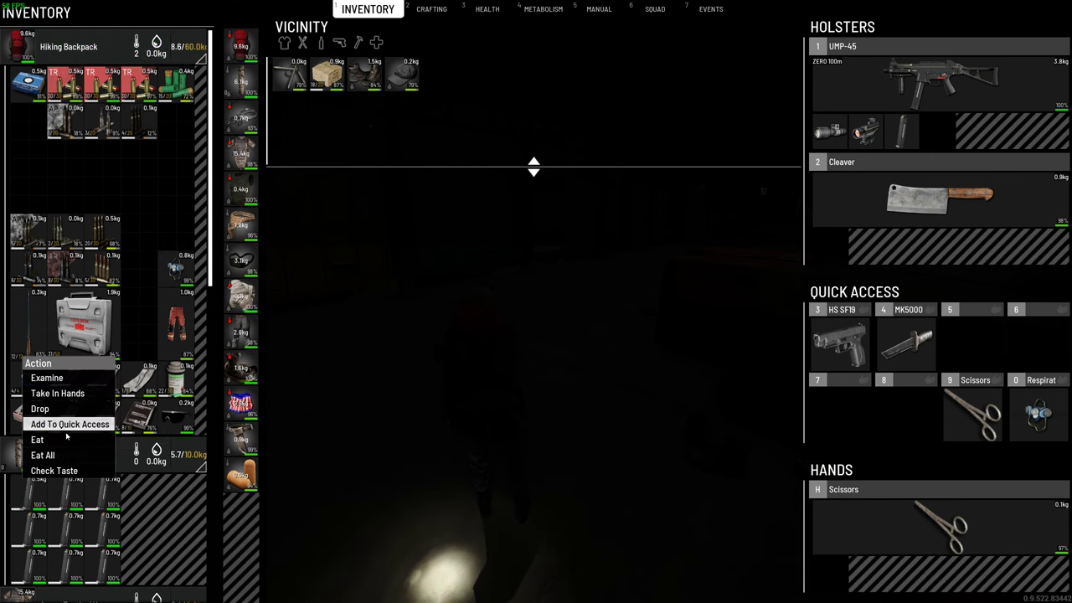
left_click(534, 9)
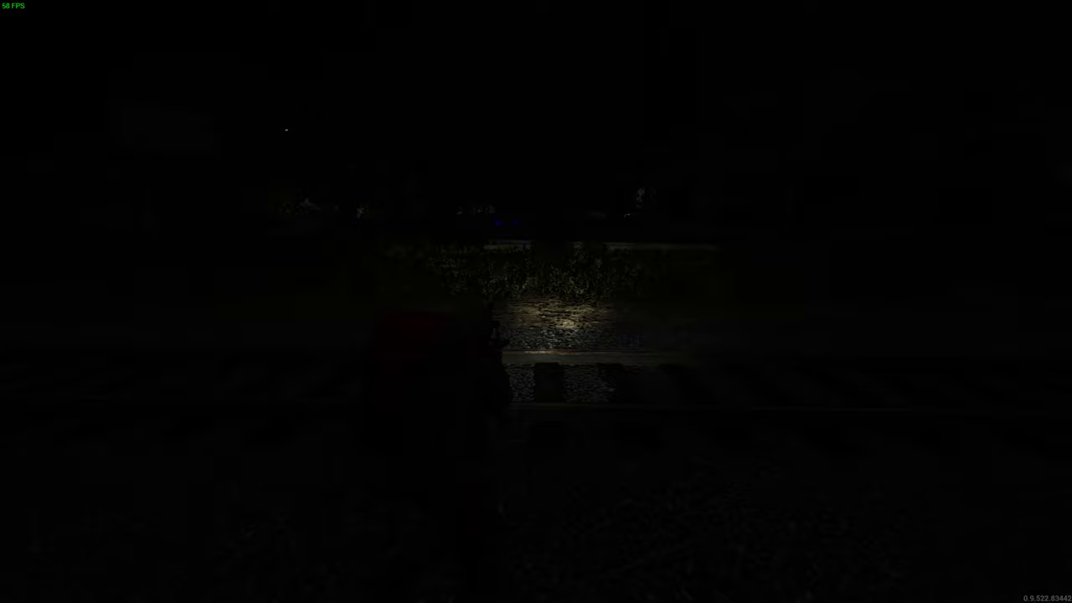
mouse_move(536, 301)
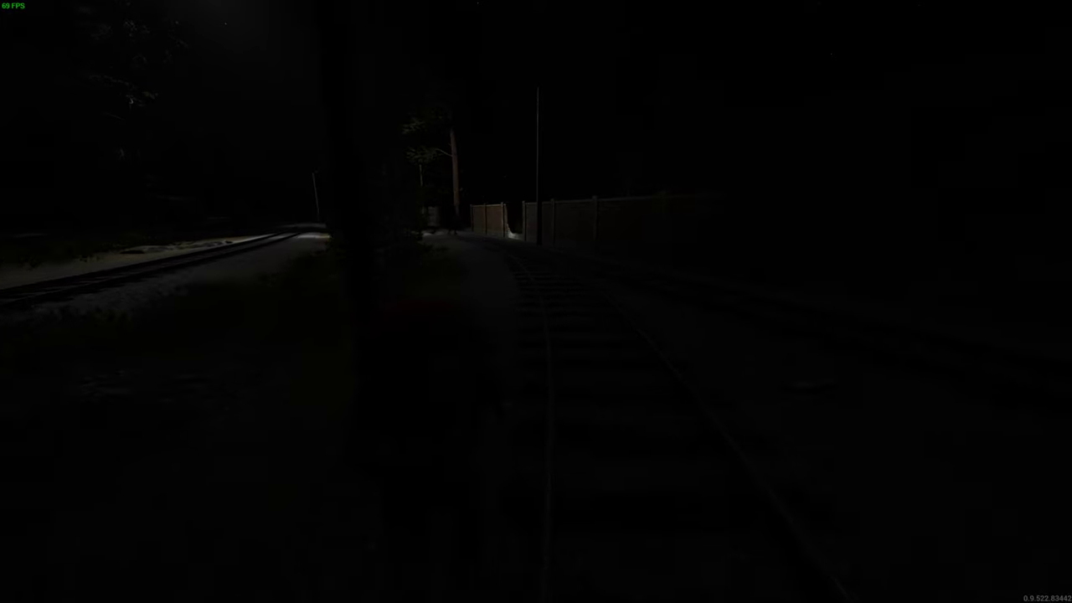
mouse_move(536, 302)
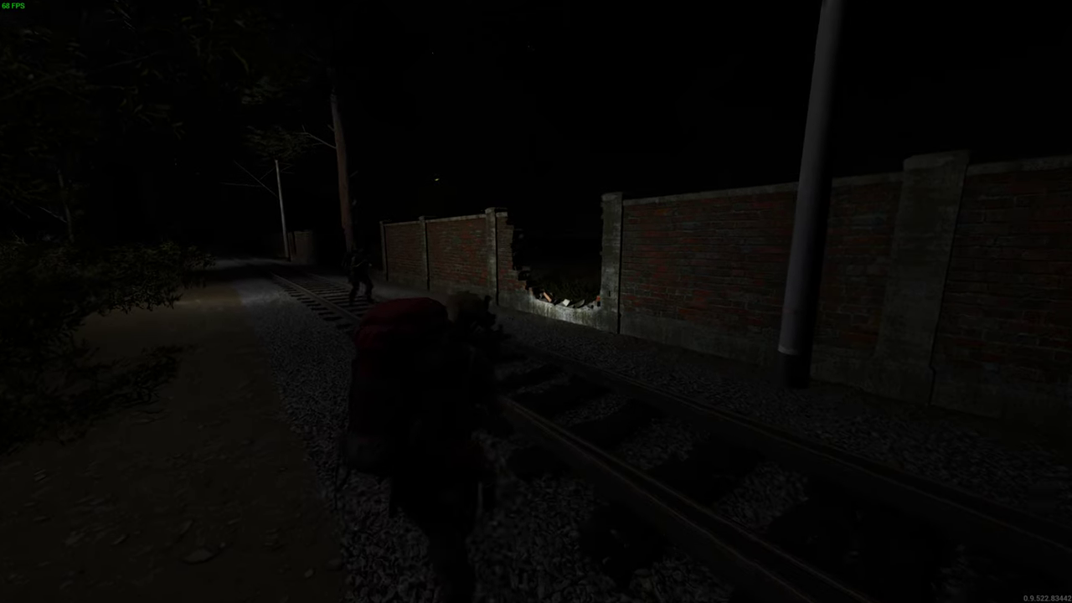
mouse_move(536, 302)
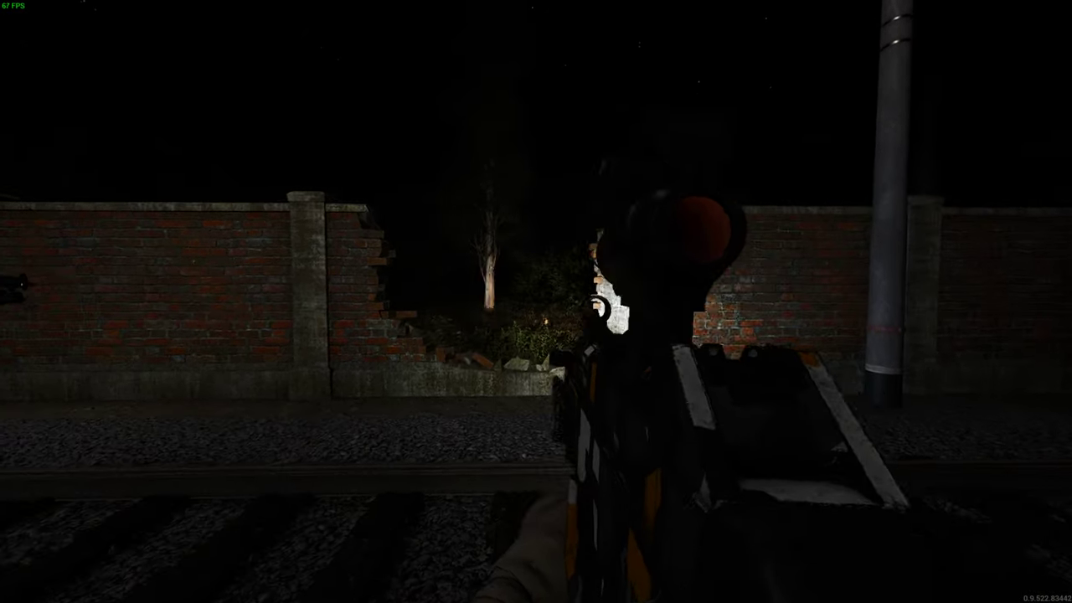
mouse_move(335, 302)
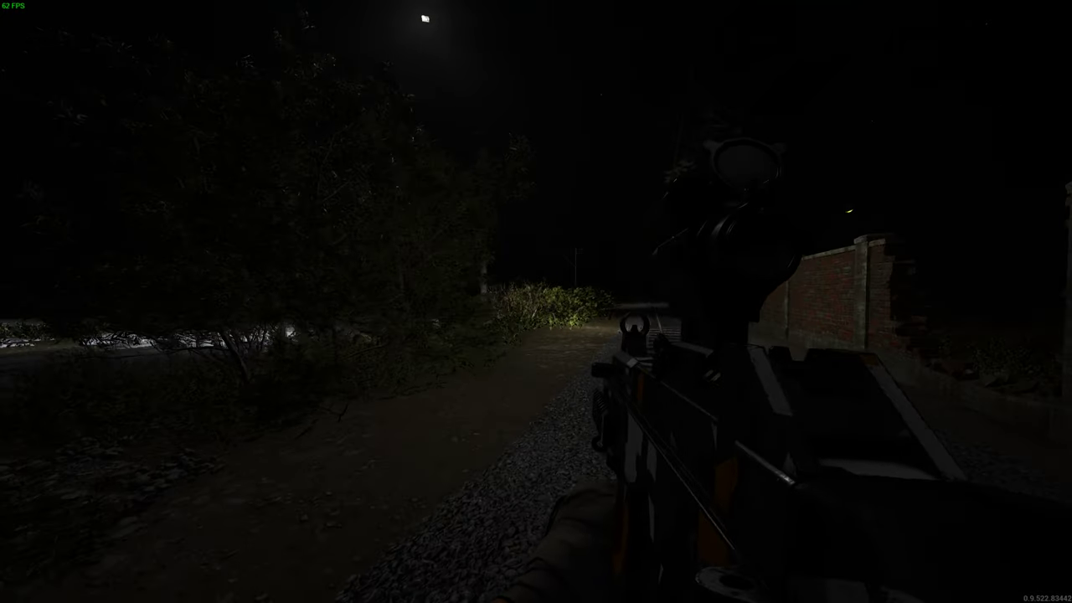
mouse_move(536, 301)
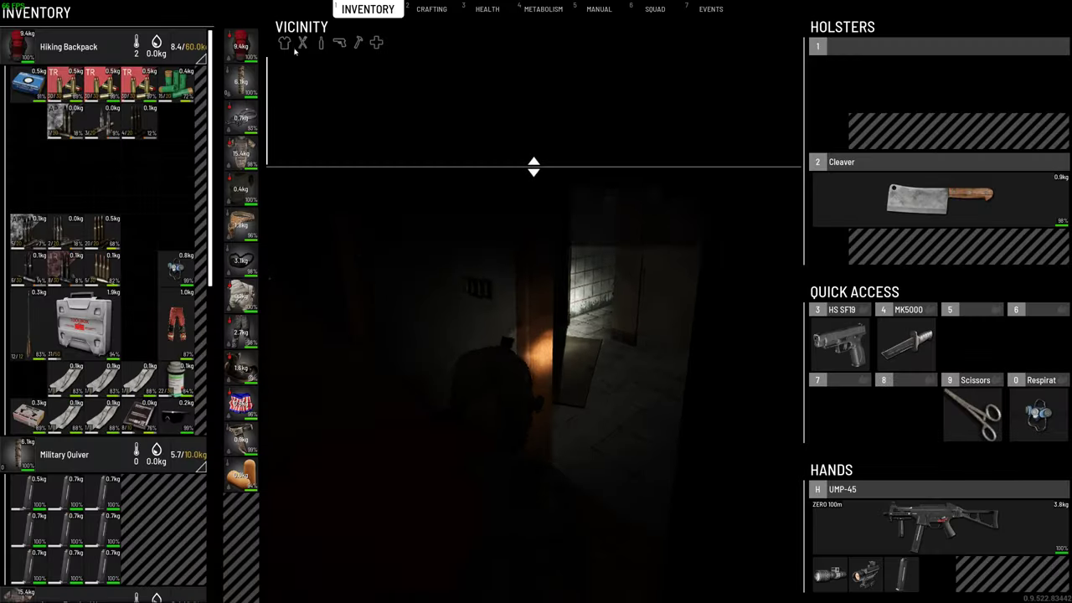
- Walk into the office, climb the stairwell and aim the UMP-45 through doorways
key("tab")
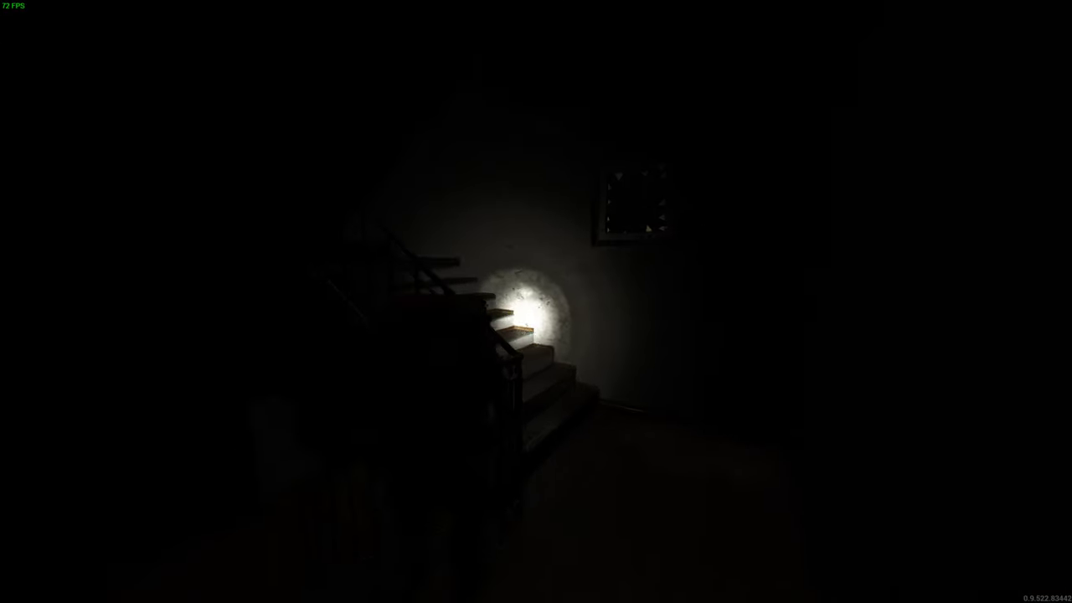
mouse_move(536, 302)
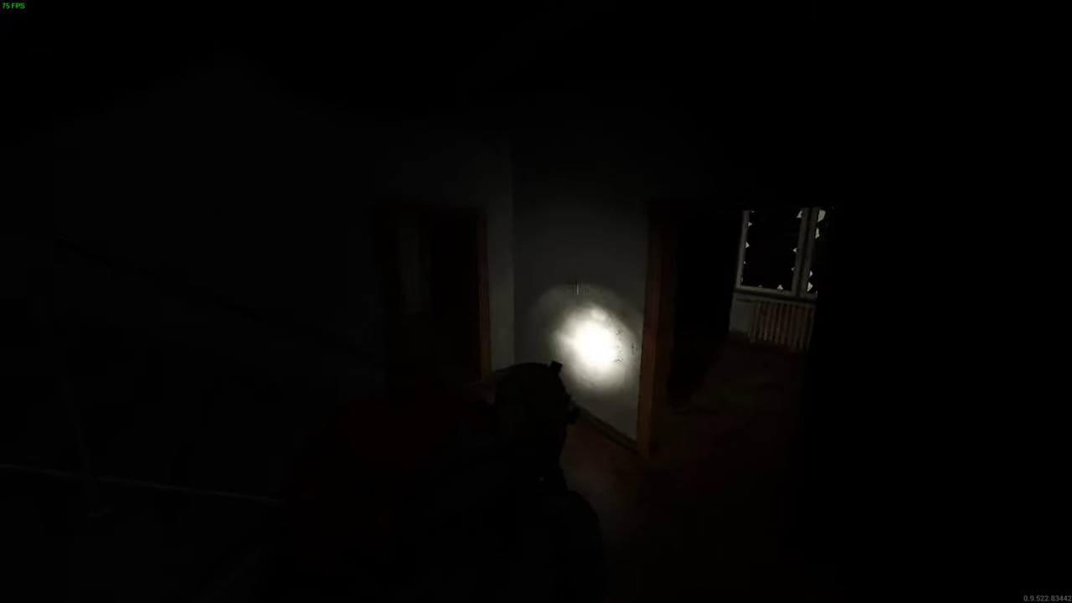
key("tab")
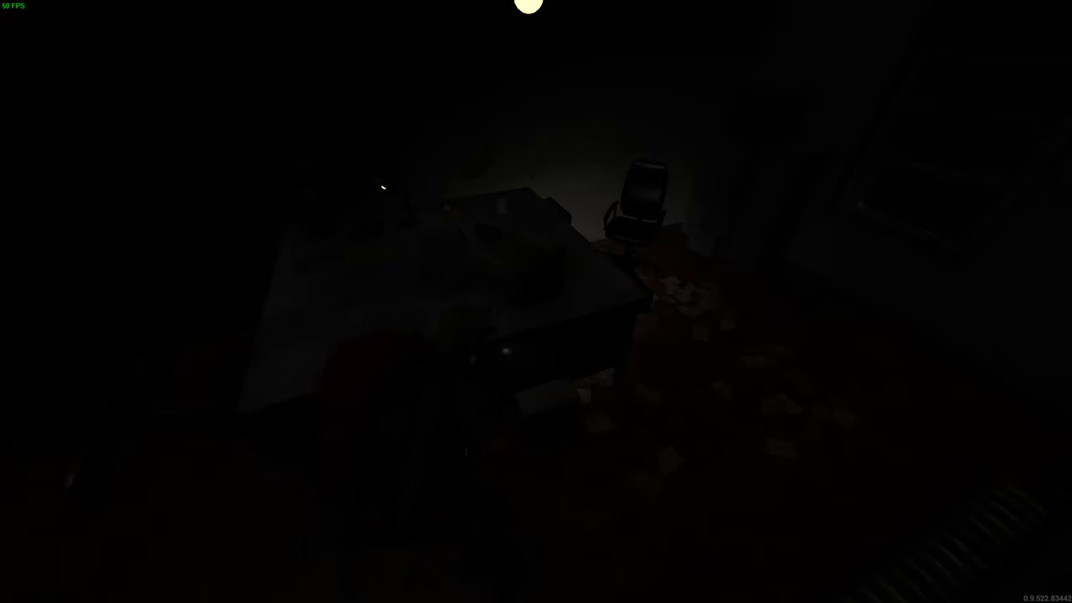
mouse_move(536, 302)
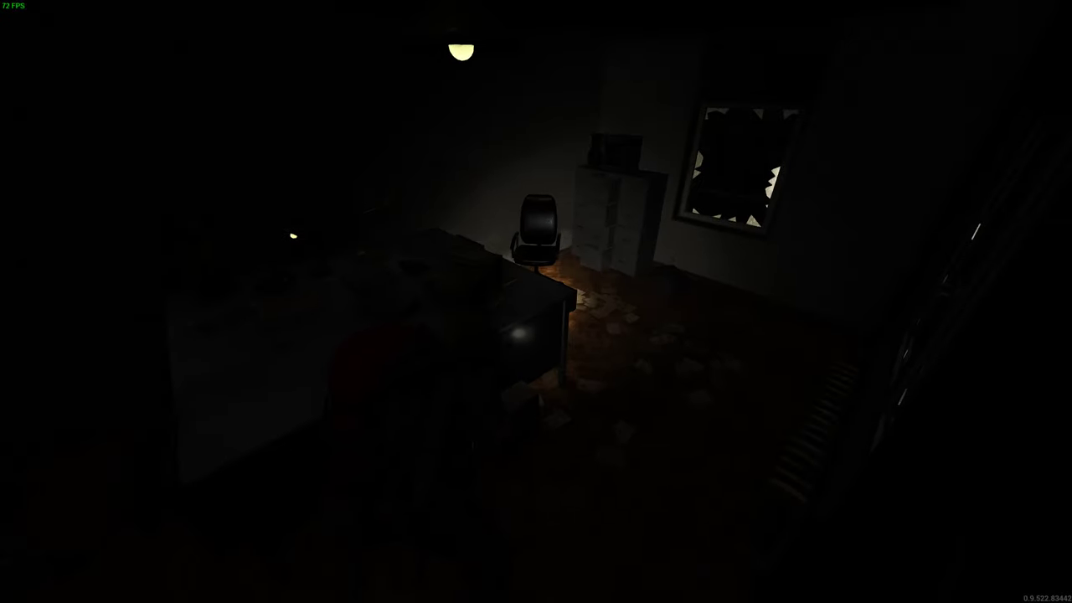
key("Tab")
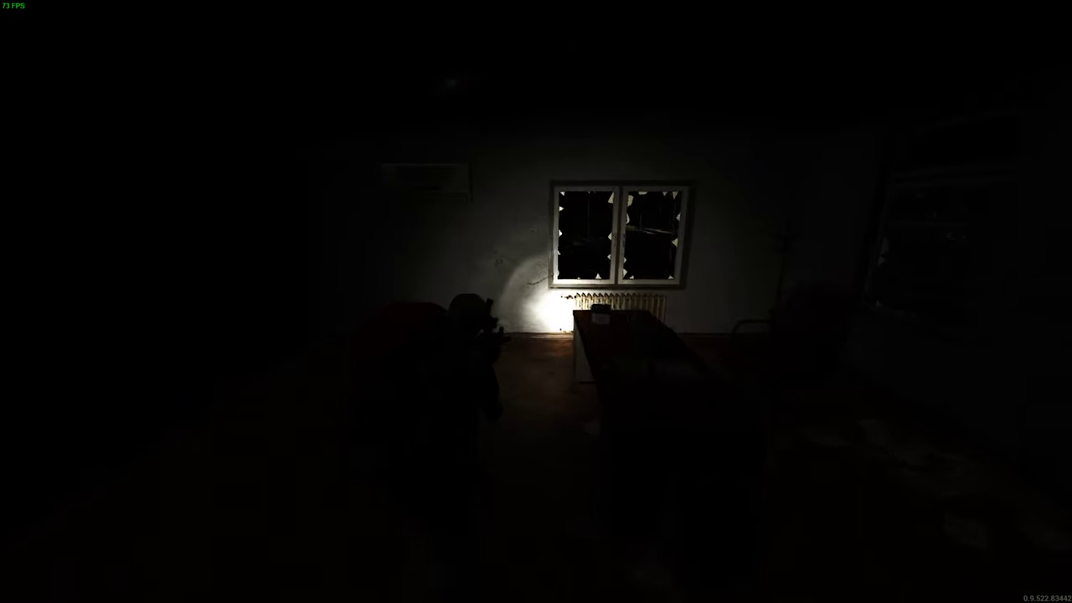
mouse_move(535, 301)
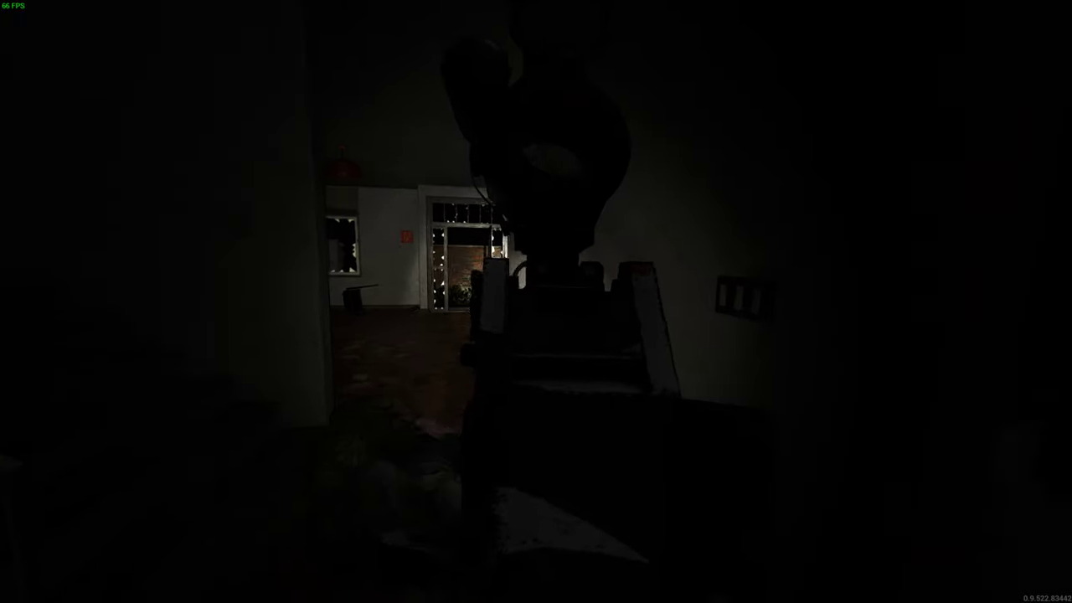
right_click(536, 302)
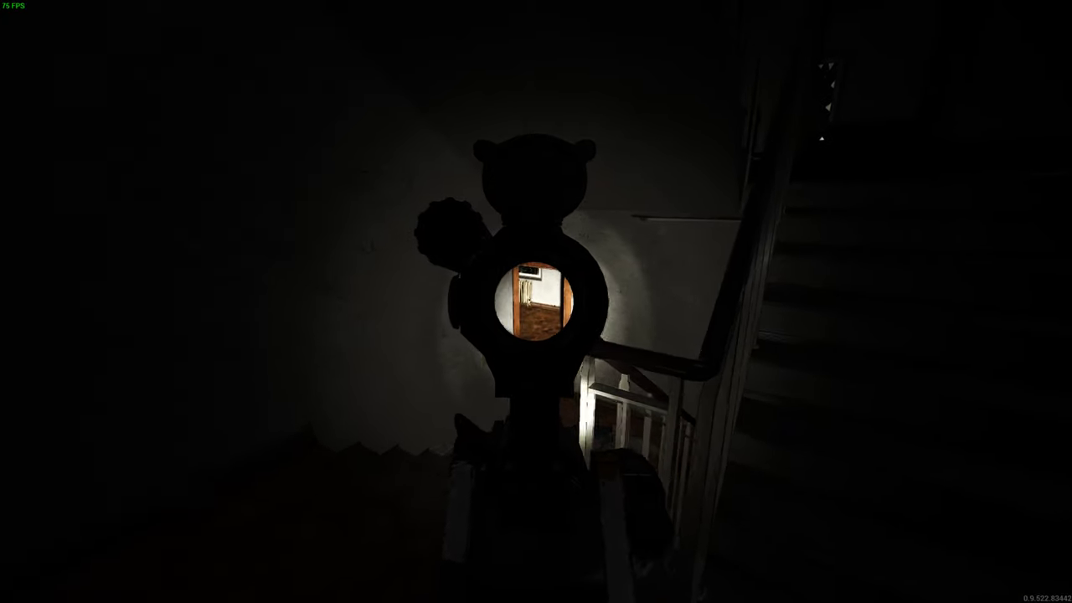
mouse_move(536, 302)
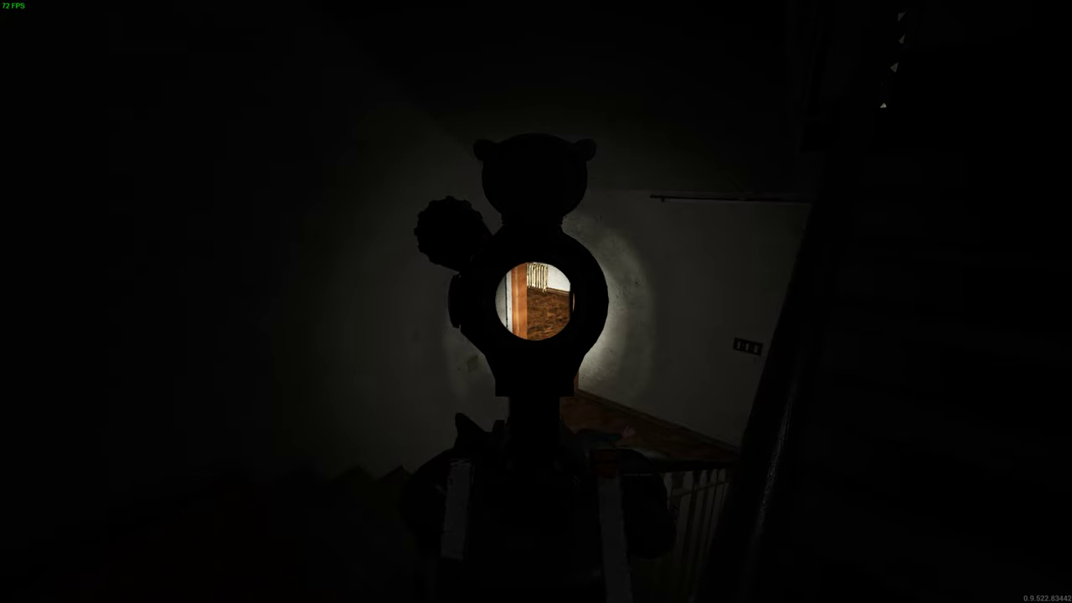
mouse_move(536, 302)
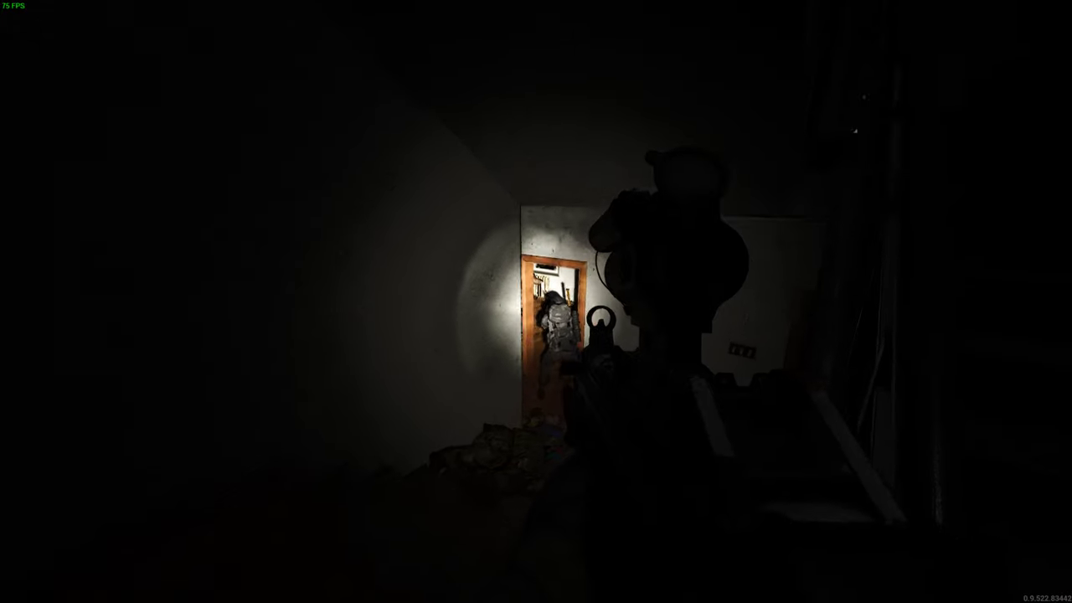
mouse_move(536, 302)
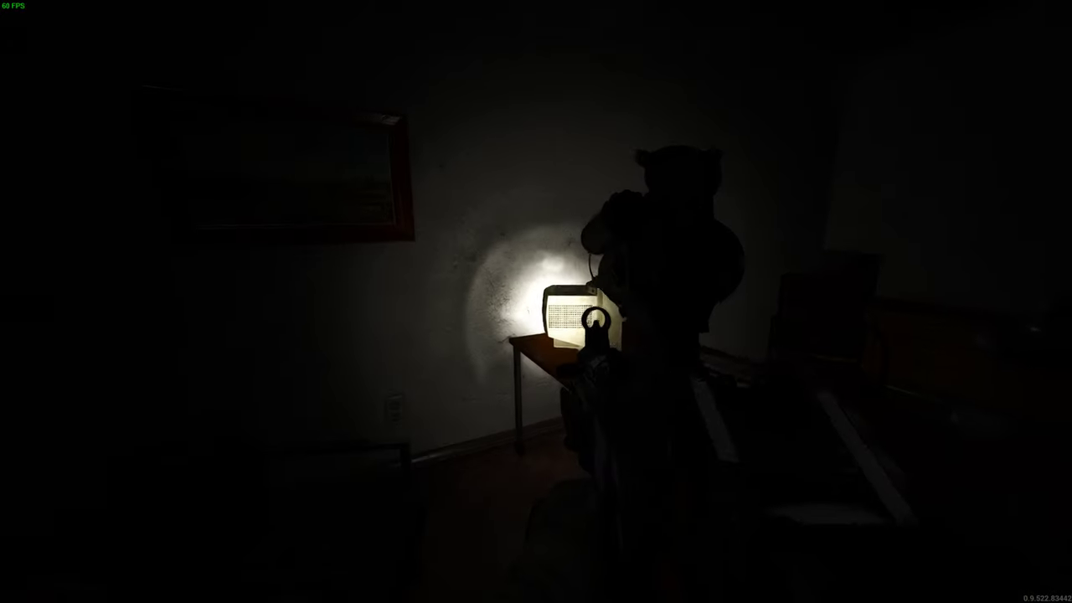
mouse_move(335, 302)
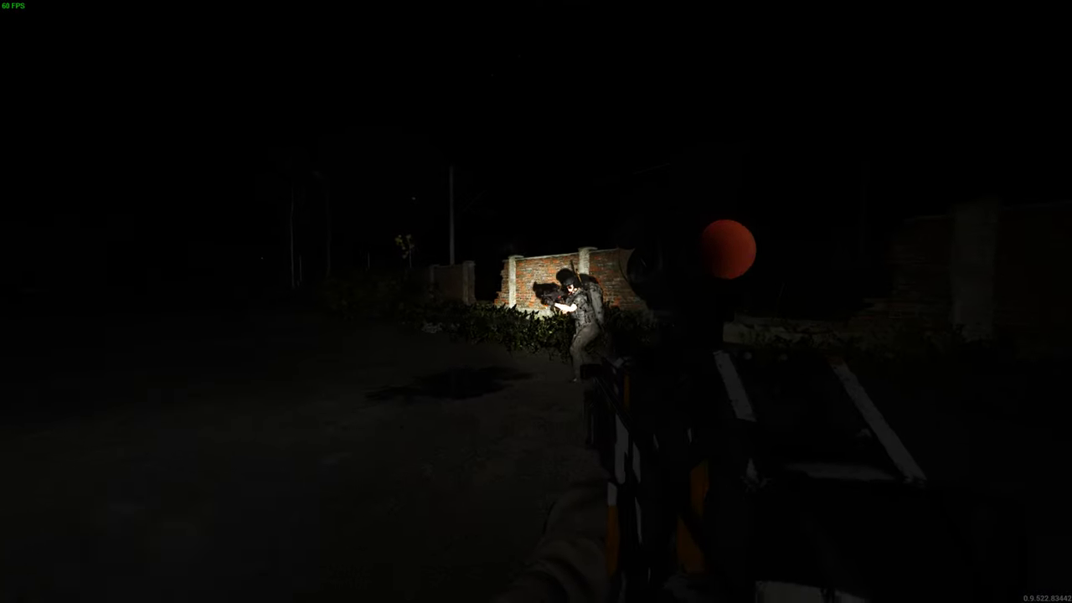
mouse_move(536, 301)
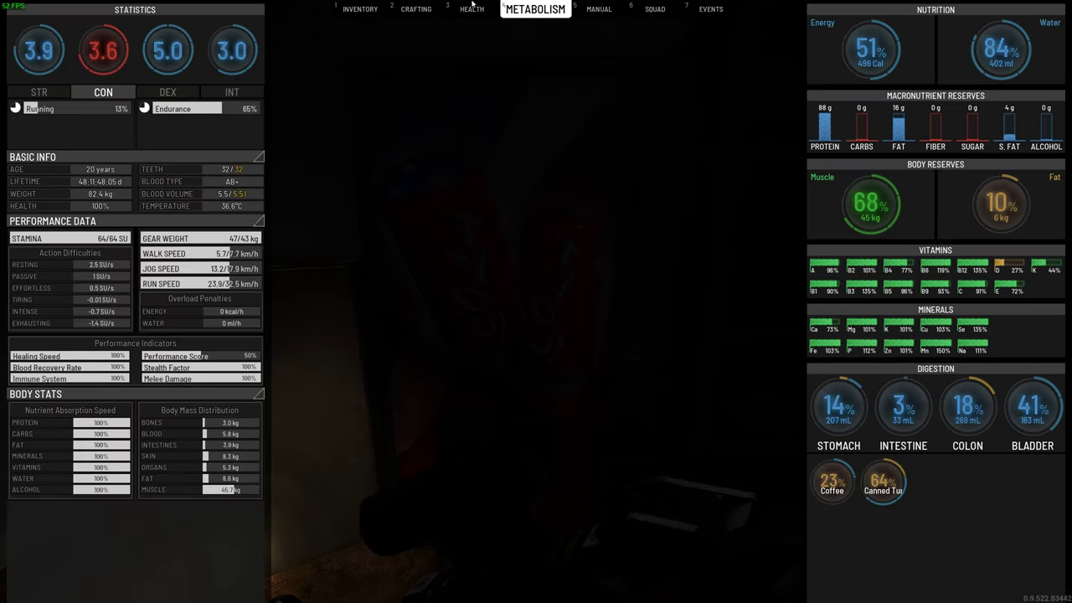
- Leave the METABOLISM screen to return to the flashlight-lit room
left_click(471, 9)
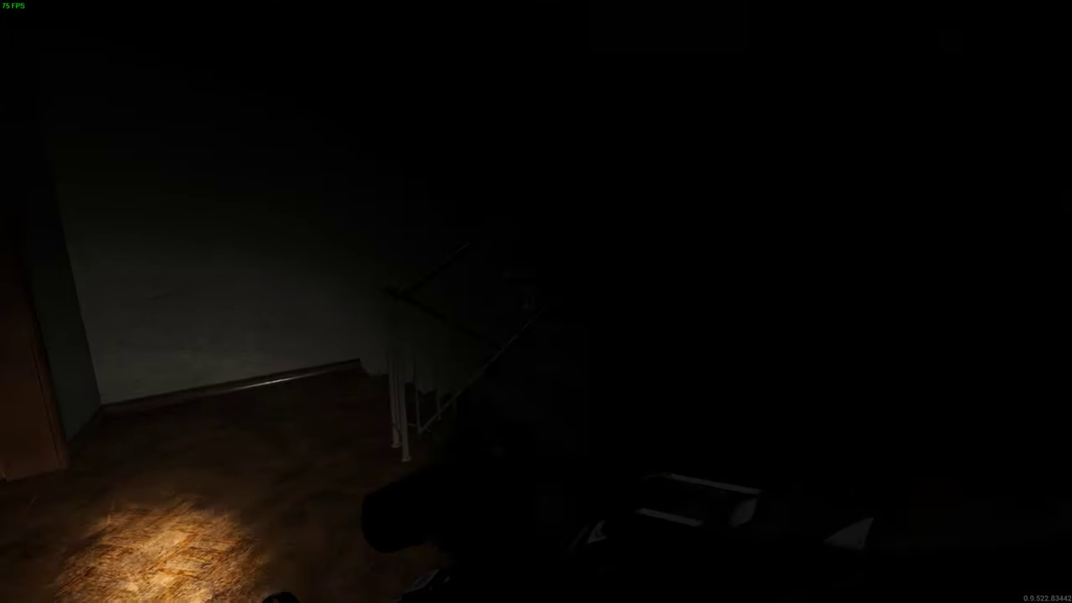
mouse_move(536, 301)
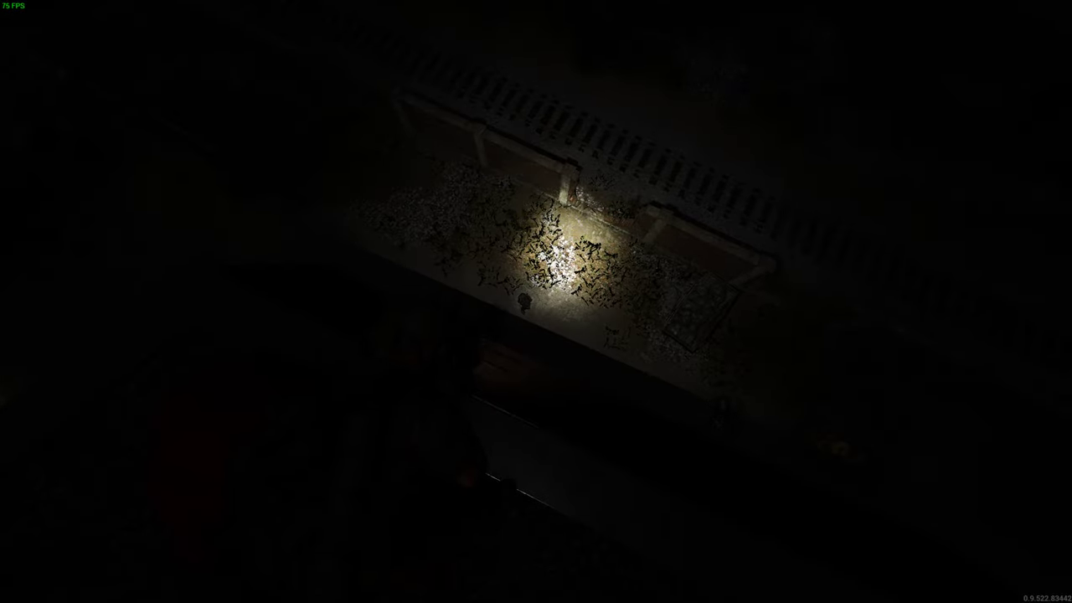
mouse_move(536, 301)
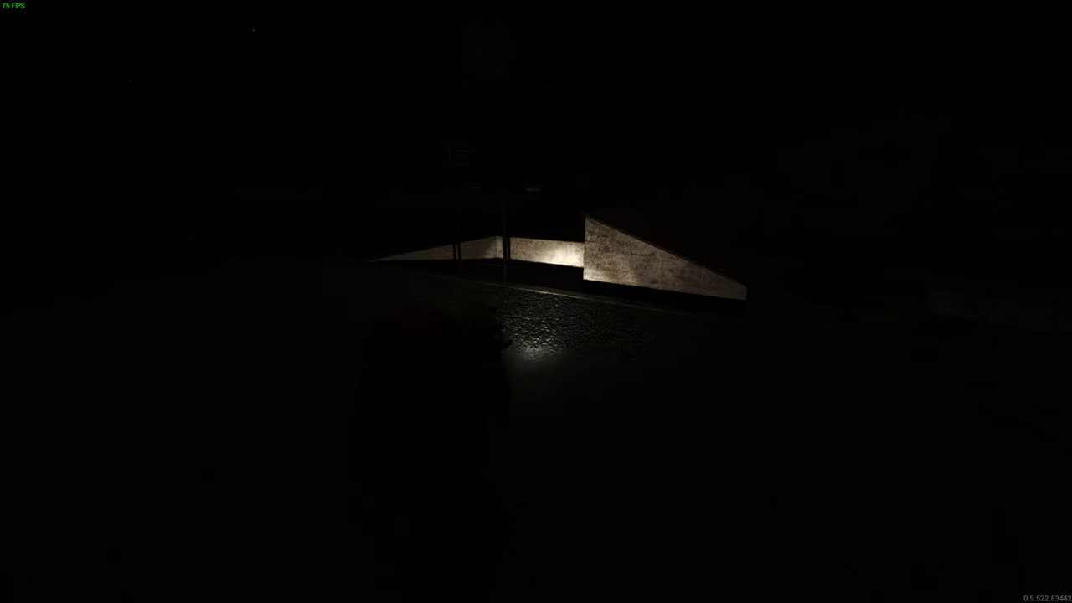
mouse_move(536, 301)
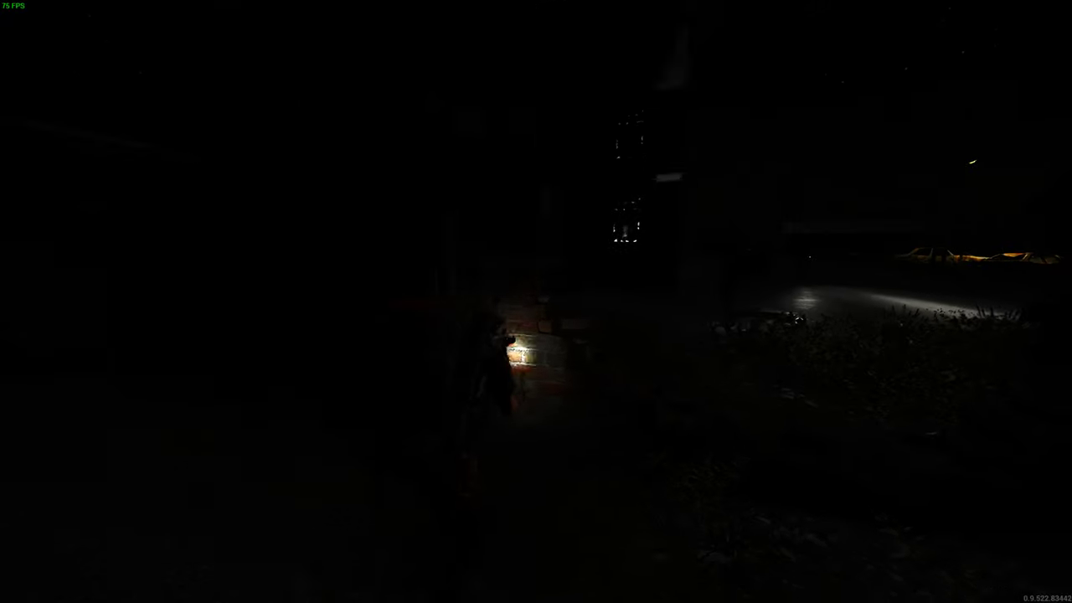
mouse_move(536, 302)
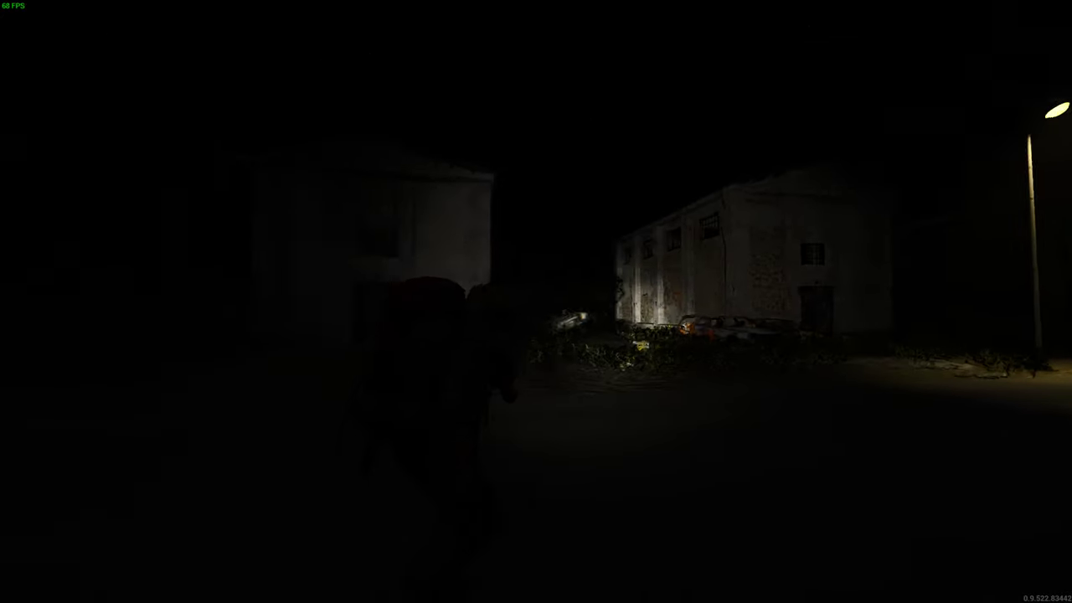
mouse_move(536, 302)
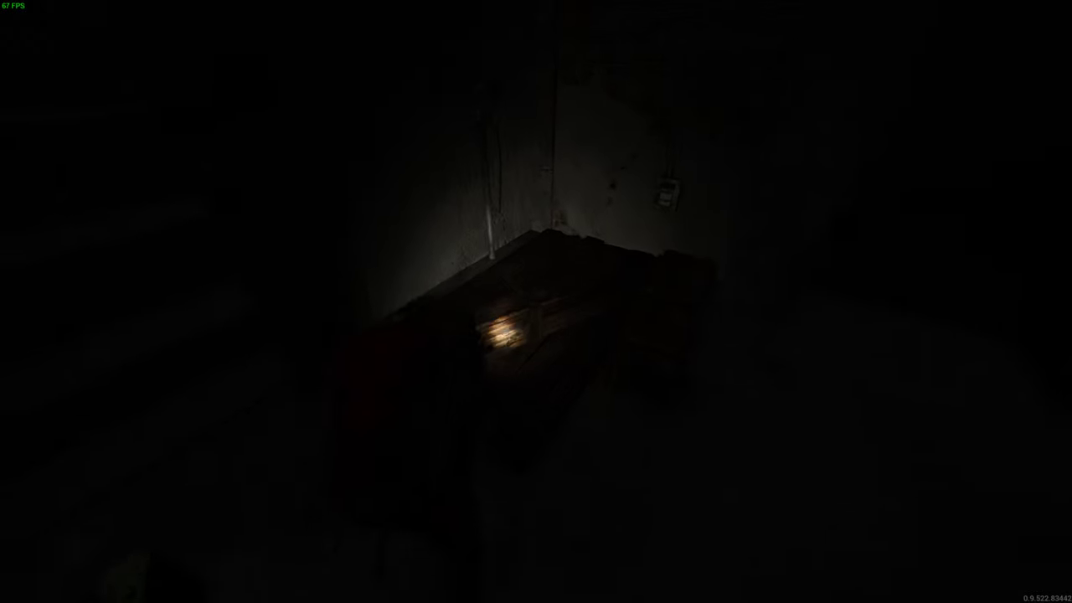
mouse_move(536, 301)
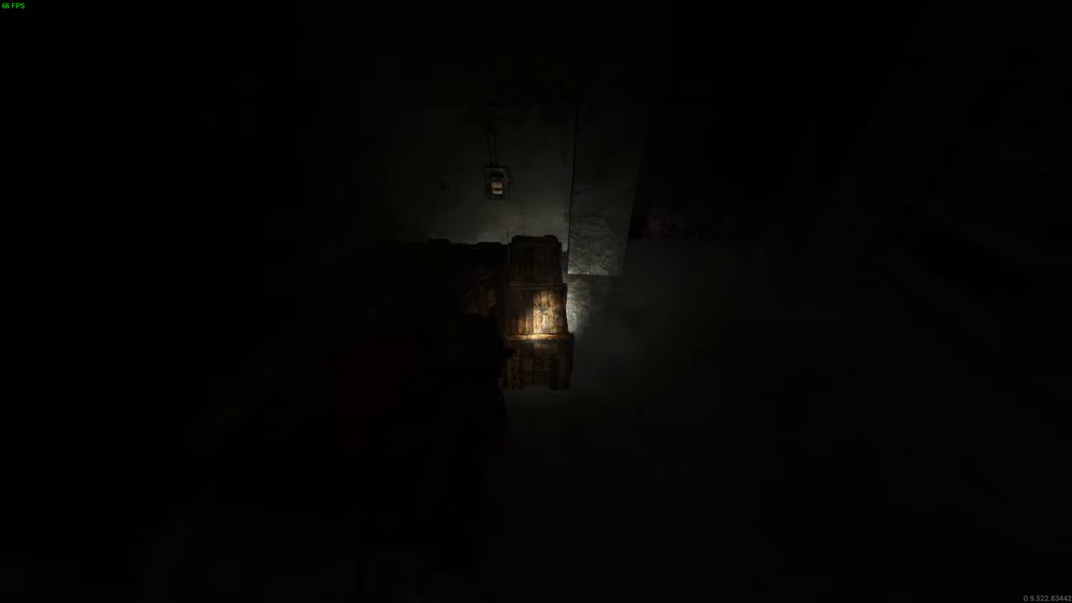
- Sweep around the crates and shelves until the glowing blue lantern is ahead
key("tab")
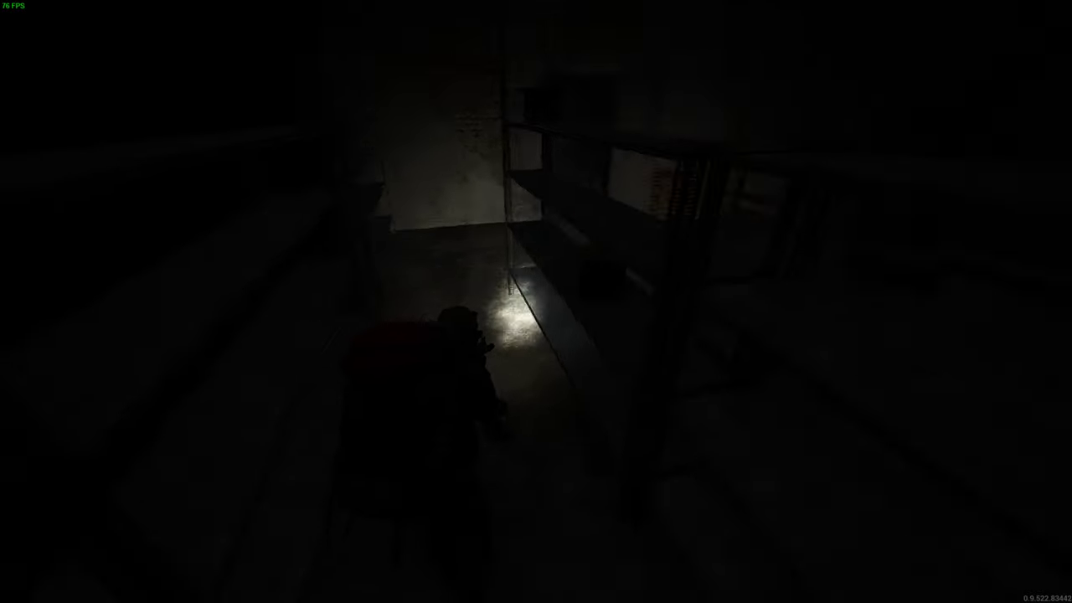
key("Tab")
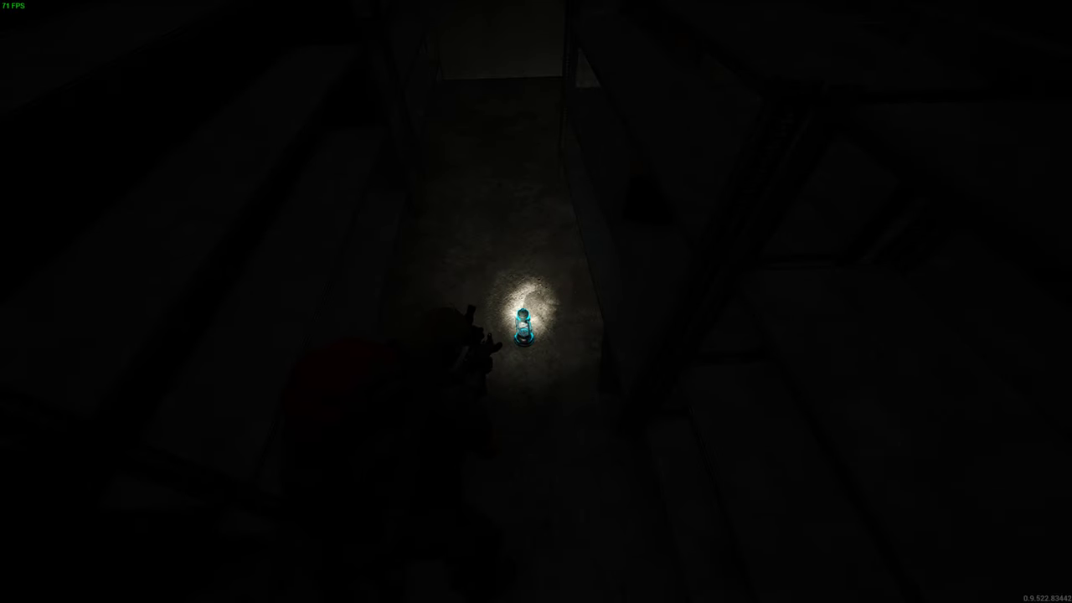
- Bring up the blue lamp's action menu and pick an option
right_click(524, 326)
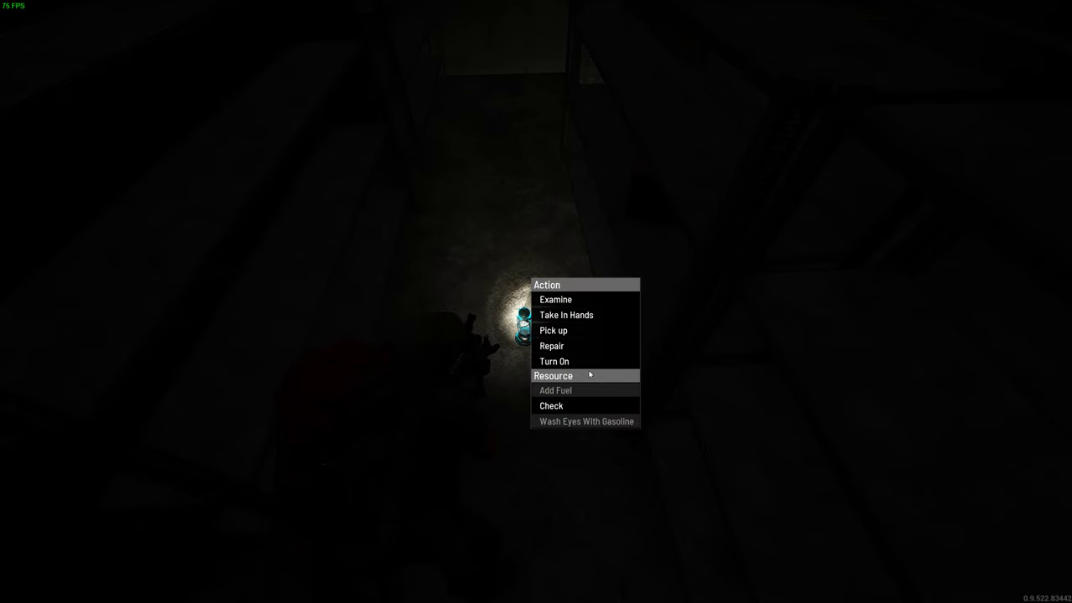
left_click(555, 361)
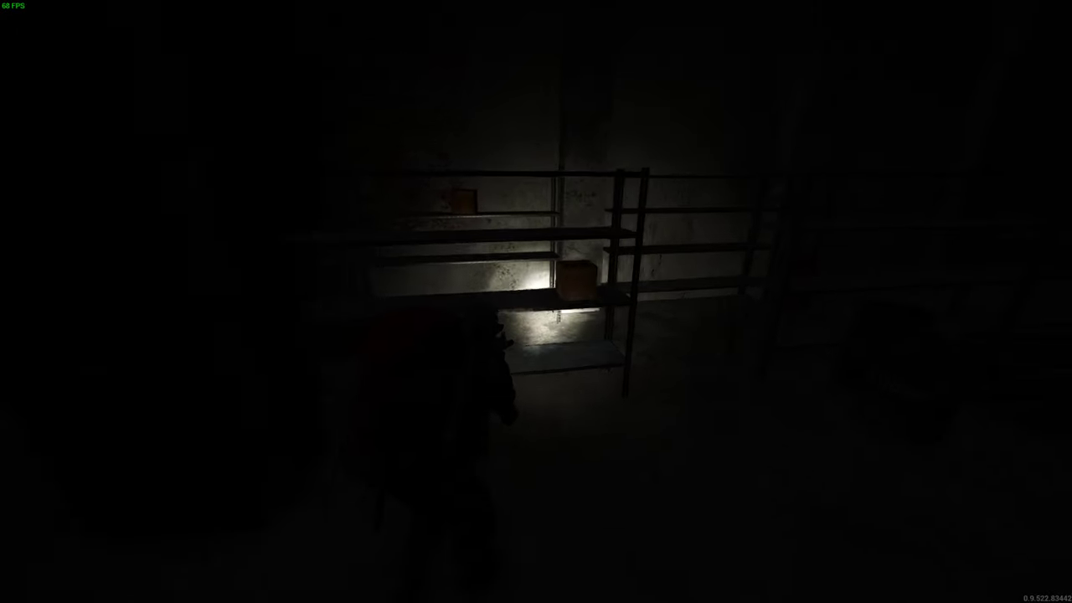
- Walk the shelf aisles, check the one Vicinity item, then approach the cardboard boxes
key("Tab")
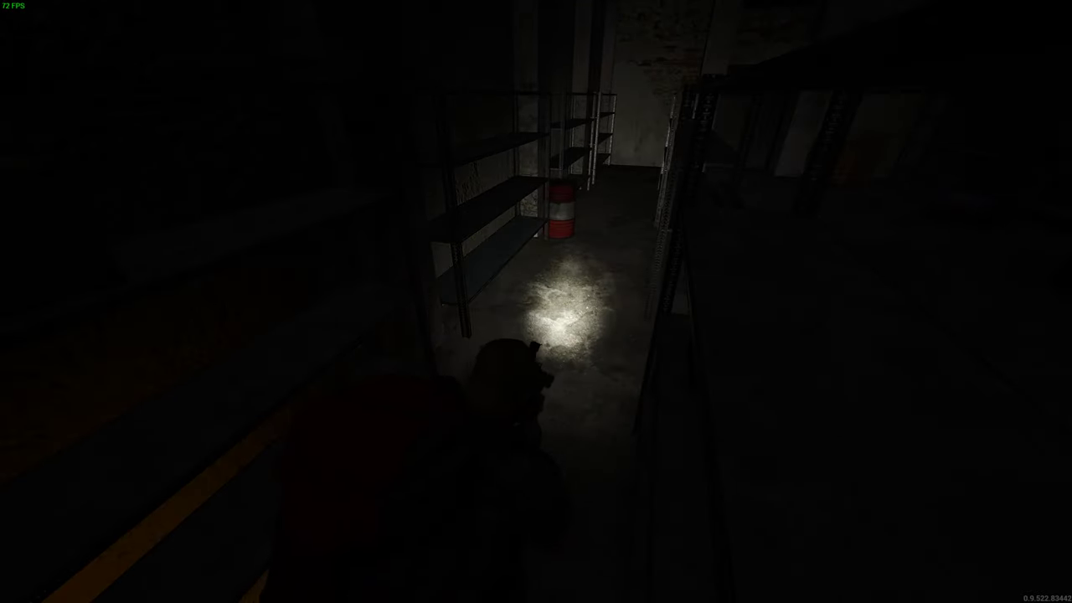
key("Tab")
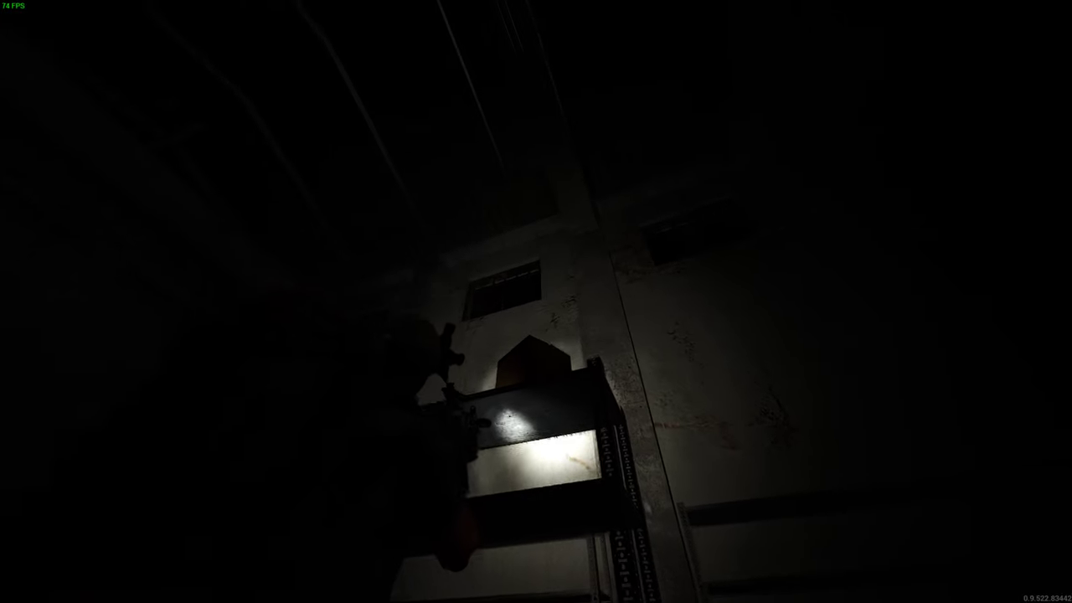
key("tab")
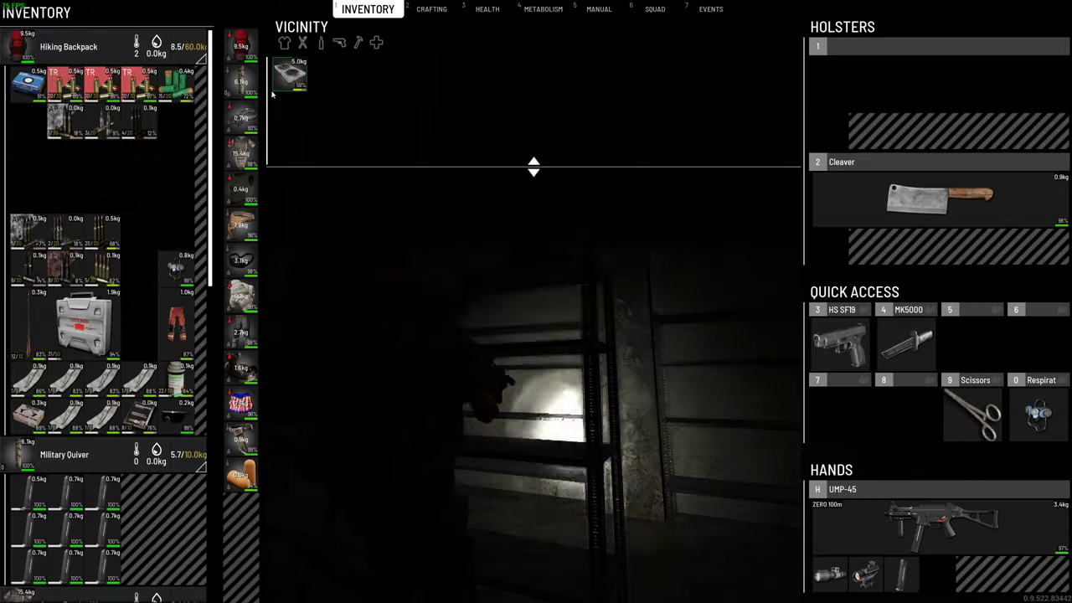
key("Tab")
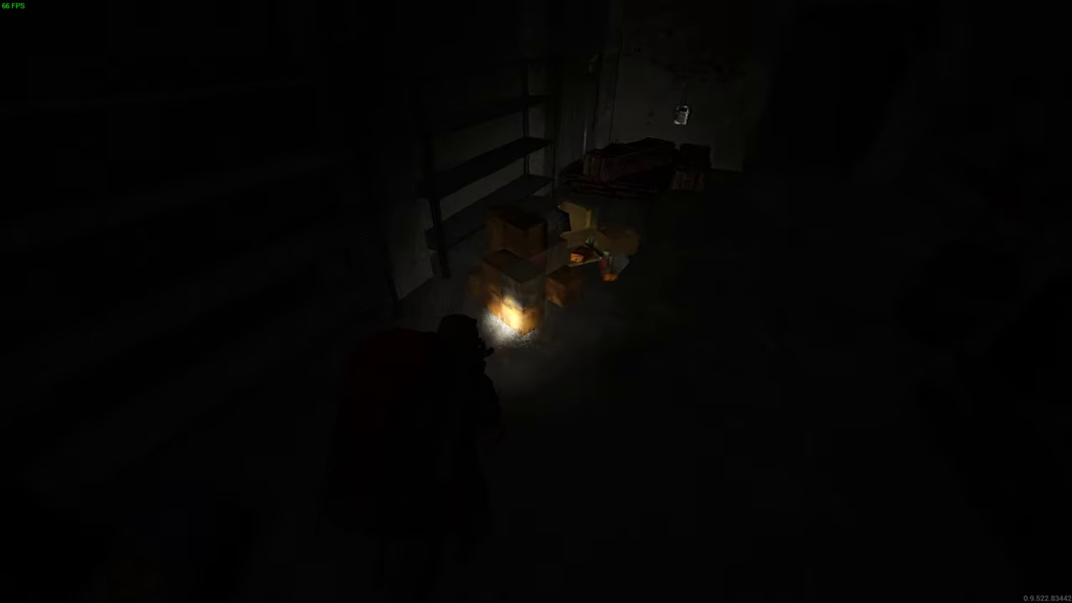
- Search the corner pallets and view the three items found in Vicinity
key("Tab")
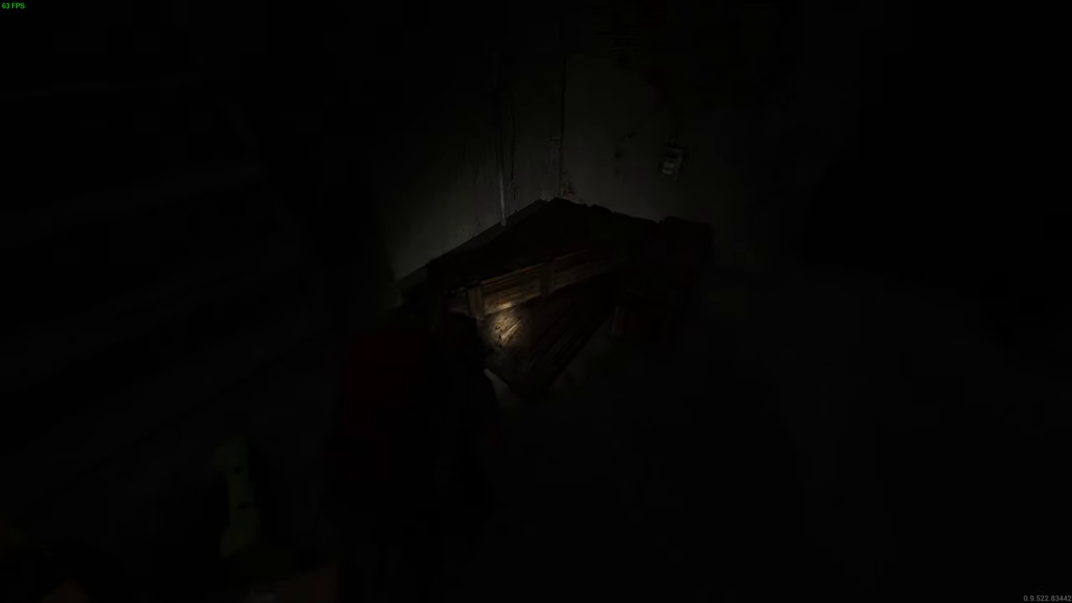
key("Tab")
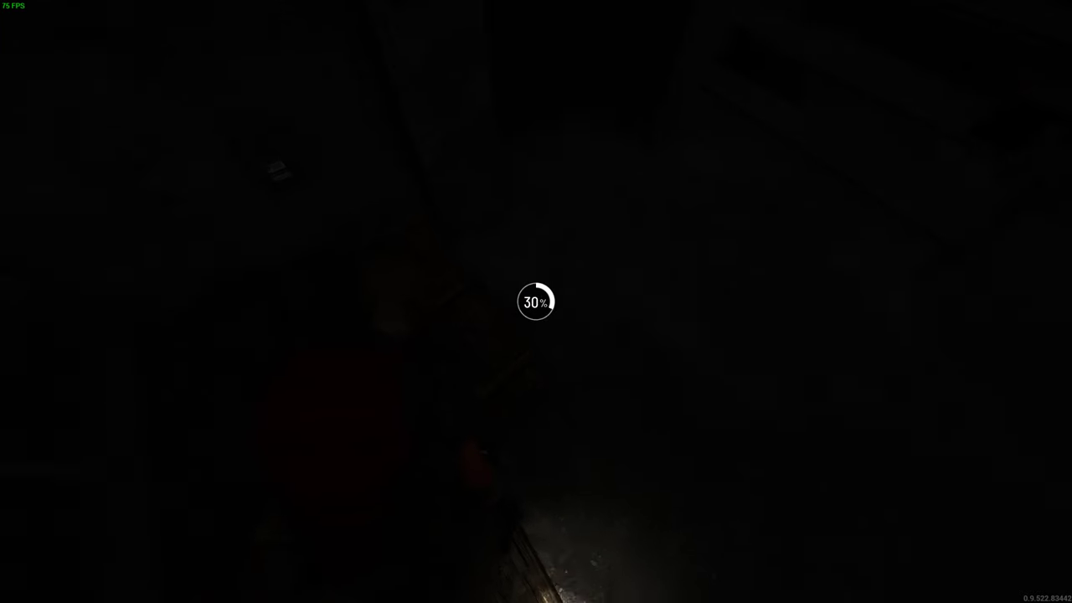
key("tab")
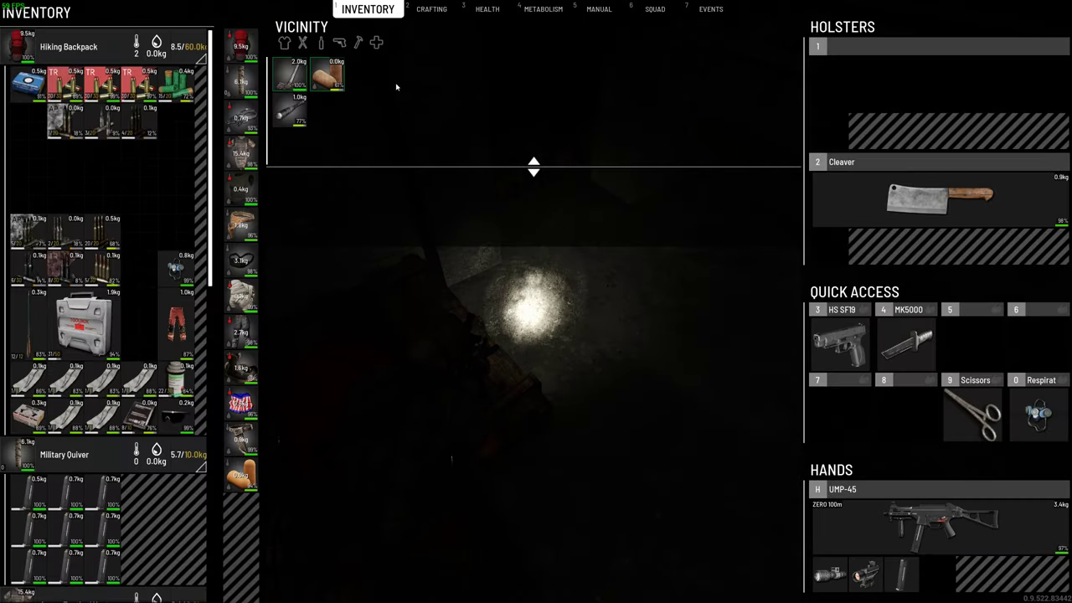
mouse_move(442, 77)
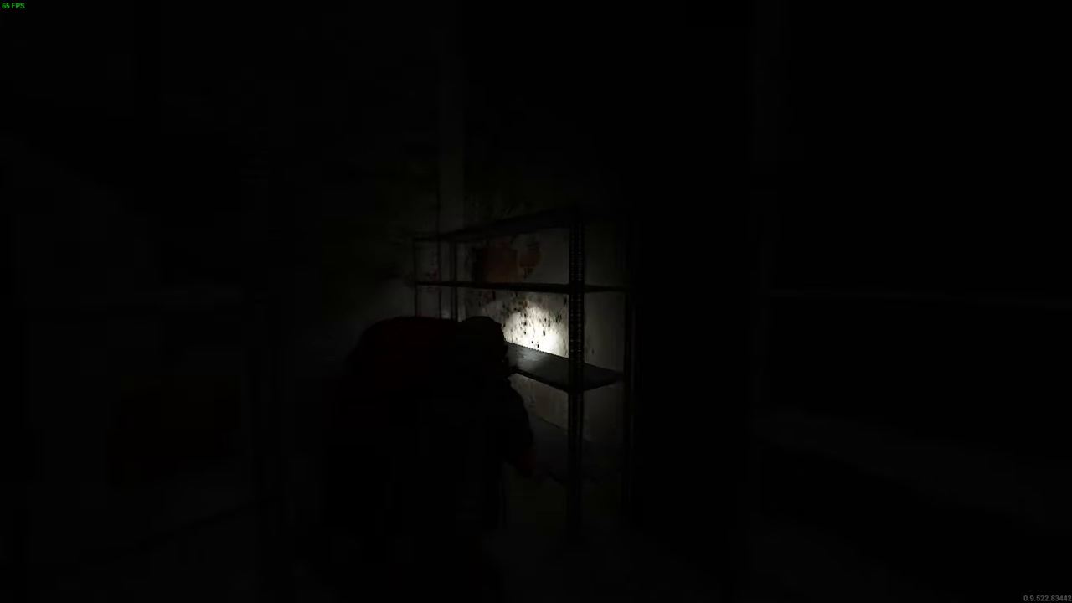
- Sweep the depot shelves and catwalks by flashlight and enter the crate storeroom
key("Tab")
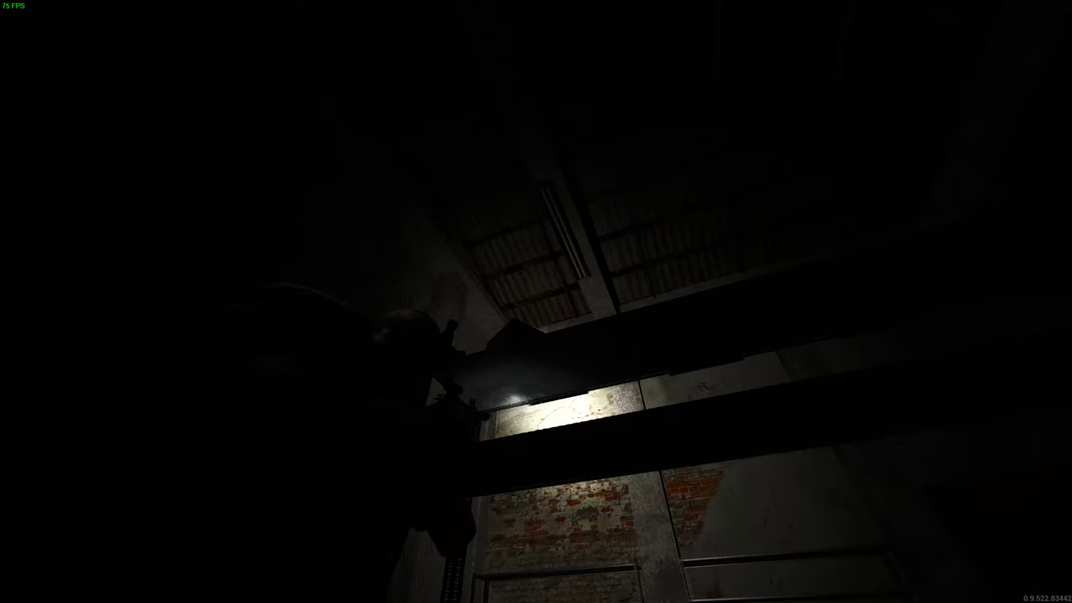
mouse_move(536, 302)
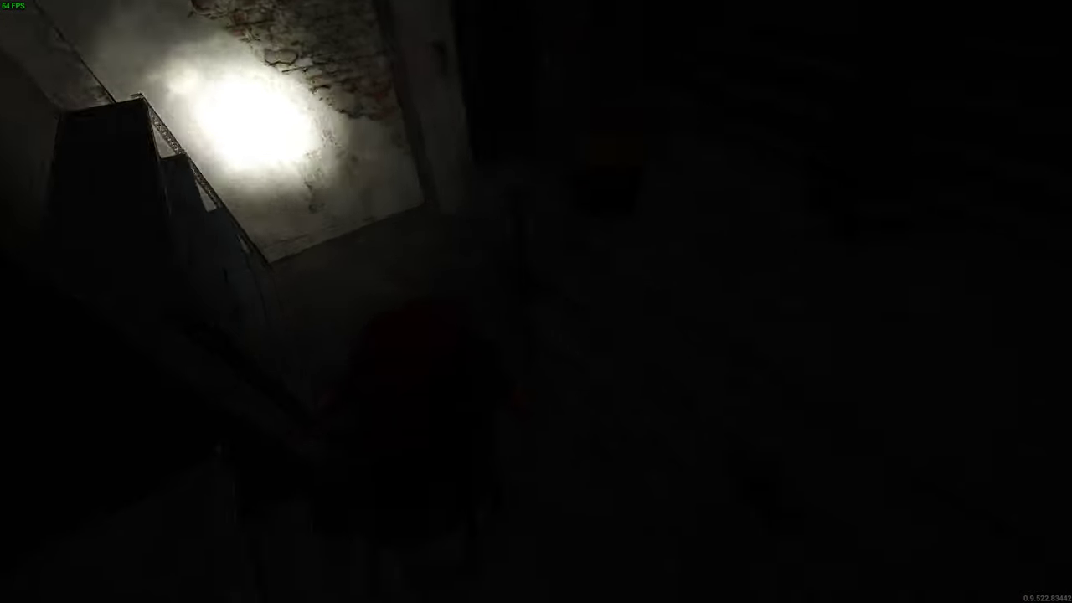
mouse_move(536, 302)
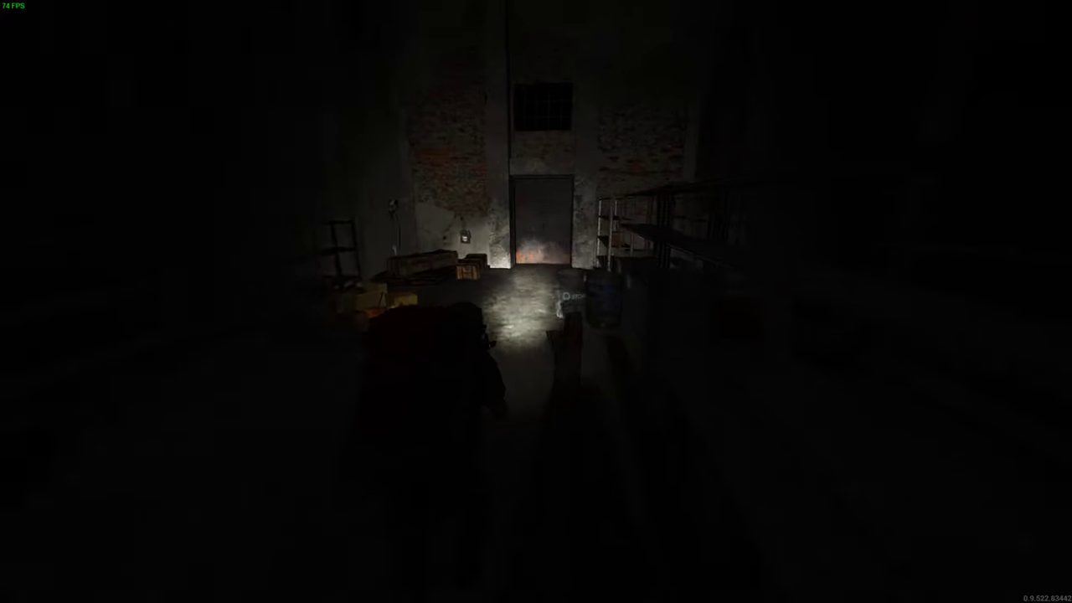
mouse_move(536, 301)
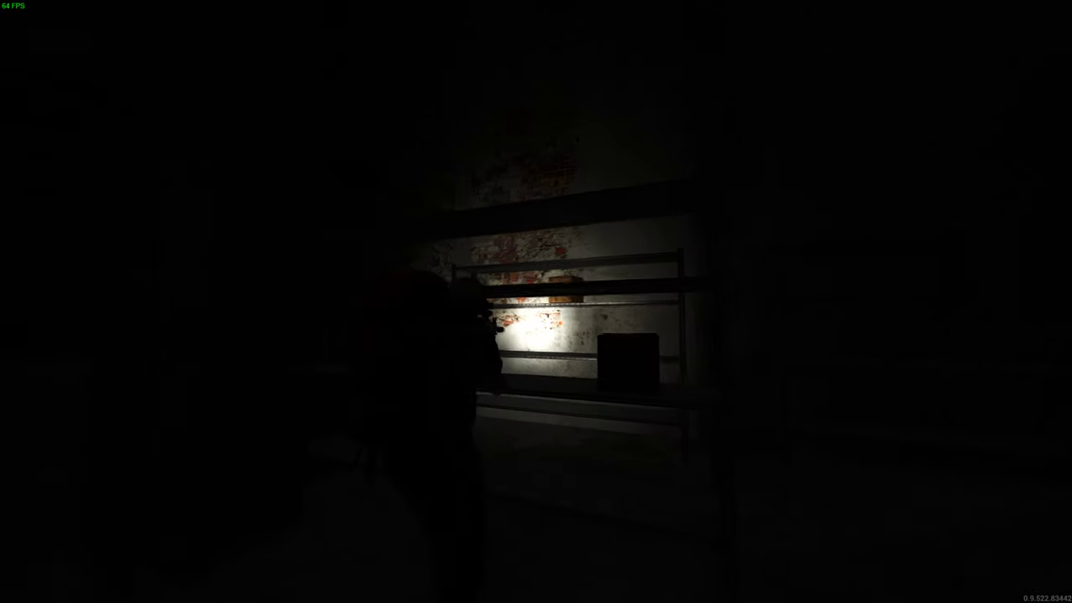
mouse_move(536, 302)
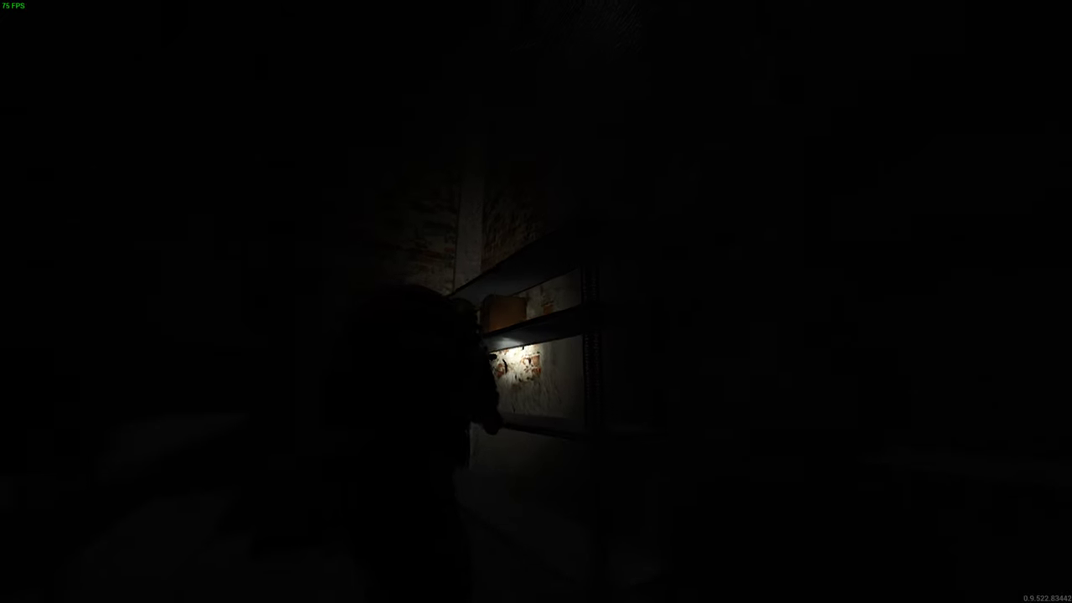
mouse_move(536, 302)
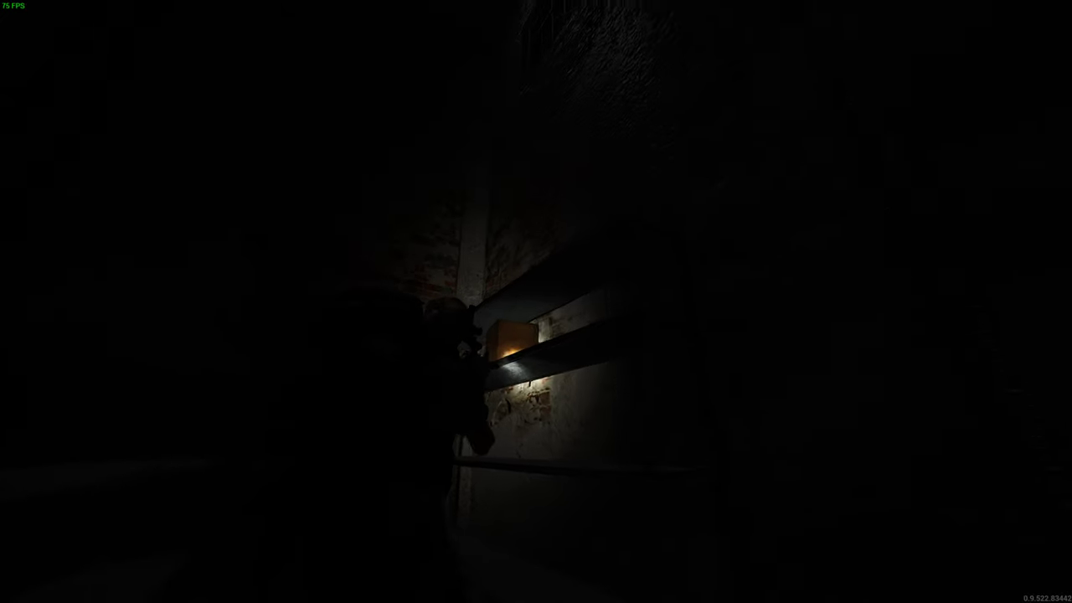
key("Tab")
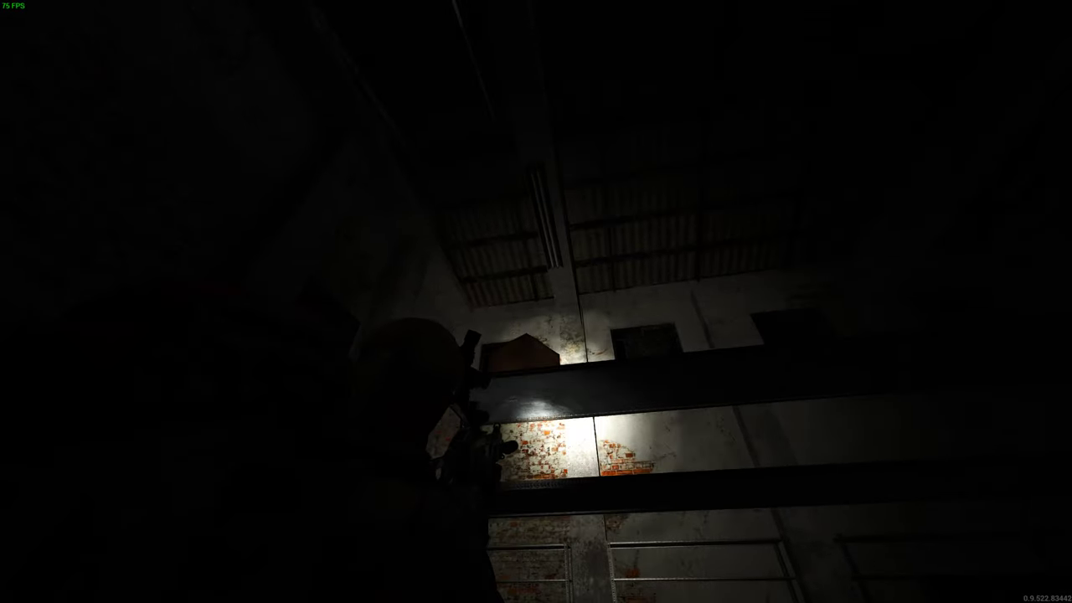
key("Tab")
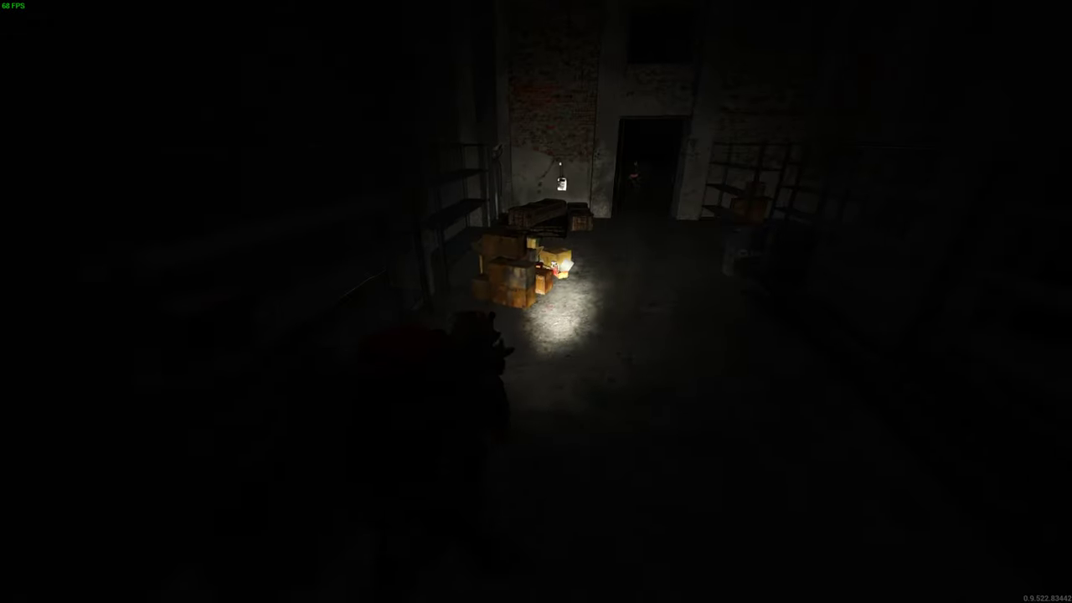
- Walk past the crates and bushes into the hangar and view three nearby items
key("tab")
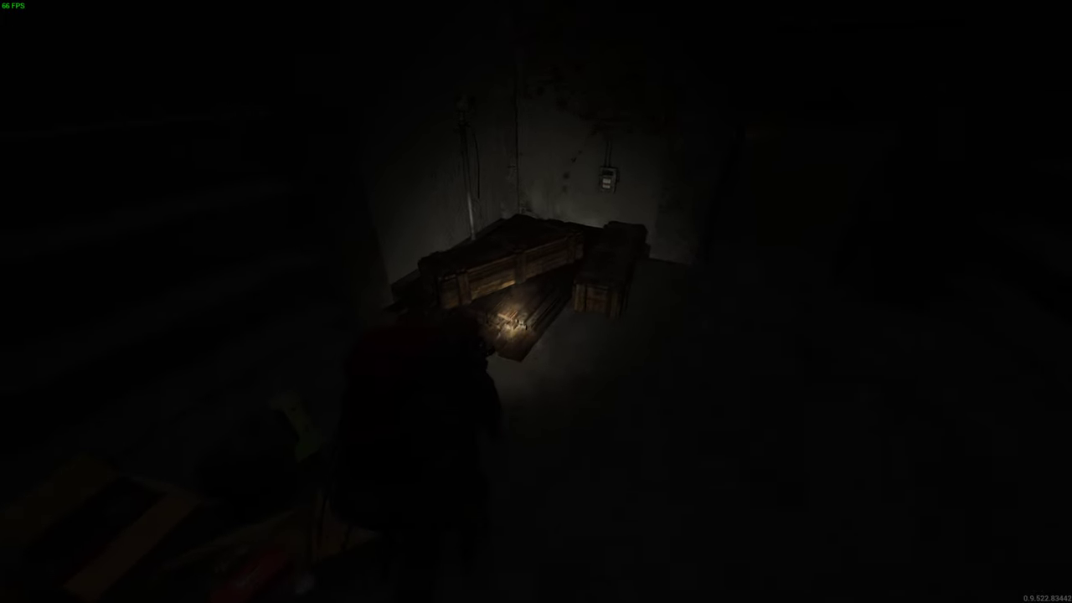
key("tab")
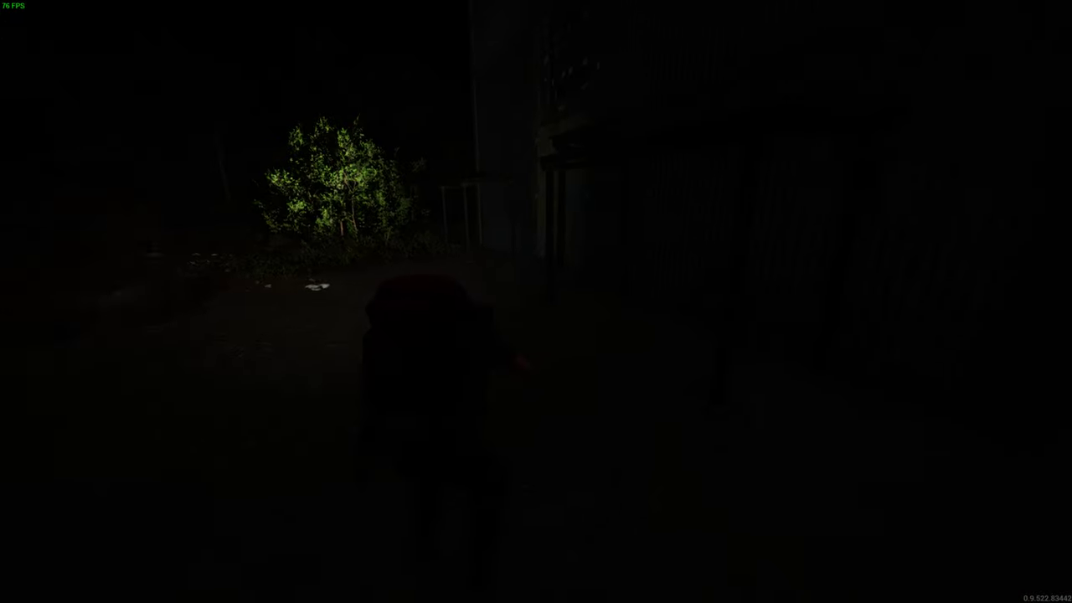
mouse_move(536, 302)
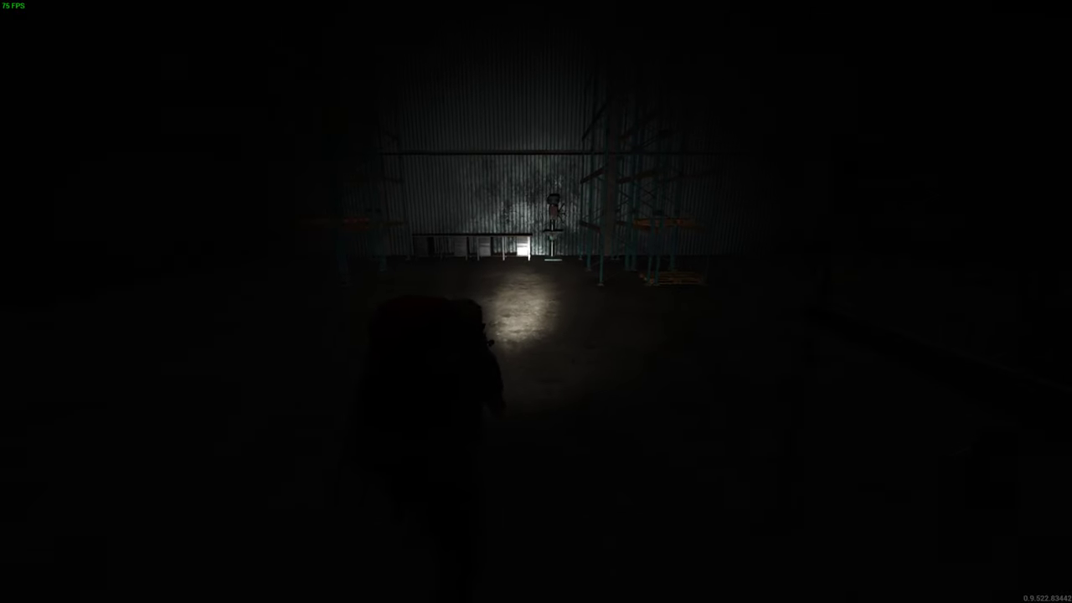
key("Tab")
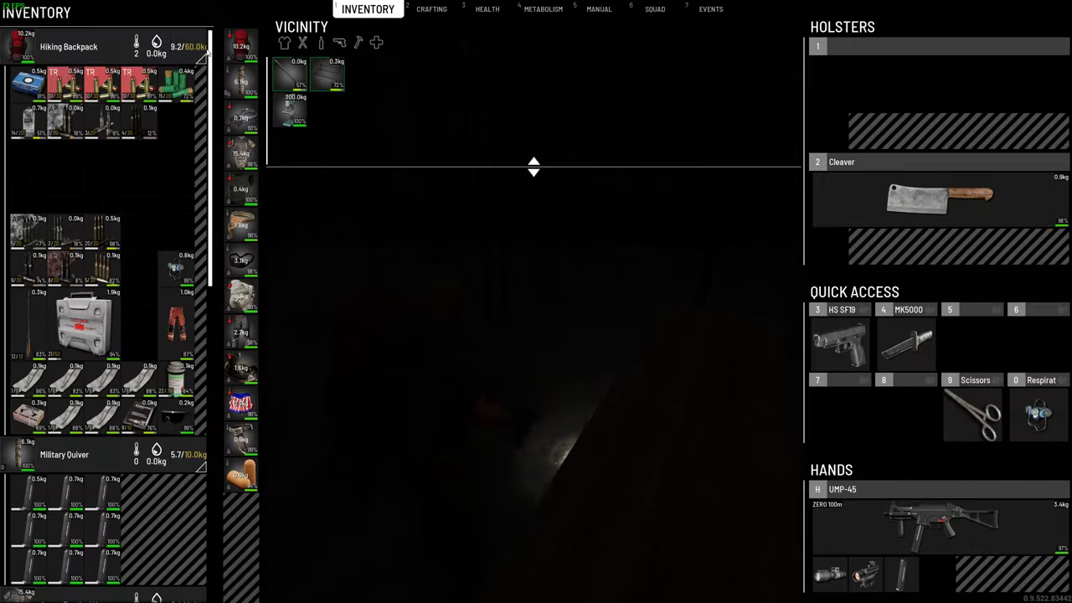
mouse_move(922, 201)
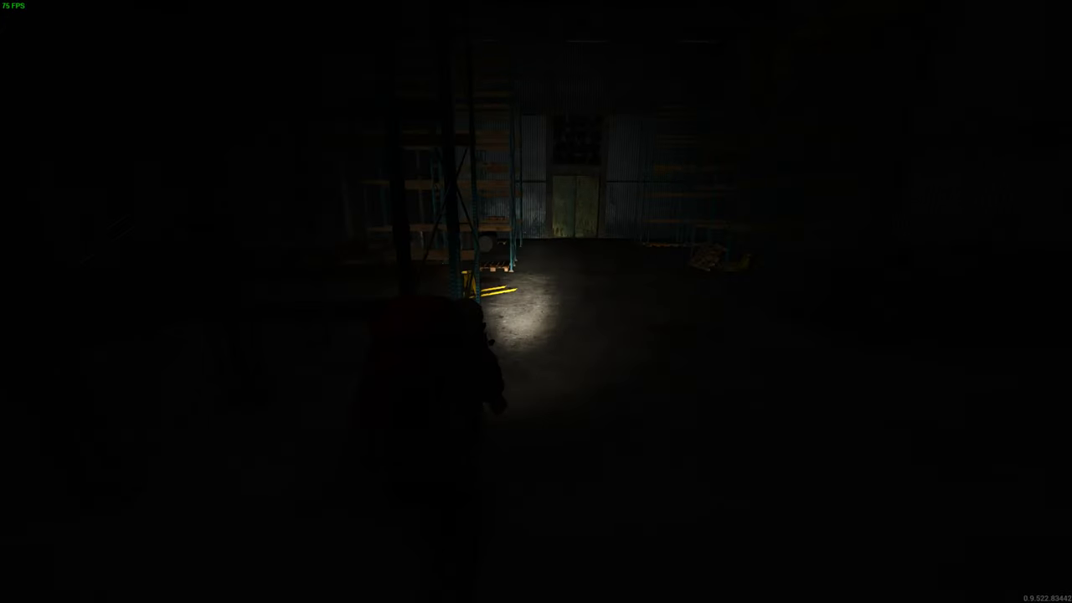
mouse_move(536, 302)
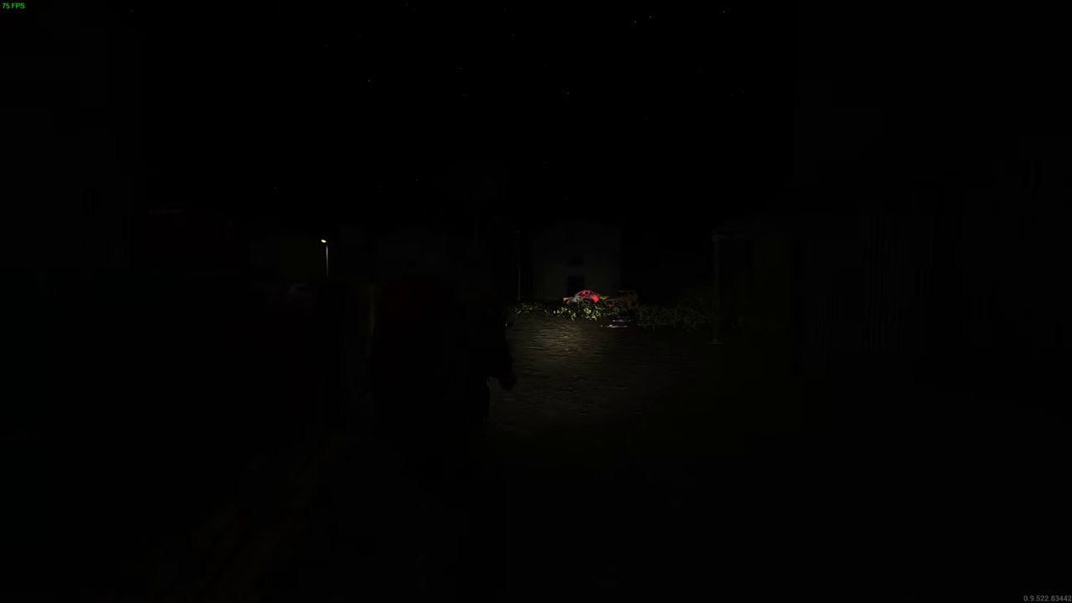
- Review the Metabolism nutrition stats, close the inventory and walk to the rusty door
key("Tab")
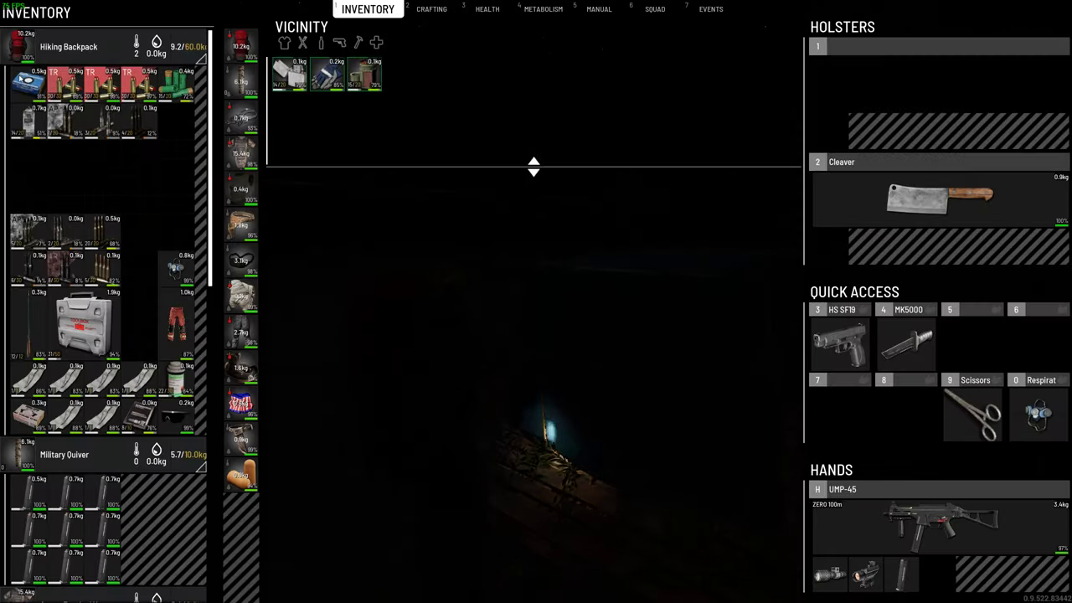
key("Tab")
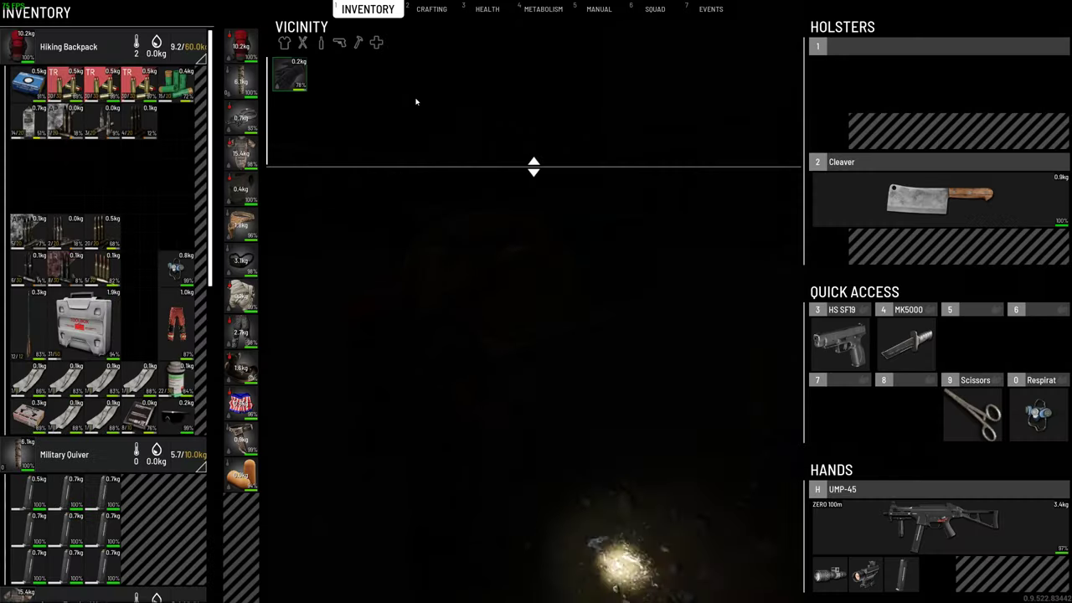
left_click(536, 9)
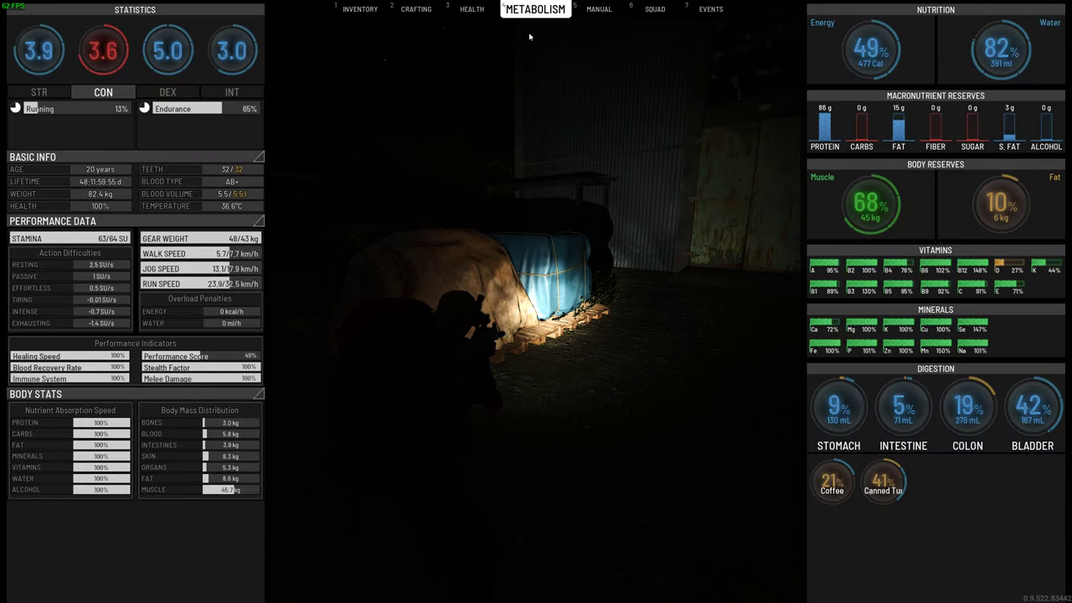
left_click(360, 10)
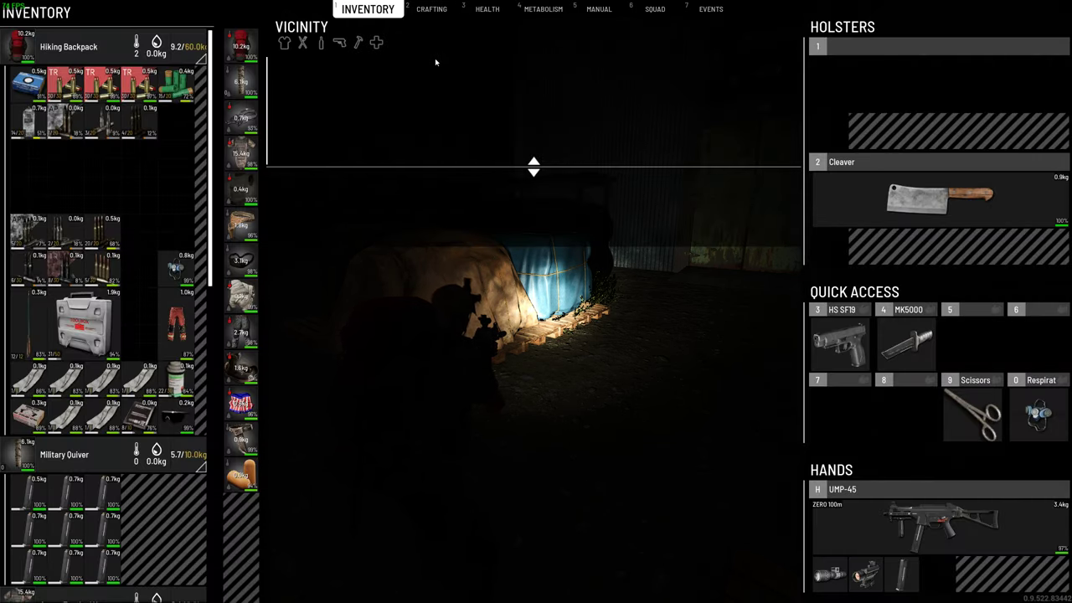
key("tab")
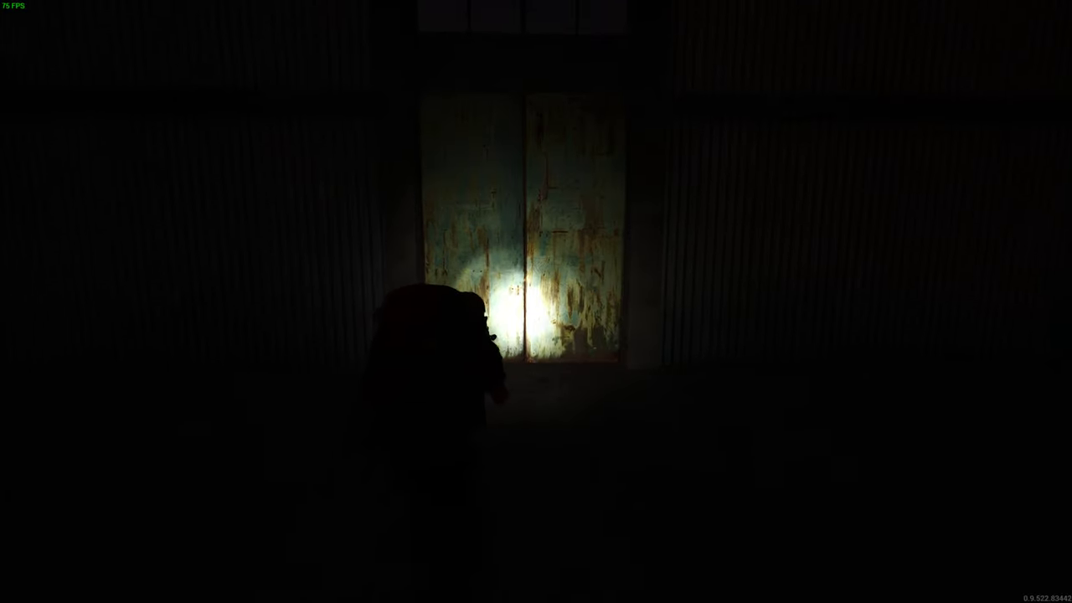
- Move the smartphone battery from the UMP-45 attachment into the night vision goggles
key("w")
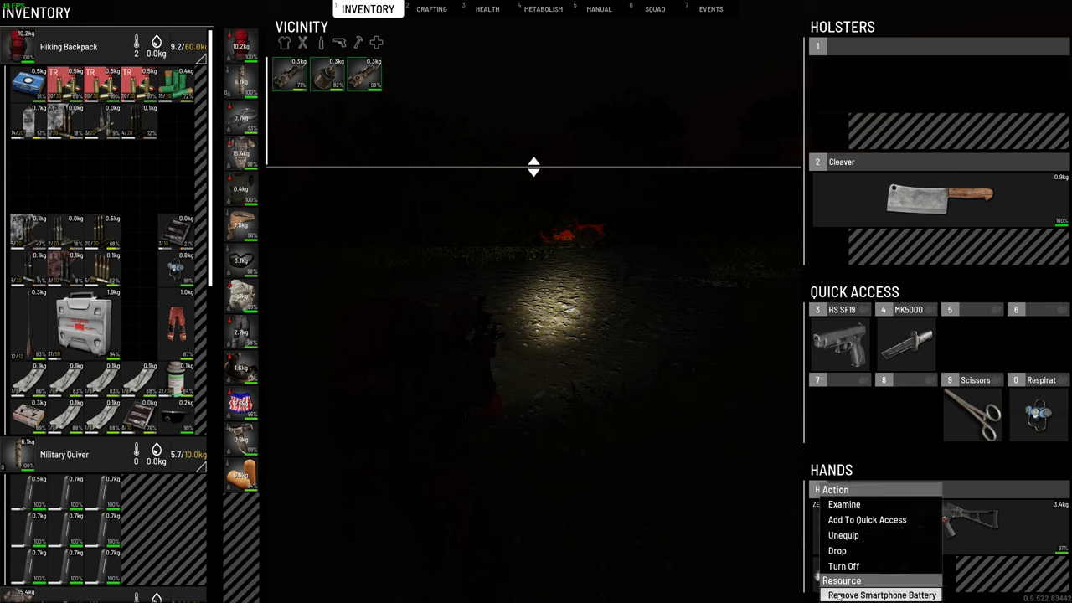
left_click(881, 595)
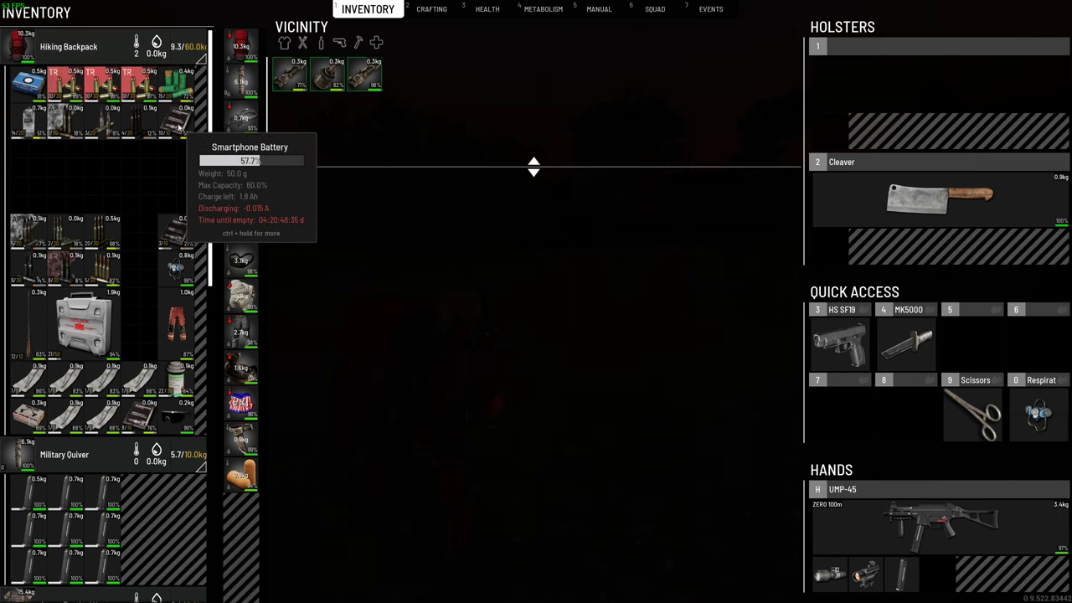
mouse_move(176, 268)
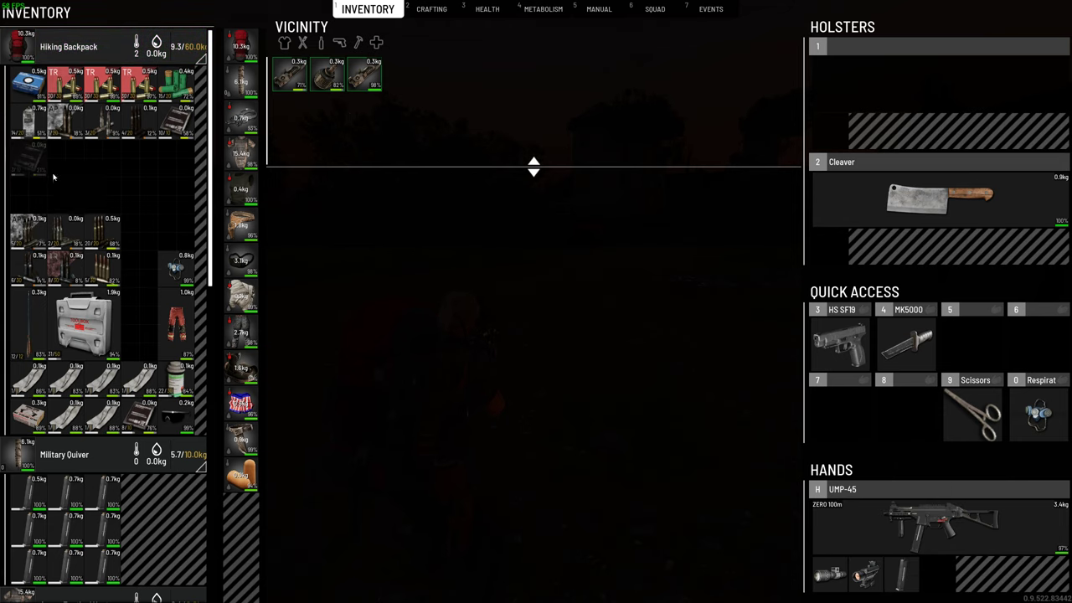
mouse_move(829, 574)
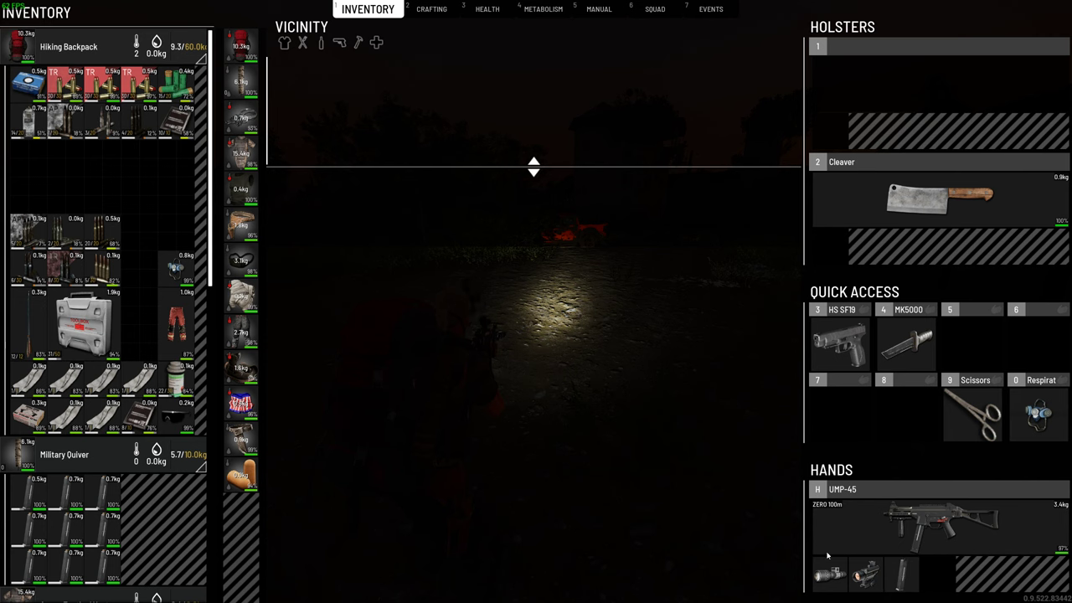
mouse_move(606, 299)
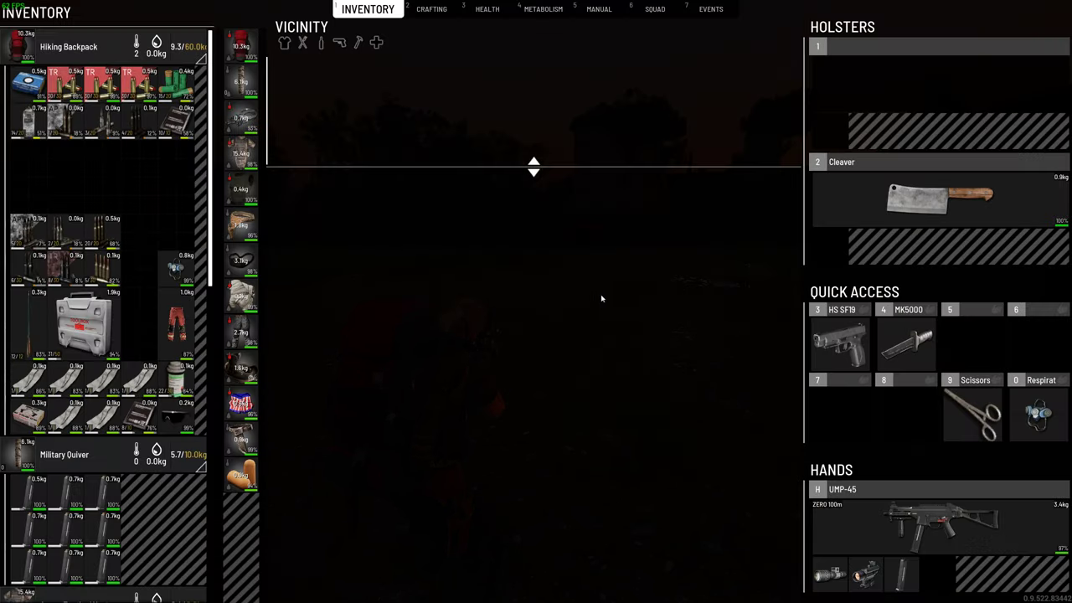
right_click(241, 81)
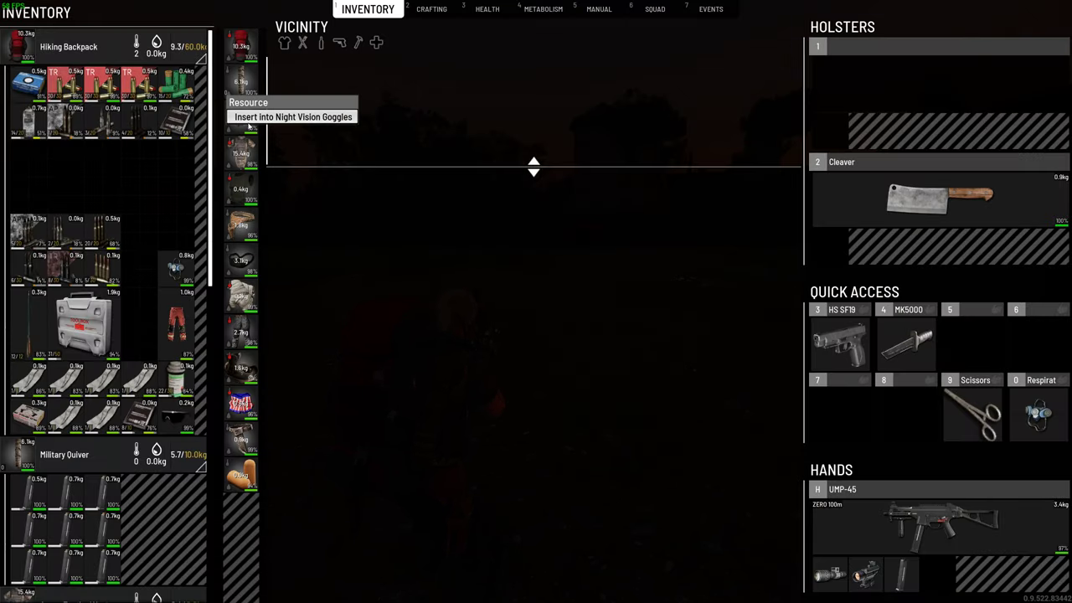
left_click(292, 116)
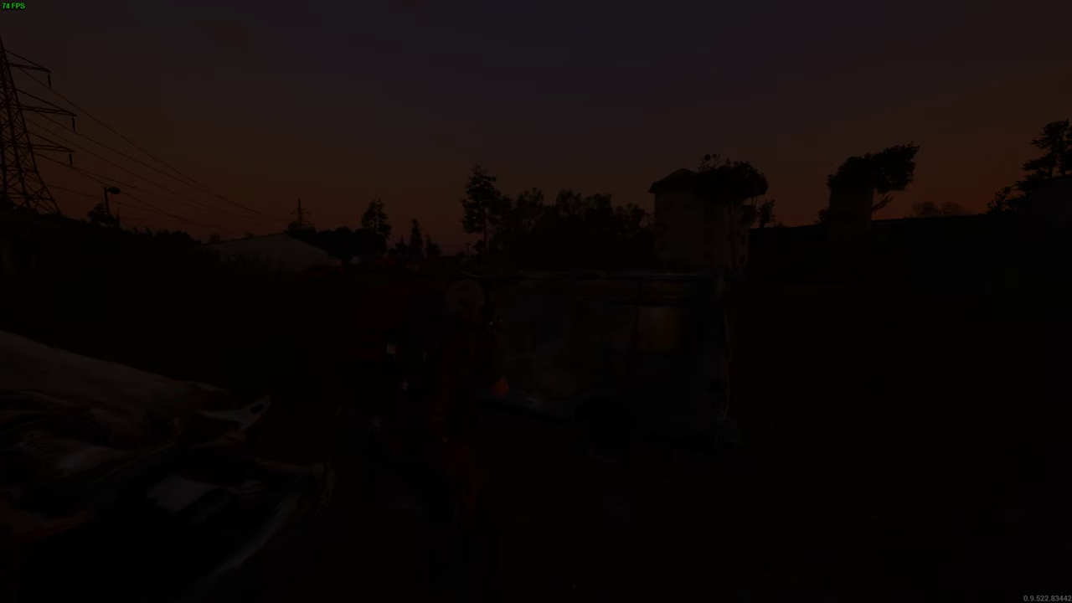
- Switch on night vision and scout the wrecked cars under the sheds
key("n")
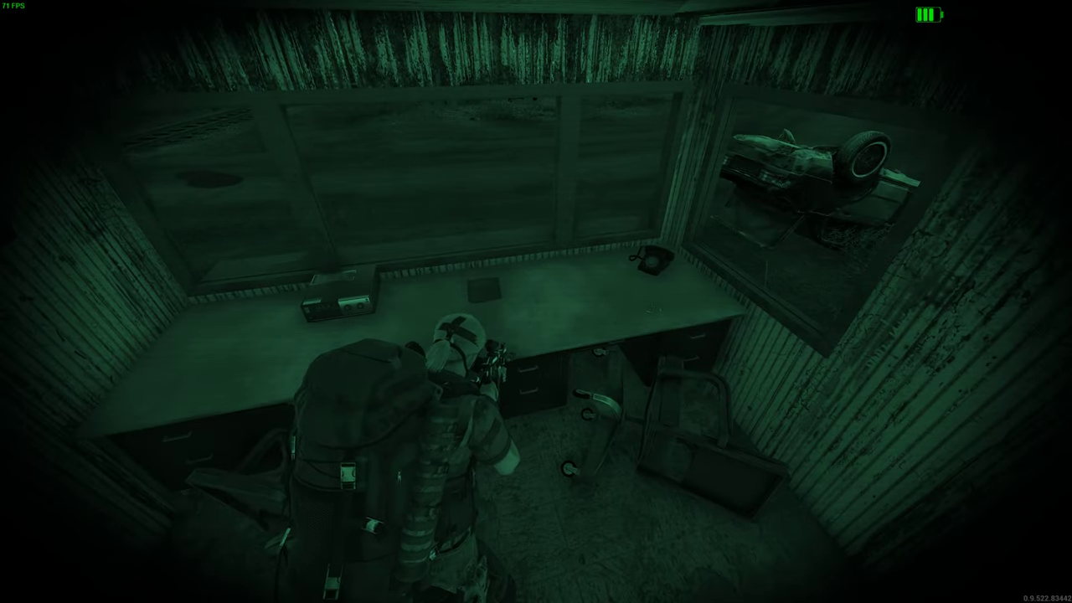
key("Tab")
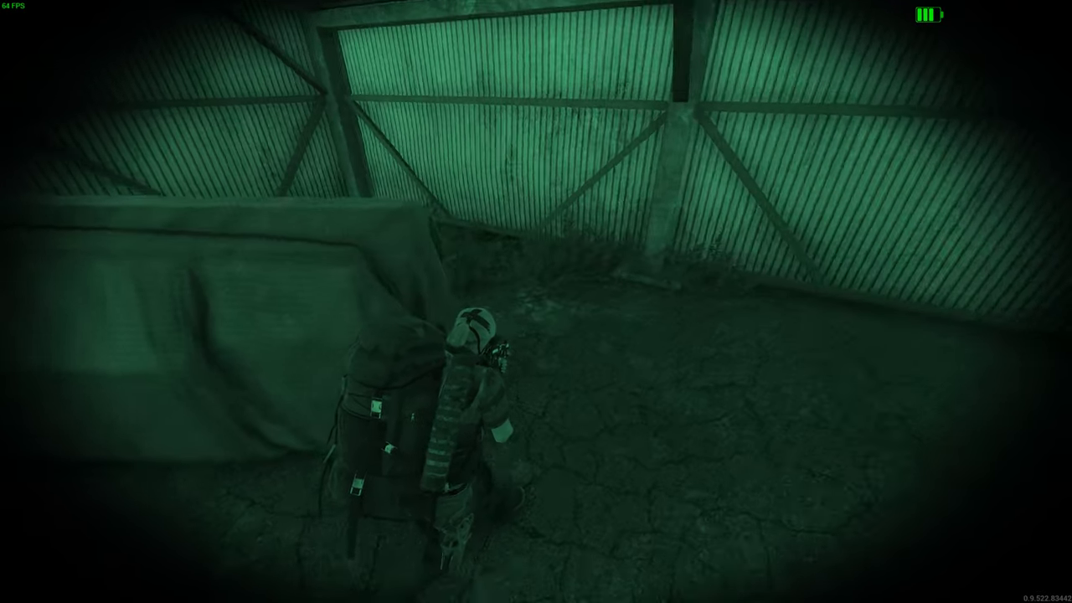
mouse_move(536, 302)
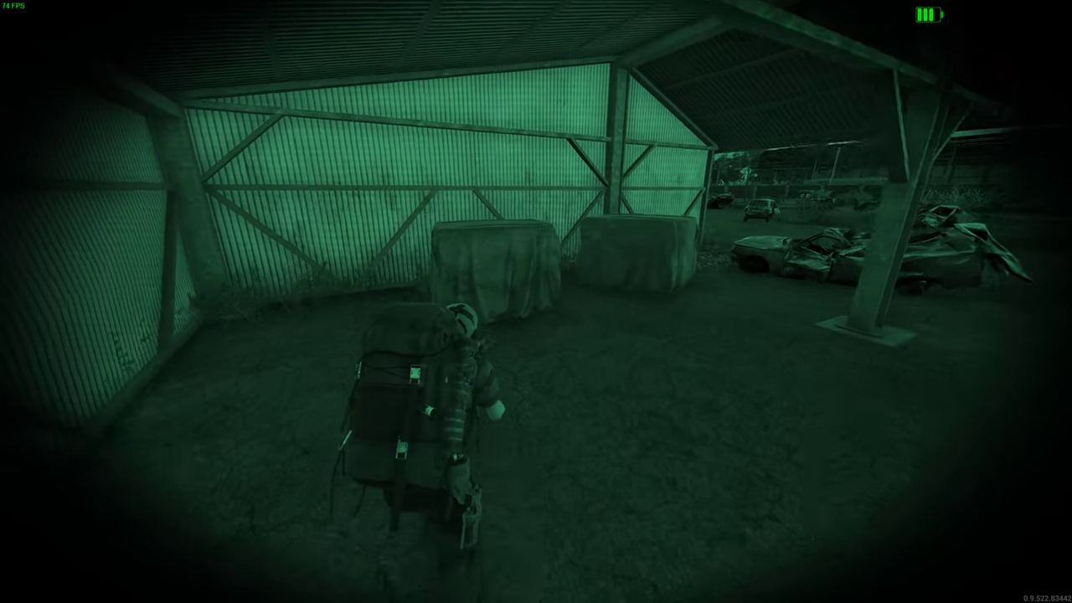
key("i")
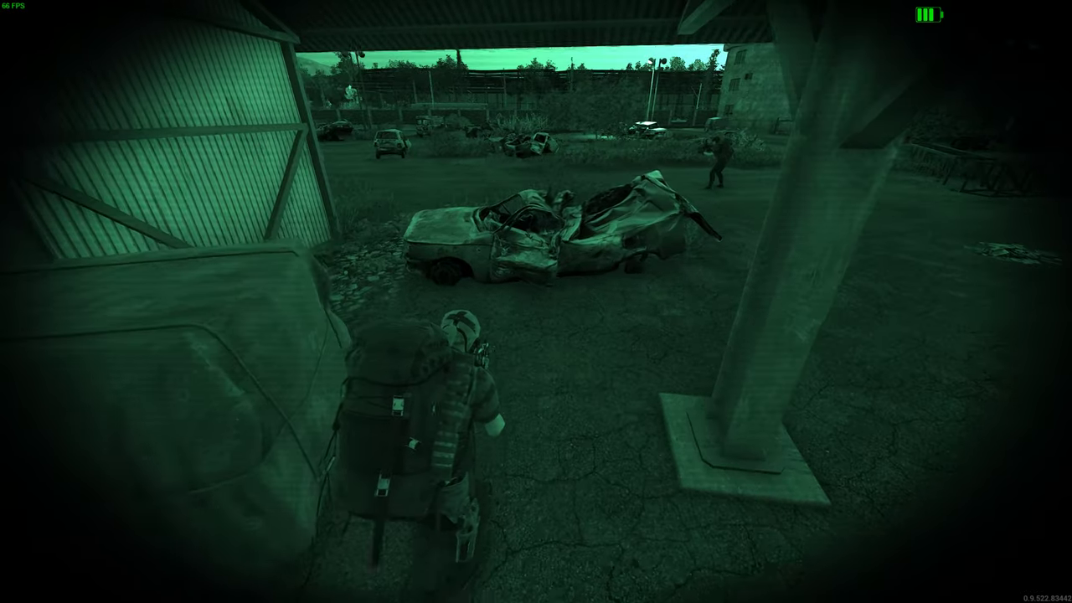
key("Tab")
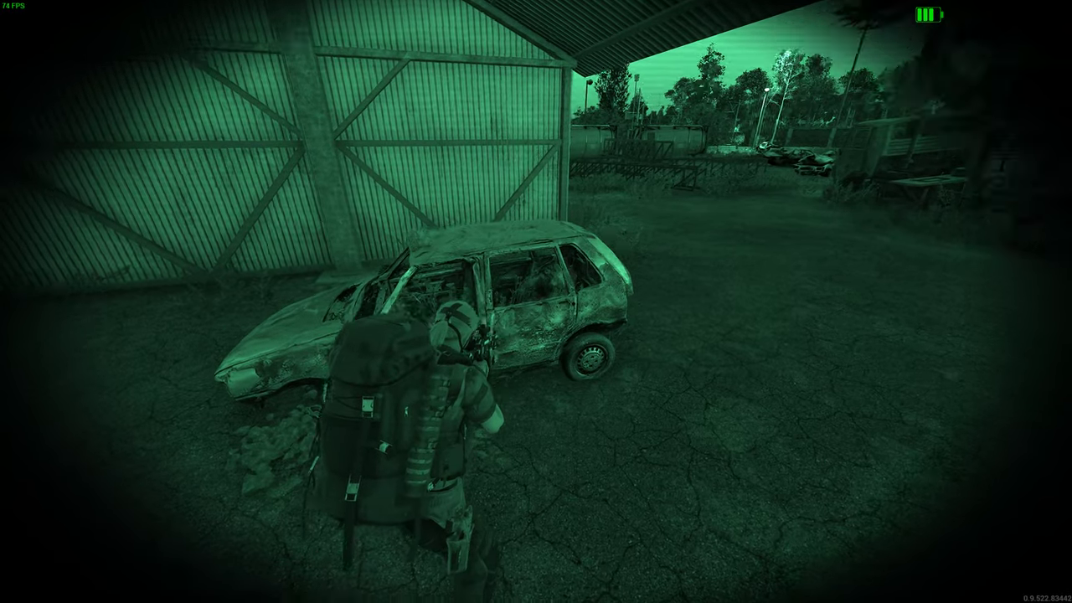
key("Tab")
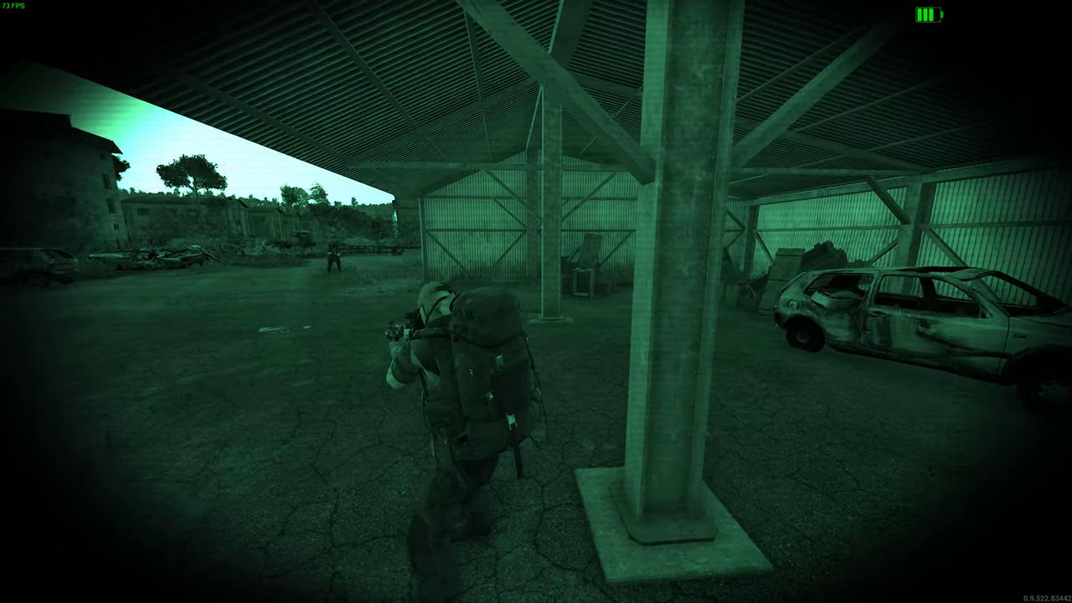
- Open the inventory and view the character's health vitals, then close it
key("Tab")
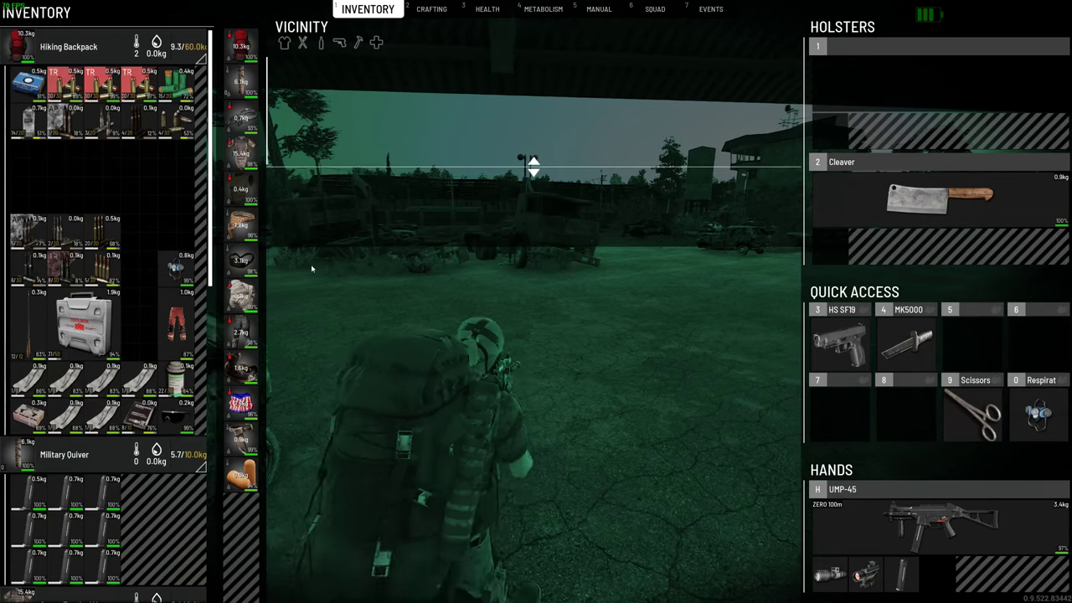
scroll("down", 3)
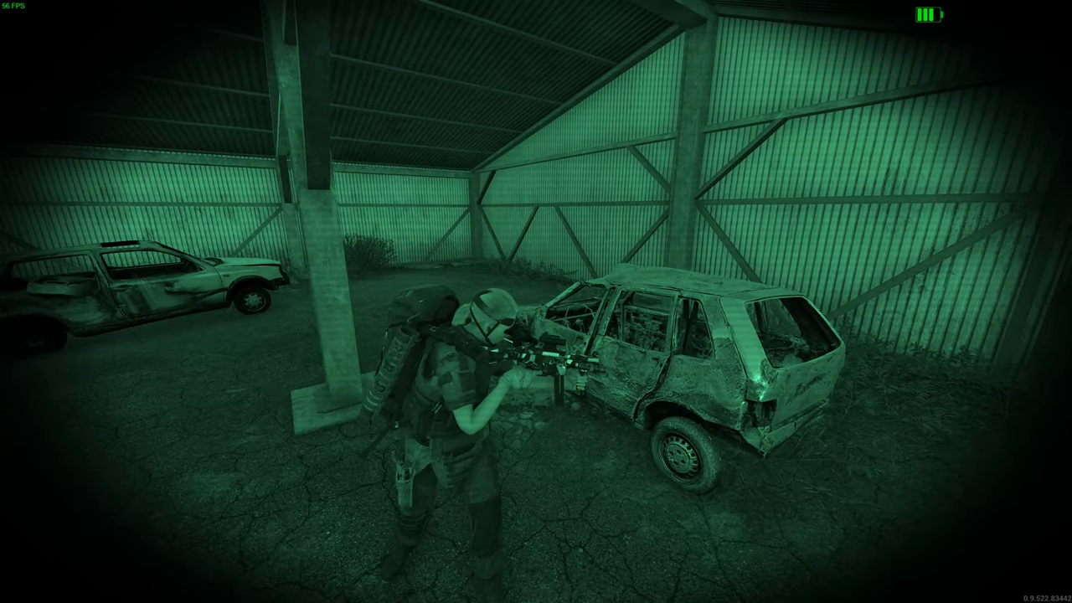
key("i")
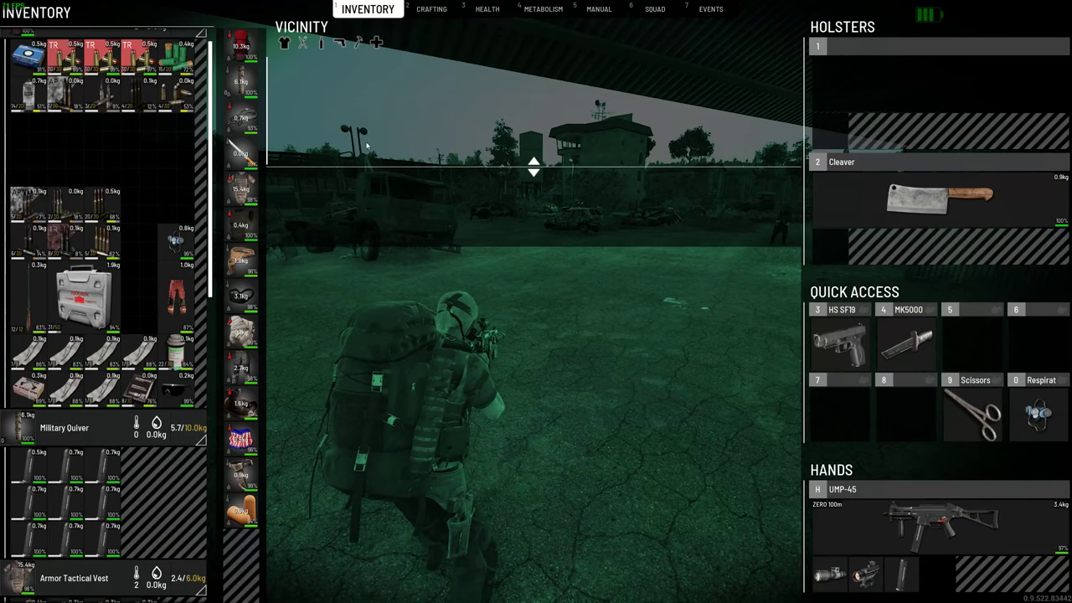
left_click(486, 9)
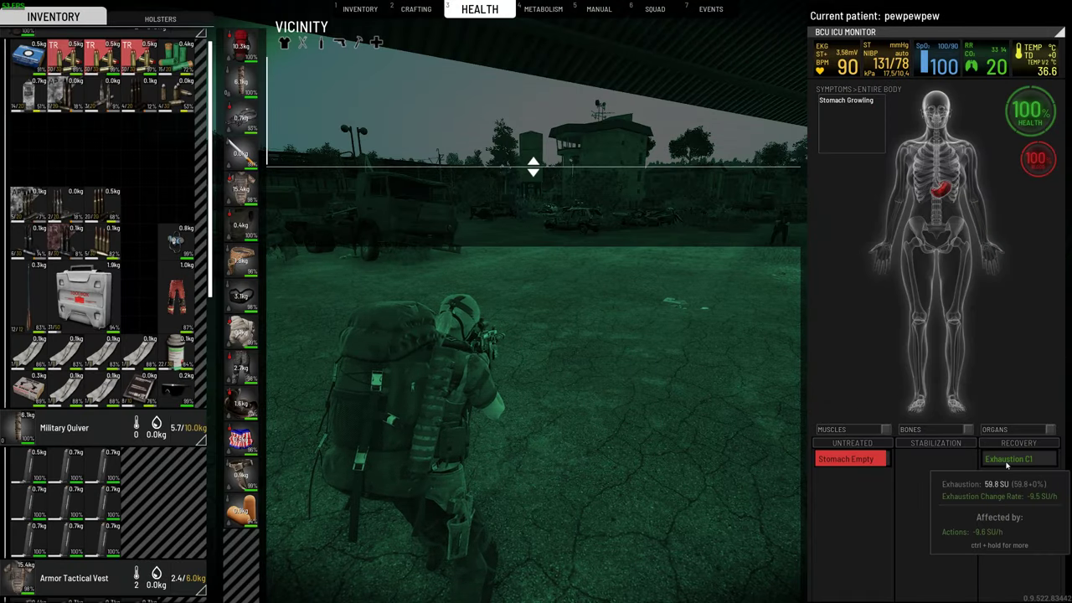
left_click(359, 9)
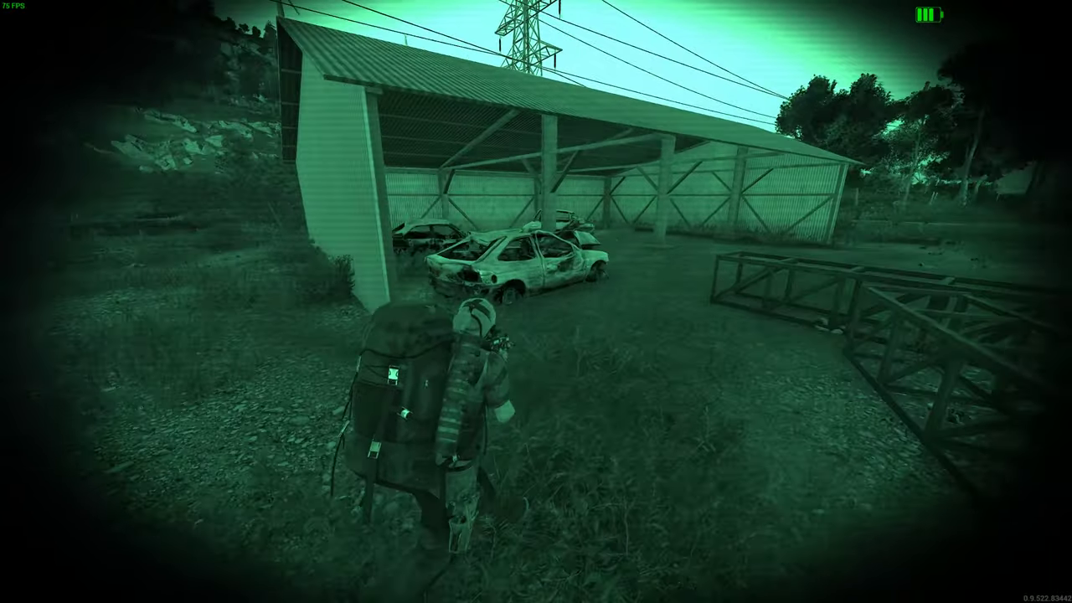
mouse_move(536, 302)
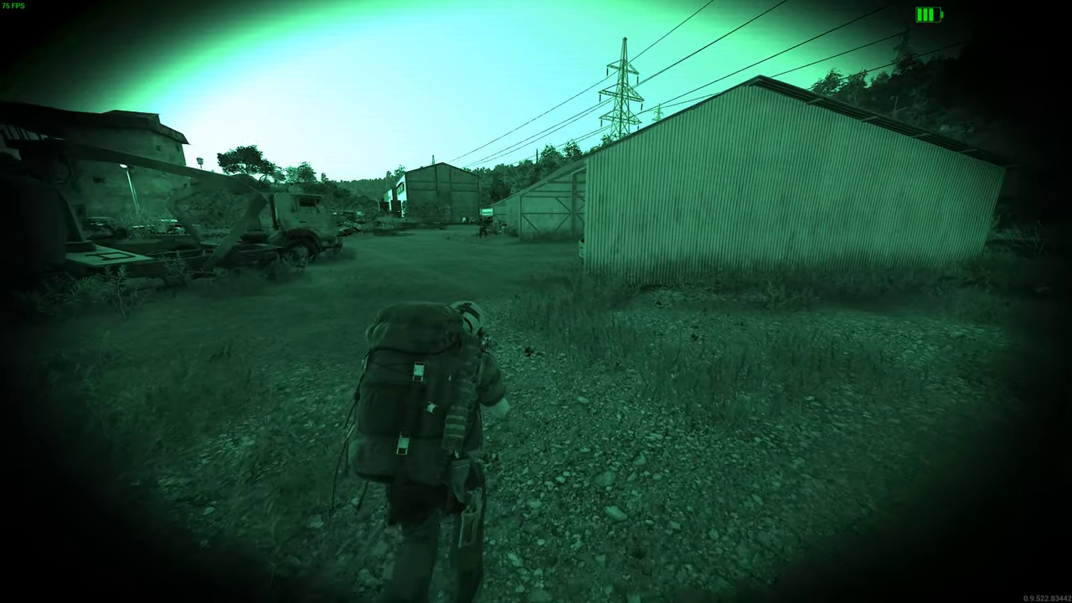
- Run with the squad past the last car shed toward the railway tracks
key("w")
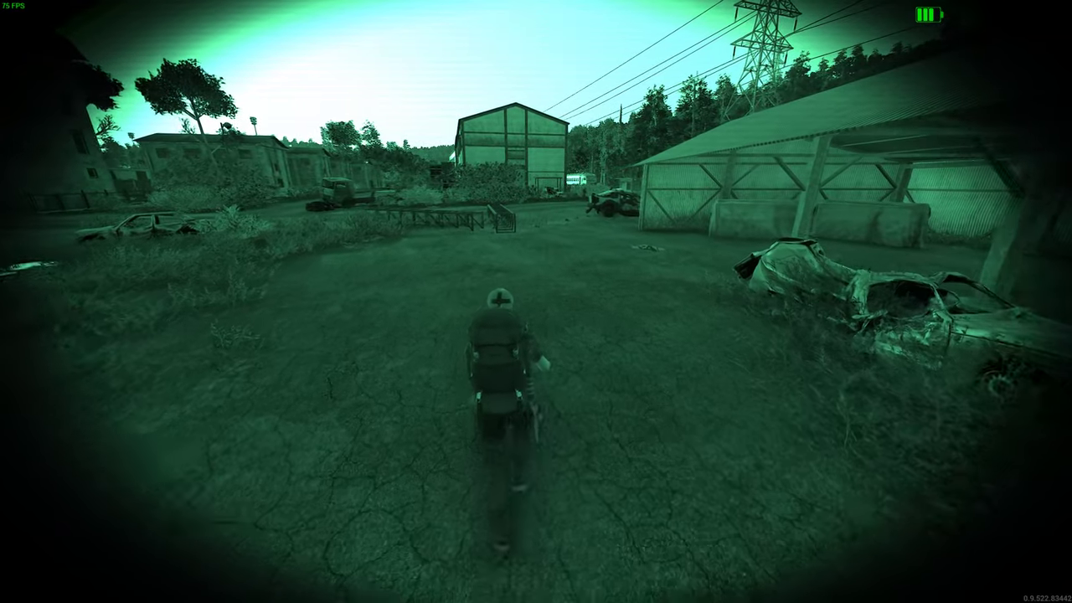
key("w")
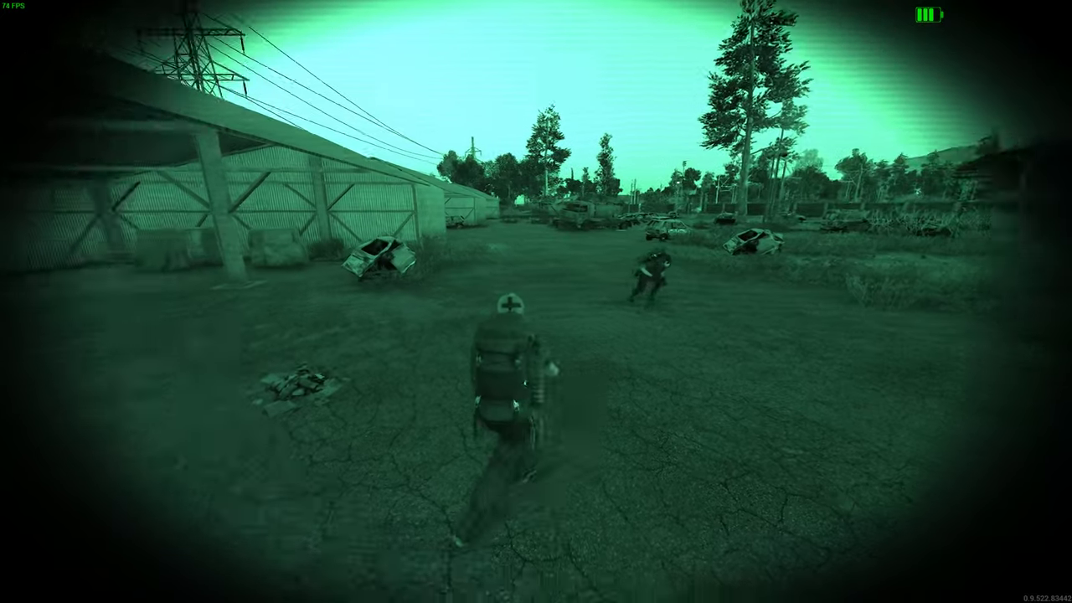
mouse_move(536, 302)
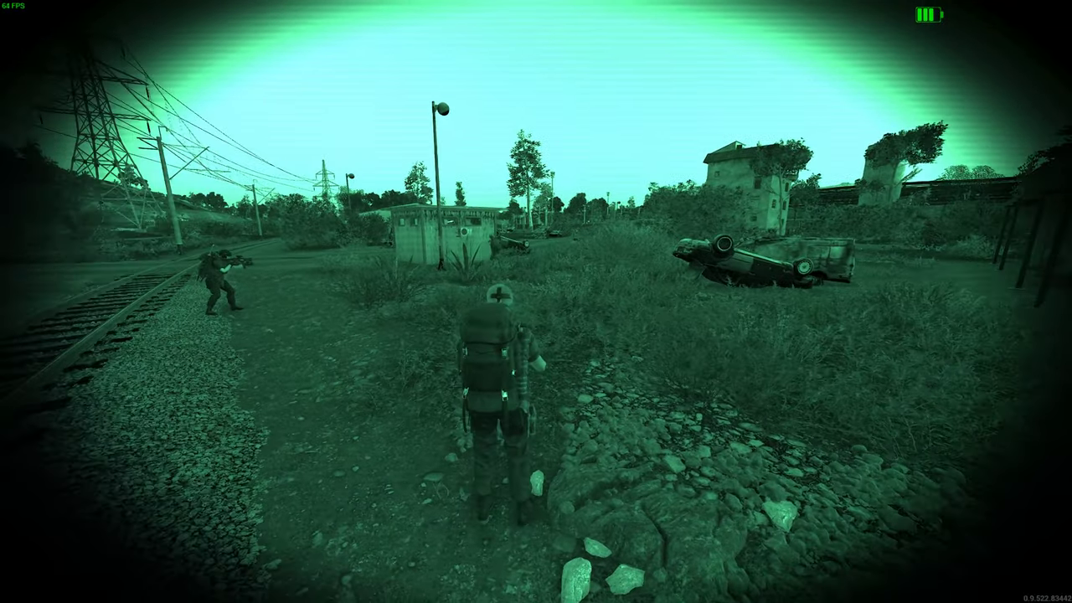
mouse_move(536, 302)
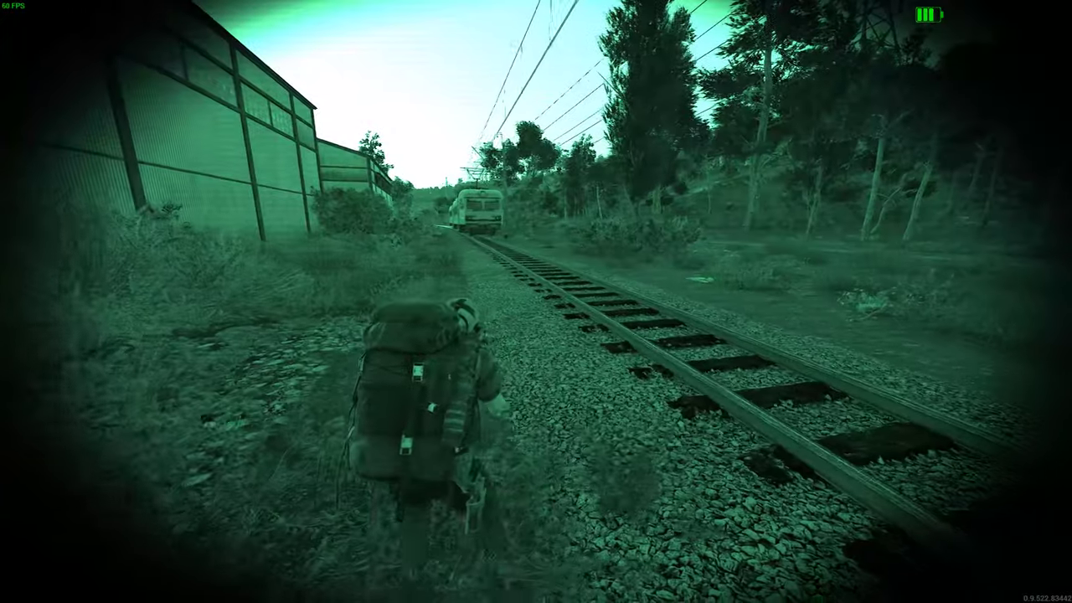
mouse_move(536, 301)
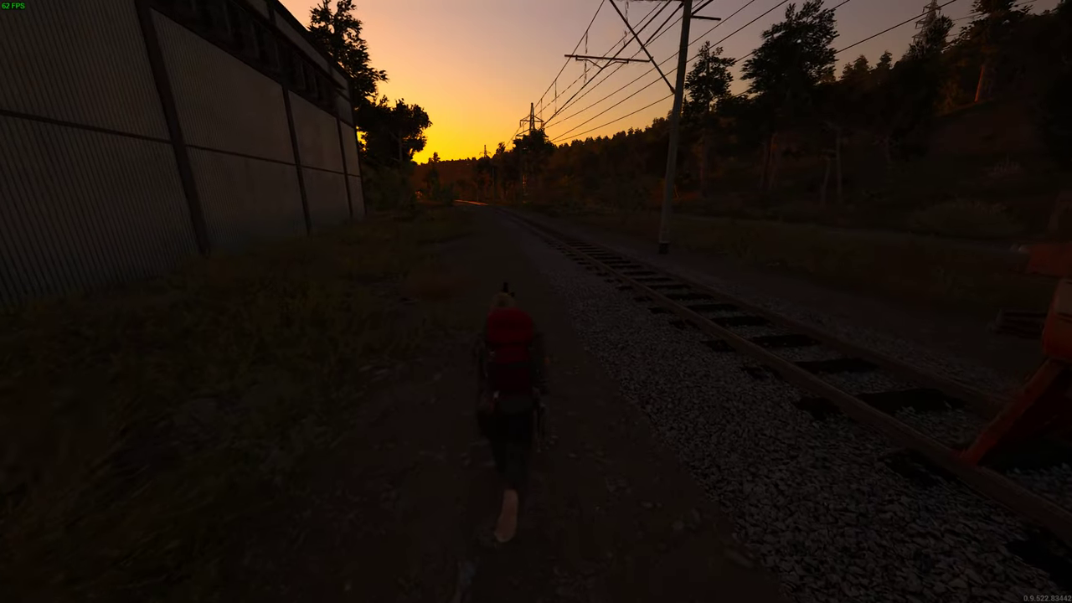
- Walk beside the railway tracks with a squadmate toward the lit buildings
key("w")
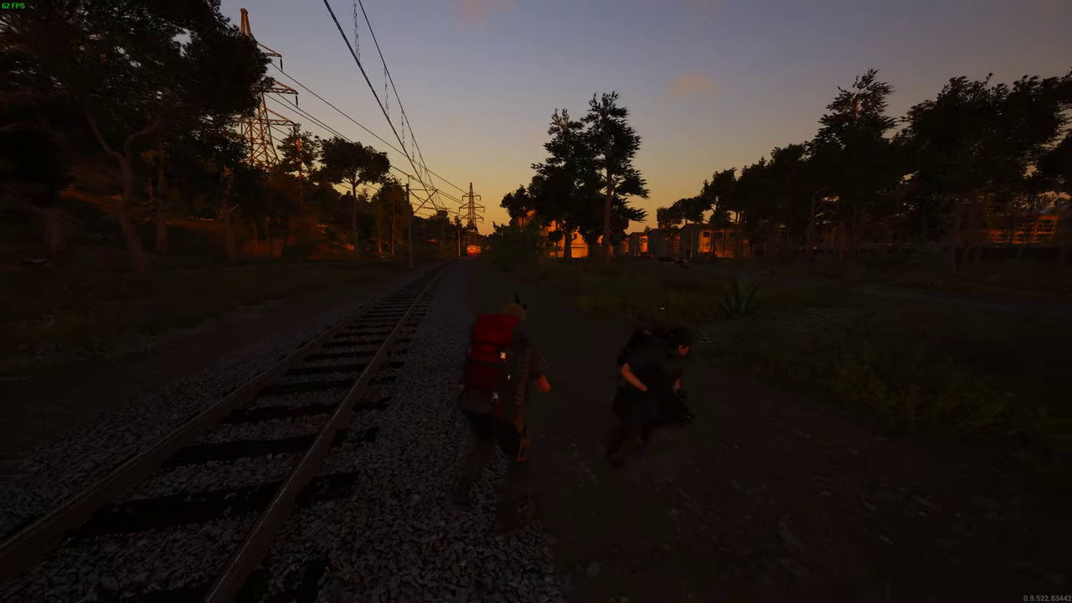
mouse_move(536, 302)
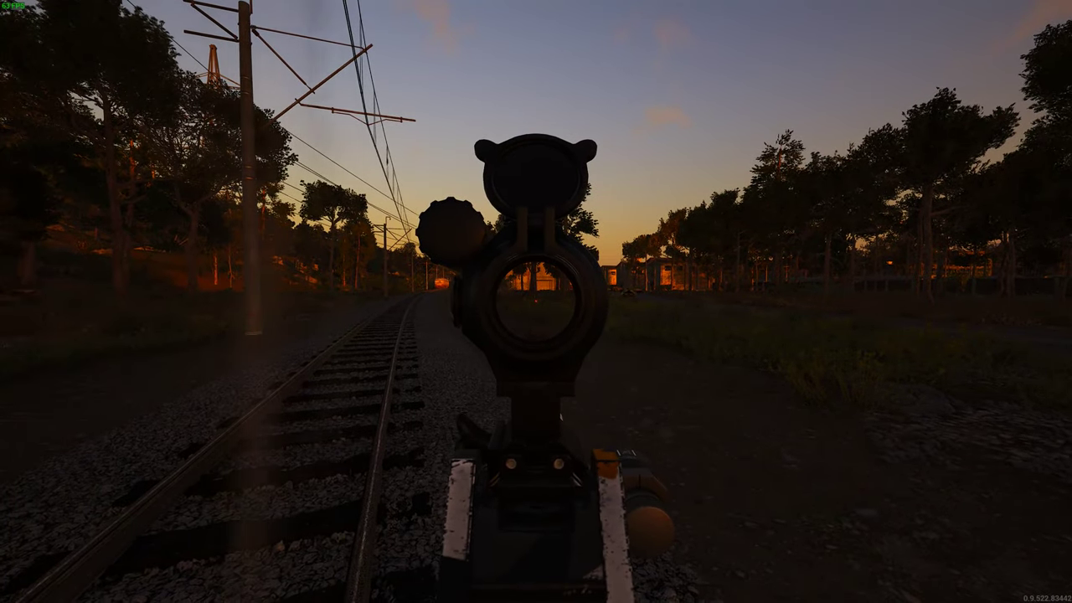
mouse_move(535, 301)
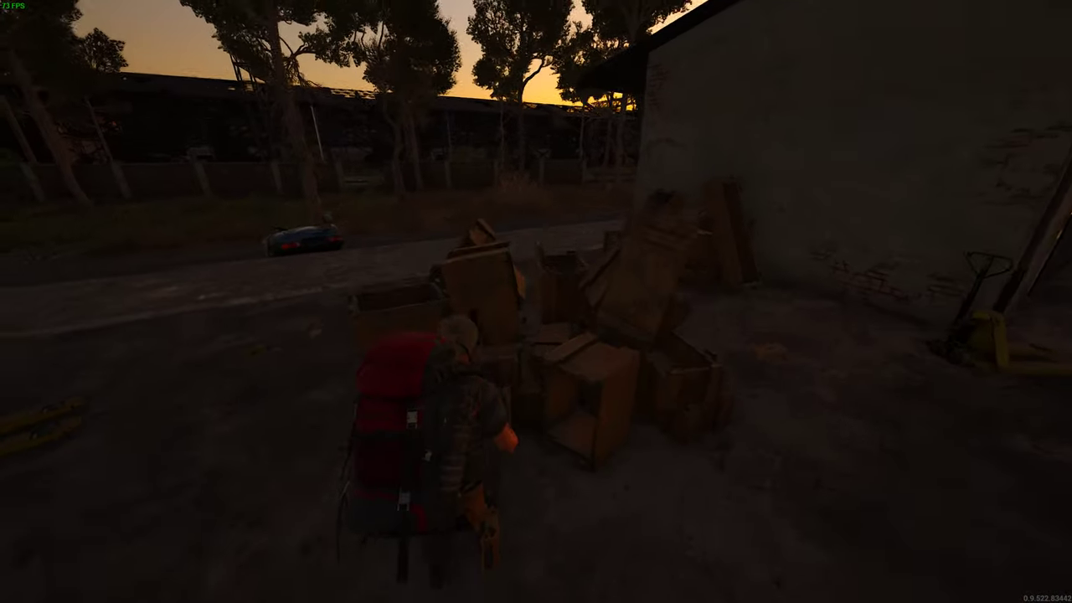
mouse_move(536, 301)
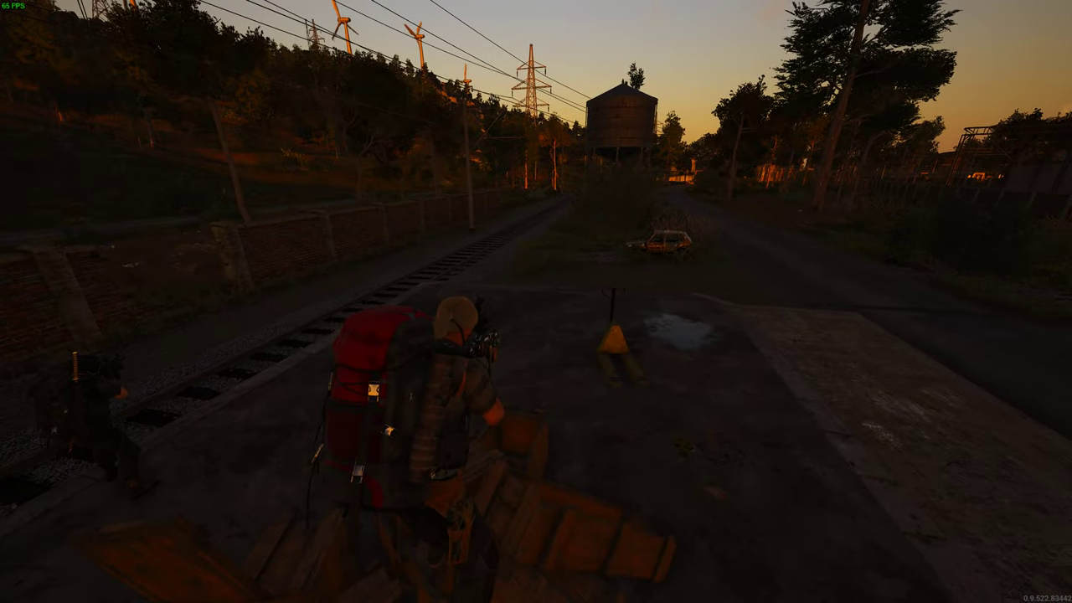
mouse_move(536, 302)
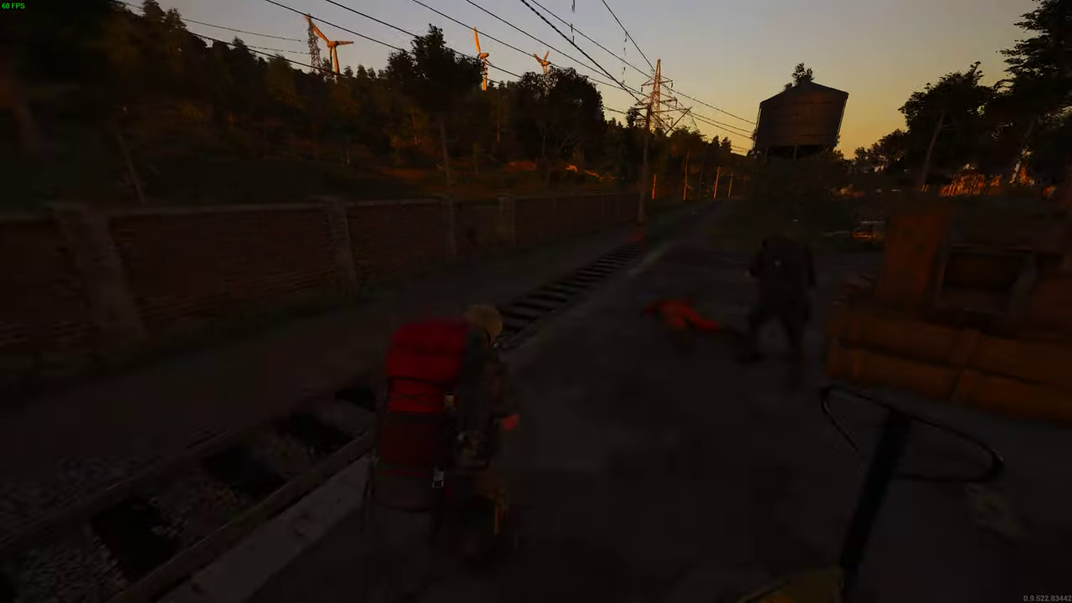
- Aim down the red-dot sight at the puppet approaching by the crates
right_click(536, 301)
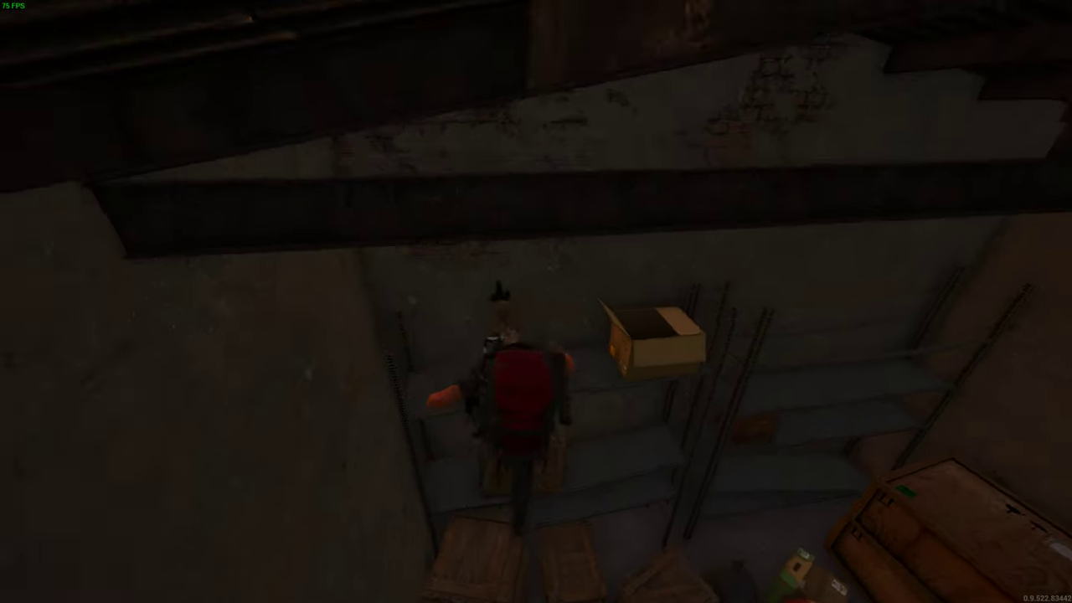
mouse_move(536, 302)
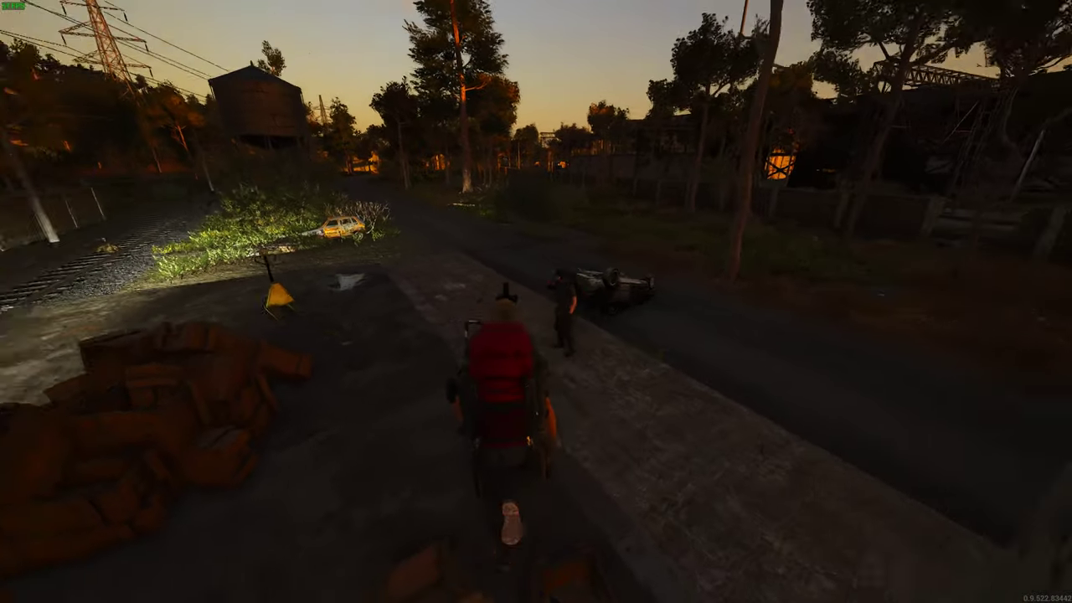
mouse_move(536, 301)
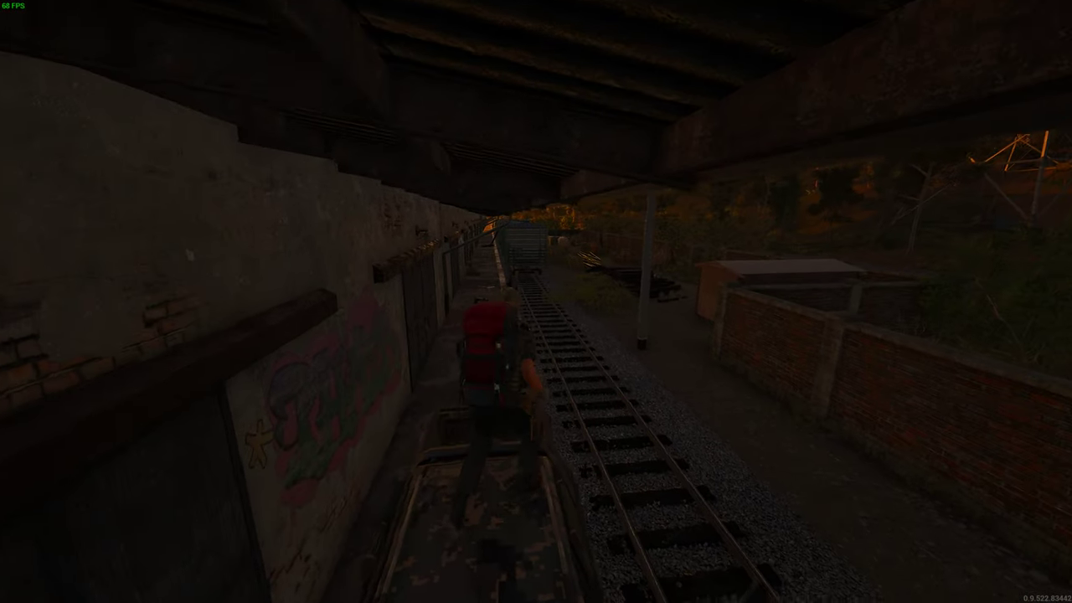
mouse_move(536, 302)
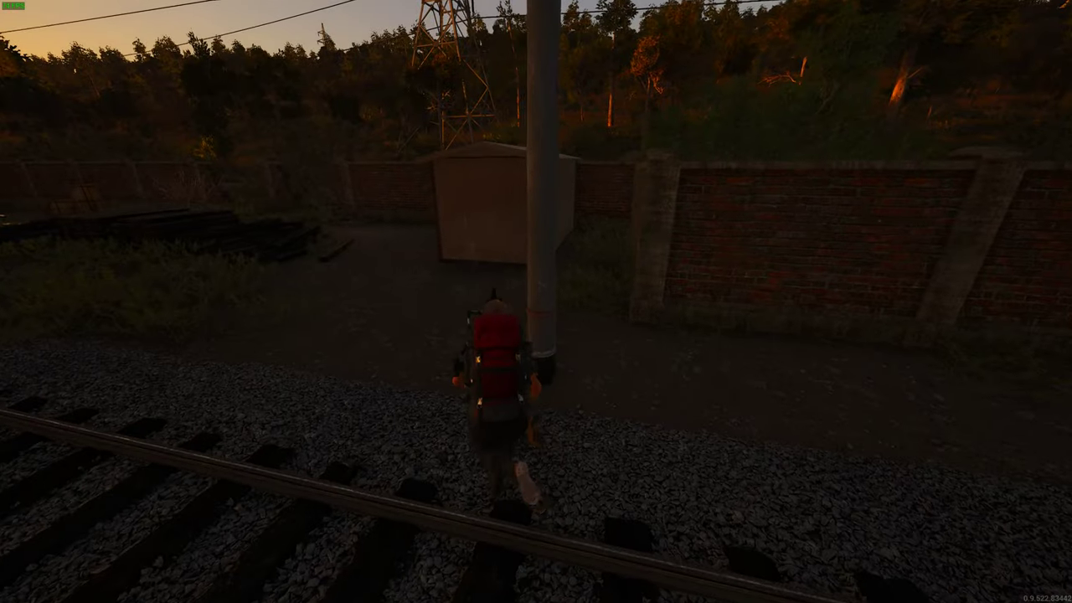
- Walk under the bridge along the rails to the metal shed doors
key("w")
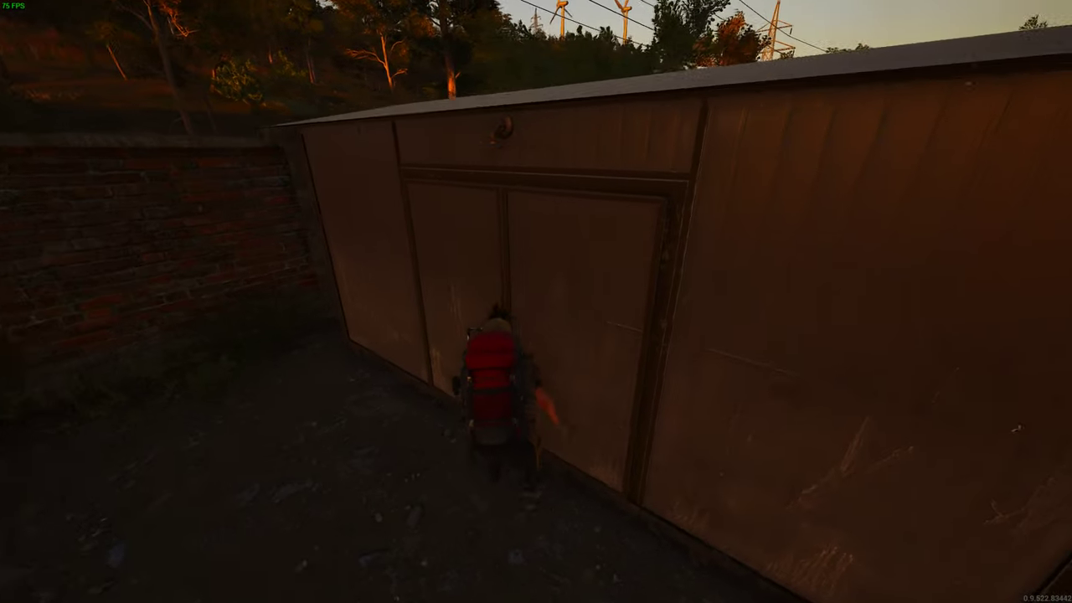